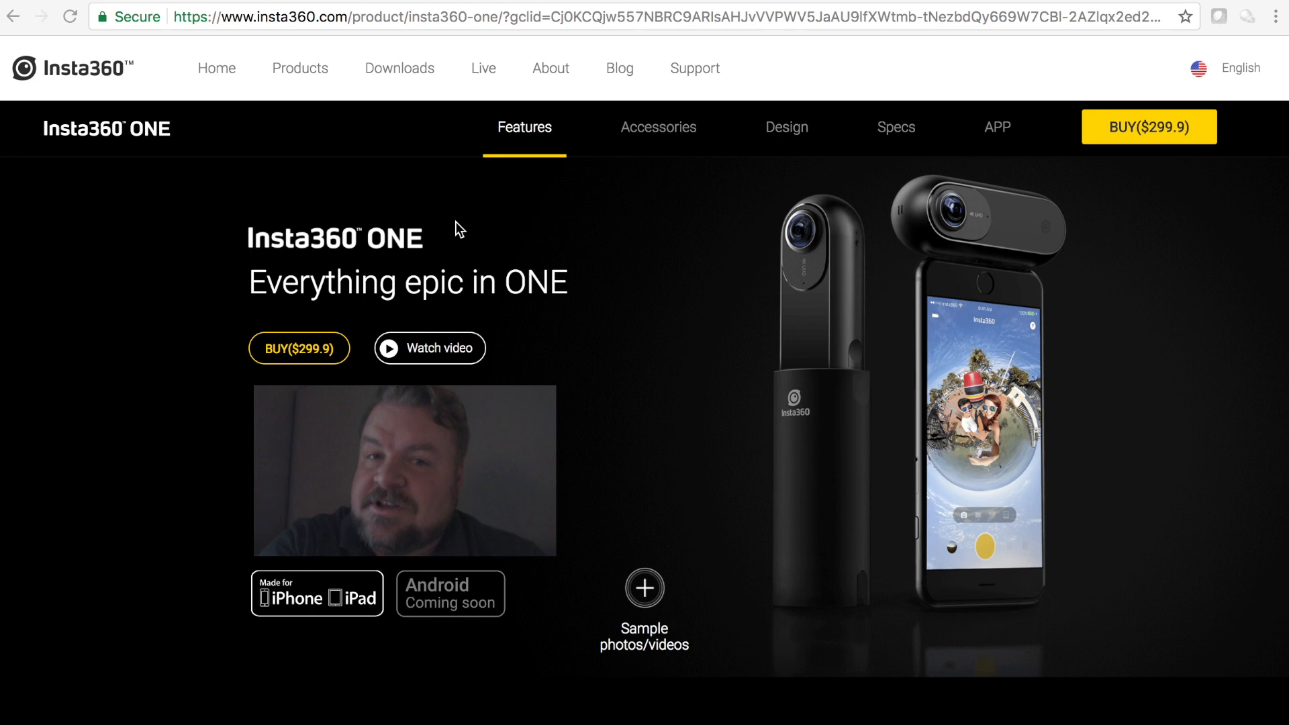
mouse_move(550, 305)
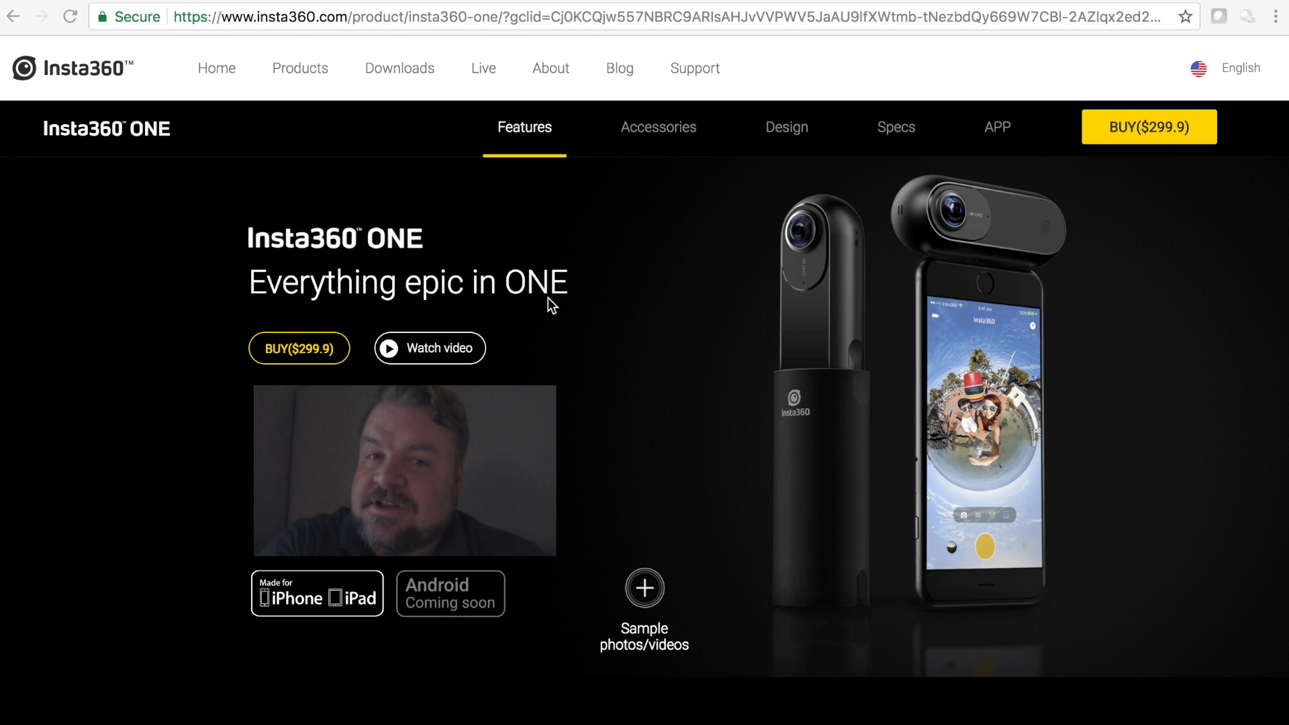
mouse_move(716, 298)
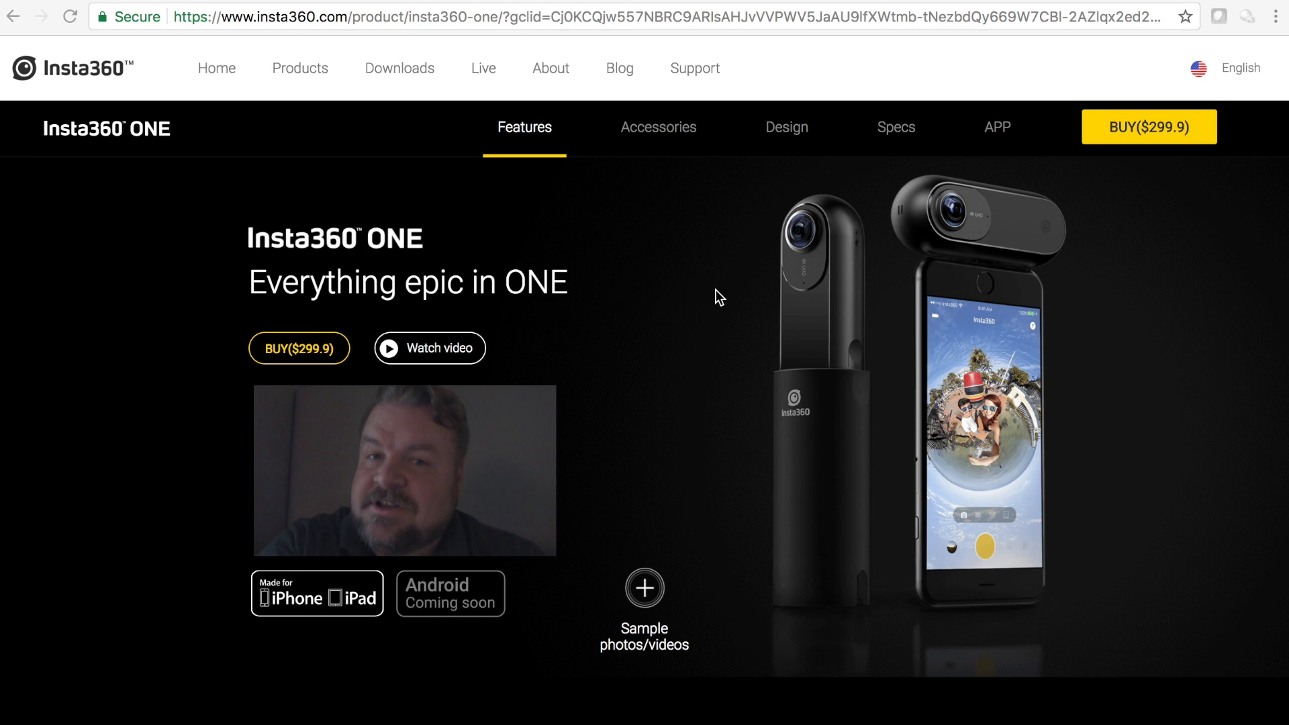
mouse_move(726, 274)
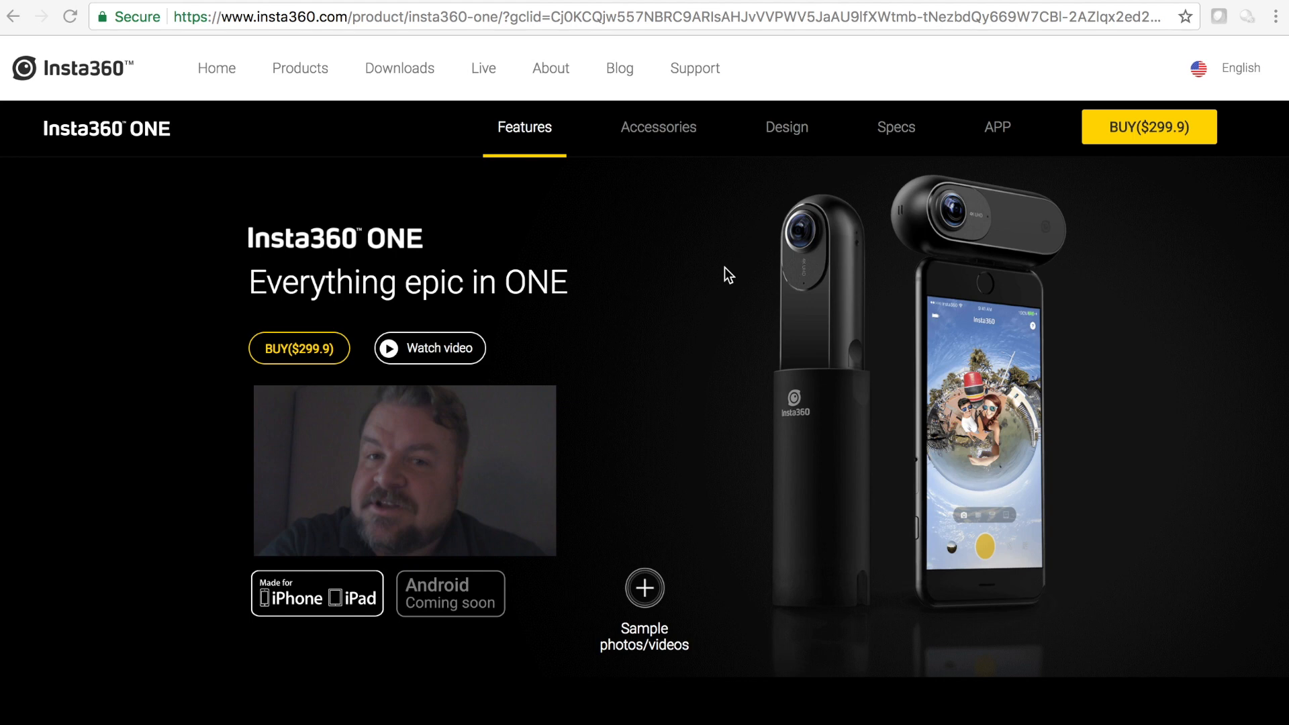
mouse_move(870, 419)
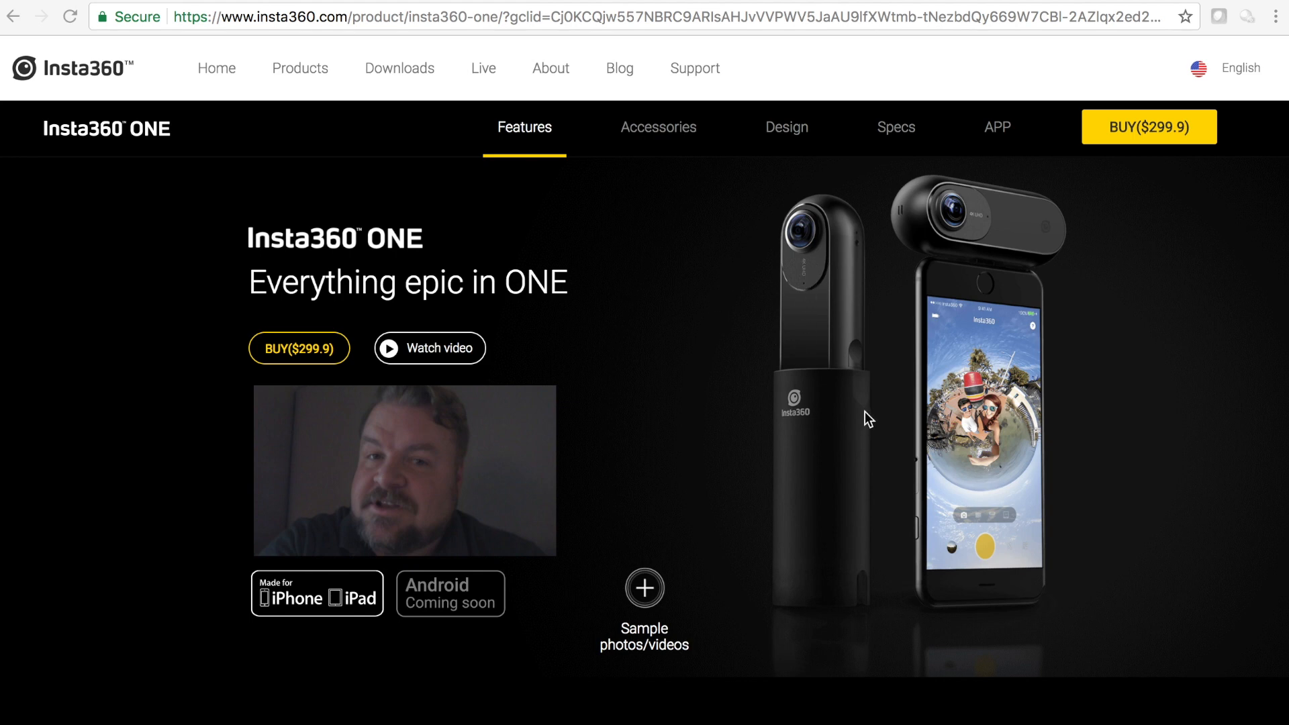
mouse_move(826, 386)
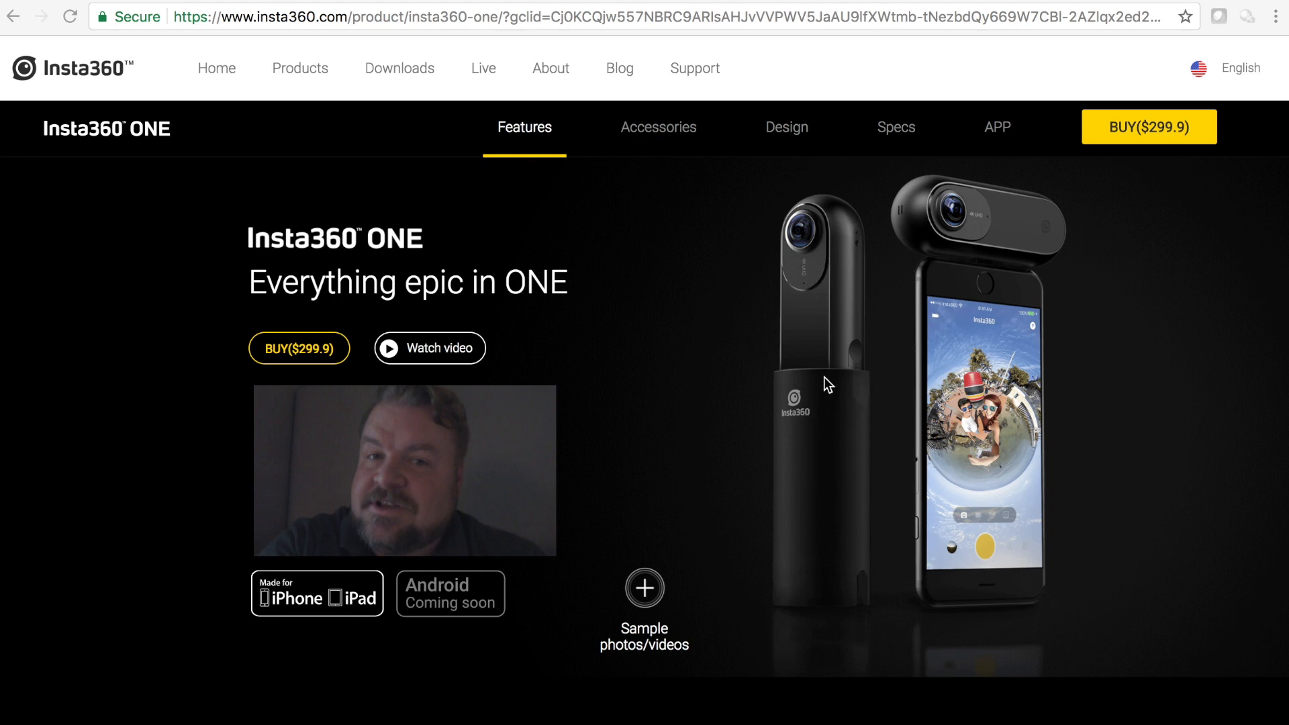
mouse_move(1014, 258)
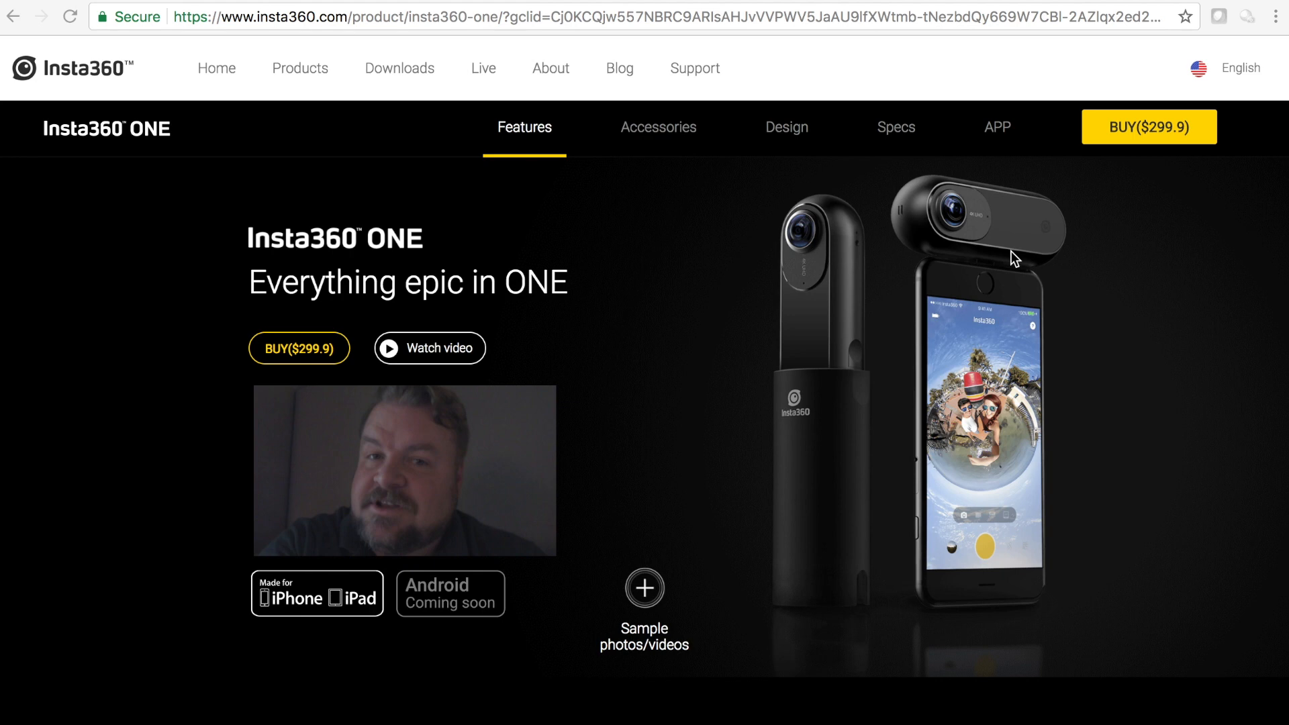
mouse_move(1021, 273)
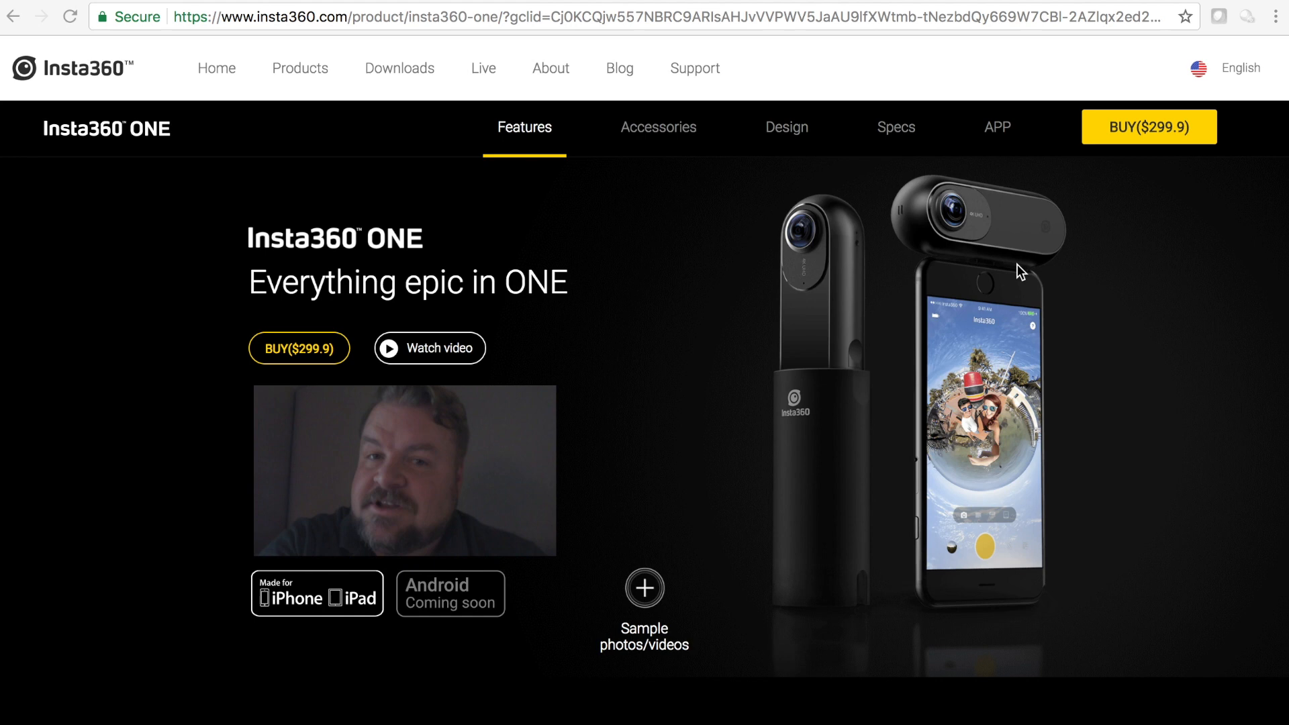
mouse_move(1085, 327)
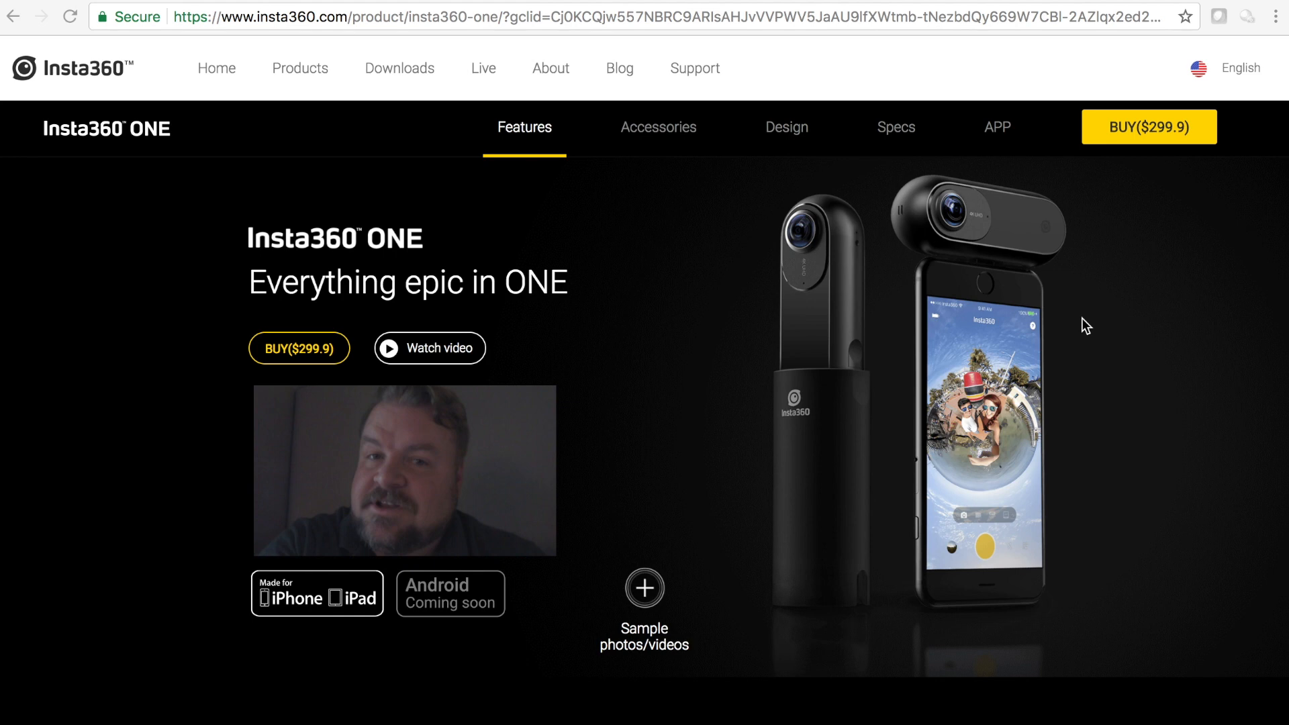
mouse_move(1105, 320)
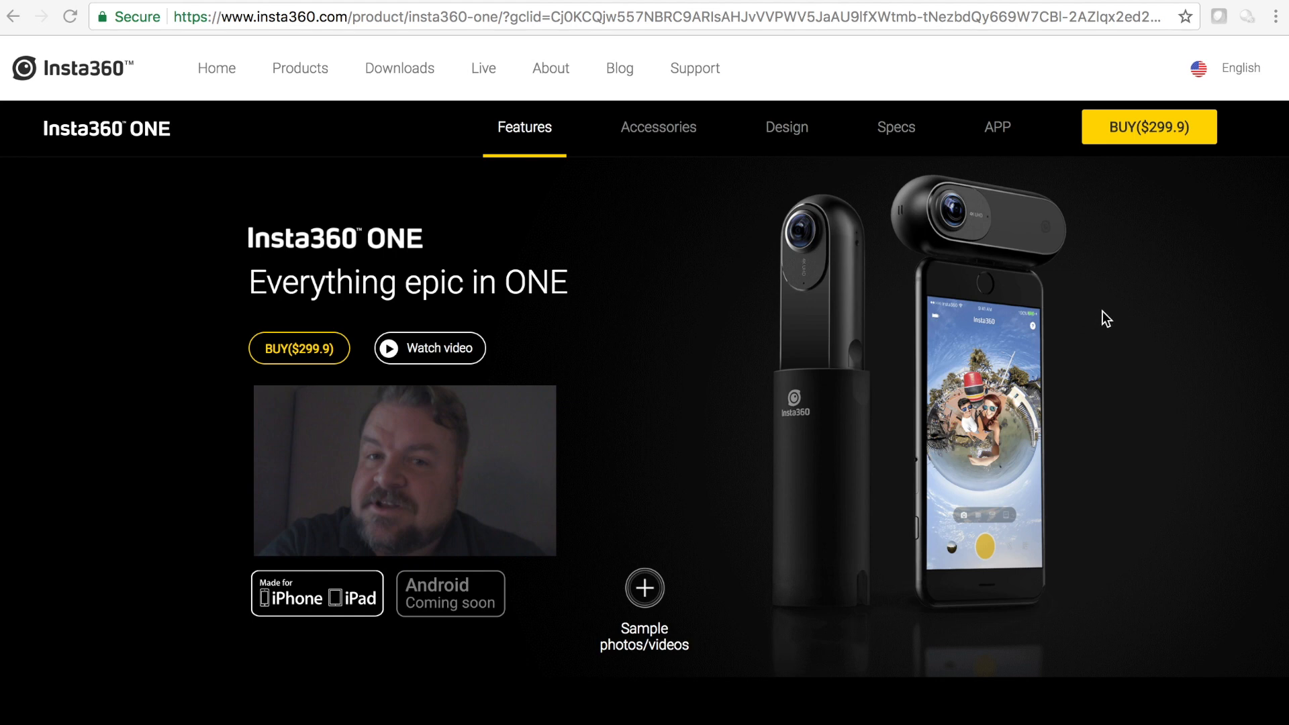
mouse_move(1066, 372)
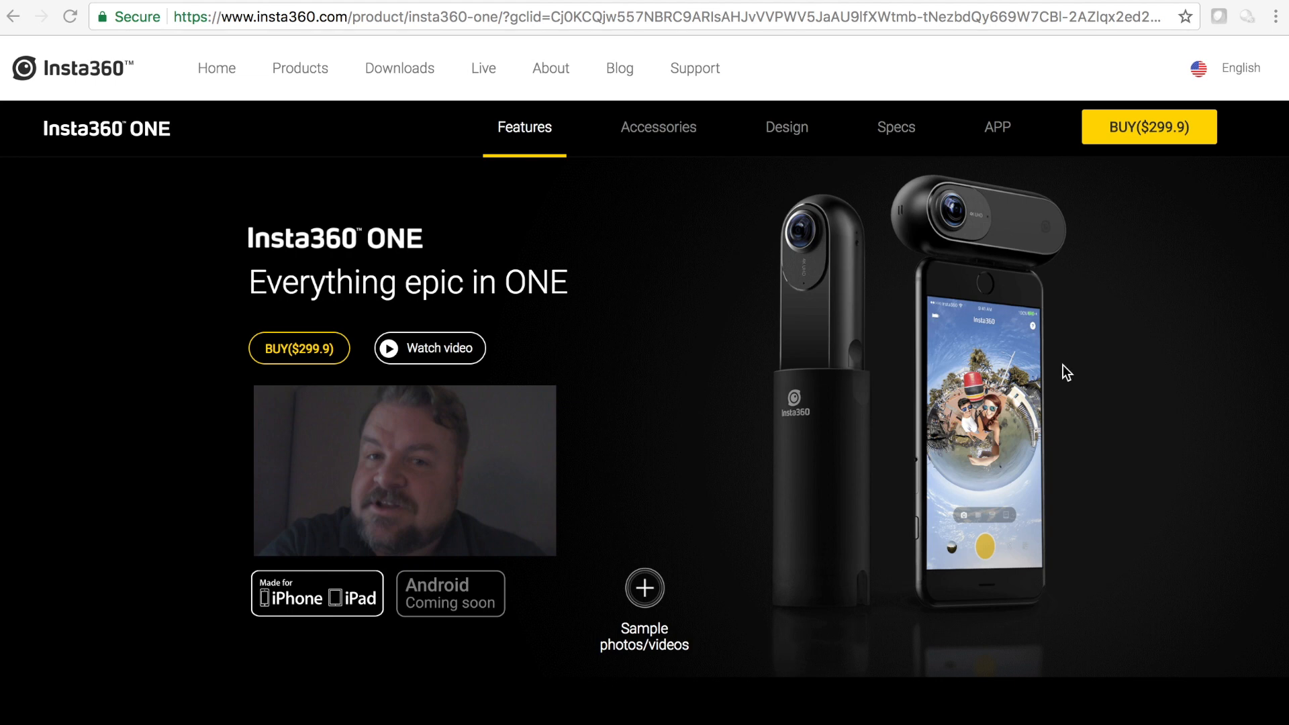
mouse_move(1099, 298)
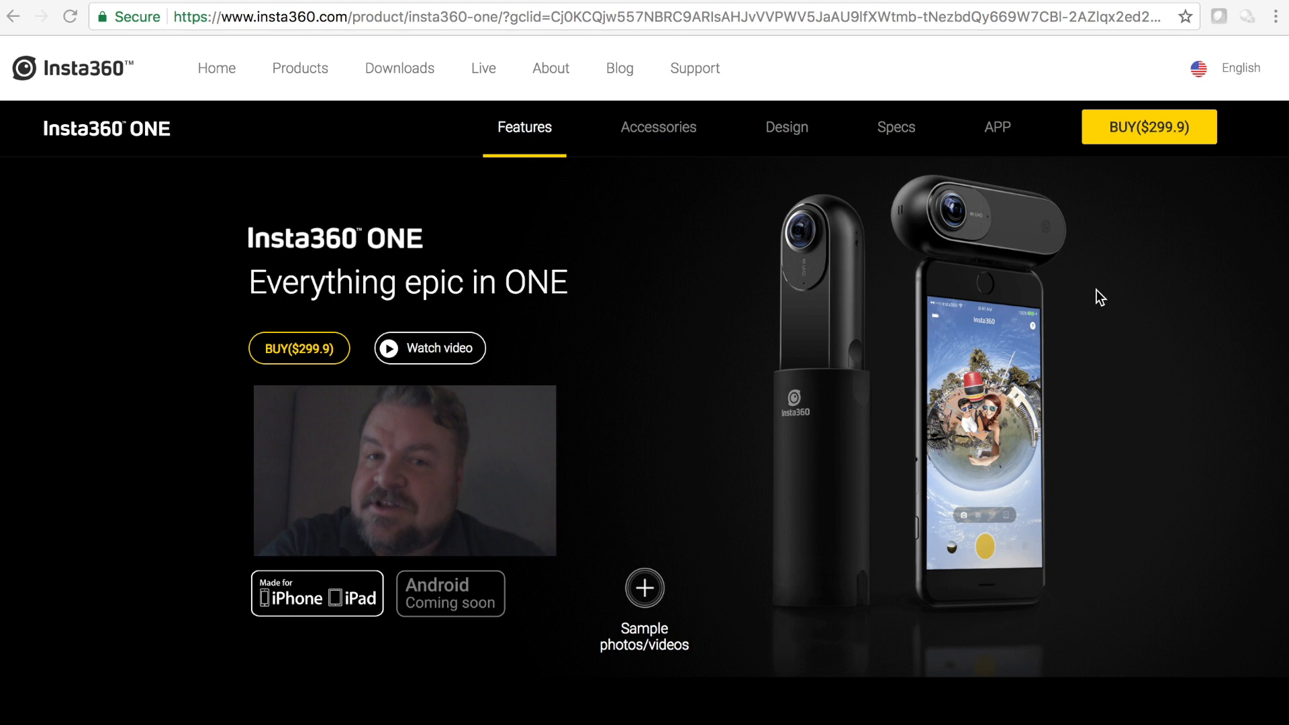
mouse_move(1095, 298)
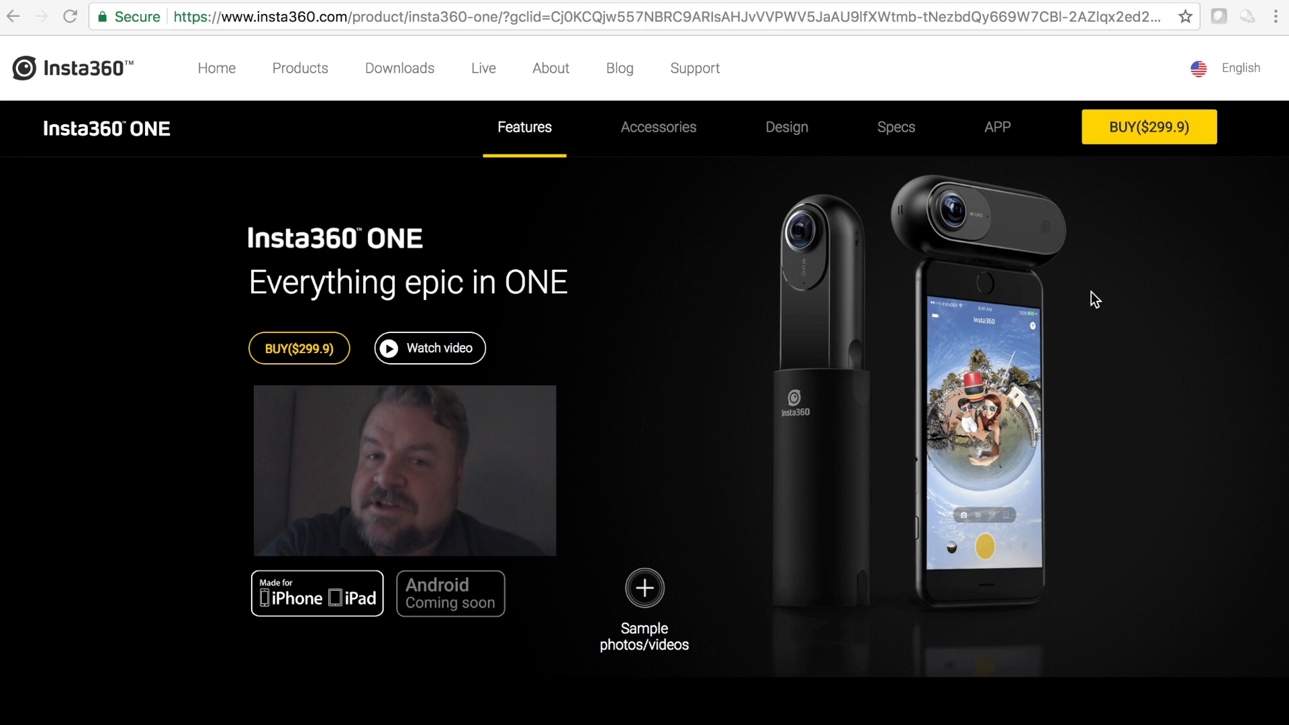
mouse_move(975, 259)
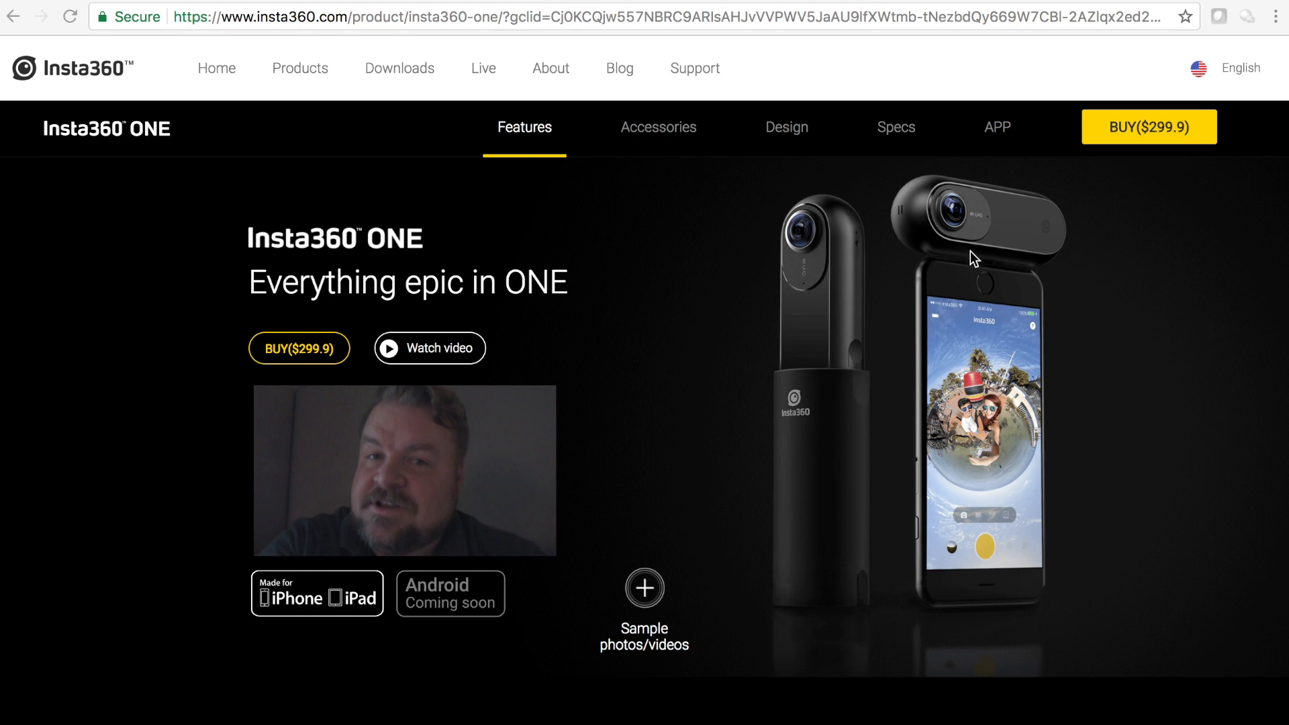
mouse_move(957, 228)
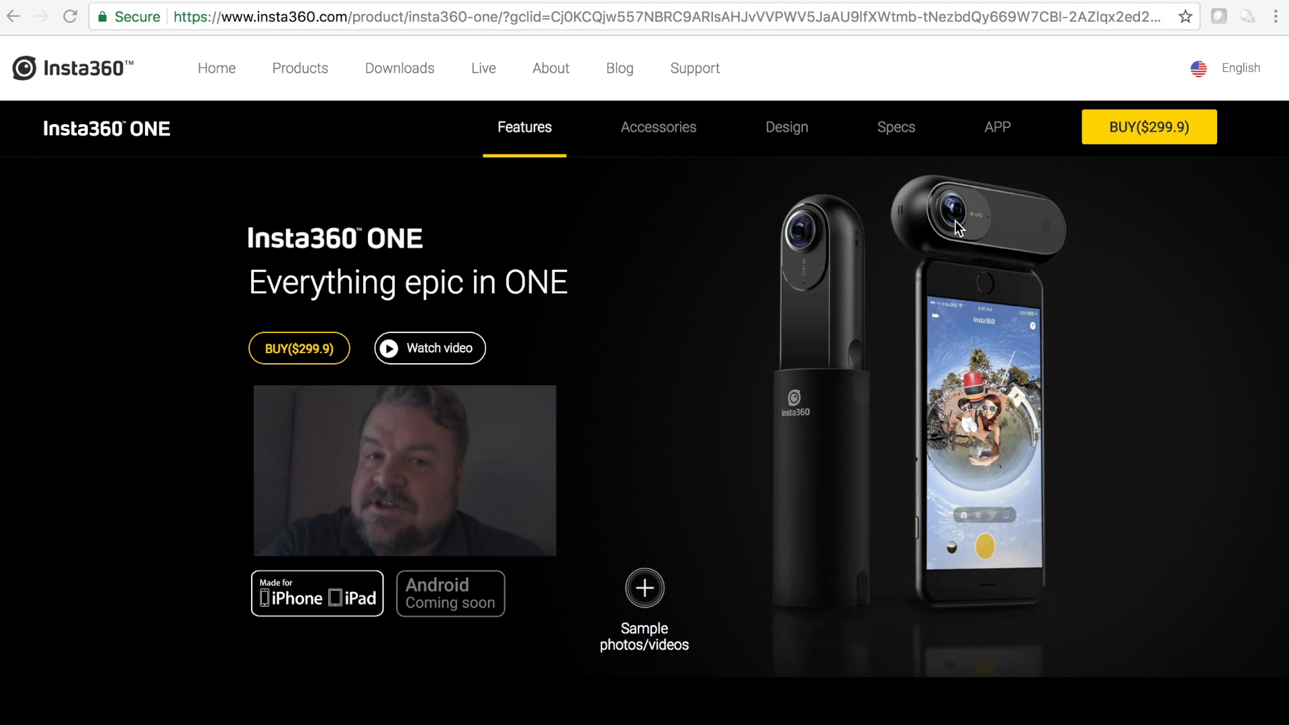
mouse_move(890, 277)
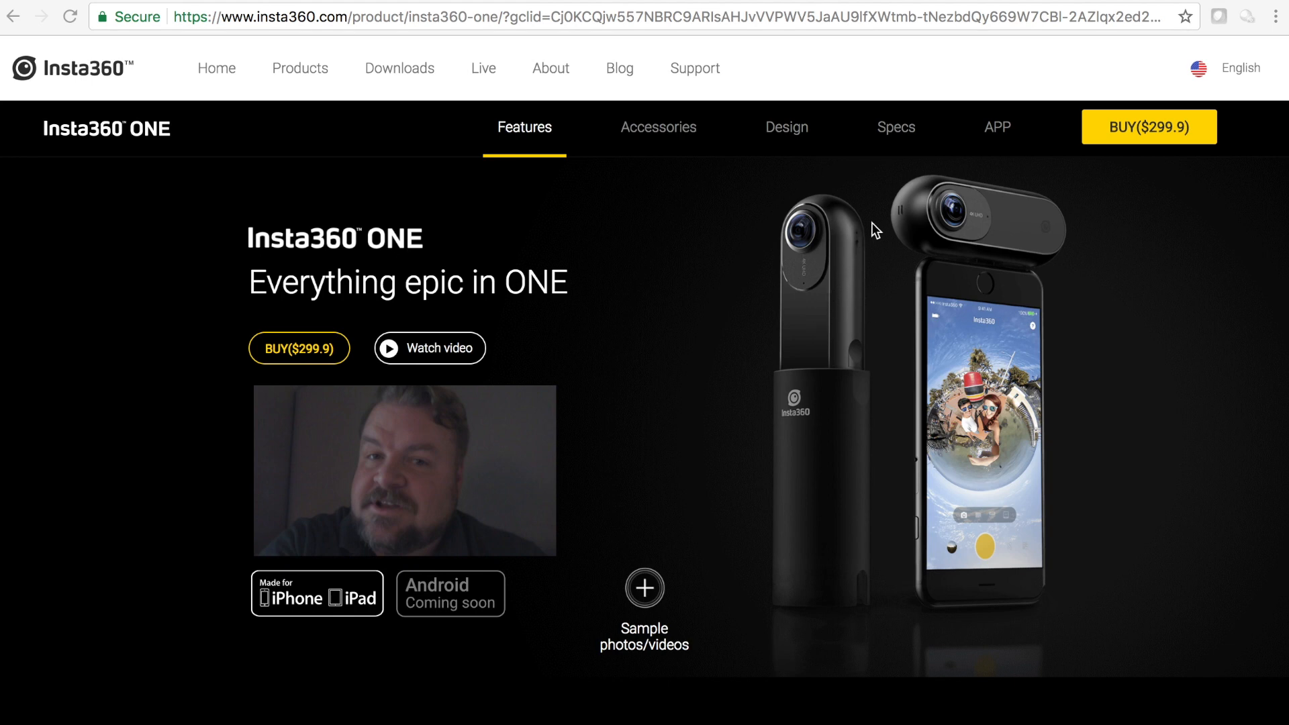
mouse_move(900, 297)
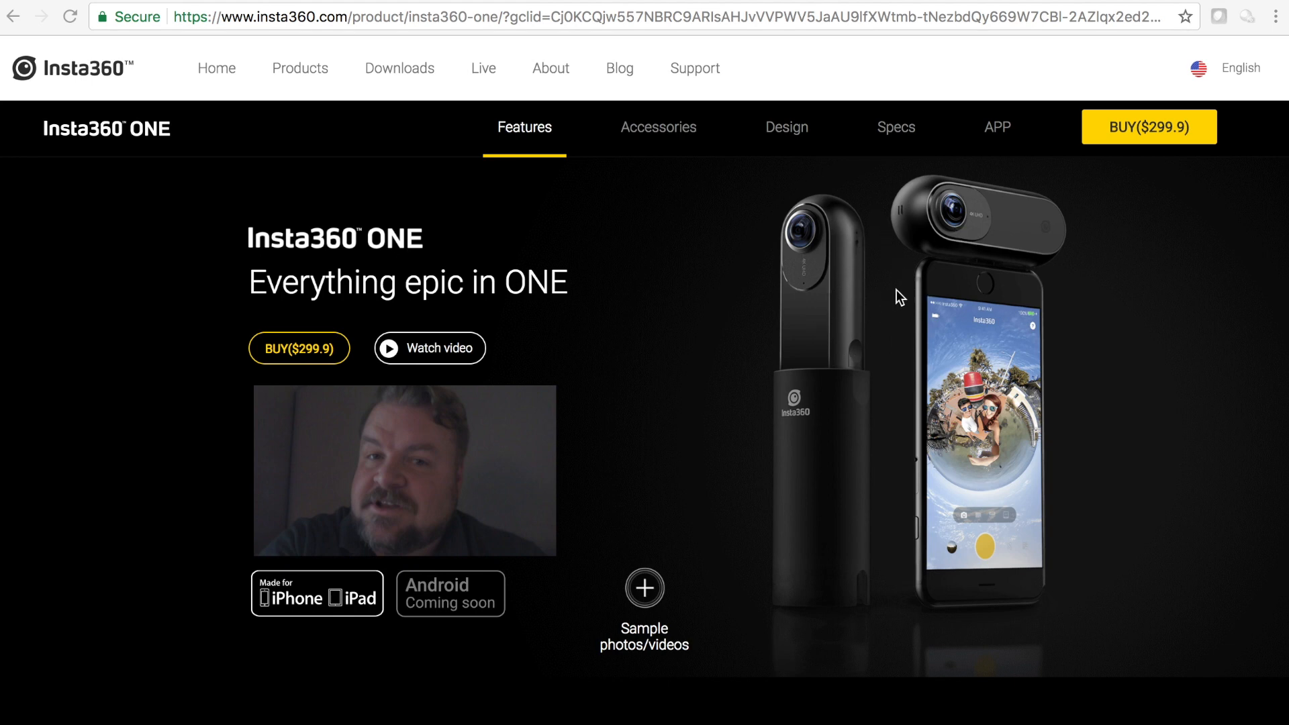
mouse_move(834, 355)
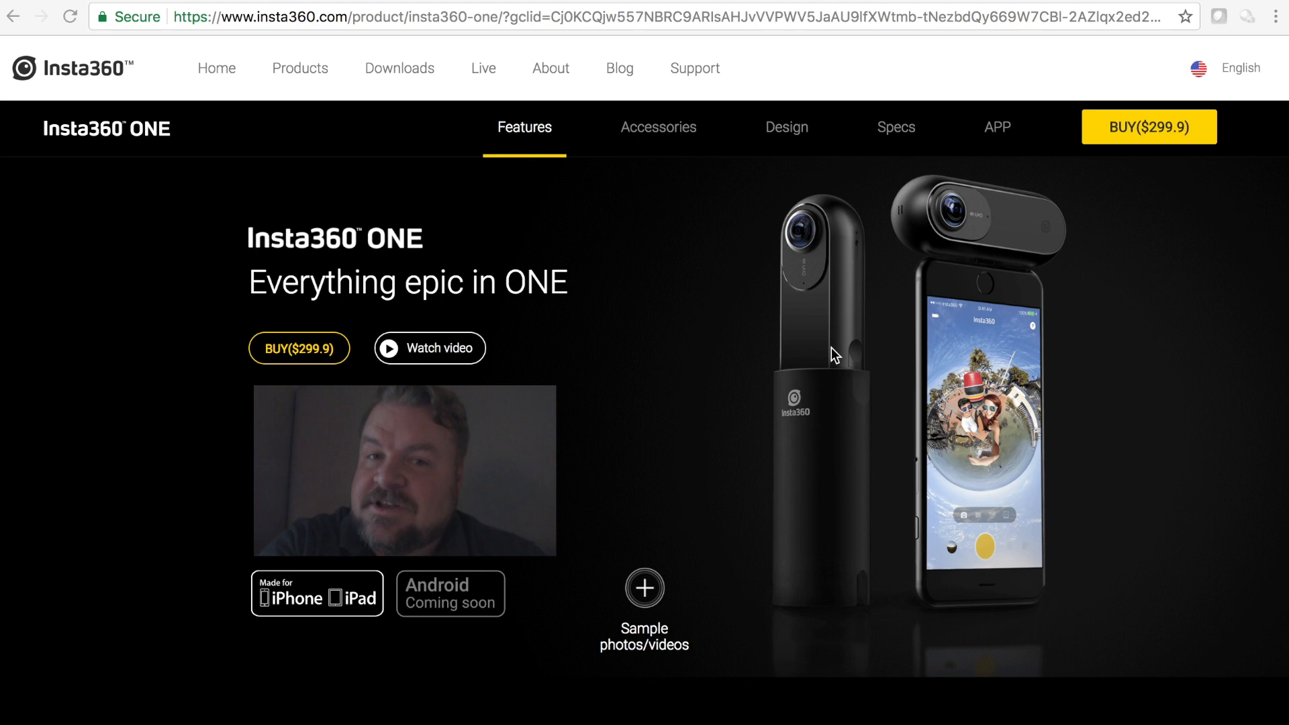
mouse_move(855, 247)
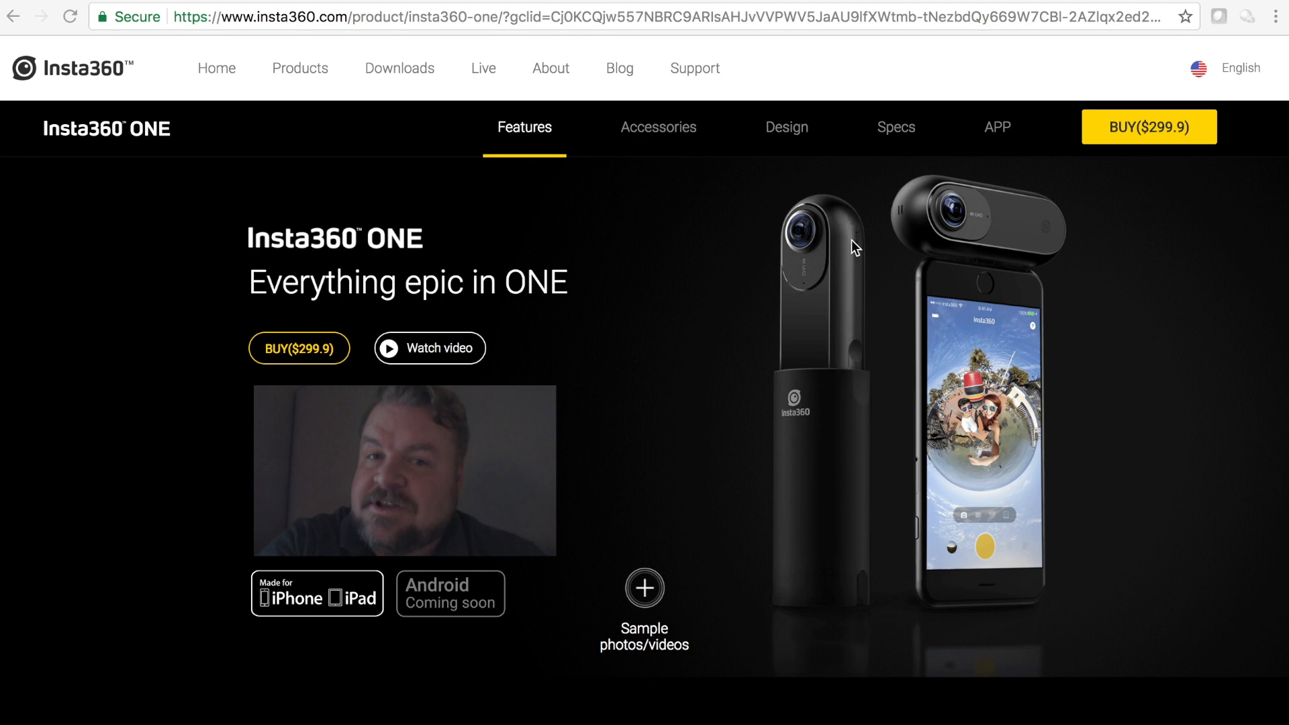
mouse_move(903, 230)
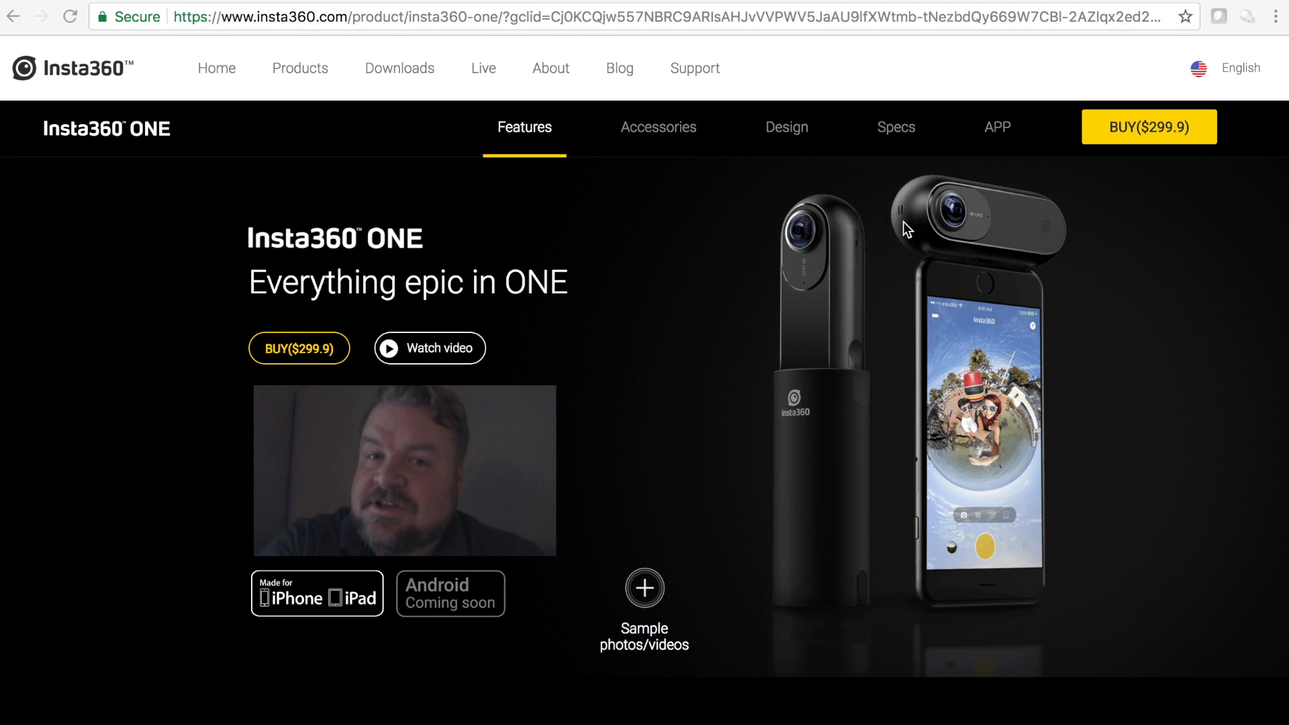
mouse_move(920, 244)
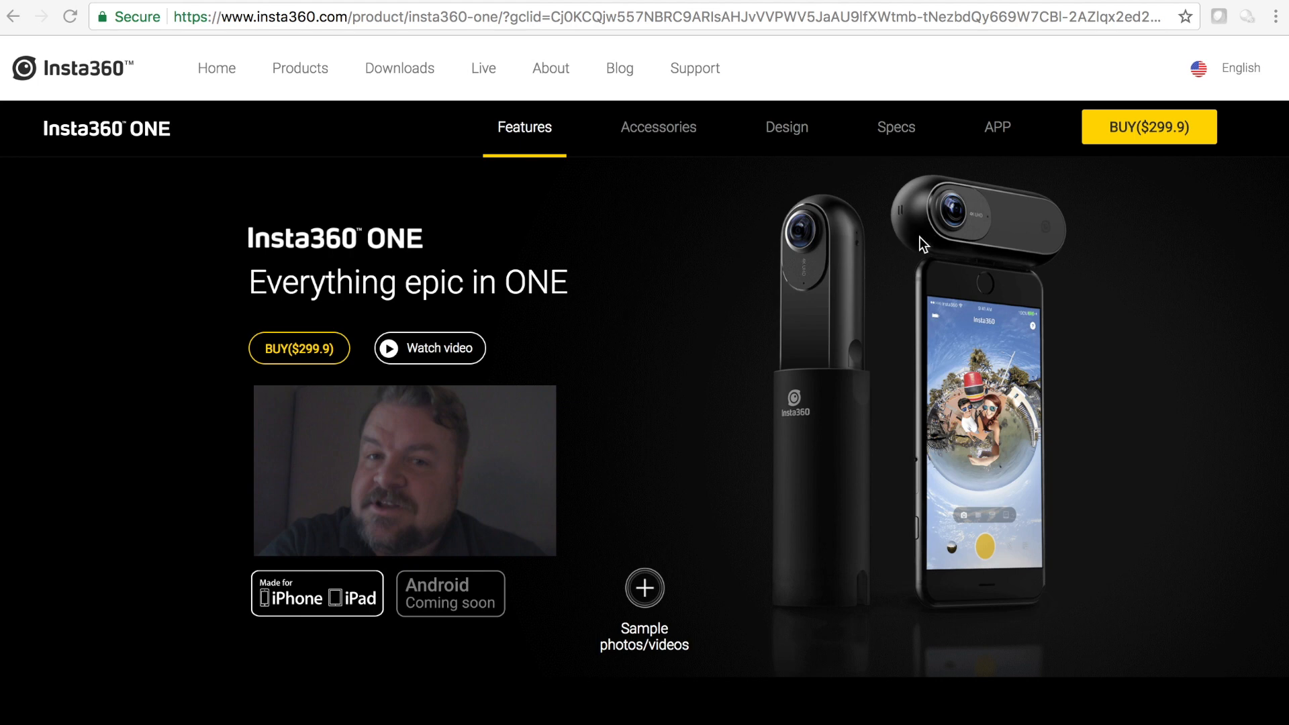
mouse_move(819, 284)
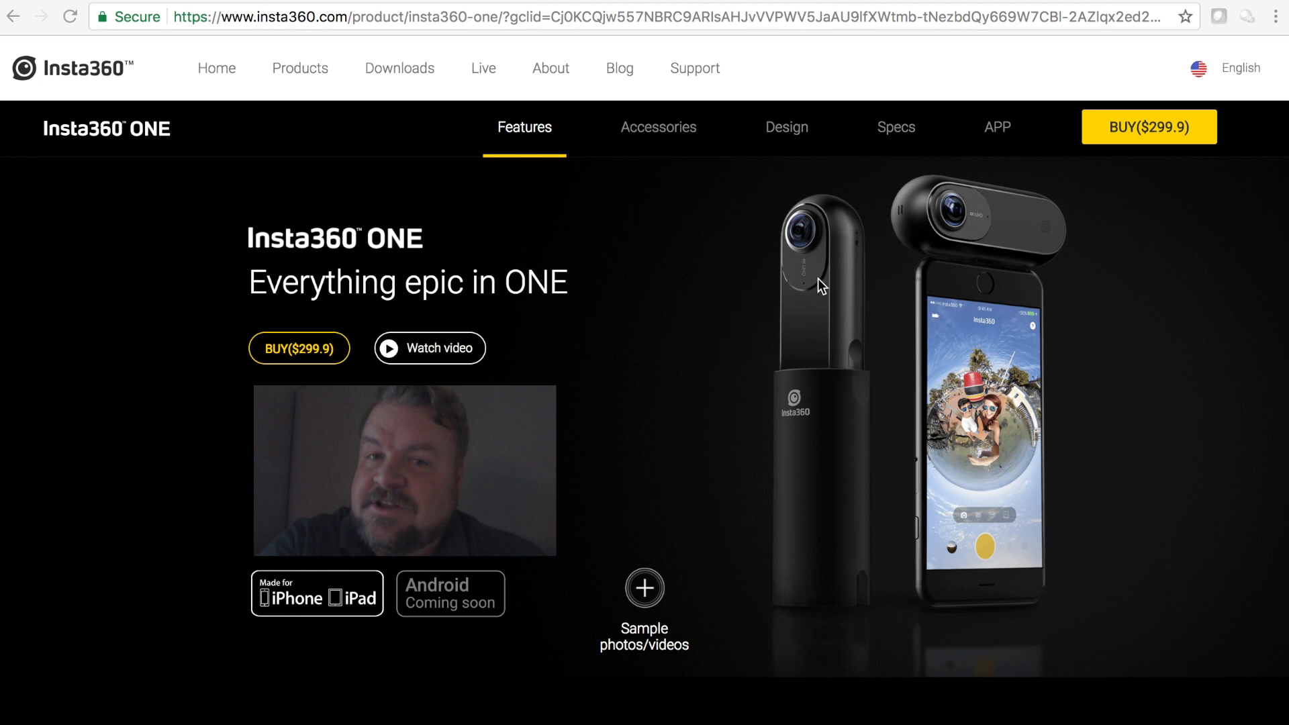
mouse_move(836, 271)
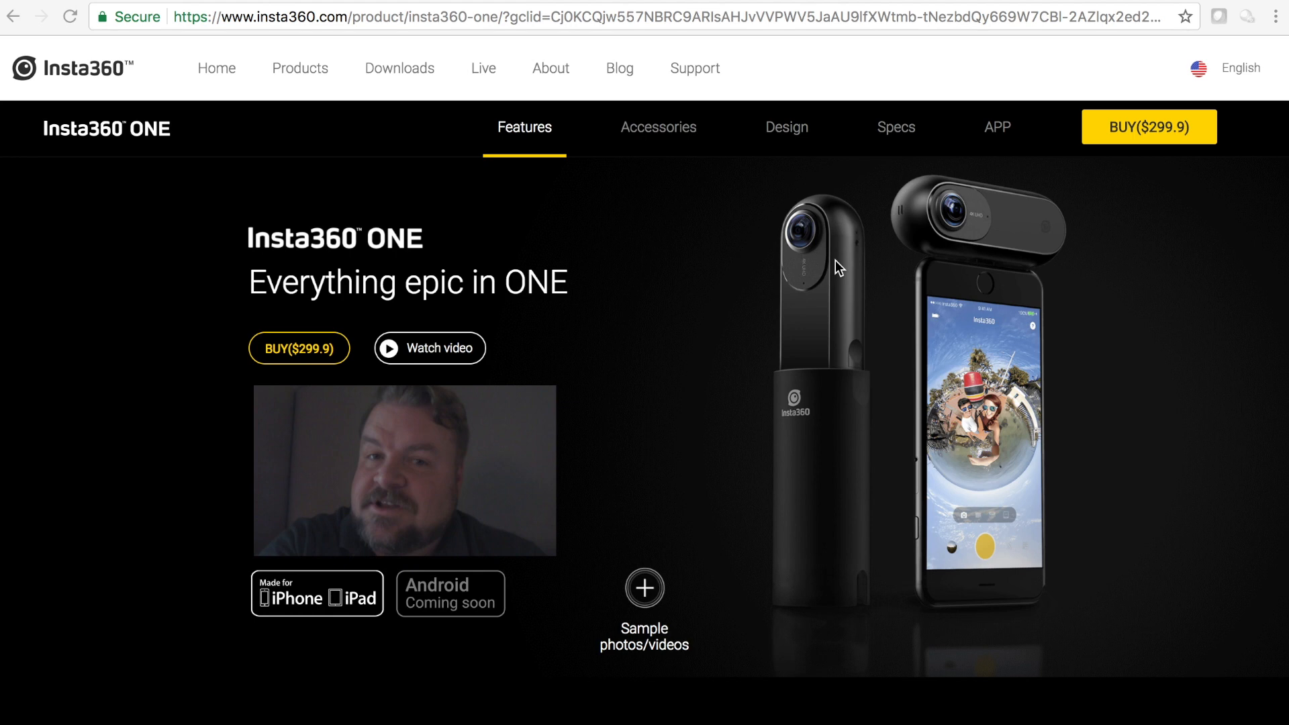
mouse_move(827, 312)
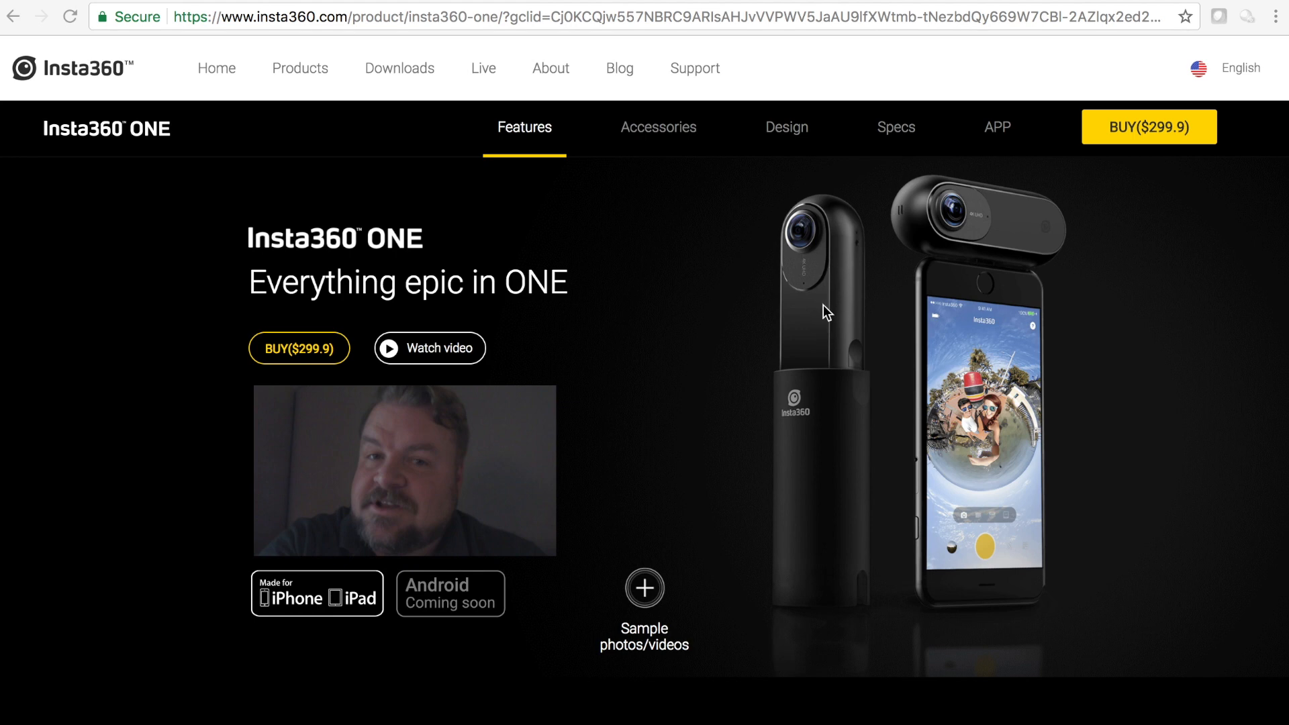
mouse_move(813, 291)
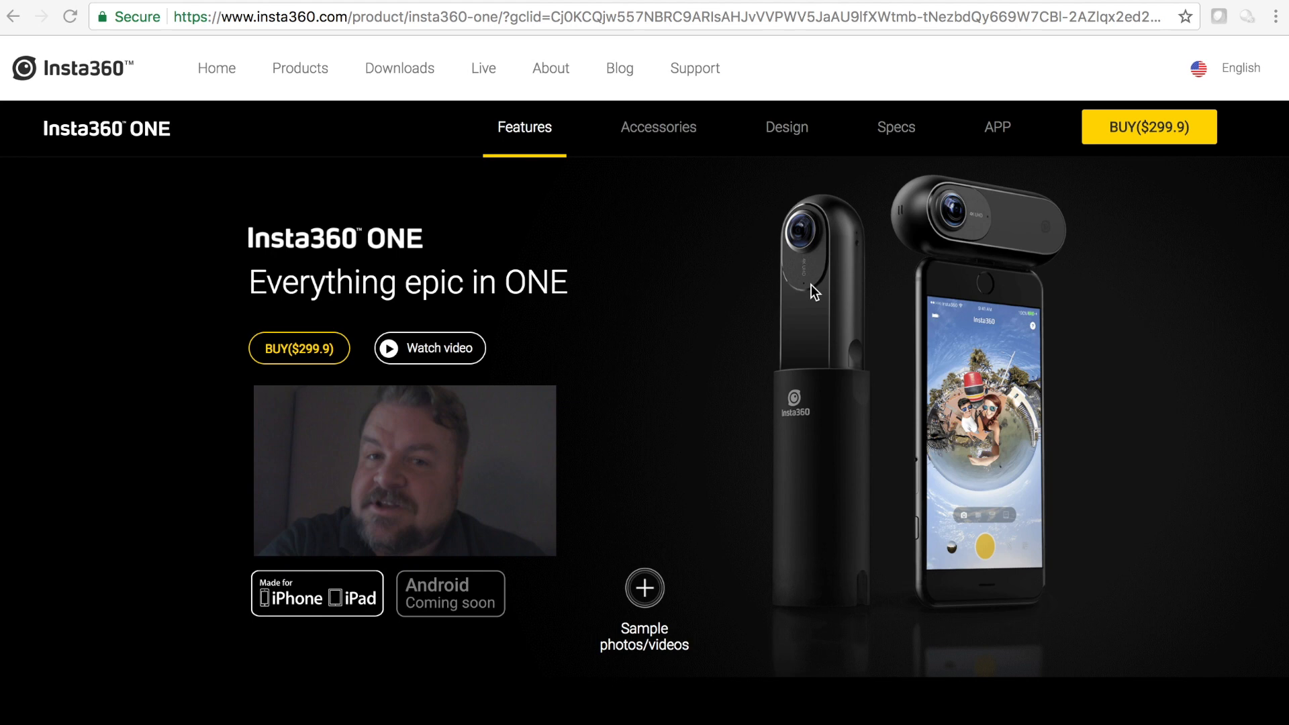
mouse_move(855, 349)
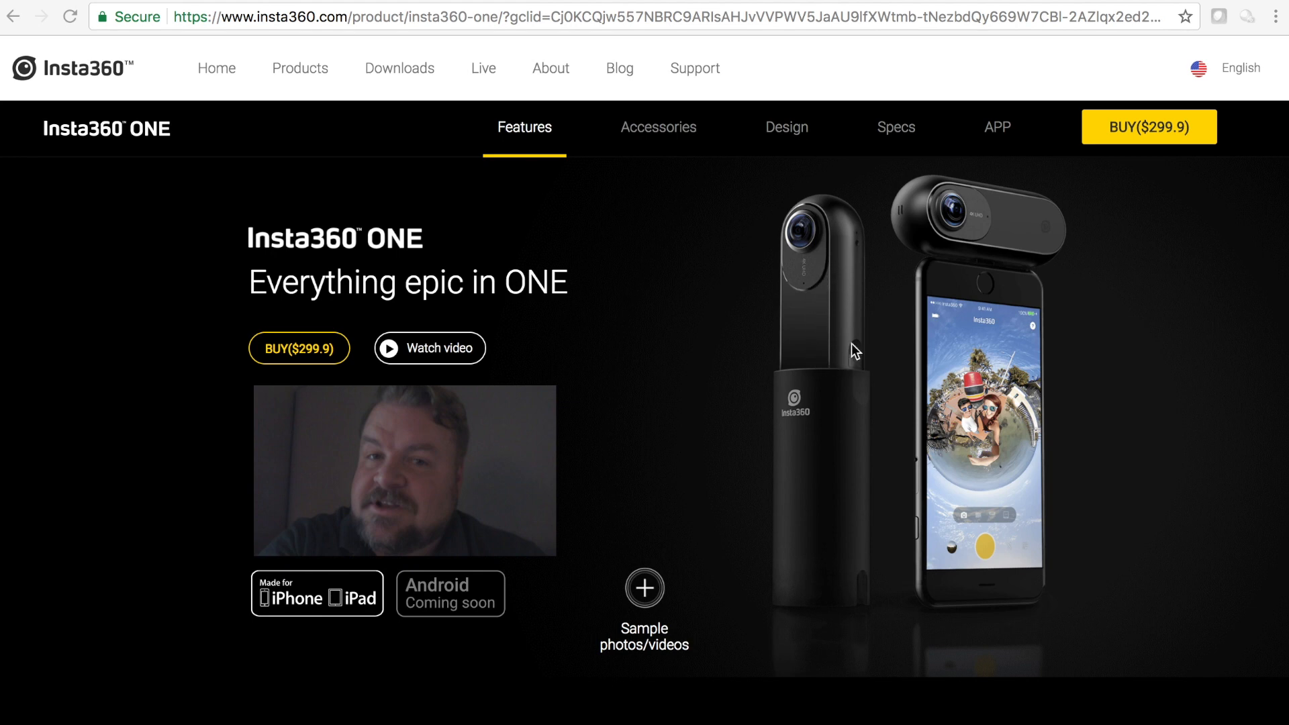
mouse_move(881, 333)
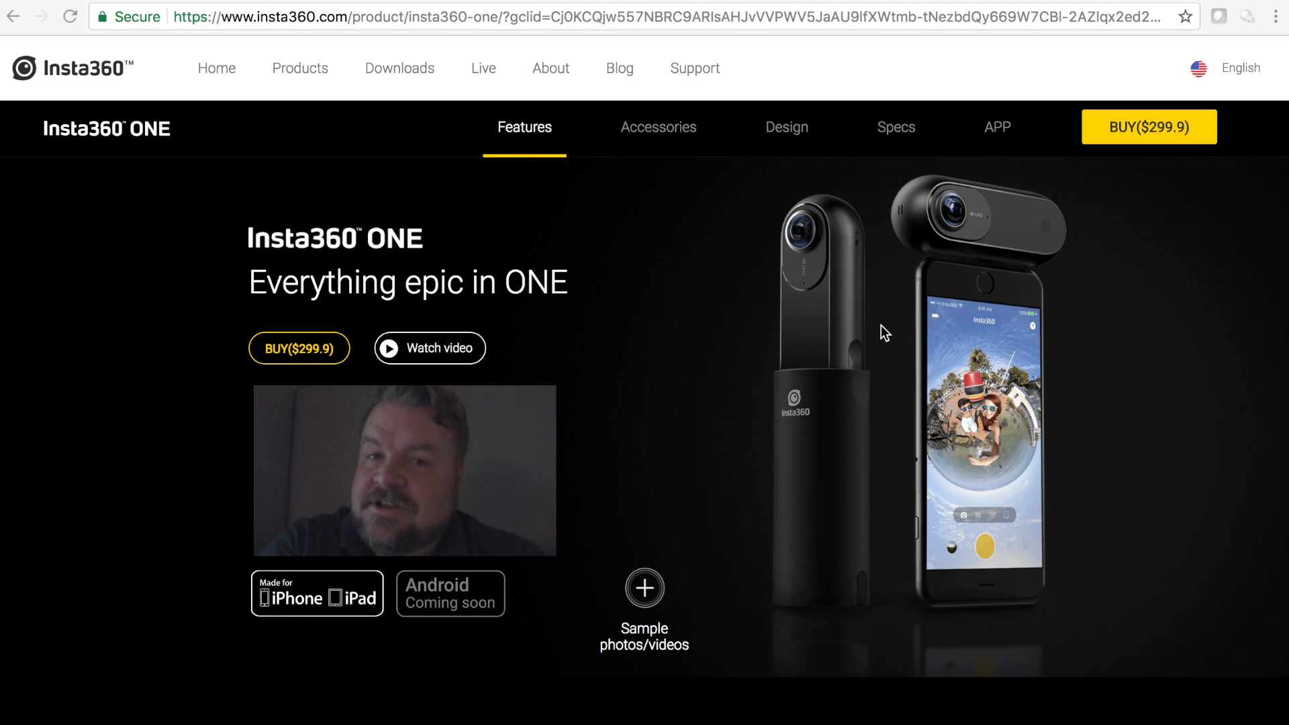
mouse_move(887, 296)
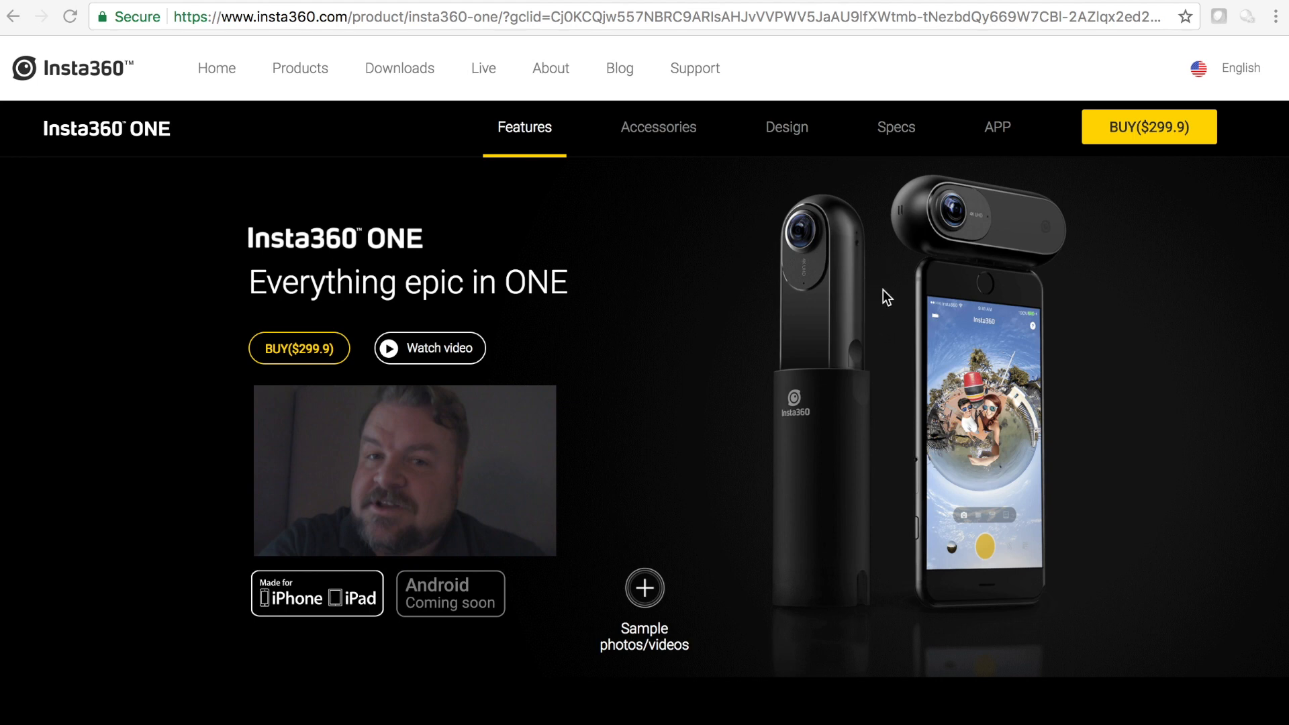
mouse_move(872, 342)
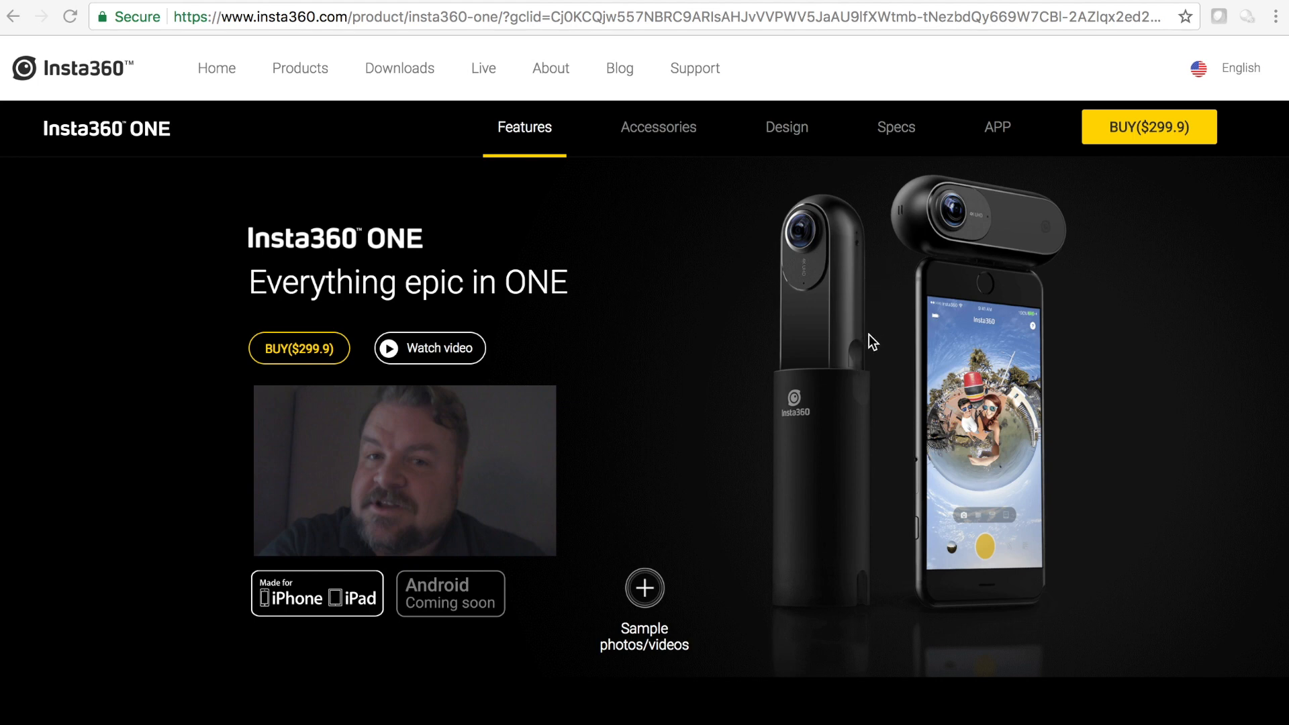
mouse_move(863, 294)
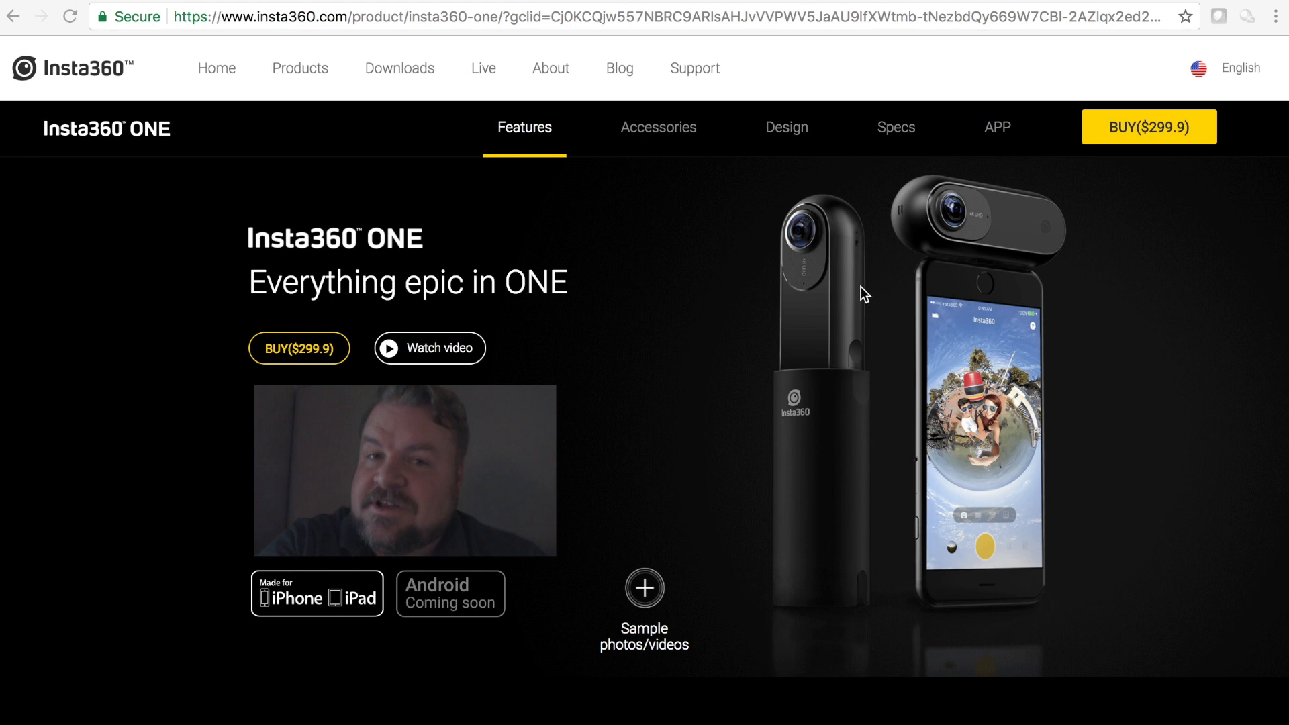
mouse_move(808, 388)
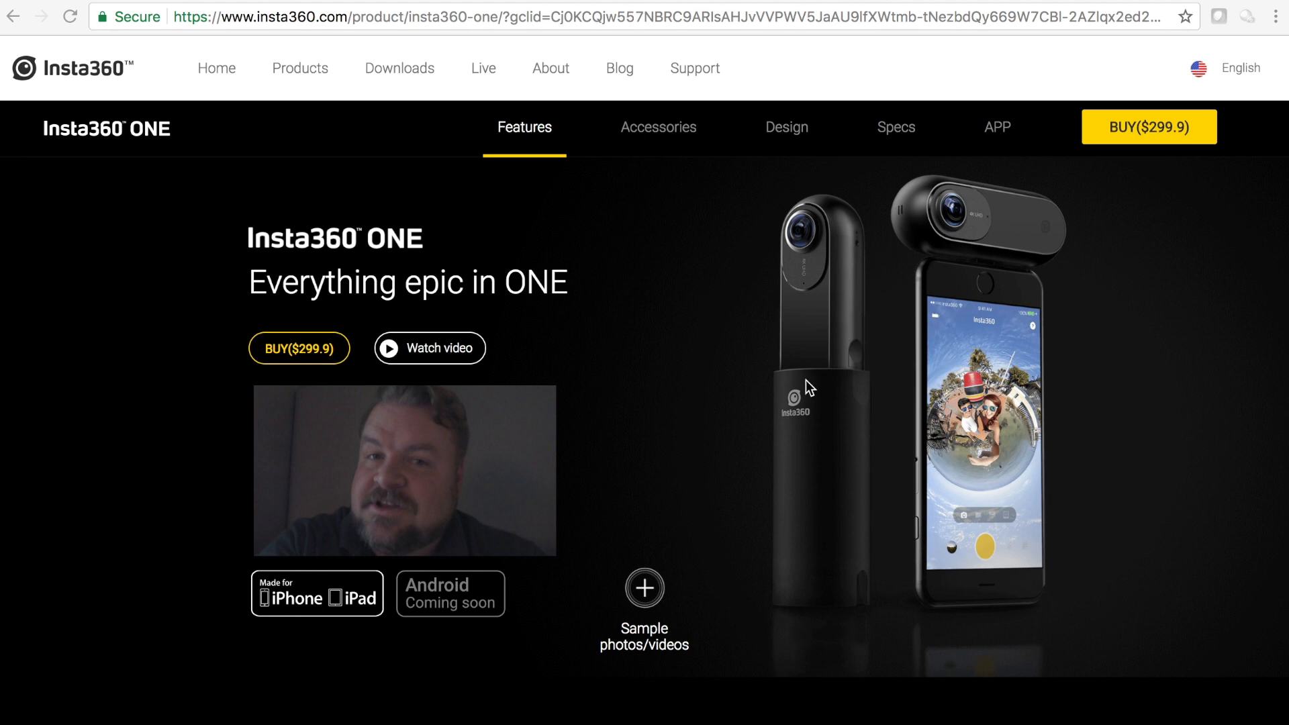
mouse_move(837, 325)
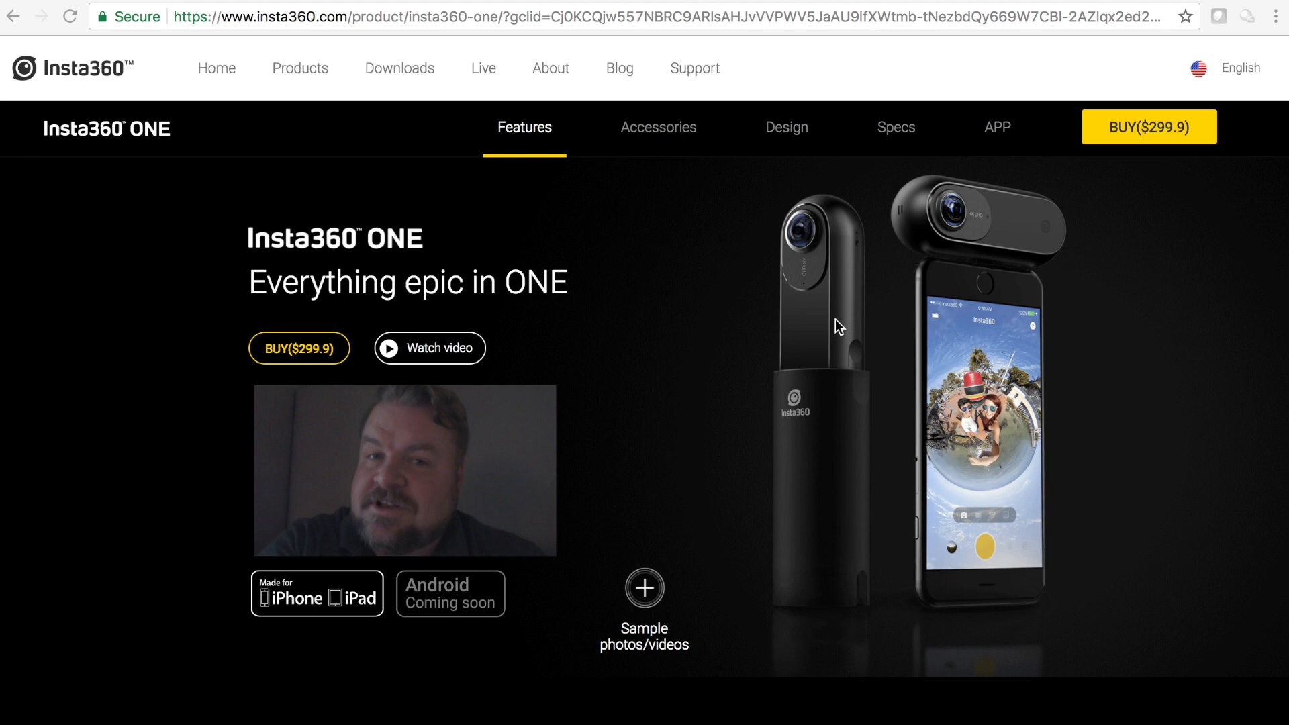
mouse_move(864, 251)
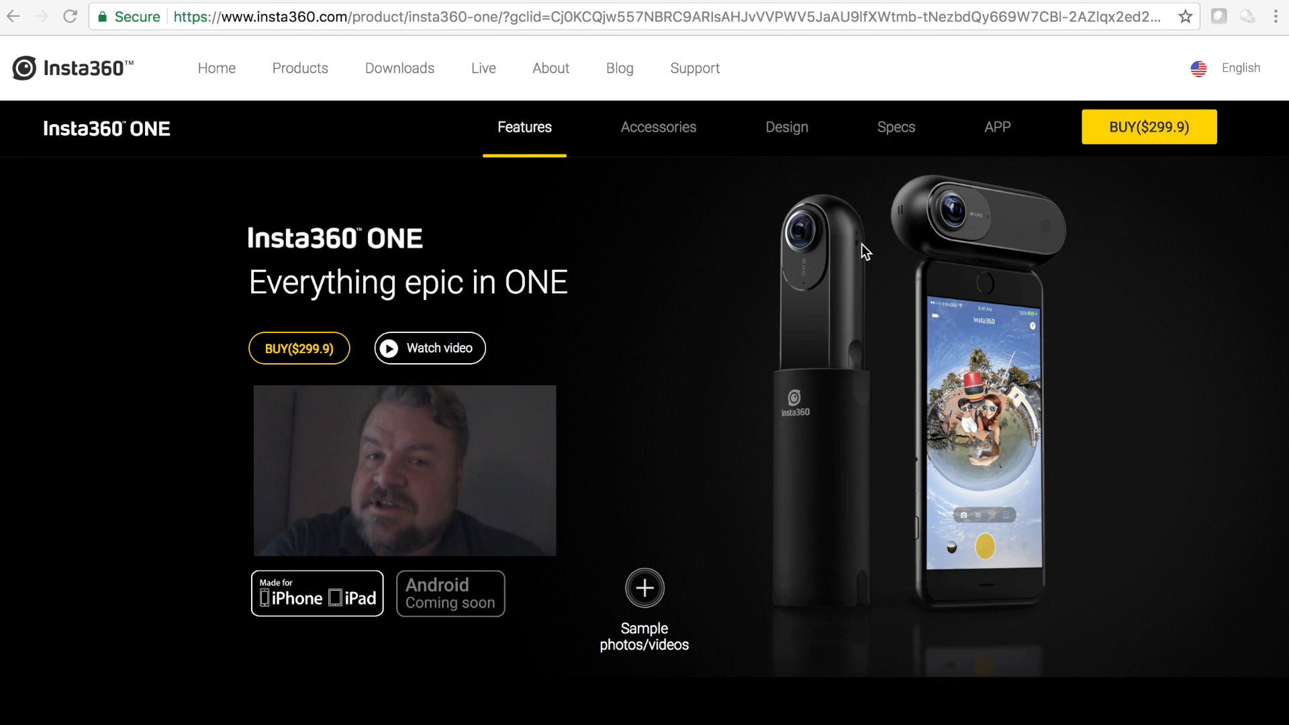
mouse_move(324, 639)
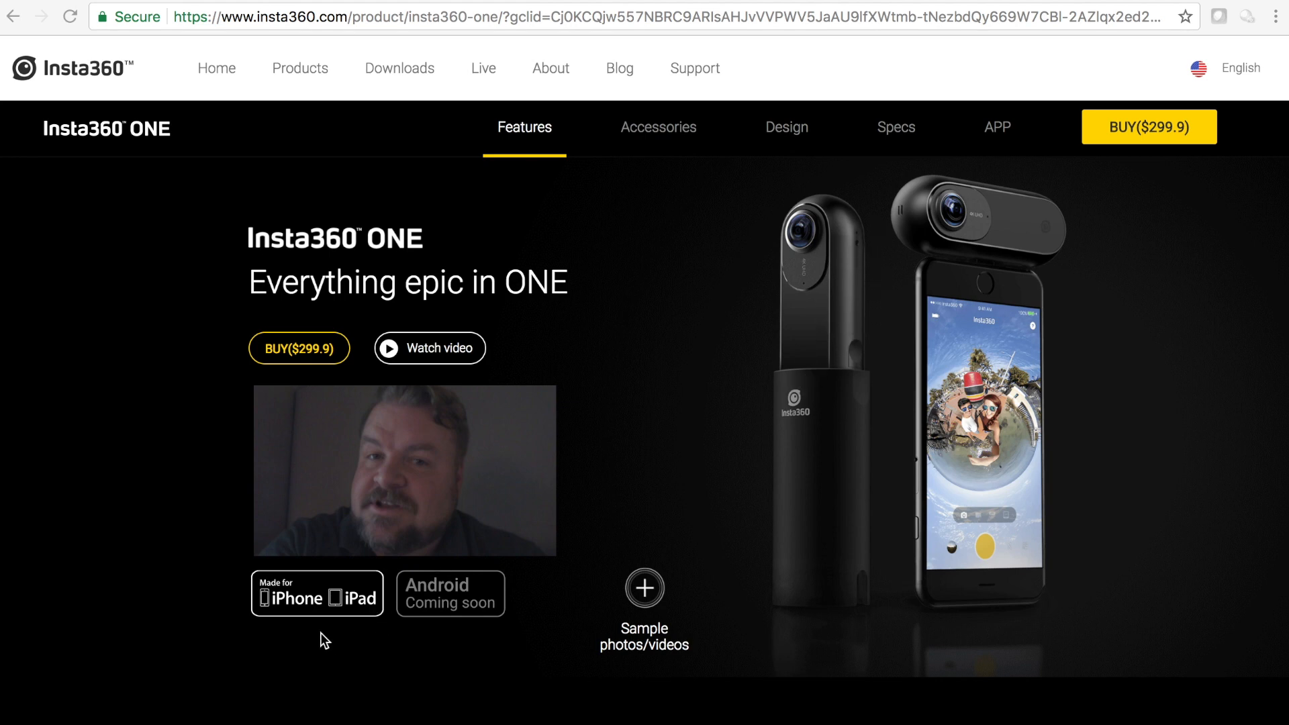
mouse_move(970, 420)
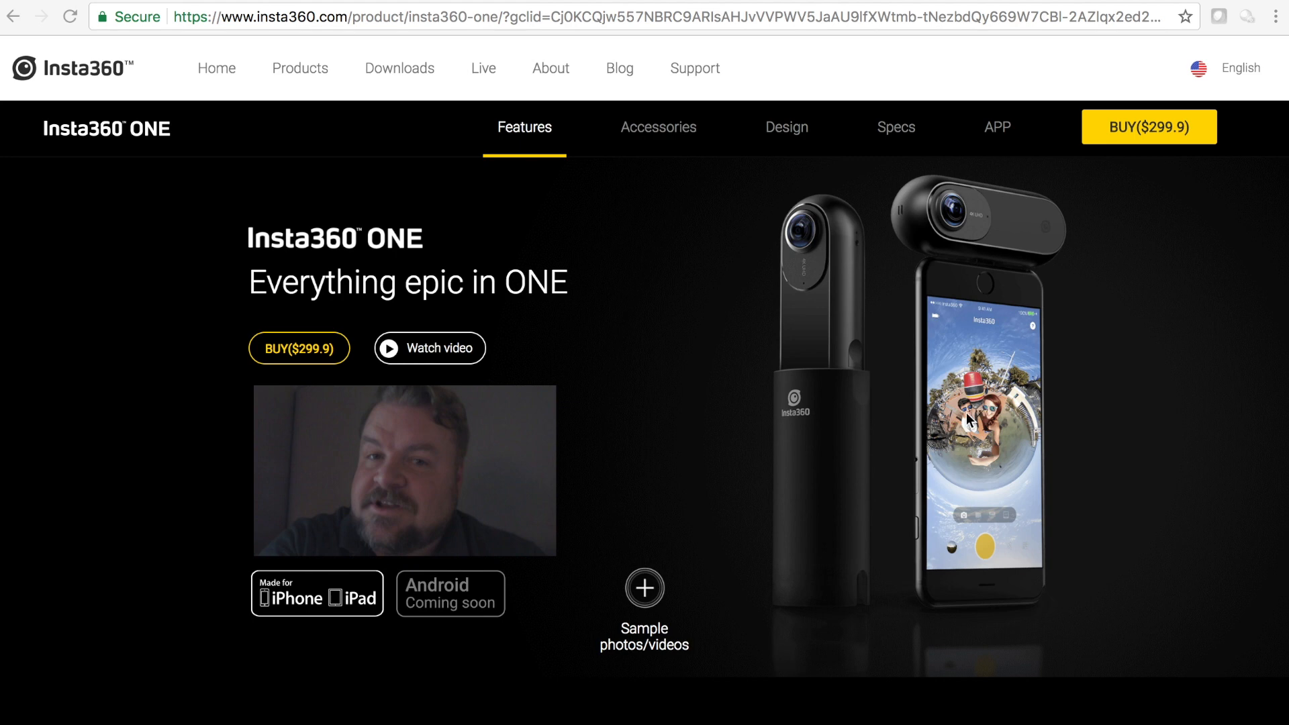
mouse_move(512, 460)
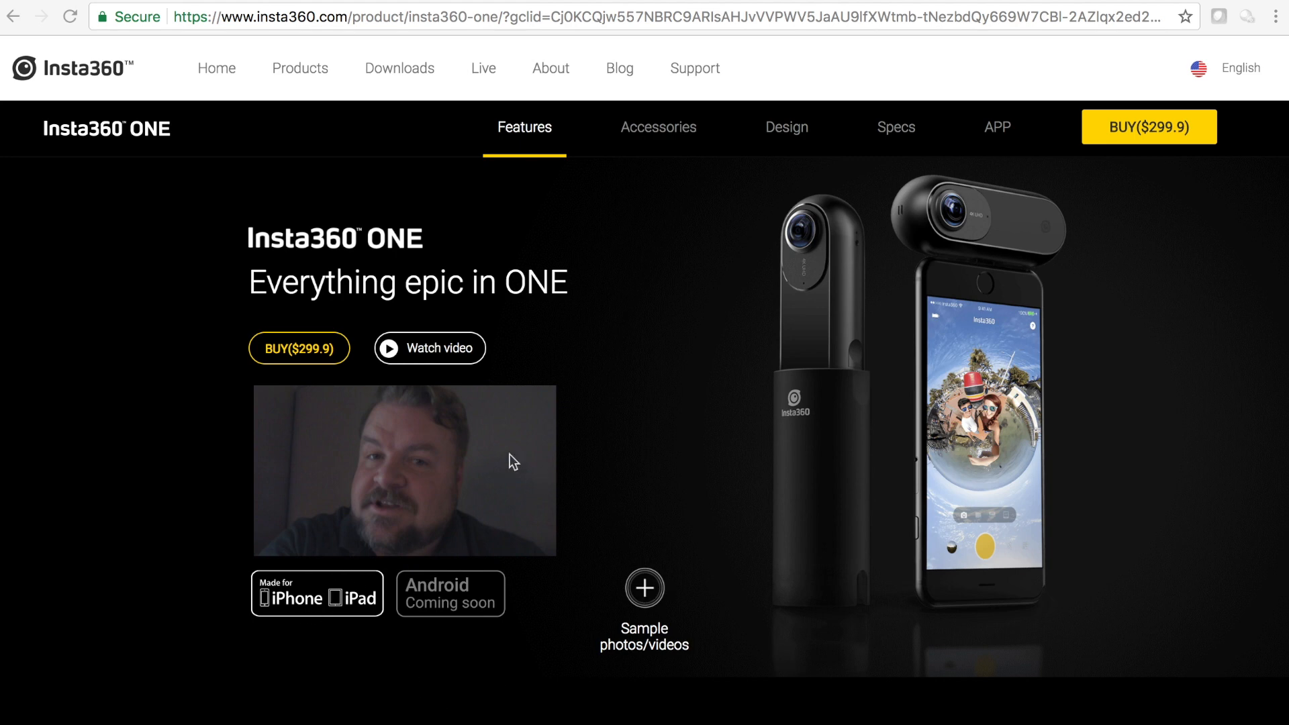
mouse_move(369, 610)
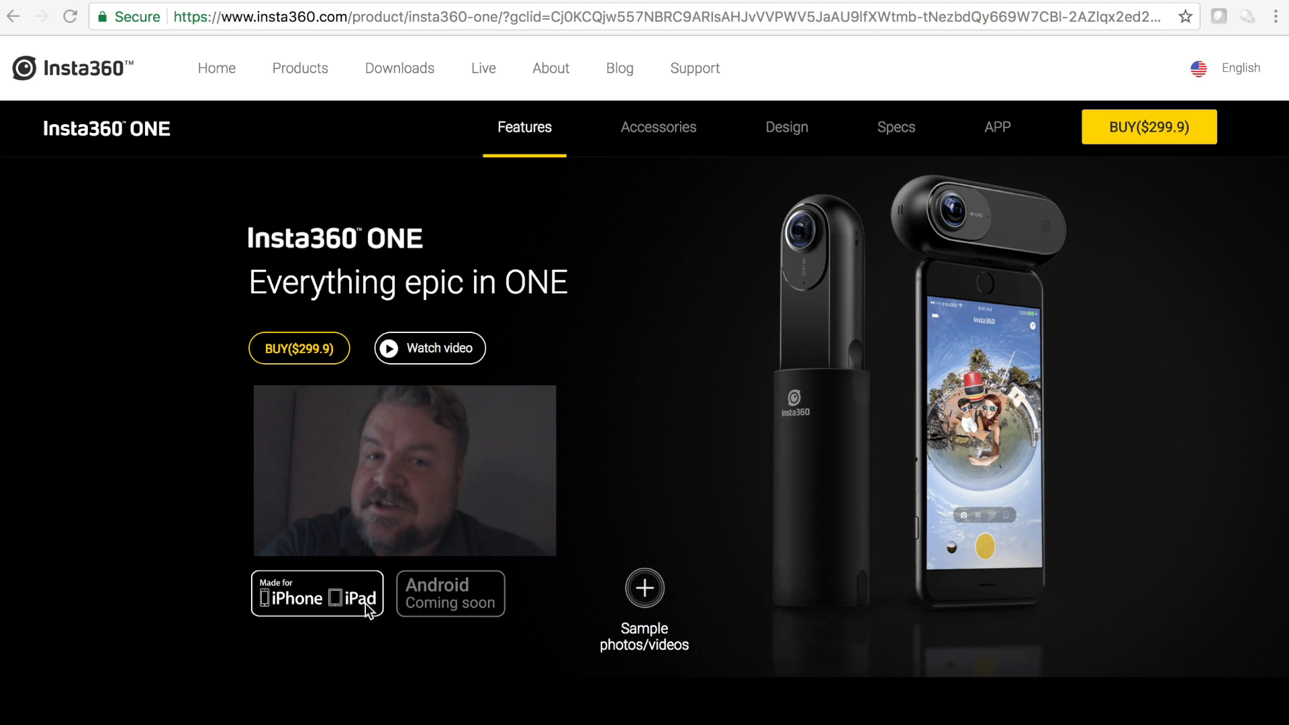
mouse_move(331, 599)
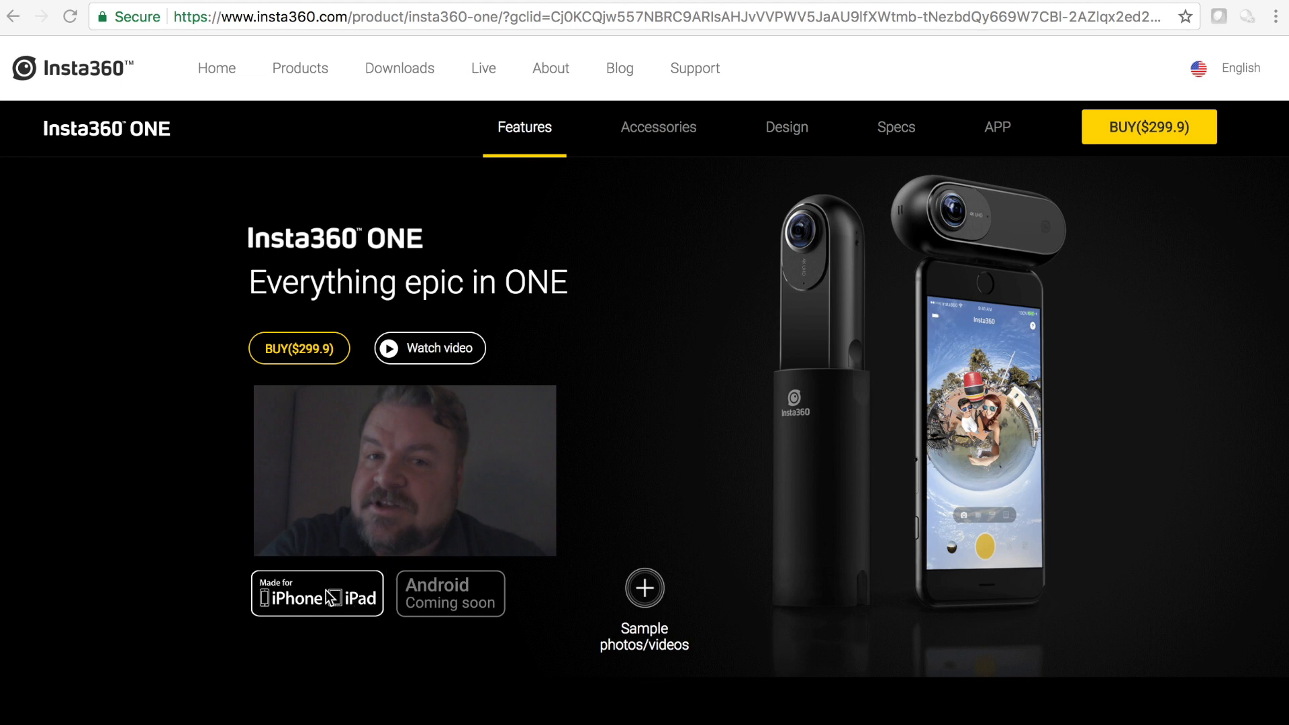
mouse_move(375, 618)
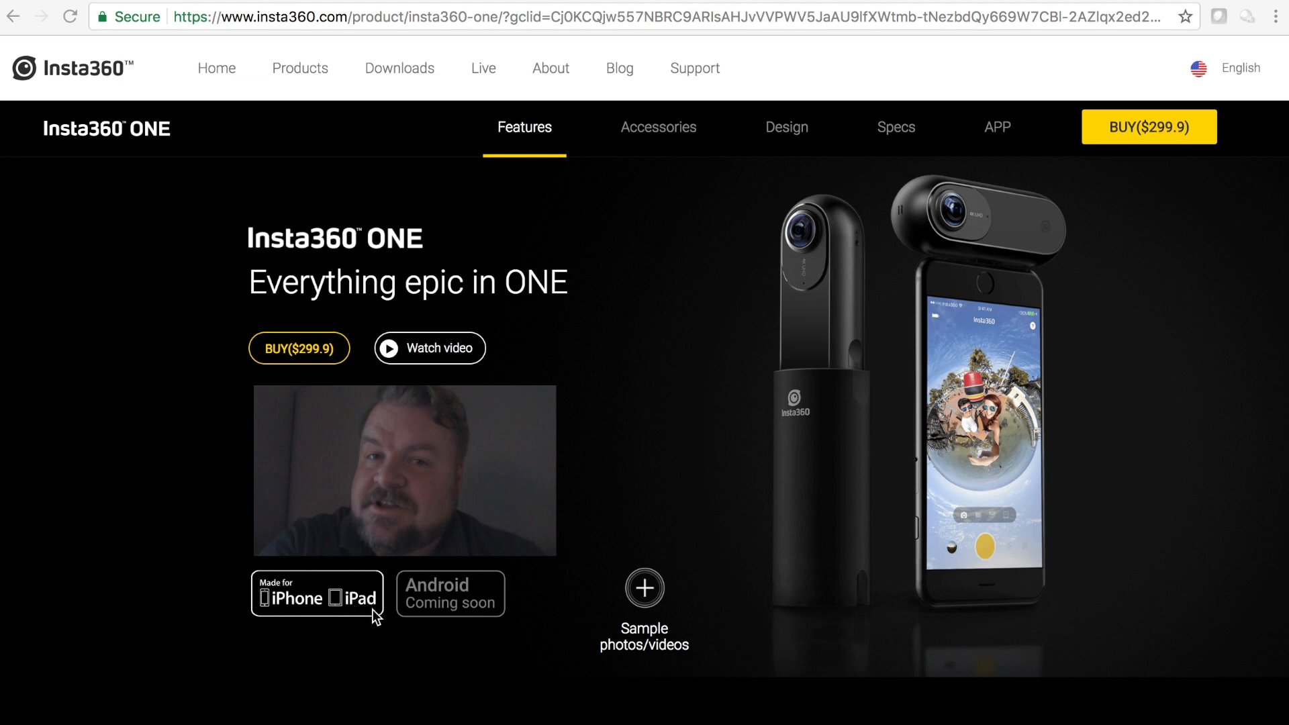
mouse_move(791, 393)
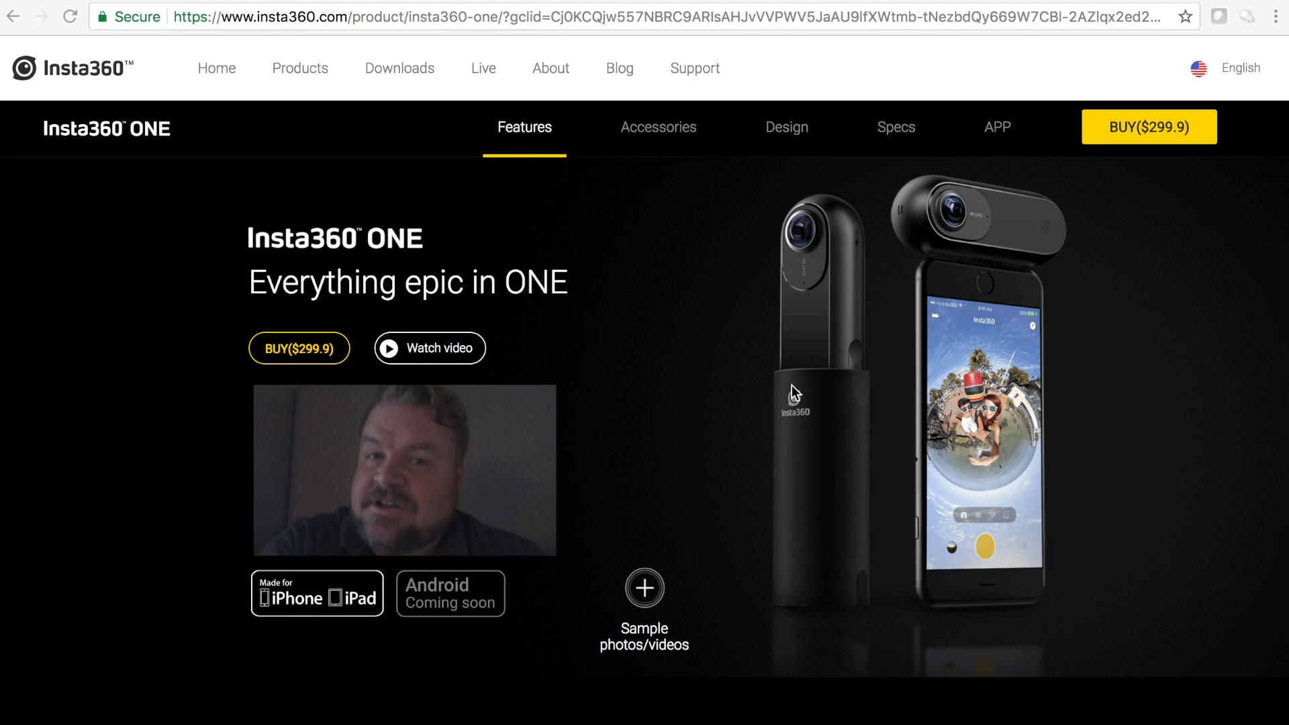
Step: Scroll down past the 120 FPS bullet-time video to the 'Bring on the shake, rattle and roll.' heading
scroll("down", 3)
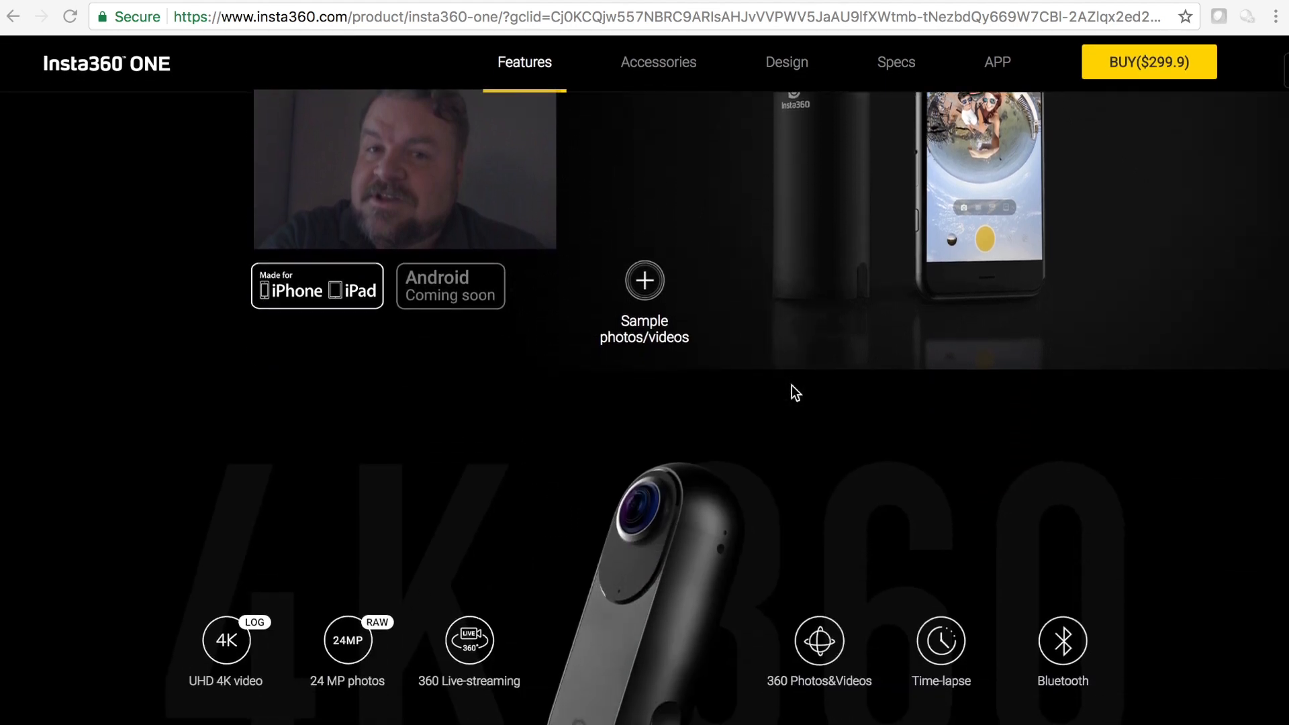
mouse_move(704, 437)
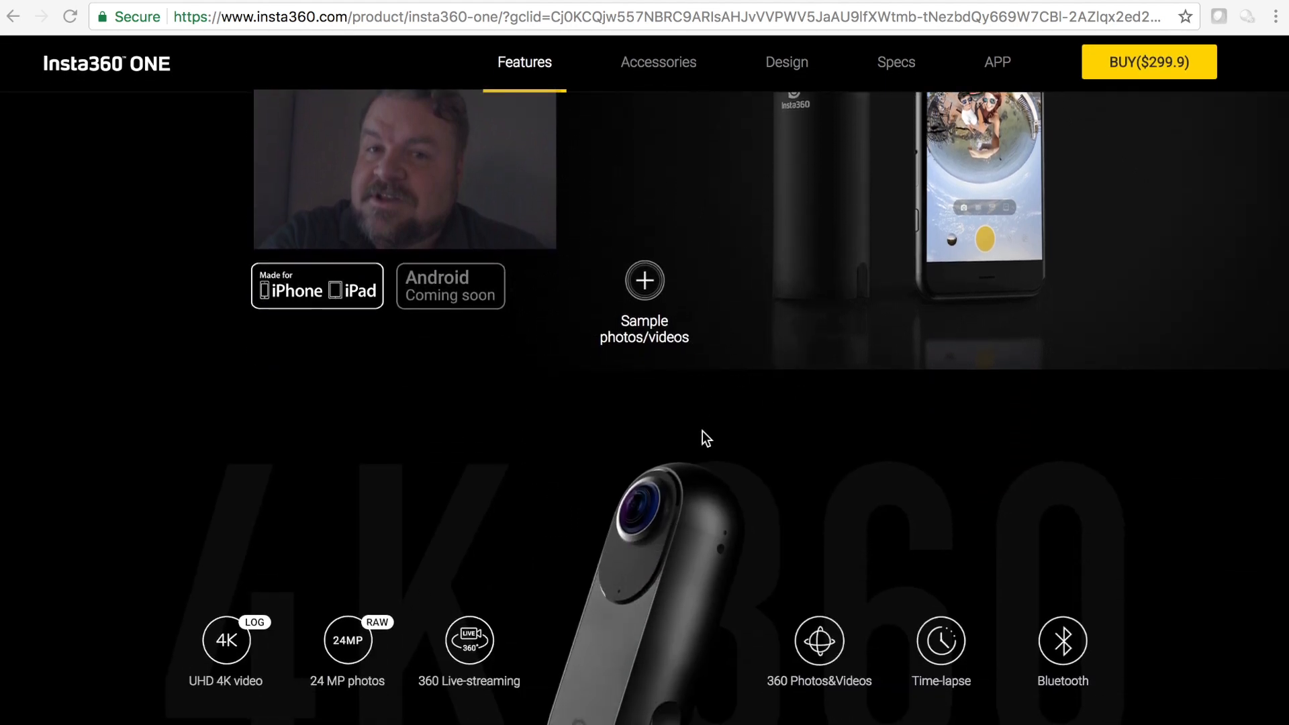
scroll("down", 3)
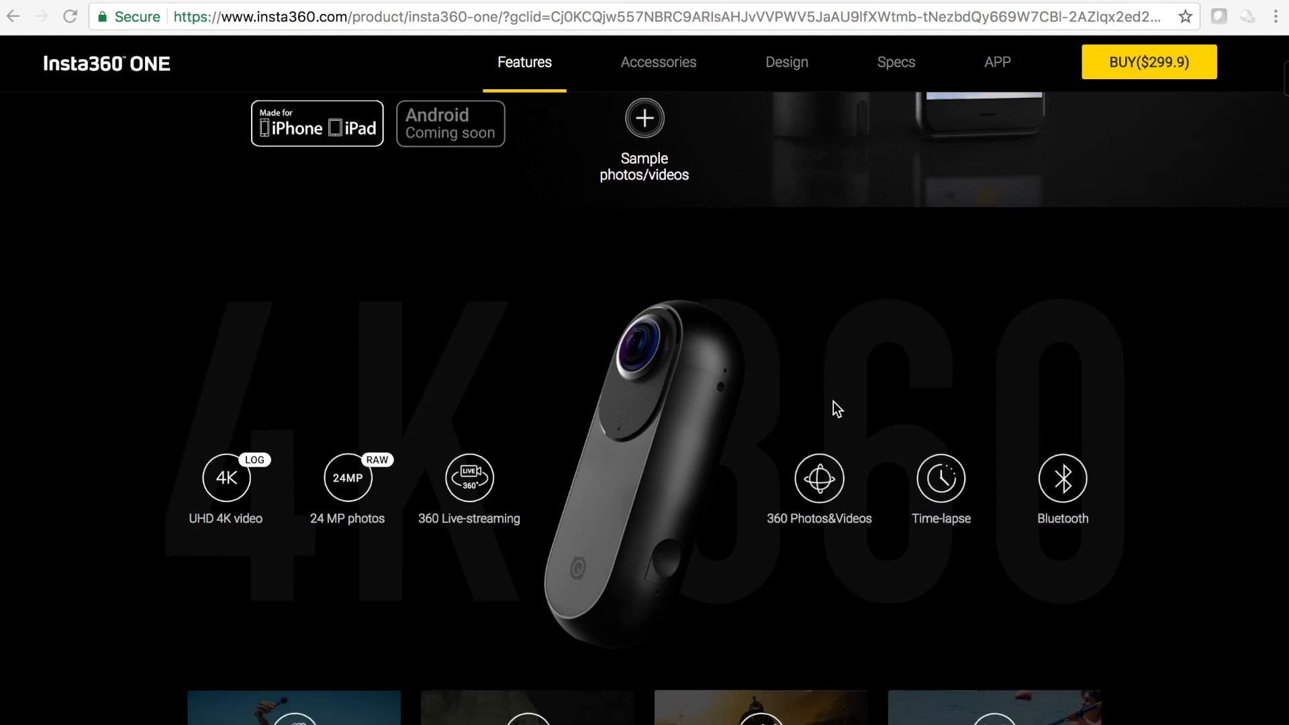
scroll("down", 3)
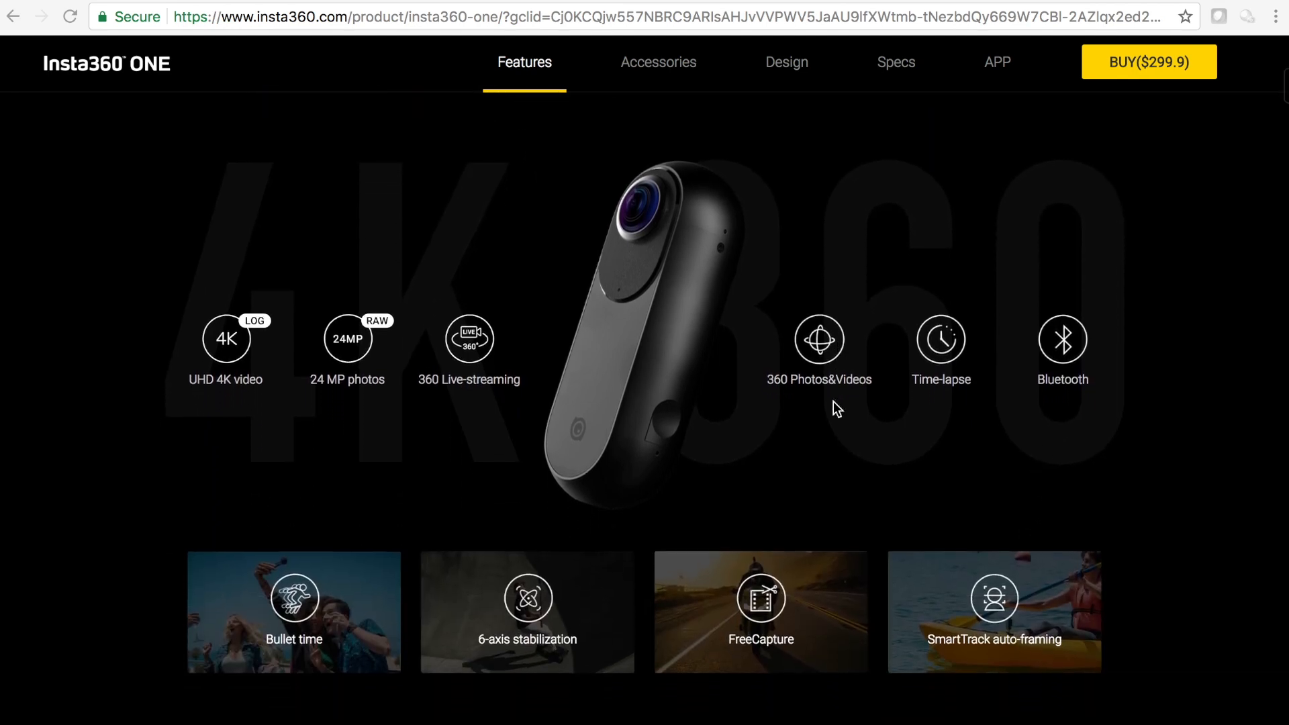
mouse_move(1274, 394)
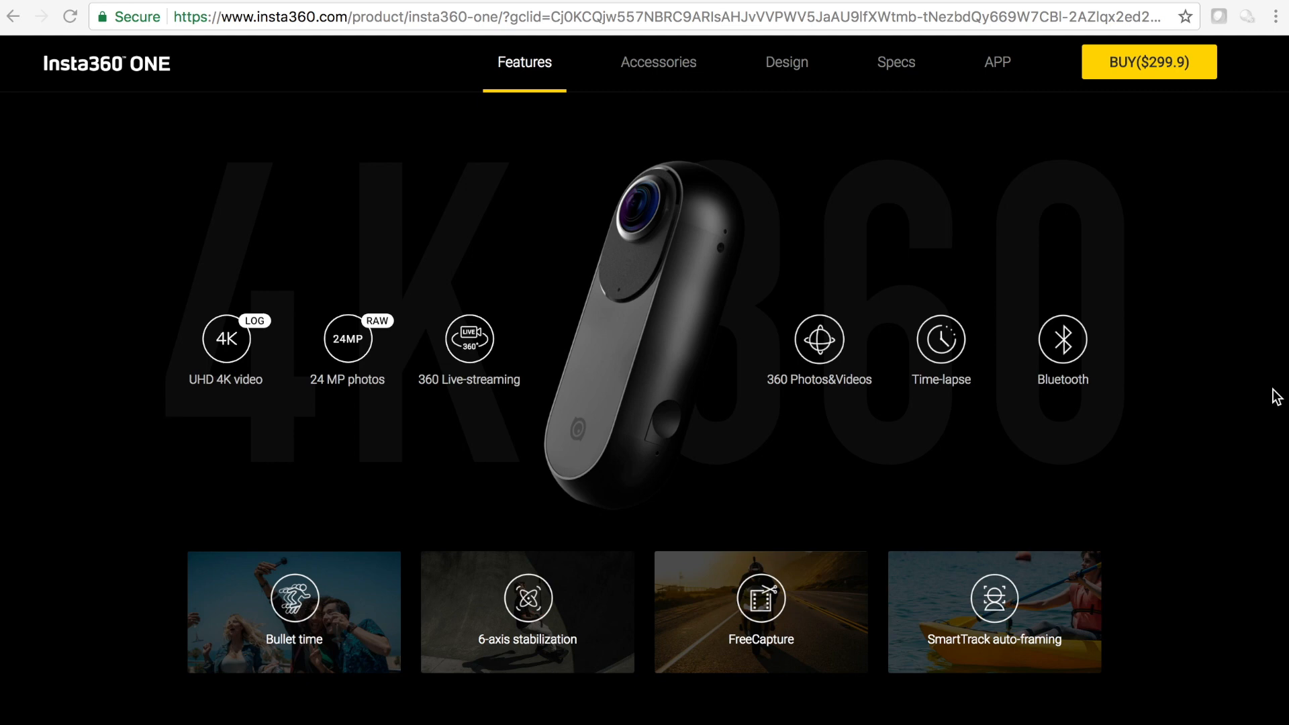
mouse_move(1086, 373)
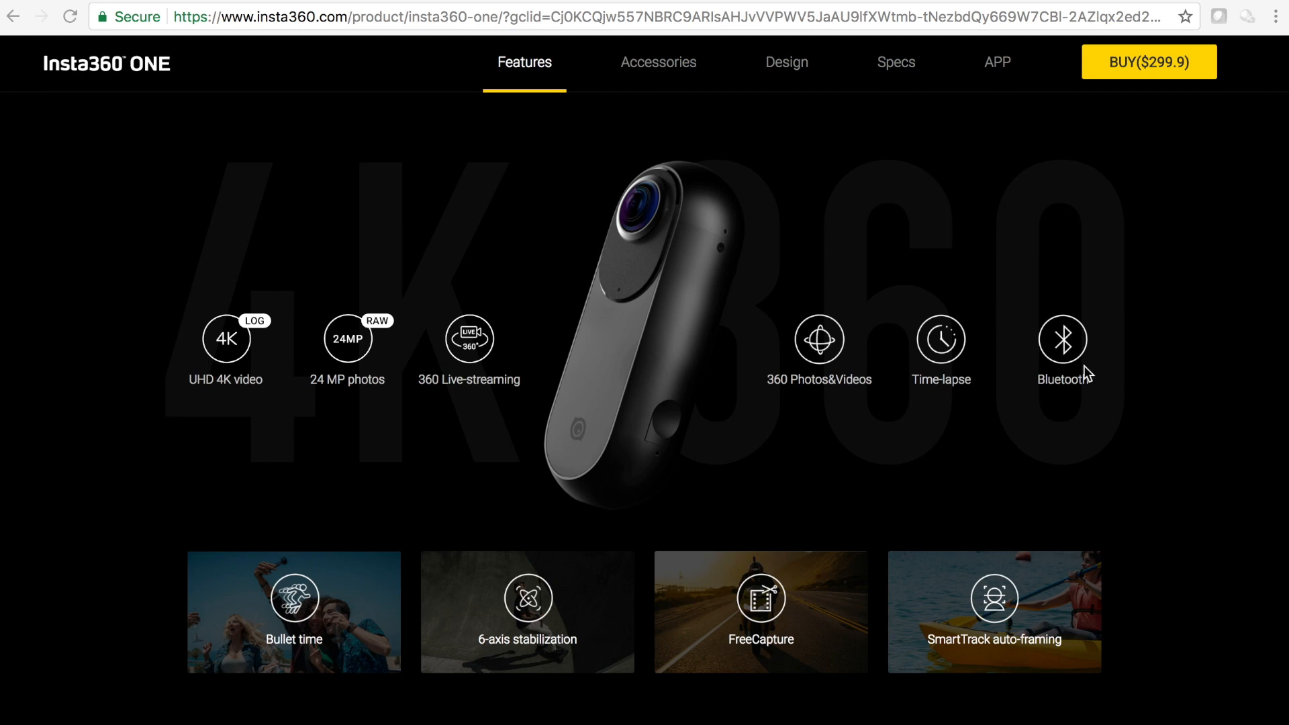
mouse_move(284, 349)
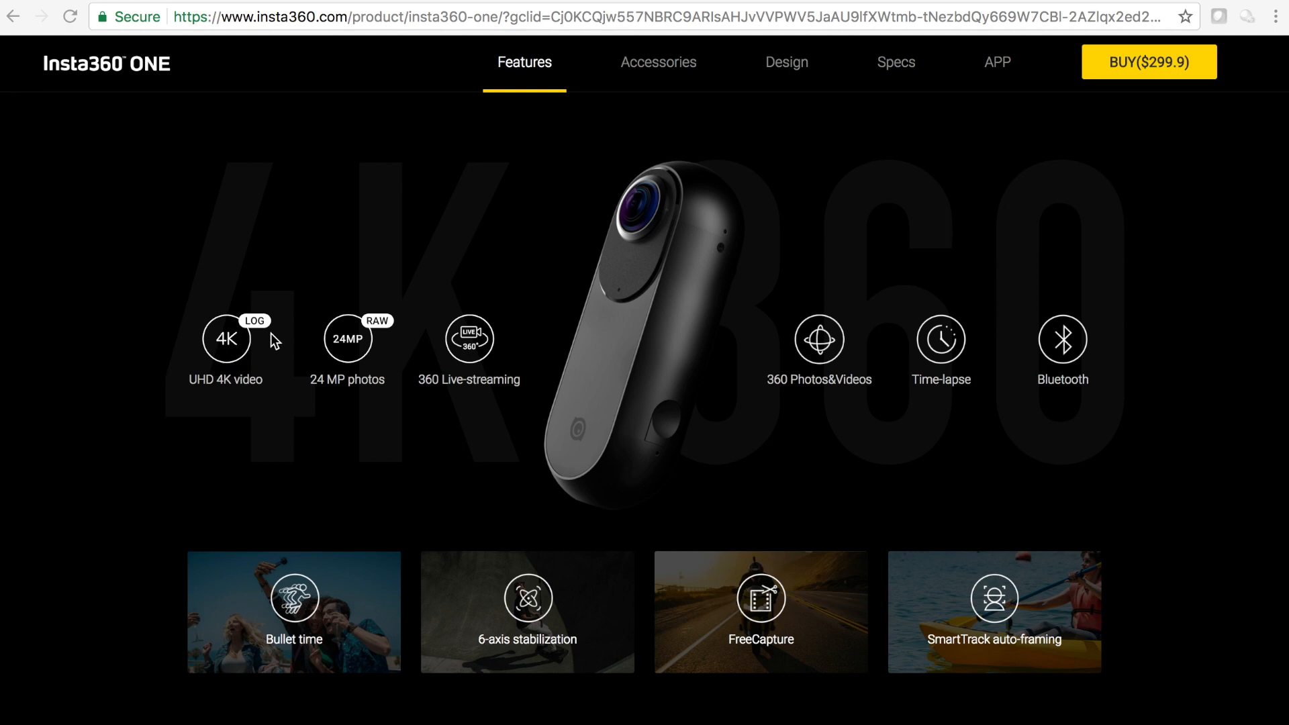
mouse_move(368, 231)
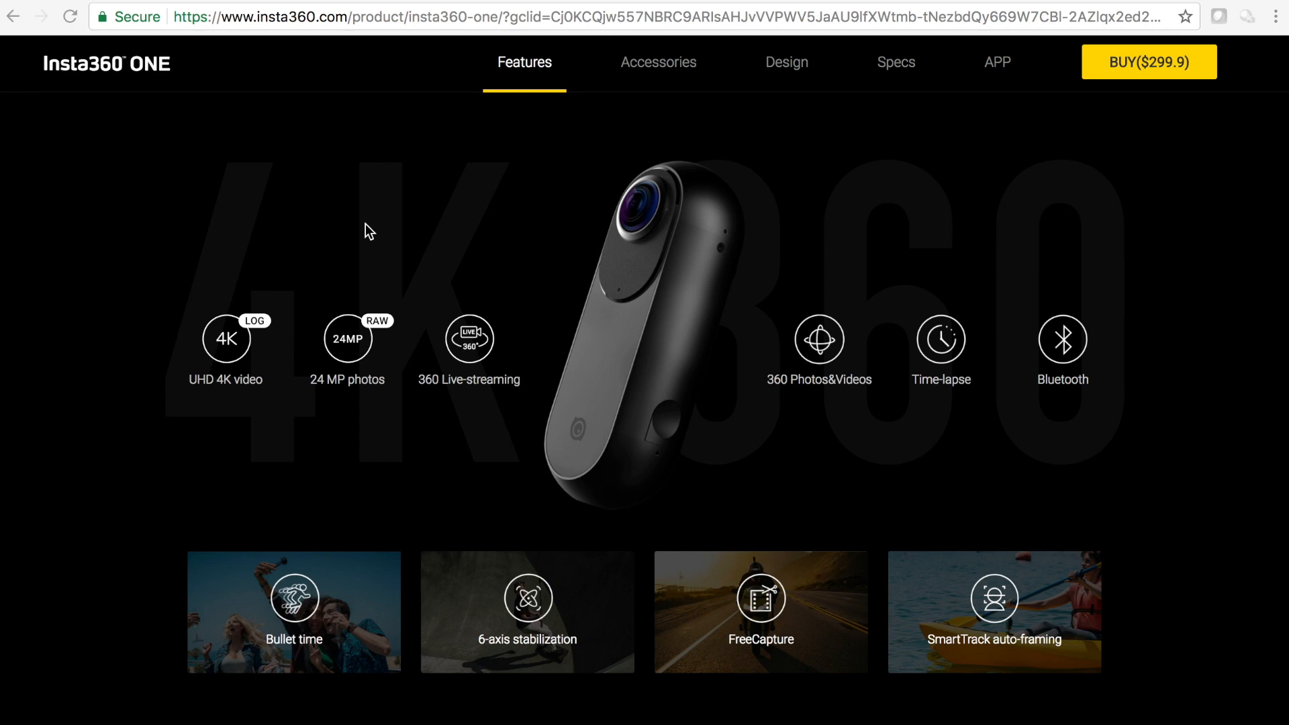
mouse_move(368, 399)
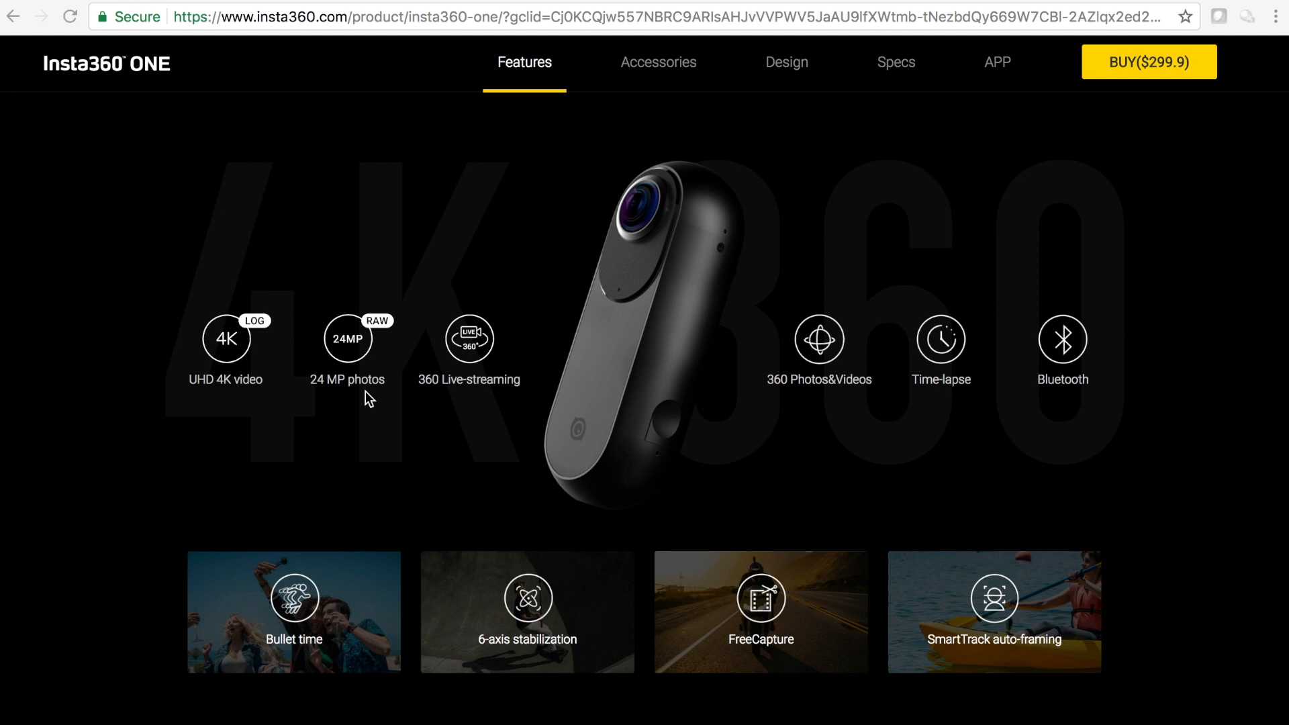
mouse_move(393, 332)
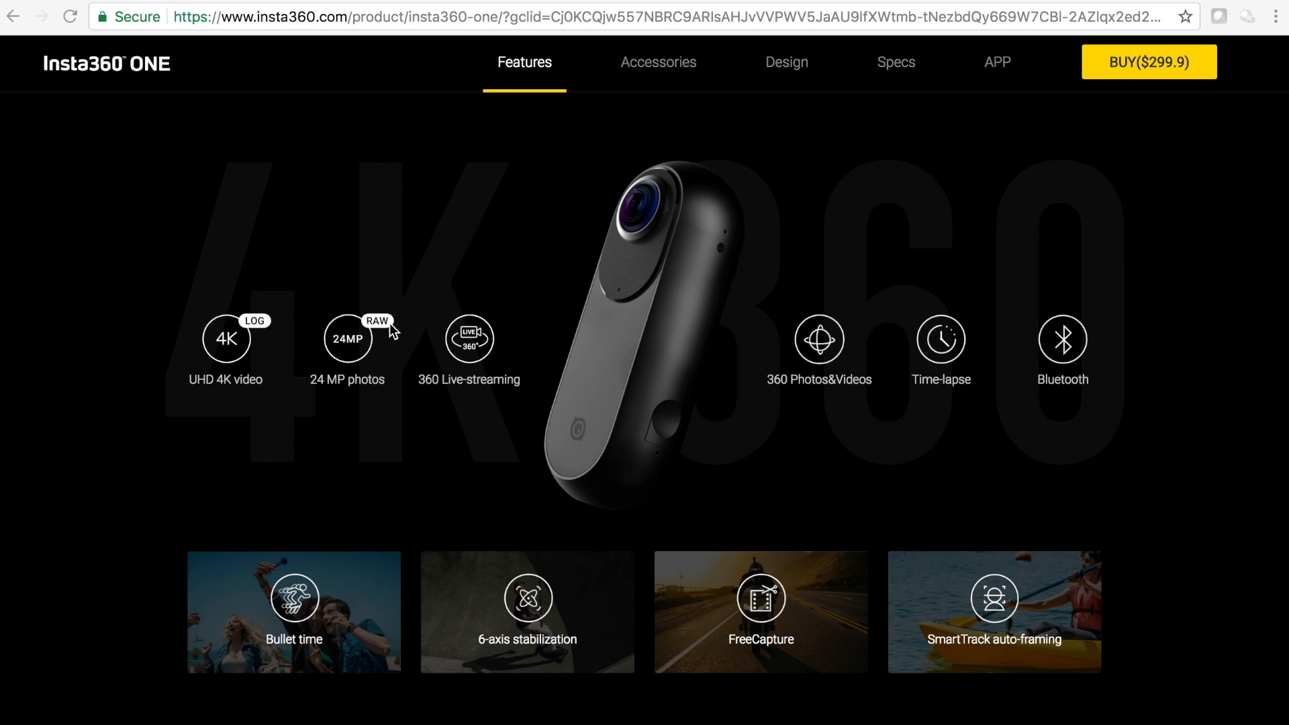
mouse_move(378, 303)
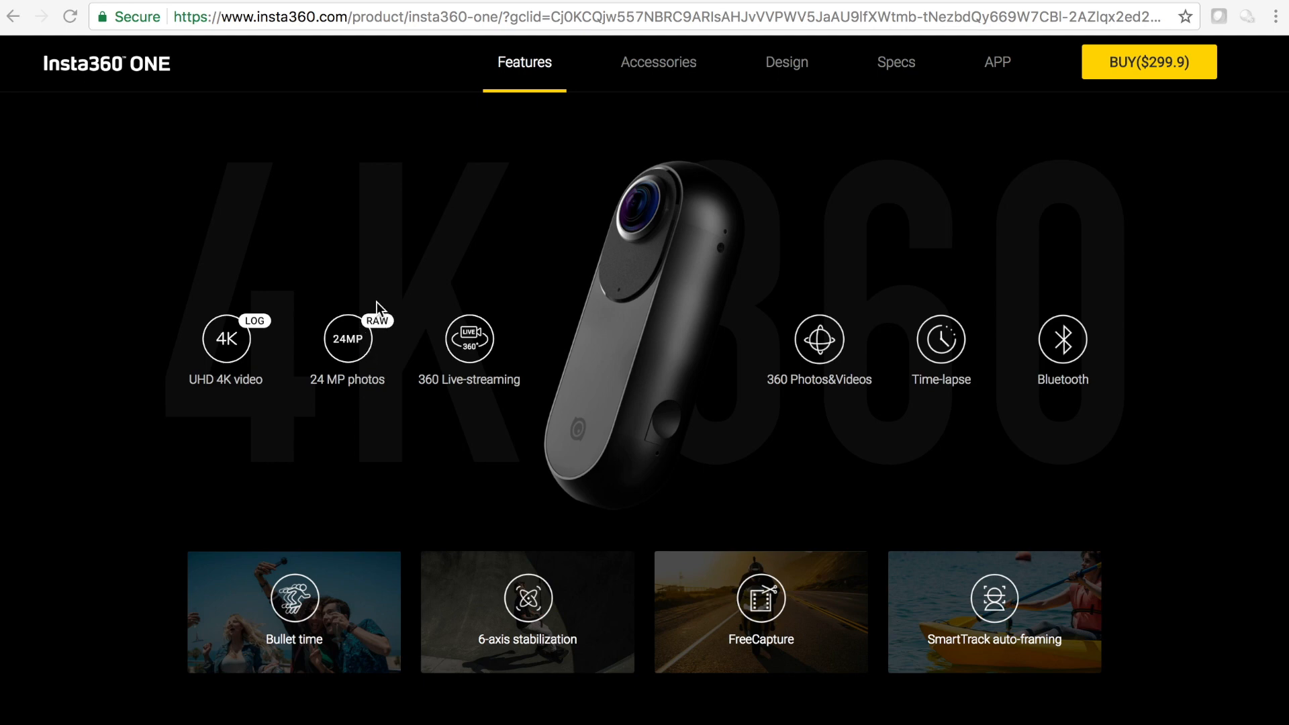
mouse_move(393, 321)
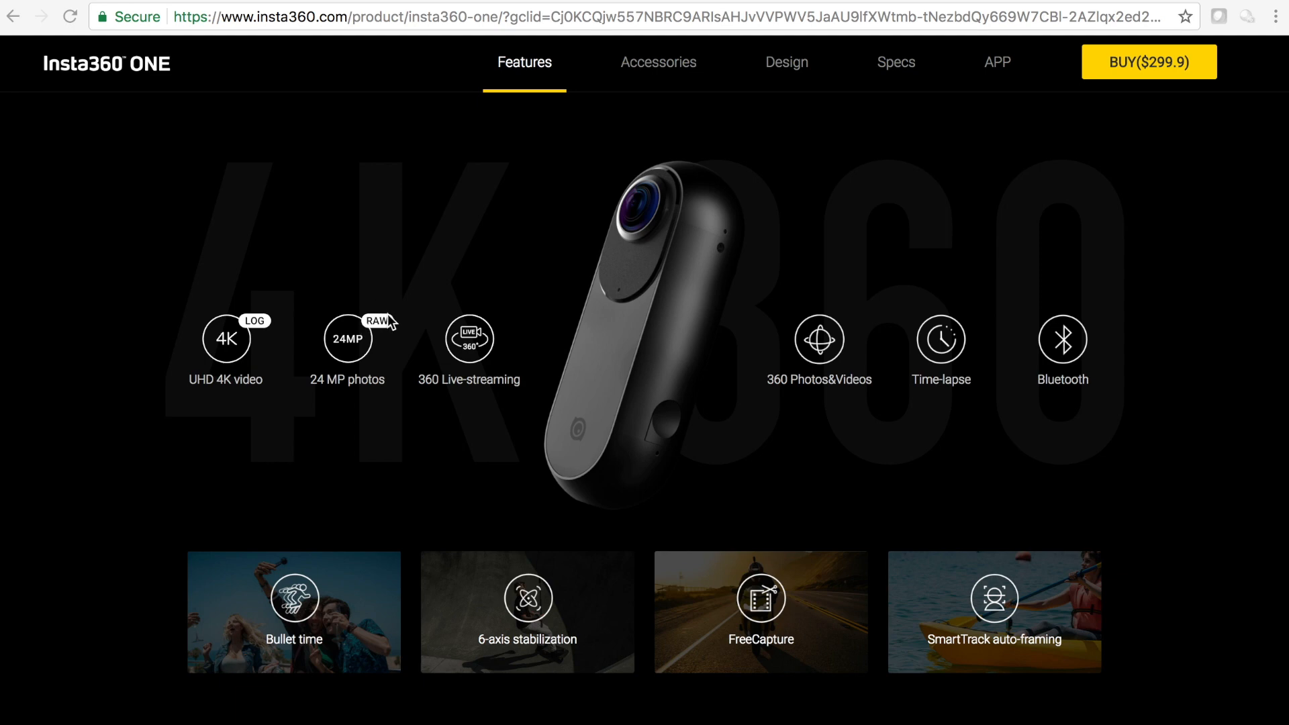
mouse_move(360, 314)
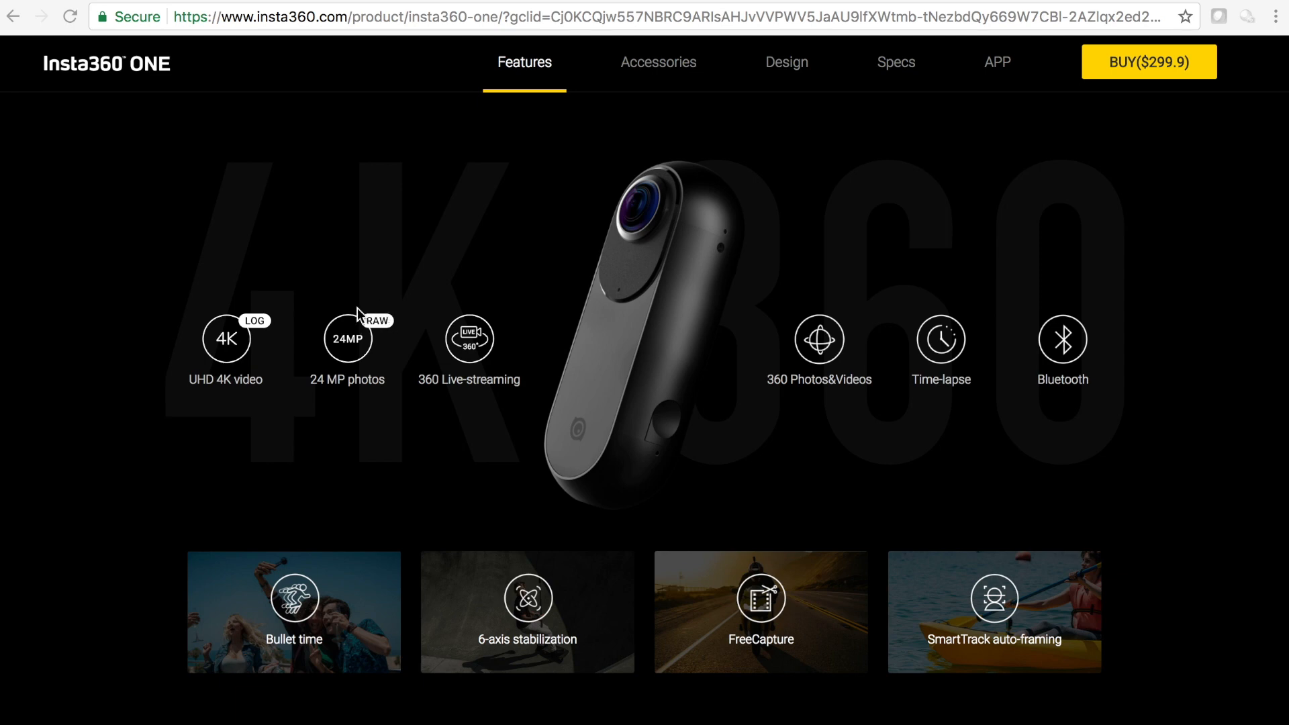
mouse_move(389, 333)
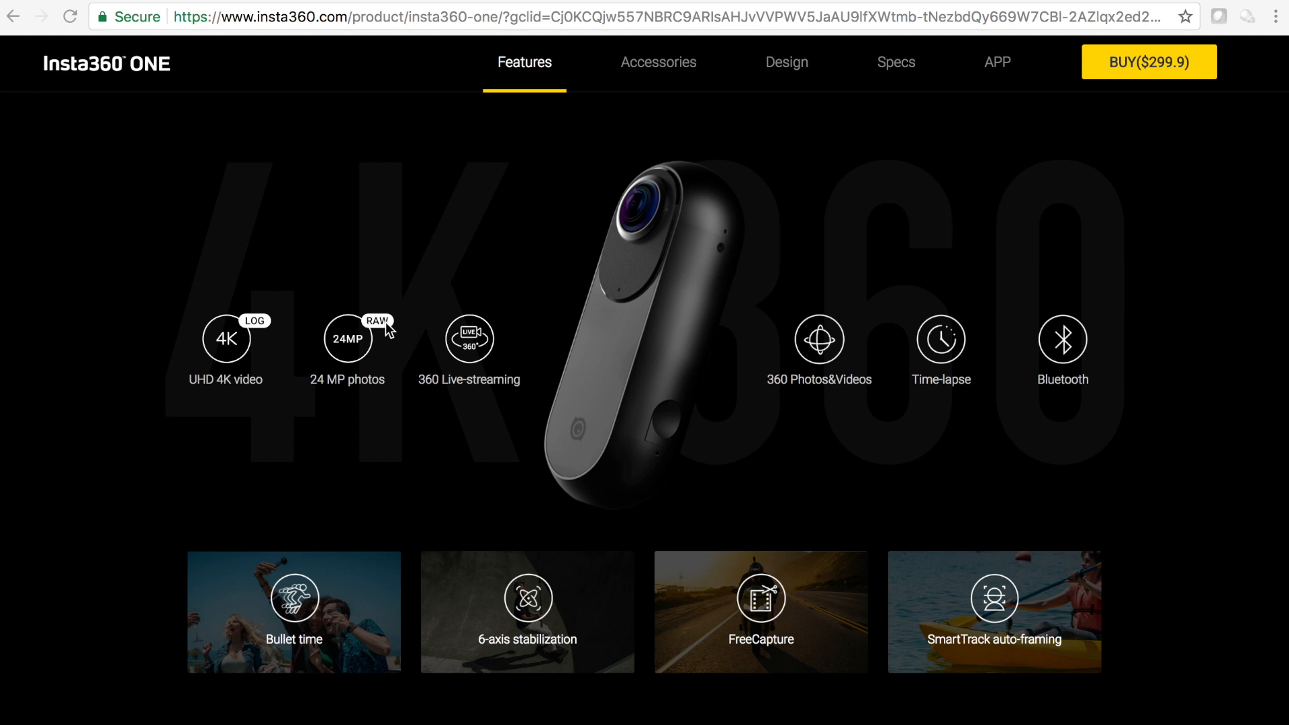
mouse_move(397, 382)
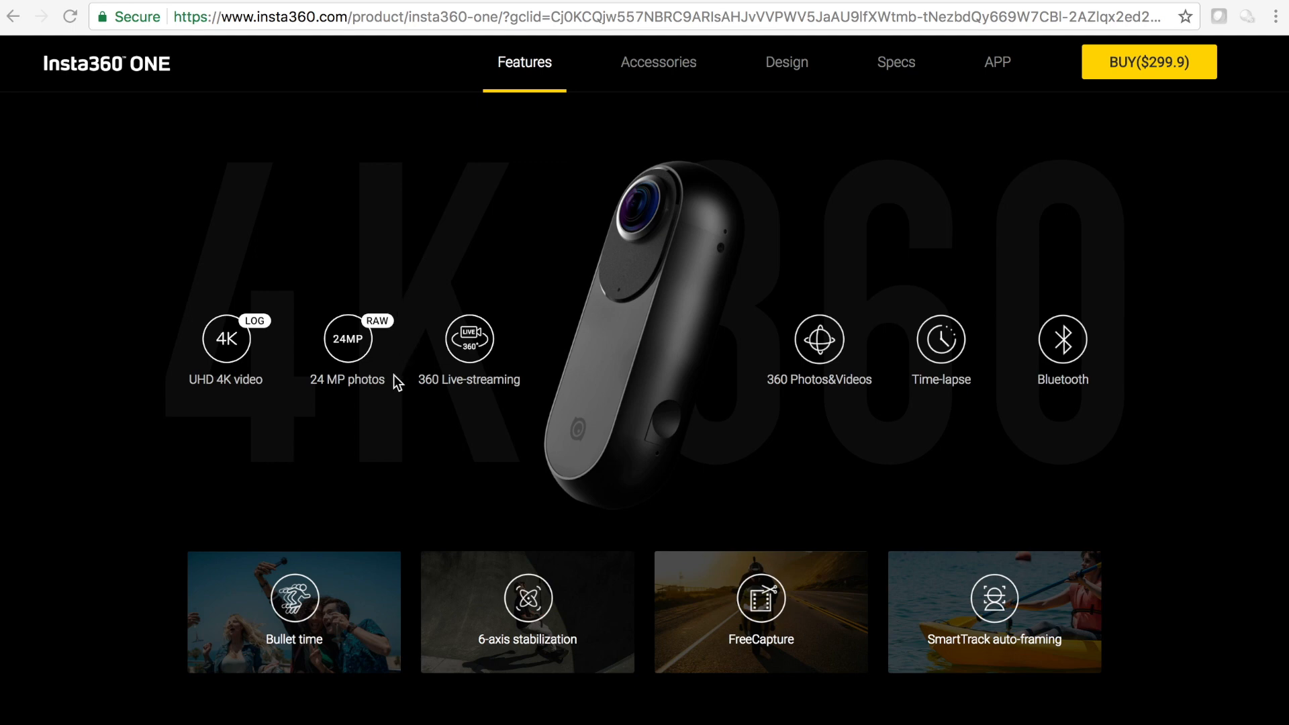
mouse_move(342, 314)
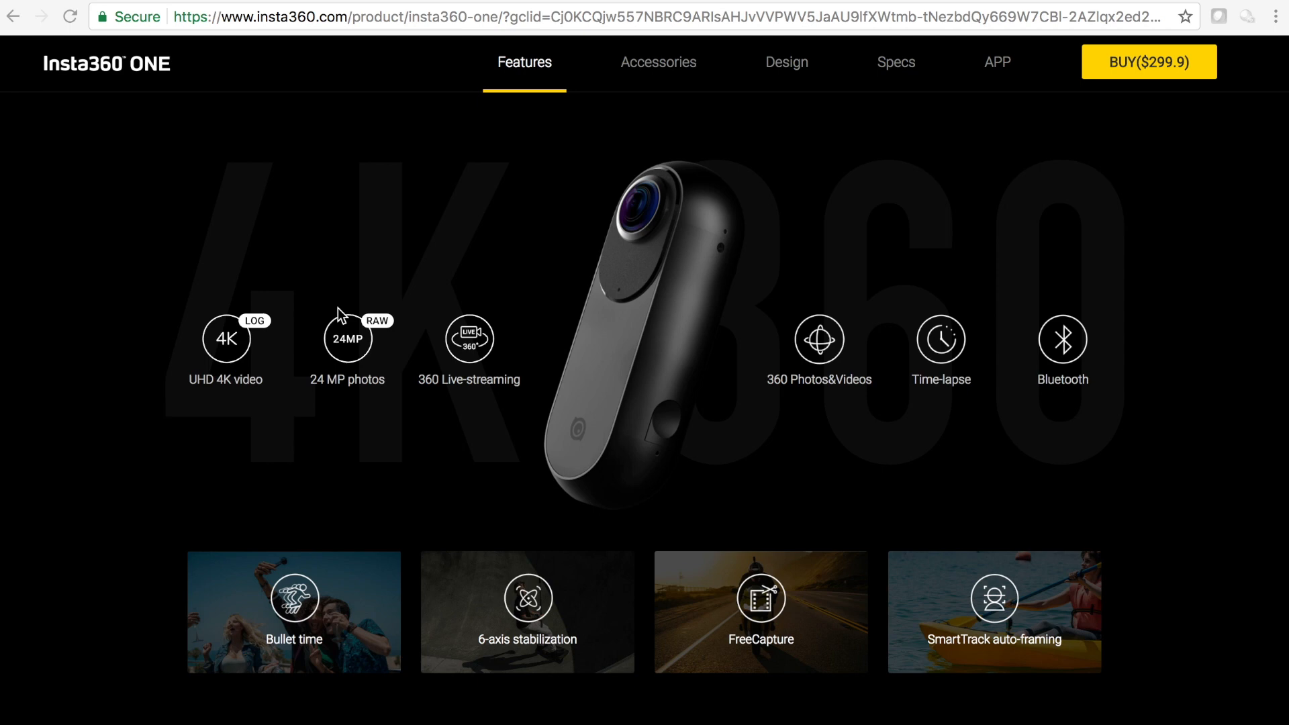
mouse_move(522, 283)
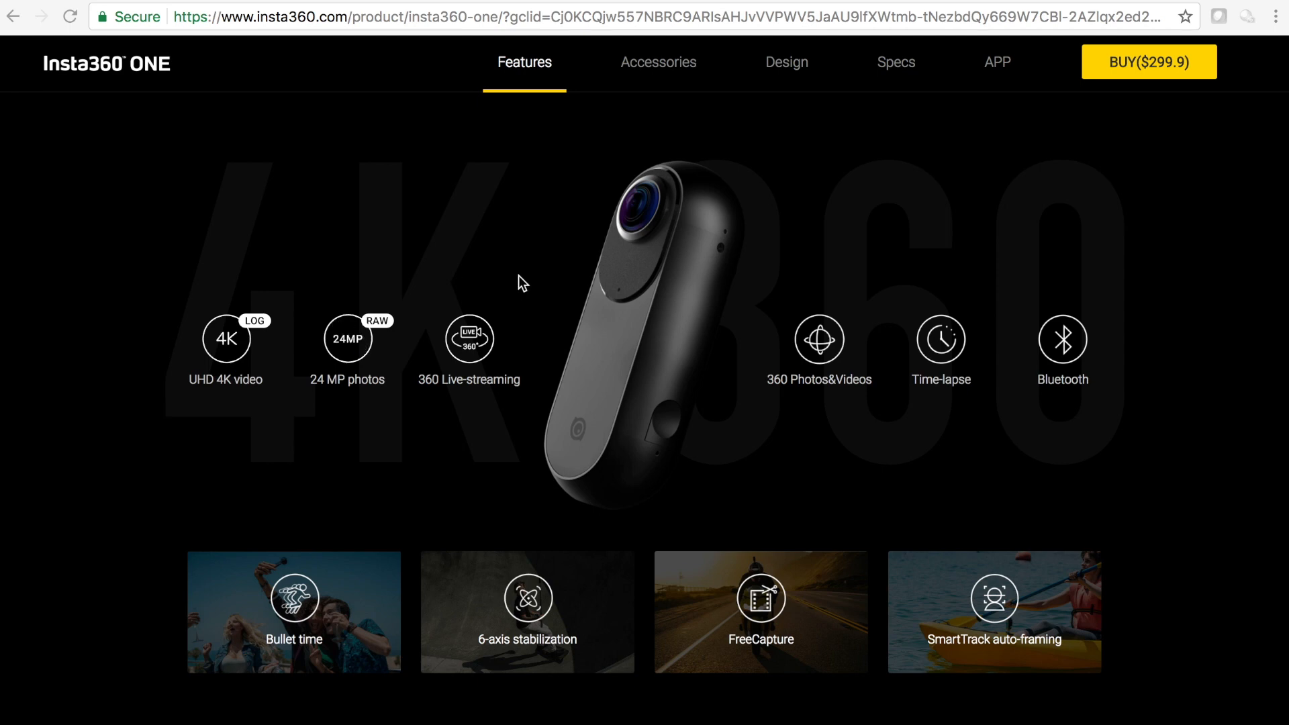
mouse_move(643, 263)
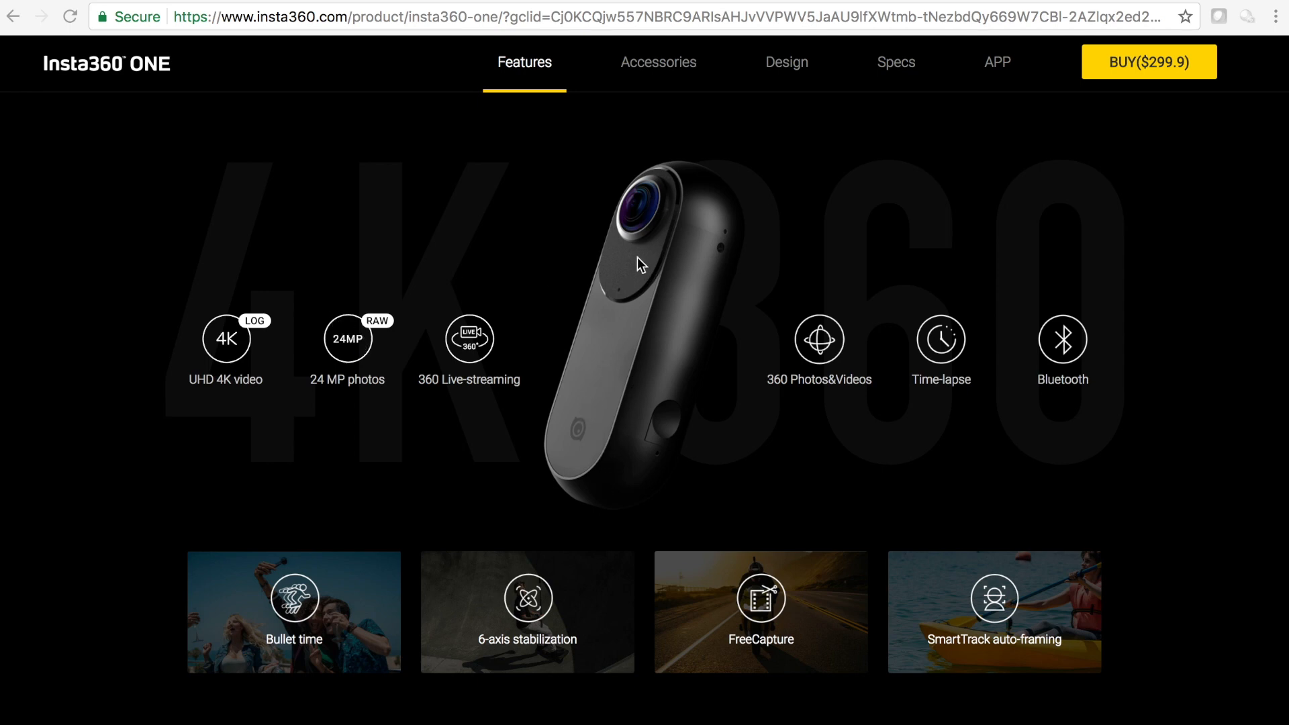
mouse_move(647, 249)
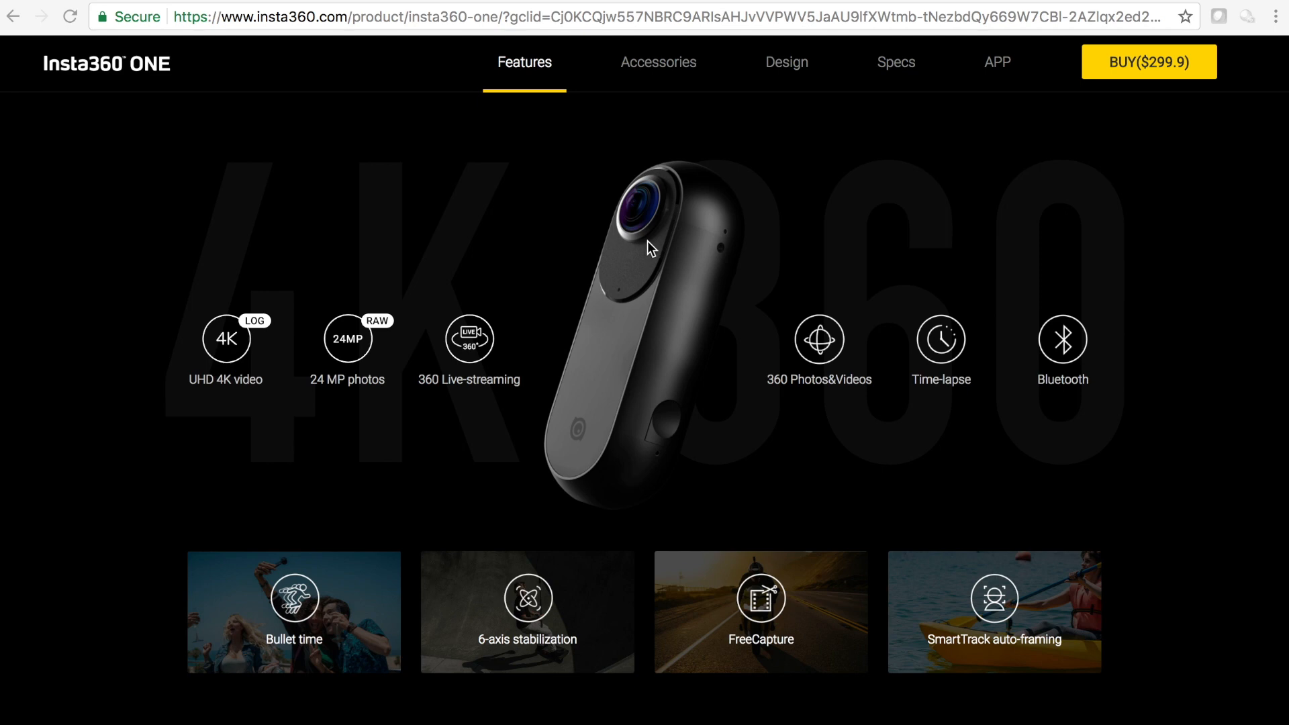
mouse_move(673, 279)
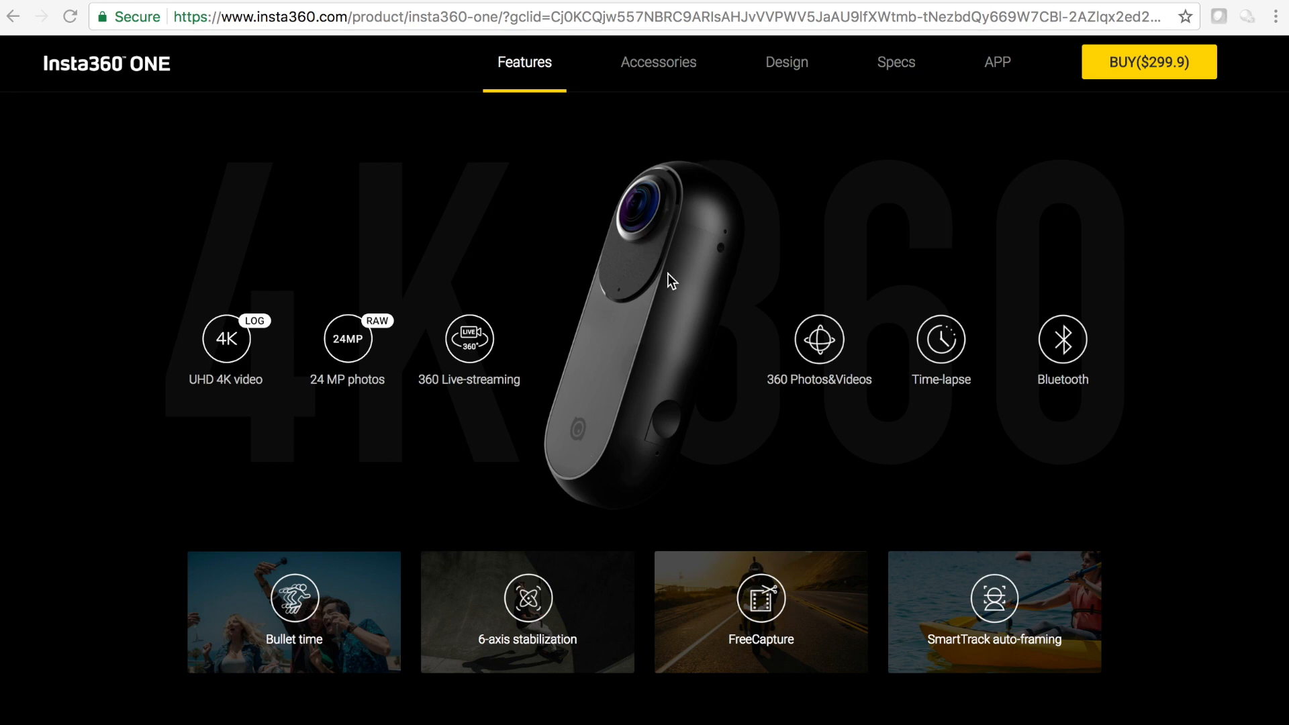
mouse_move(670, 287)
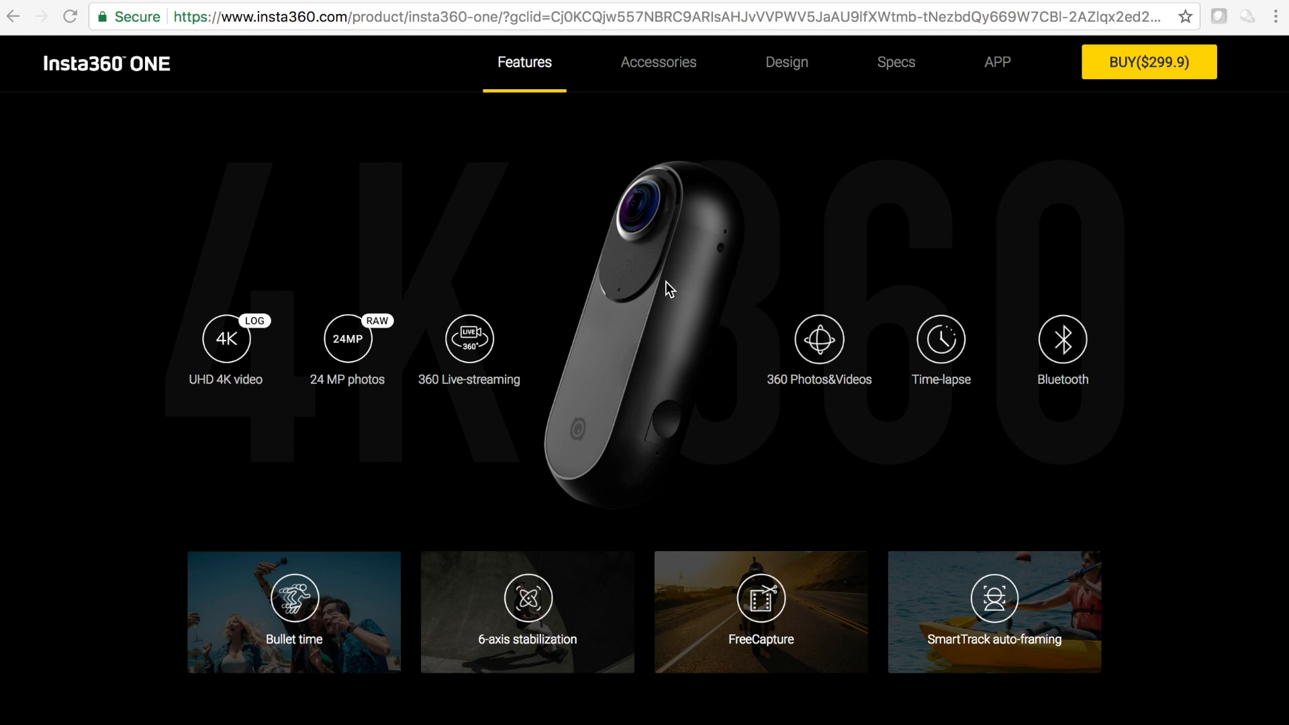
mouse_move(693, 302)
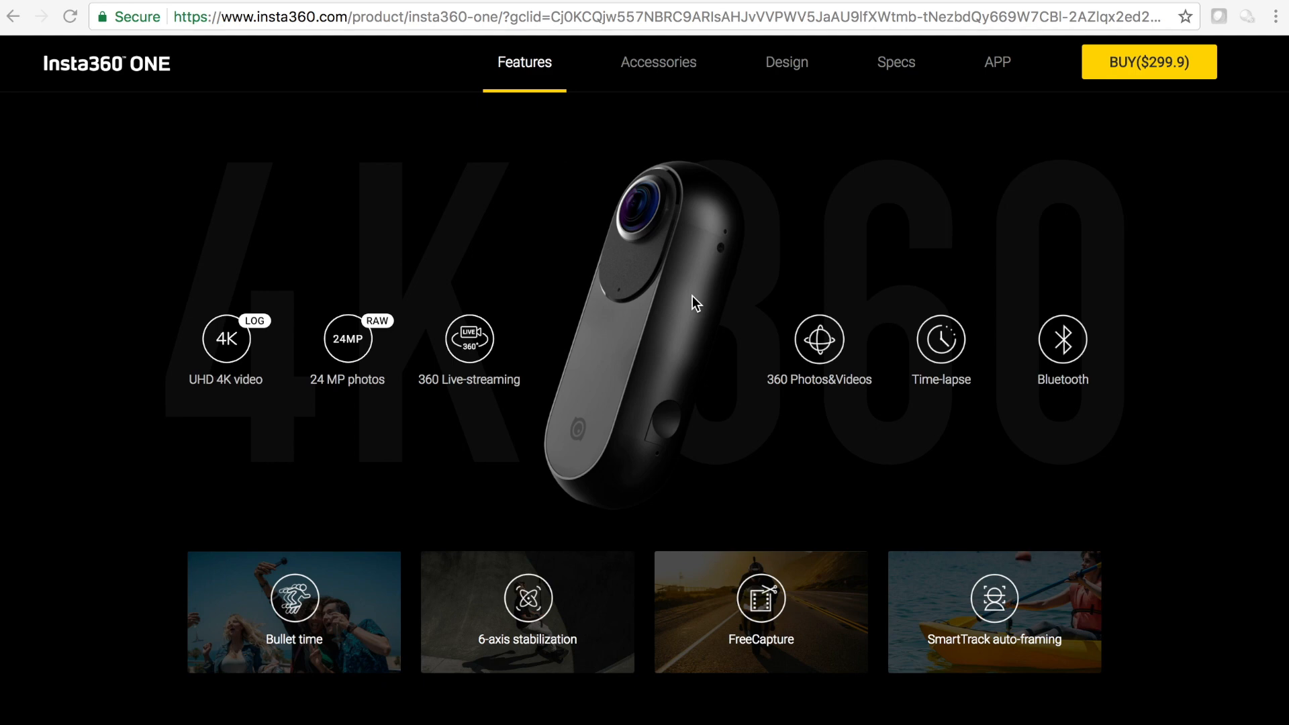
mouse_move(318, 295)
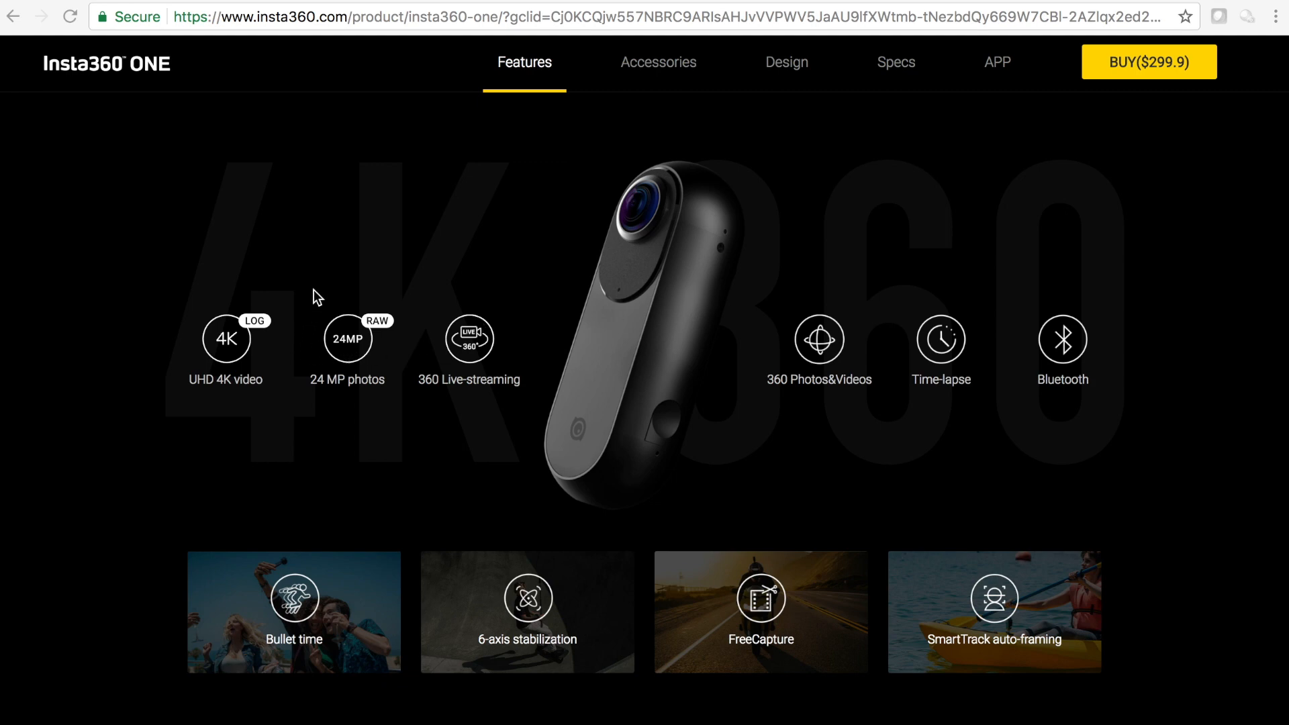
mouse_move(337, 354)
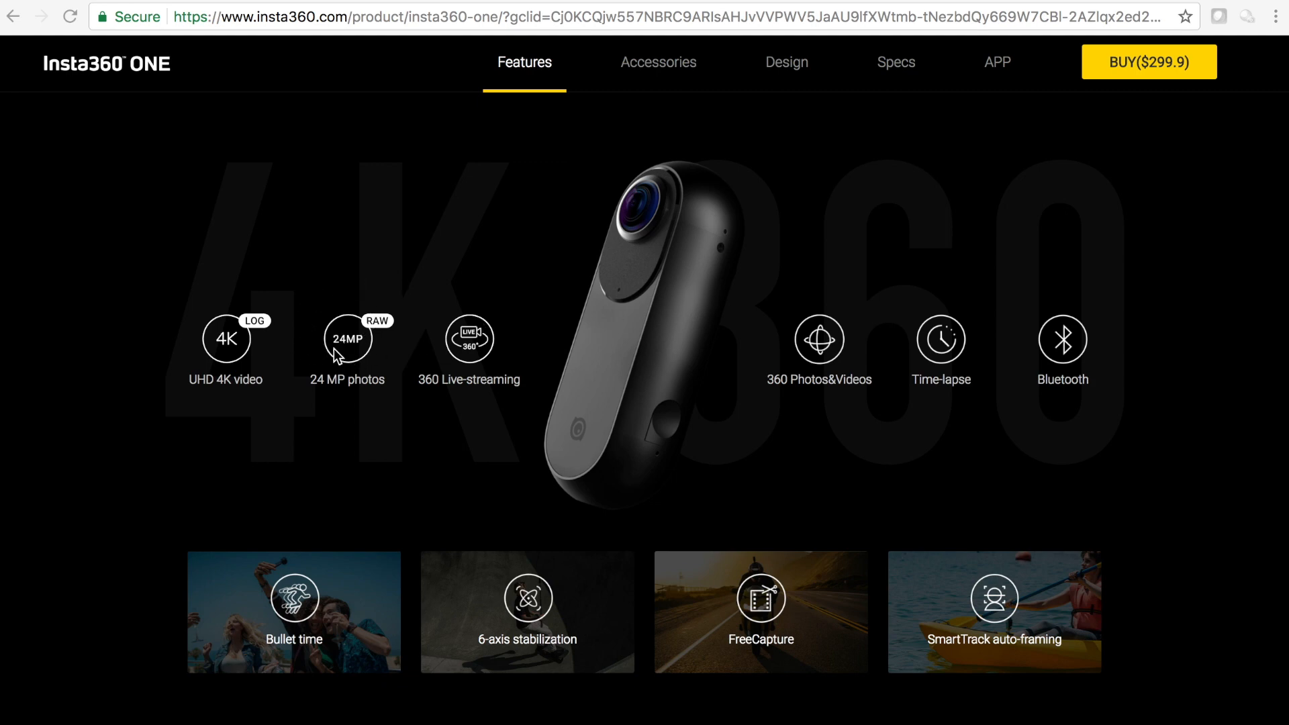
mouse_move(395, 269)
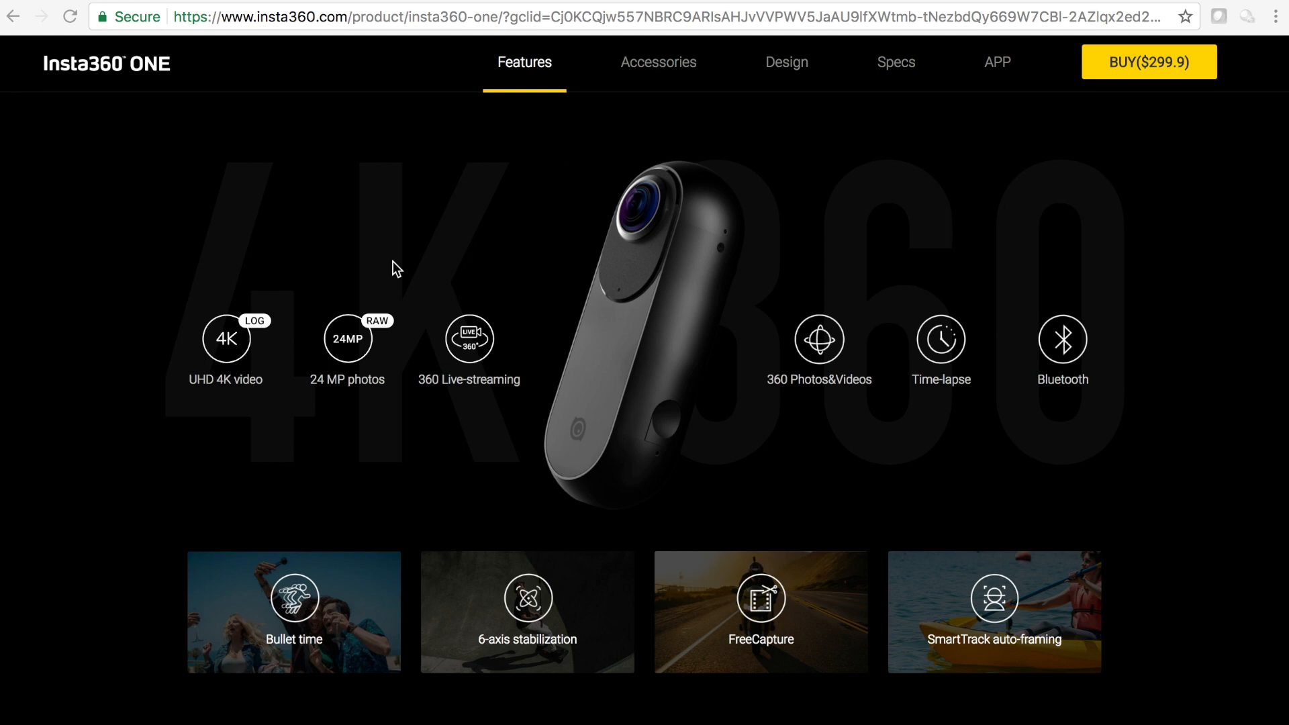
mouse_move(506, 348)
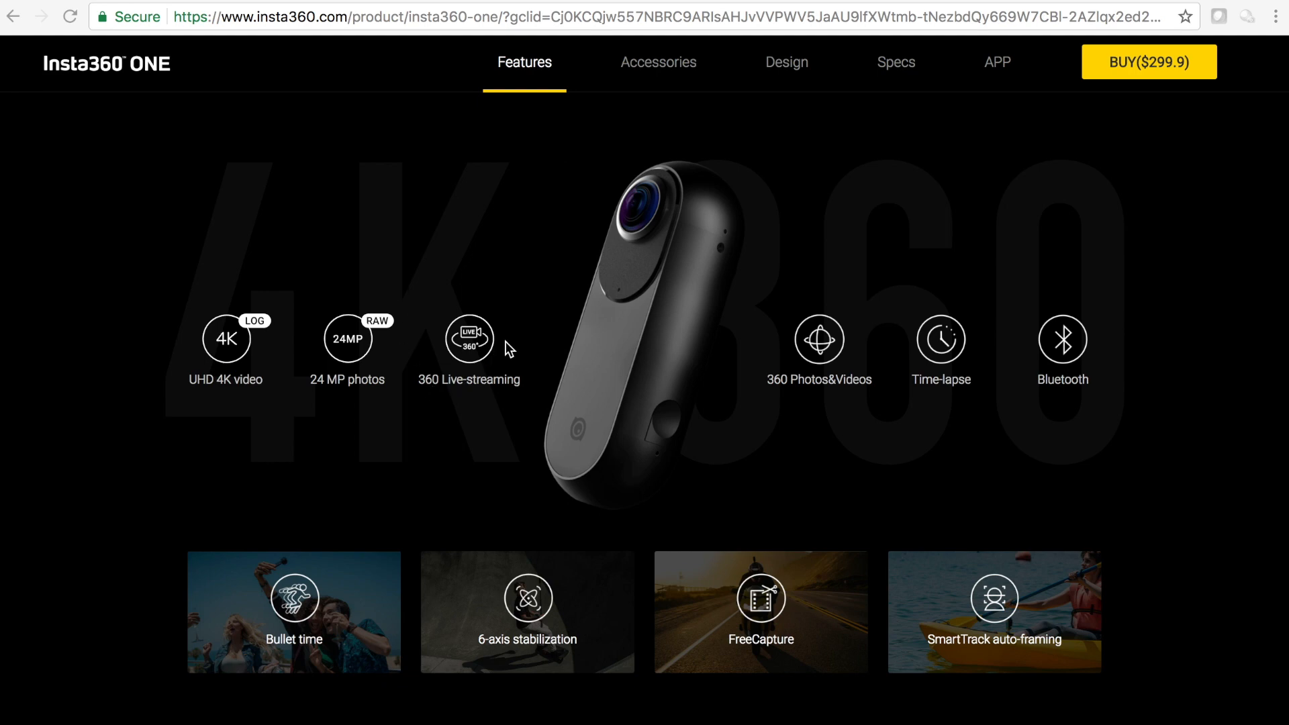
mouse_move(487, 341)
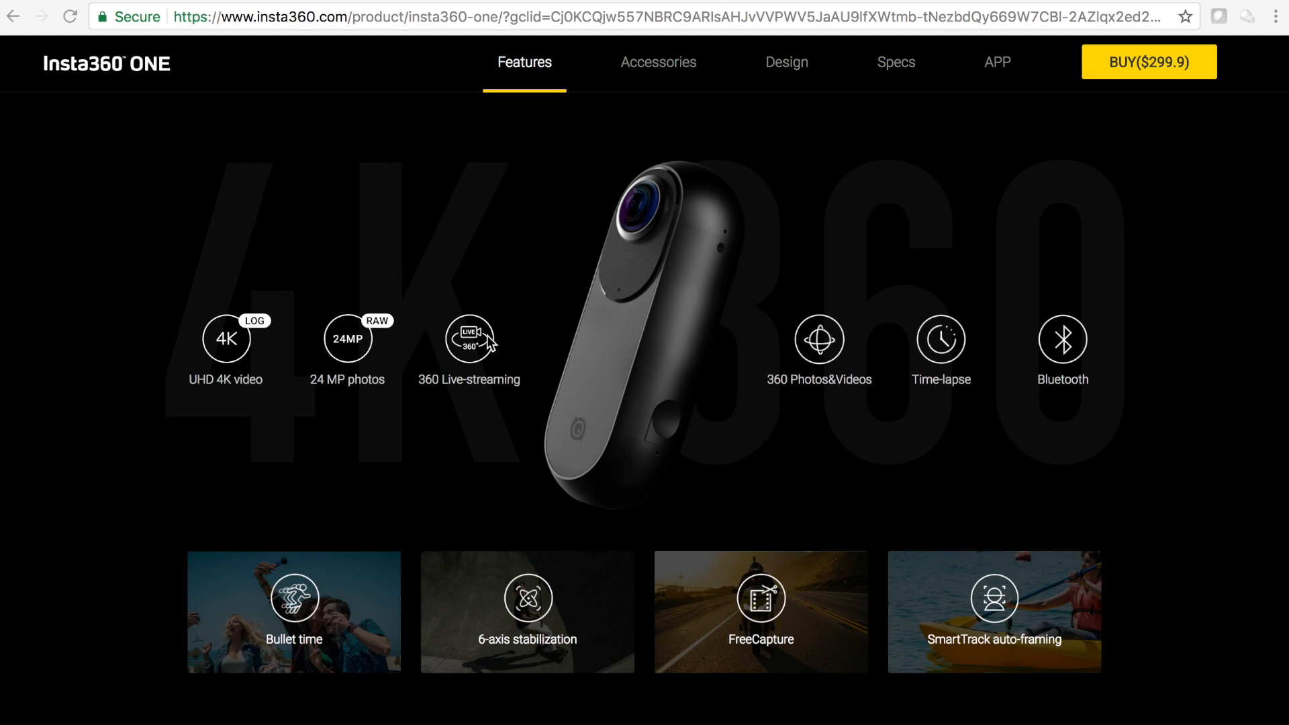
mouse_move(660, 307)
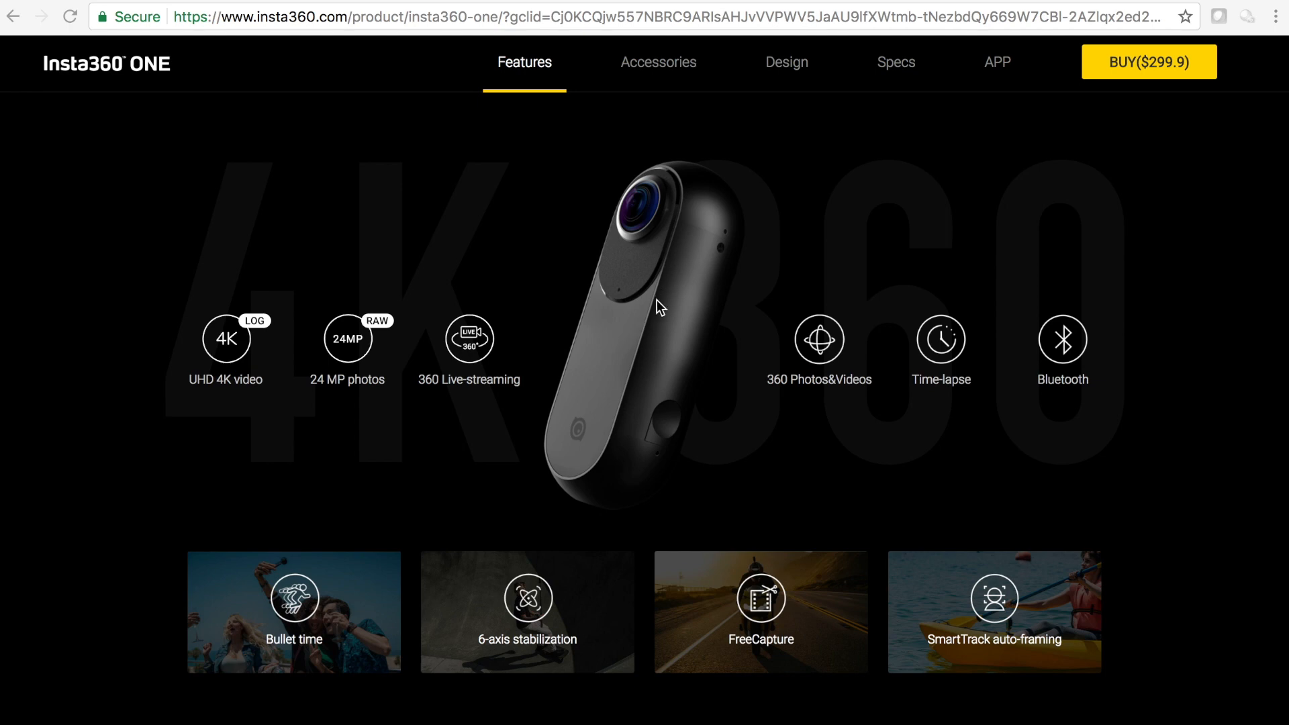
mouse_move(760, 290)
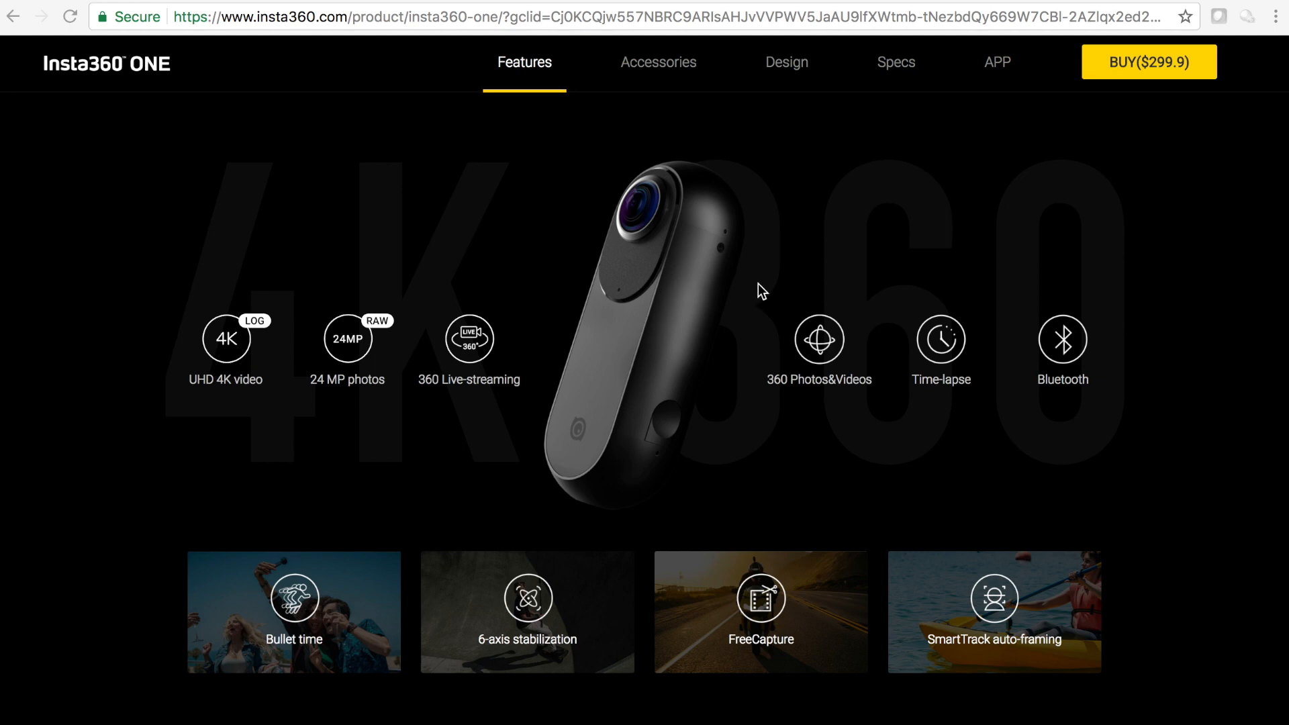
mouse_move(751, 285)
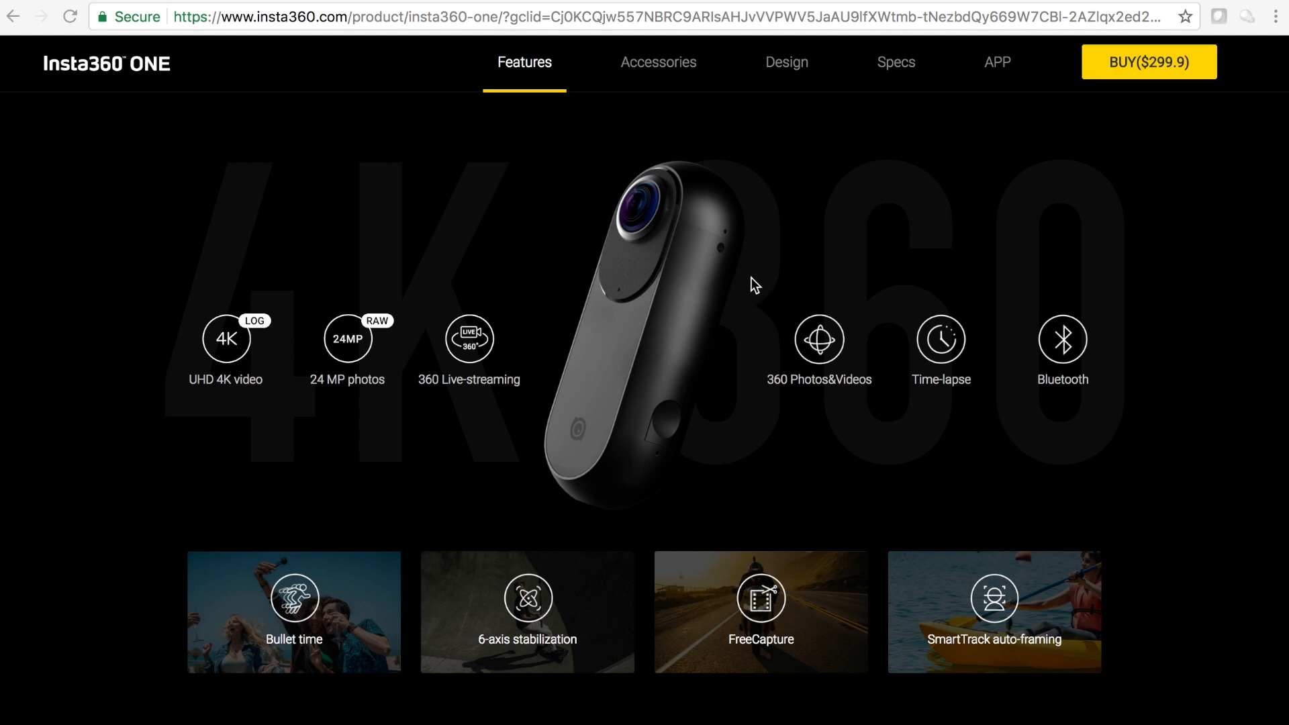
mouse_move(899, 397)
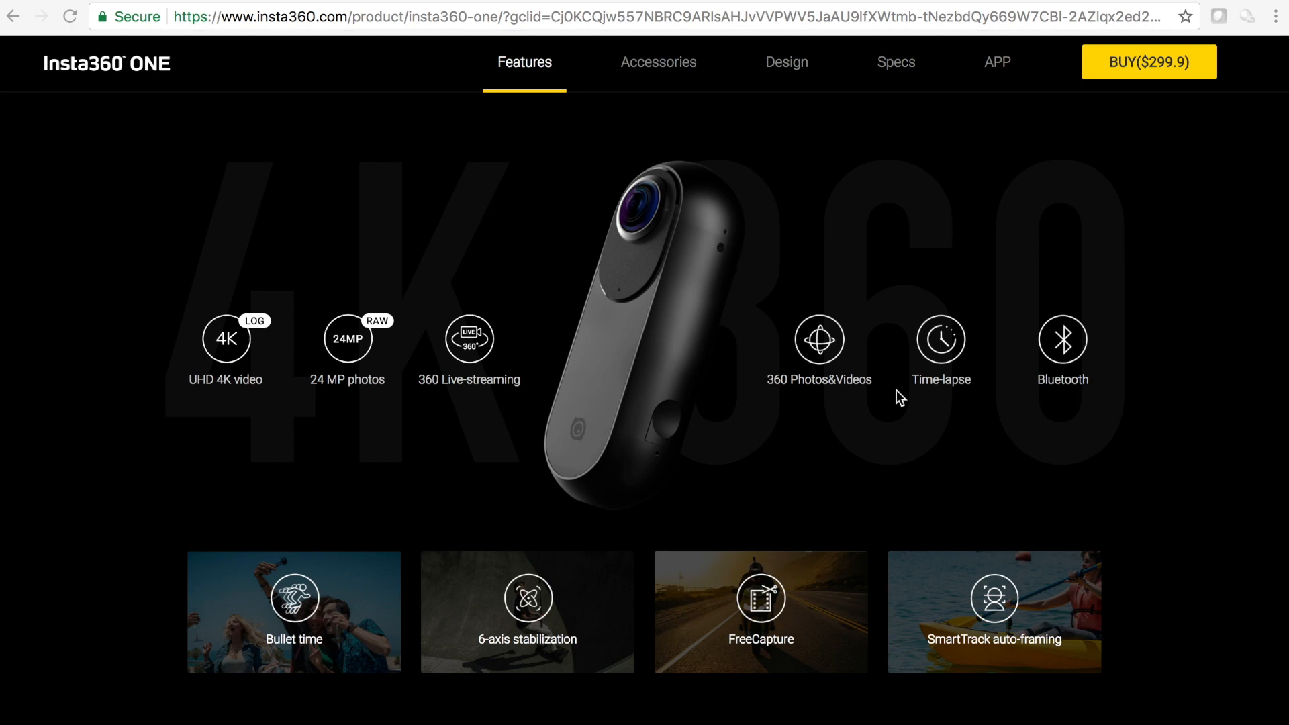
mouse_move(475, 380)
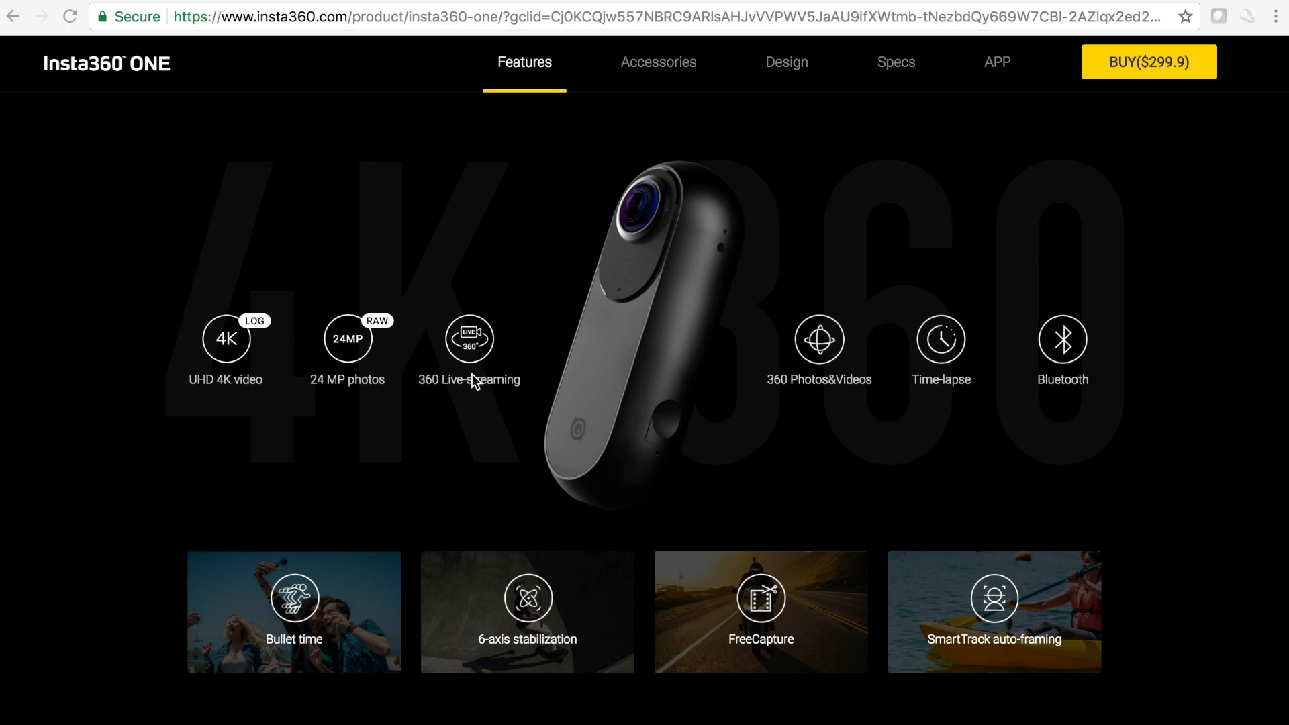
mouse_move(506, 332)
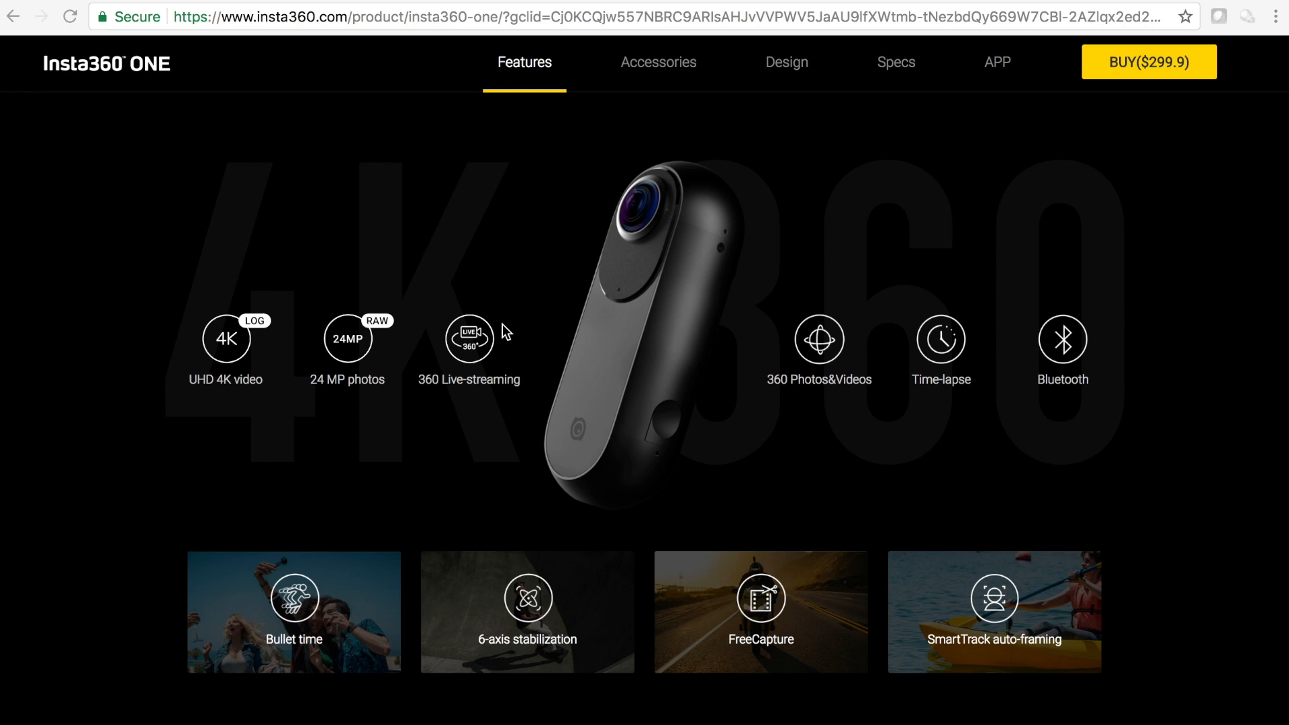
mouse_move(502, 327)
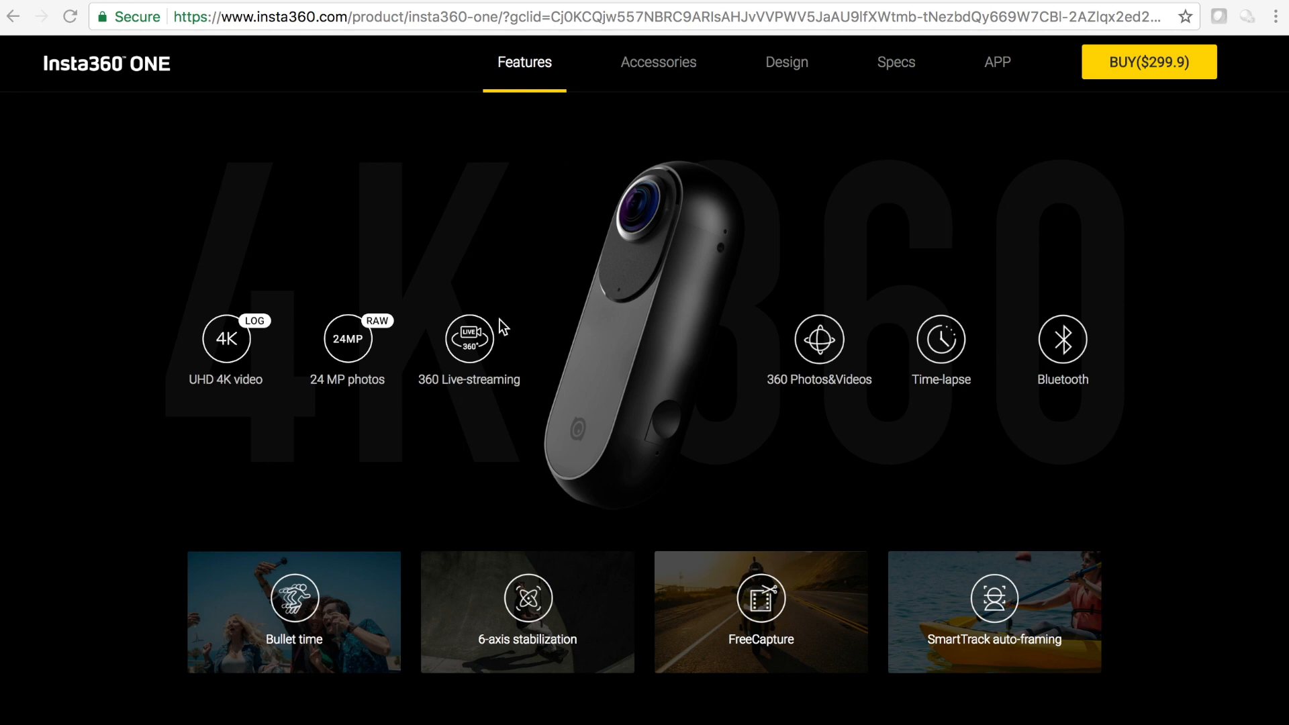
mouse_move(510, 349)
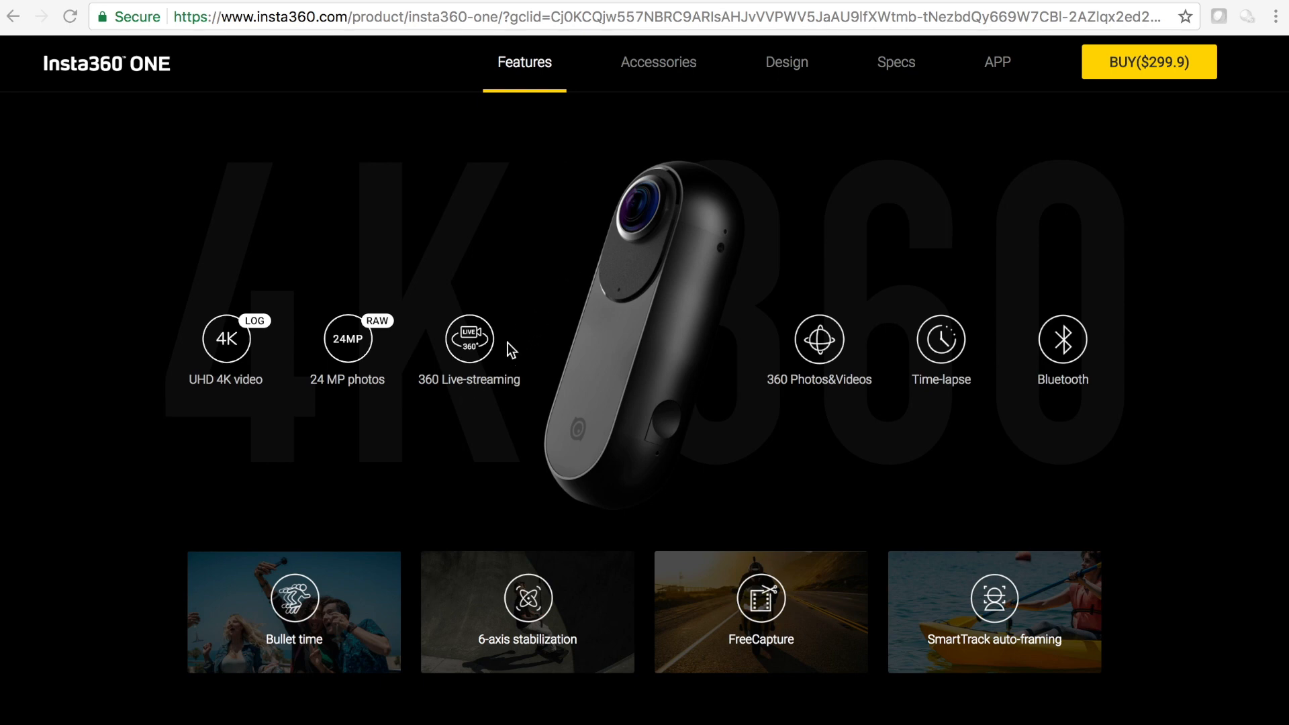
mouse_move(558, 302)
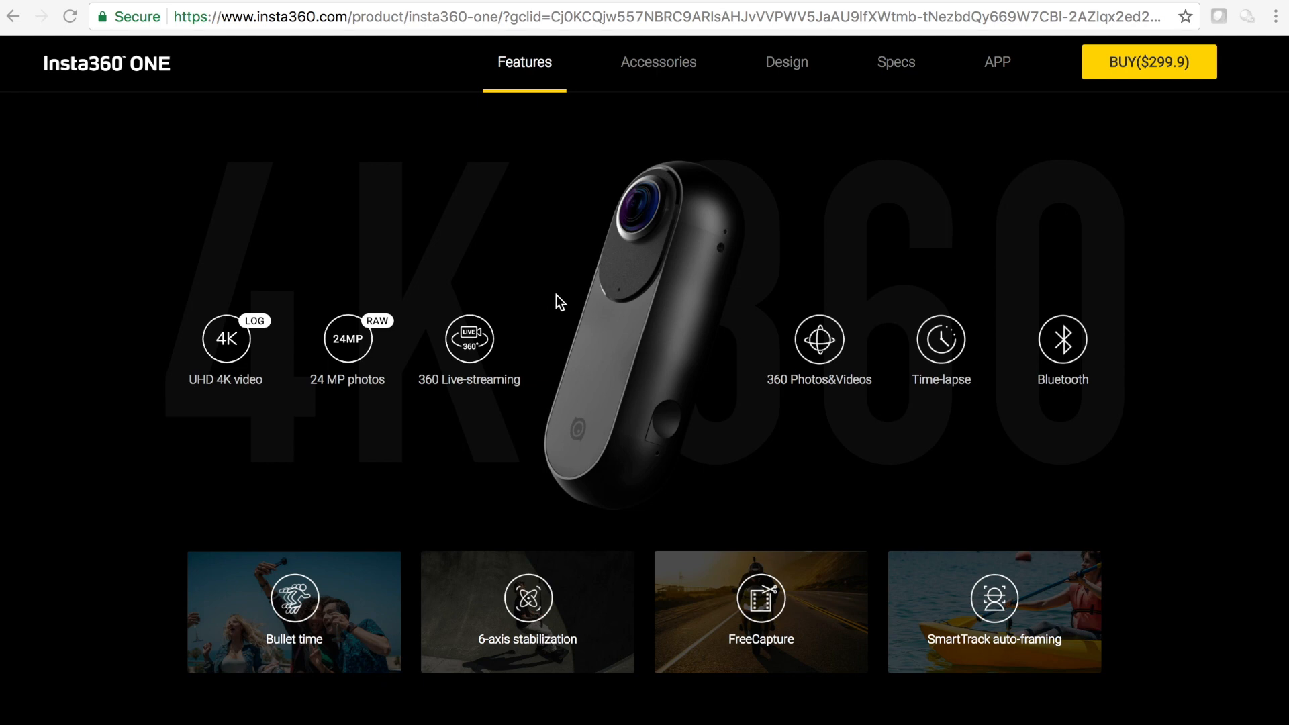
mouse_move(479, 351)
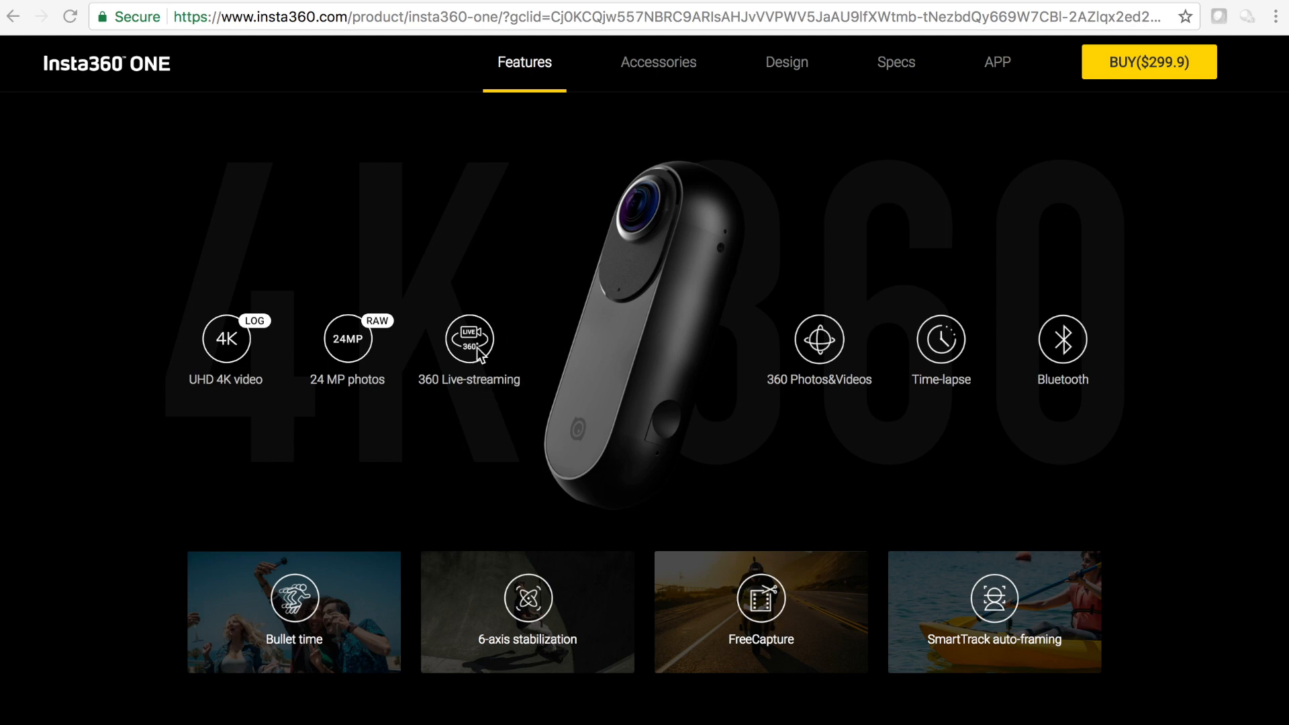
mouse_move(482, 324)
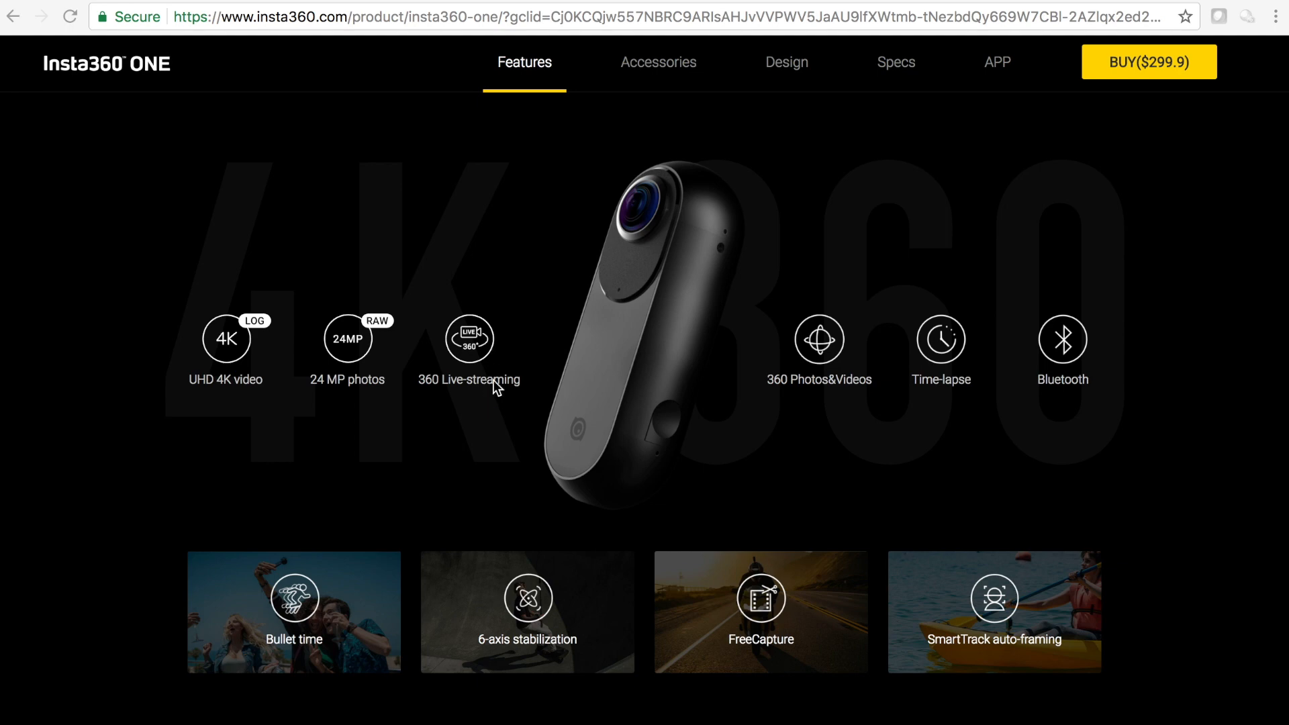
mouse_move(855, 357)
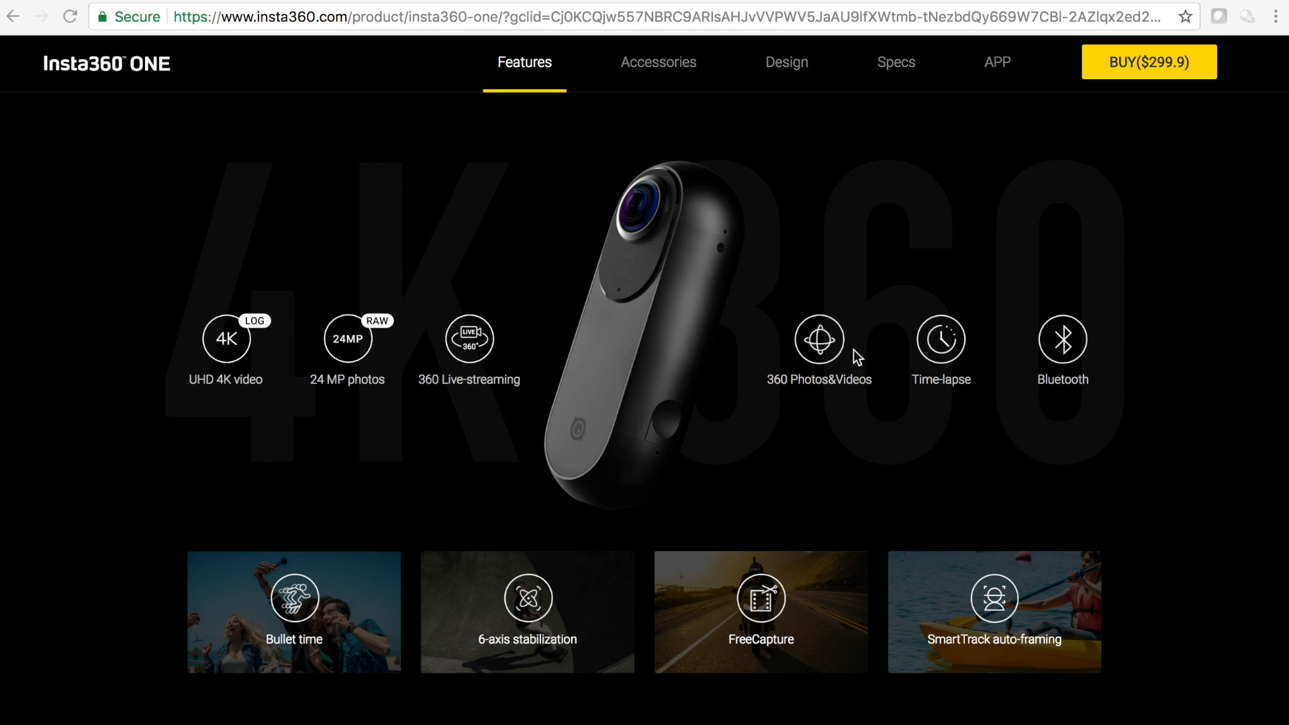
mouse_move(839, 349)
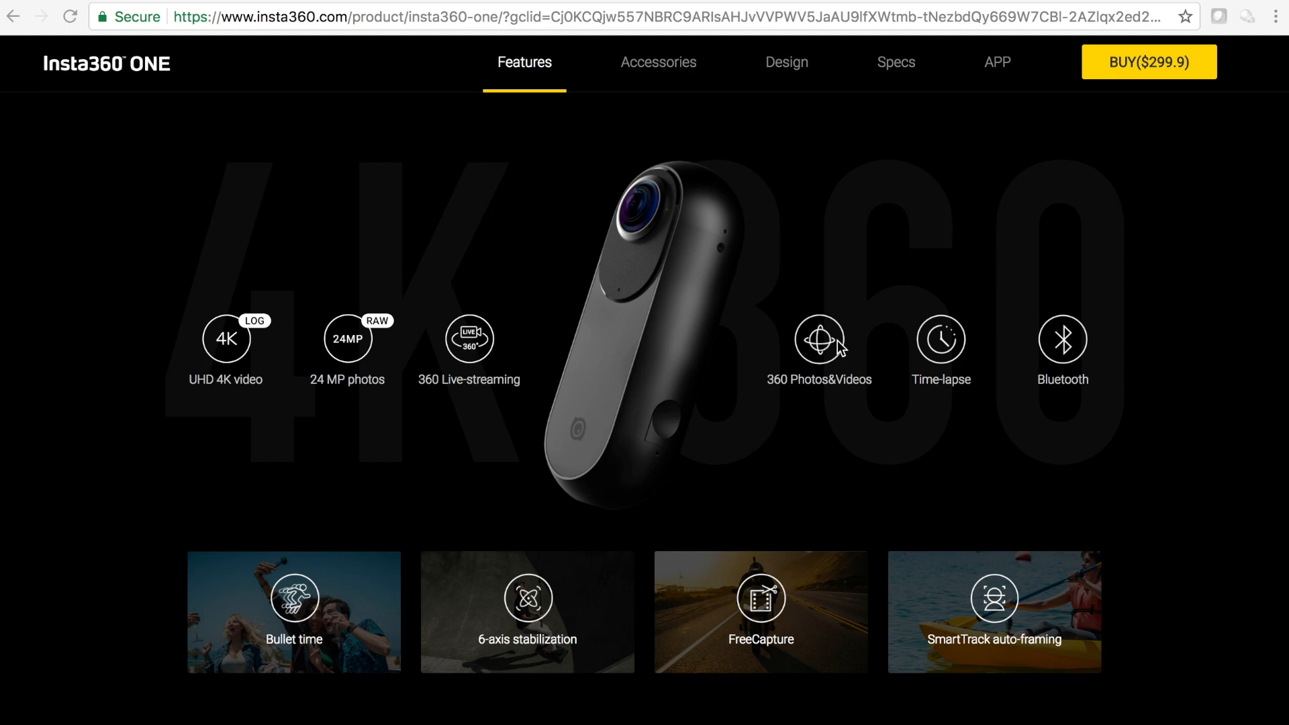
mouse_move(936, 370)
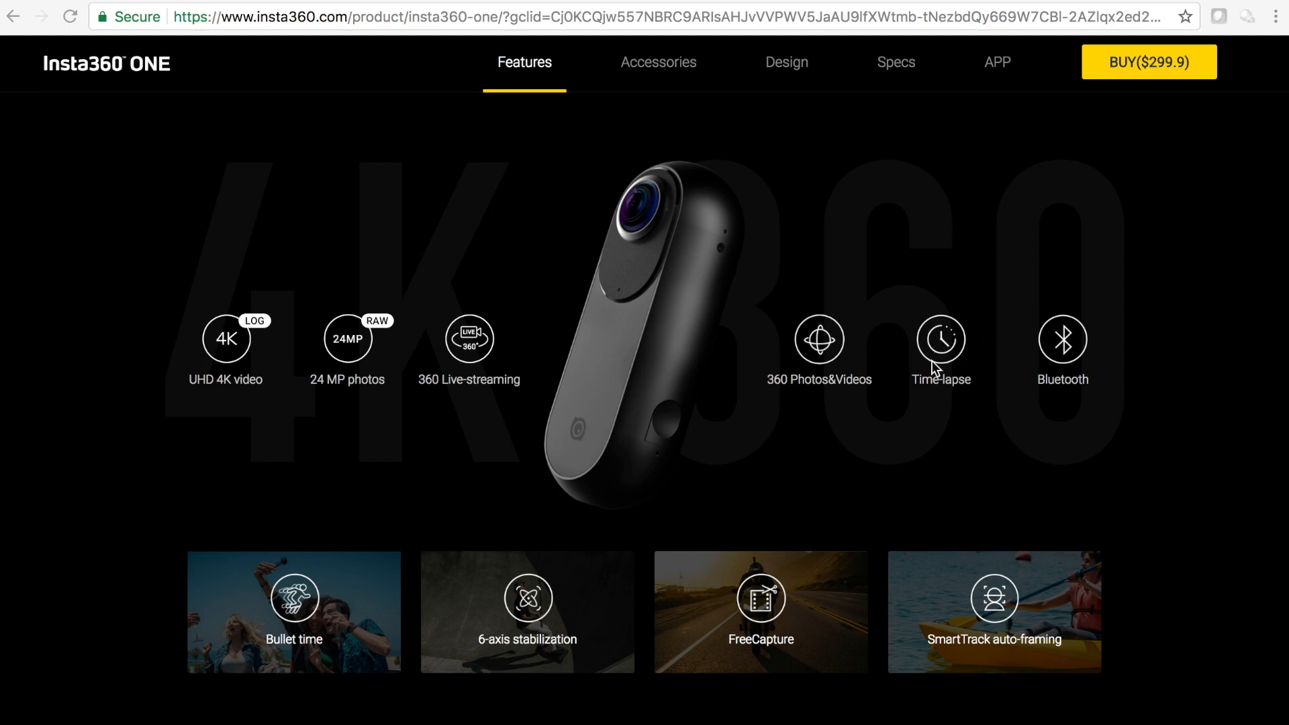
mouse_move(955, 336)
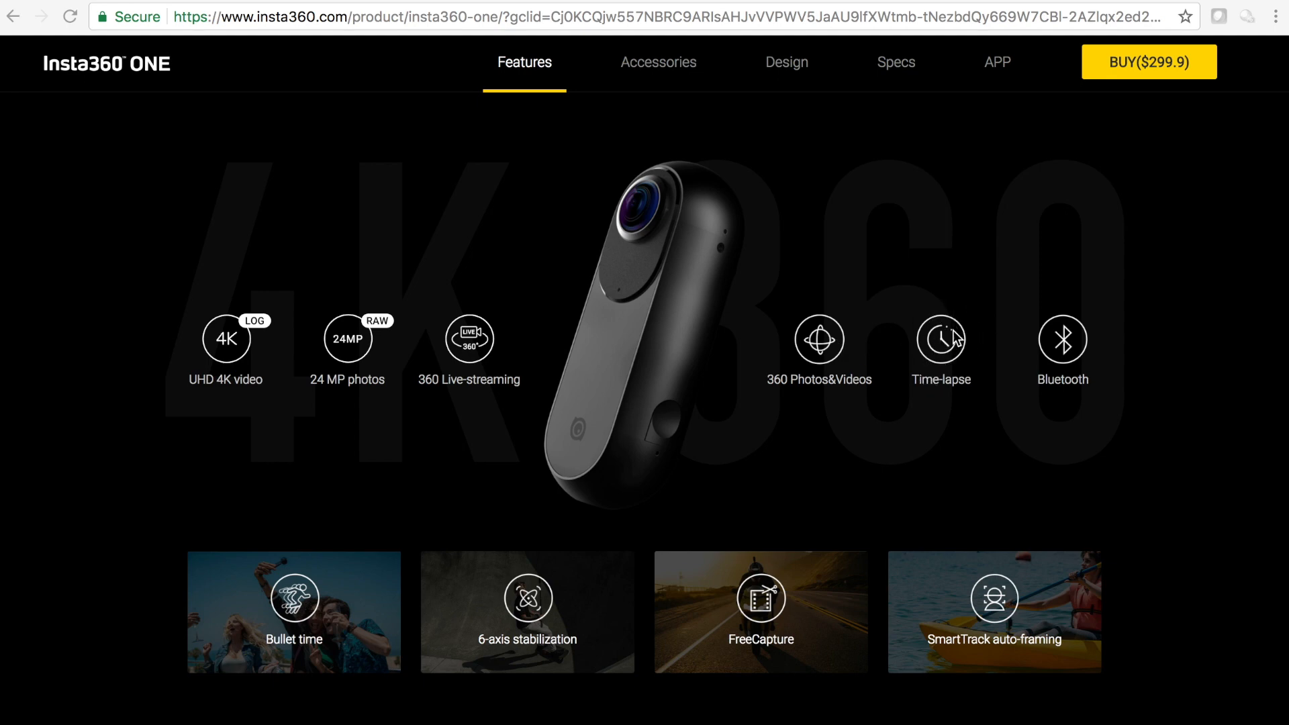
mouse_move(957, 355)
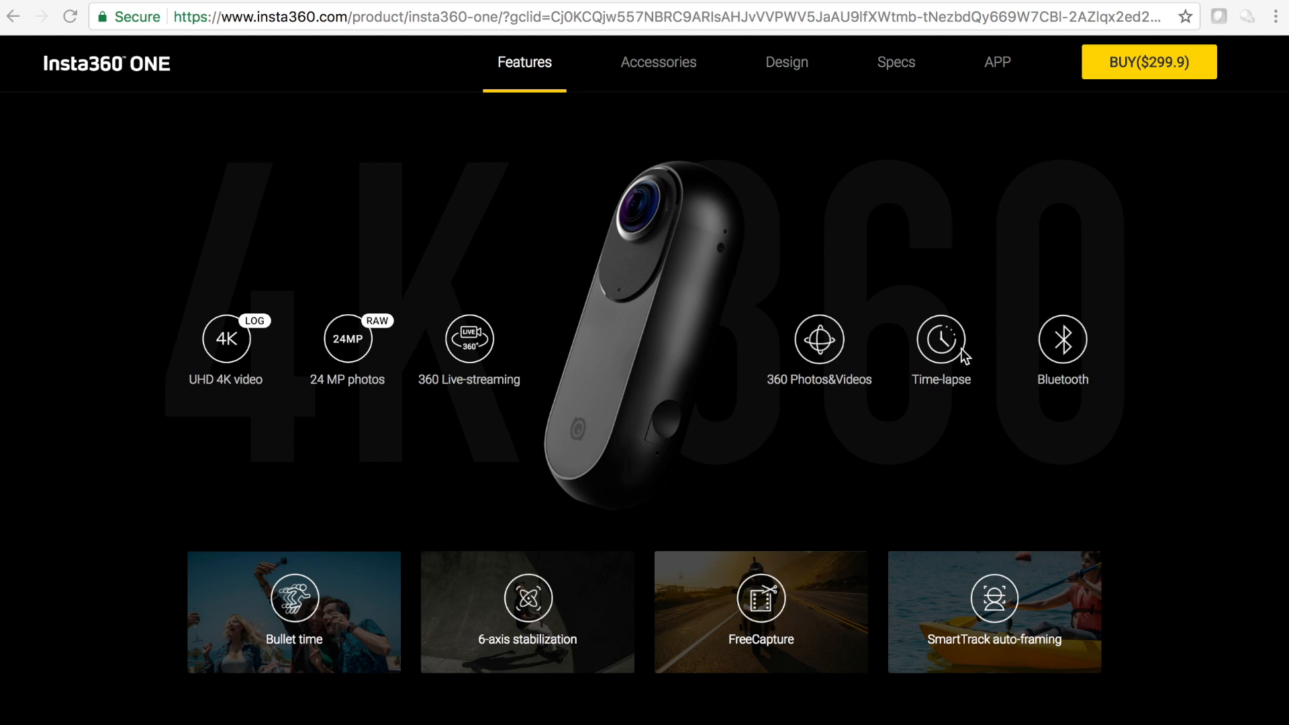
mouse_move(945, 390)
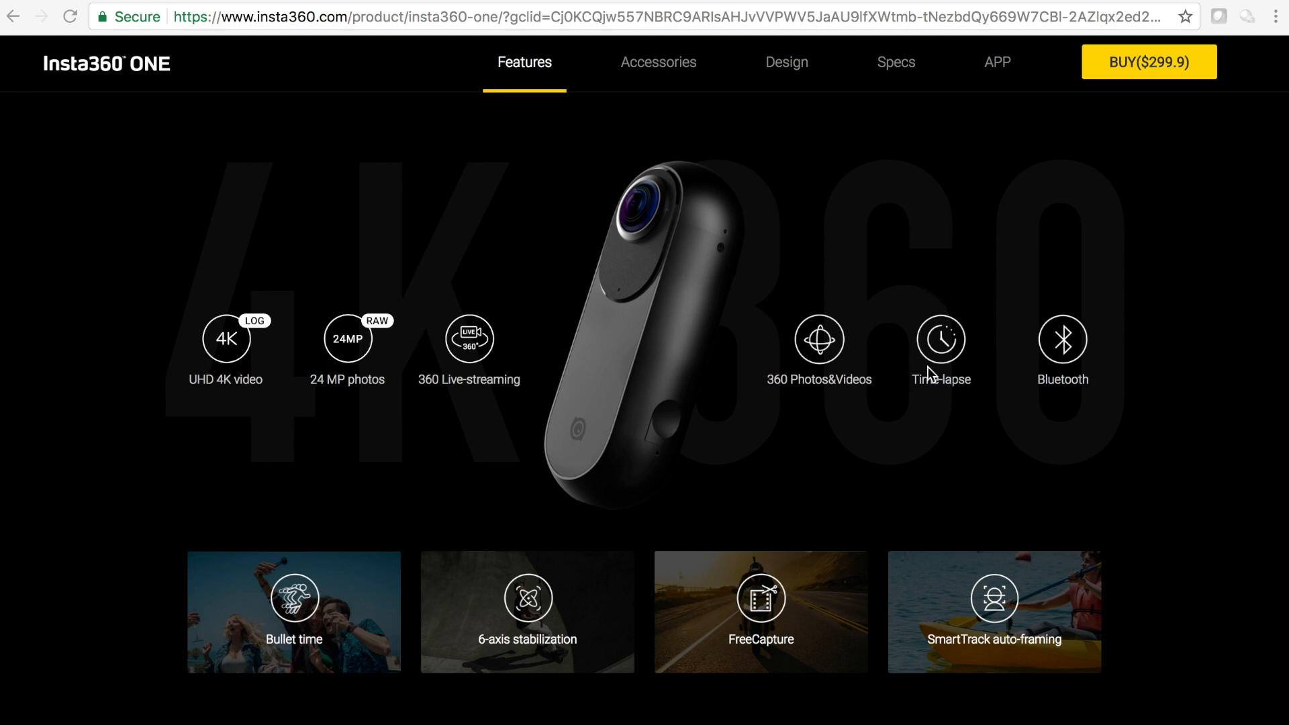
mouse_move(922, 331)
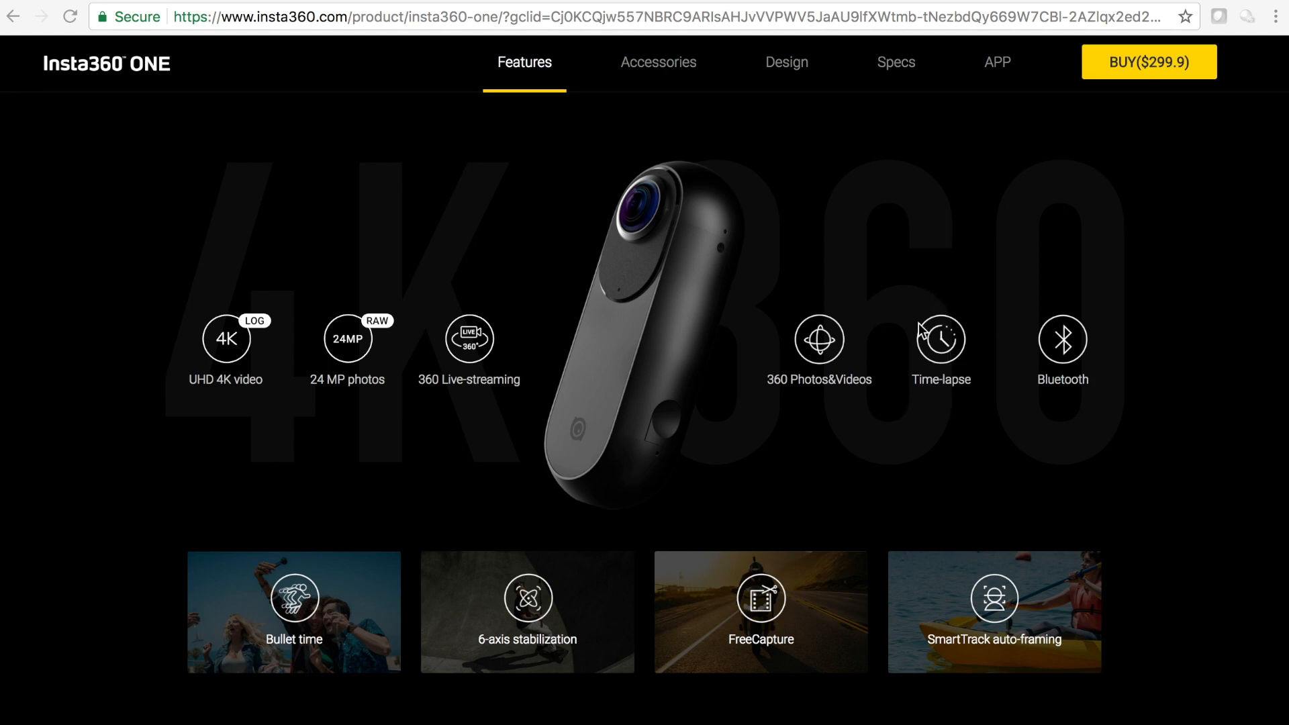
mouse_move(941, 339)
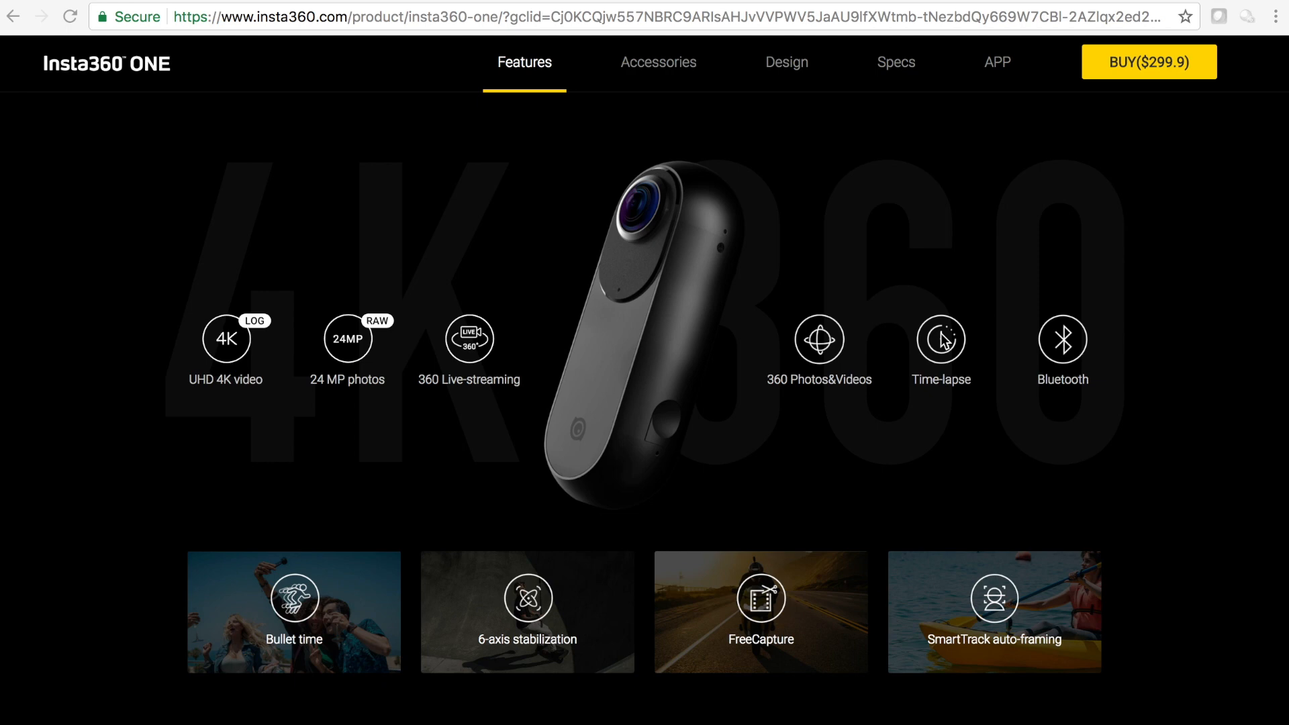
mouse_move(954, 281)
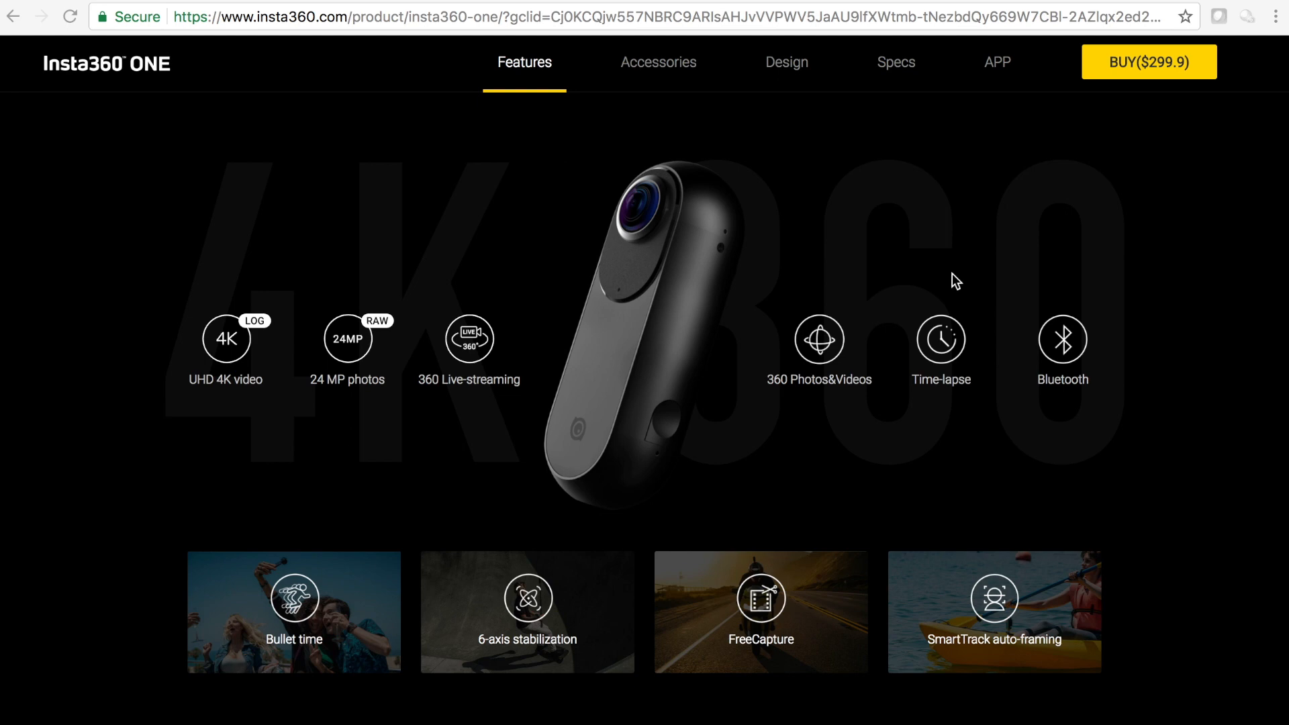
mouse_move(1059, 306)
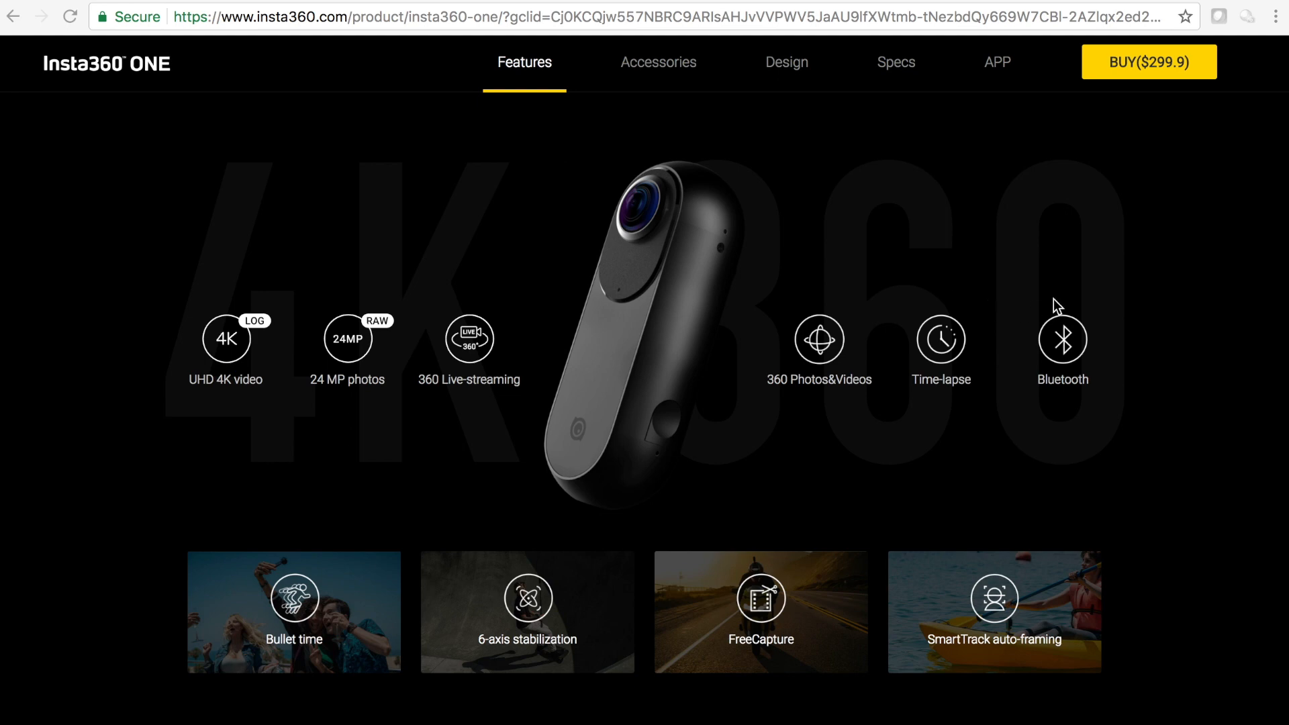
mouse_move(1046, 361)
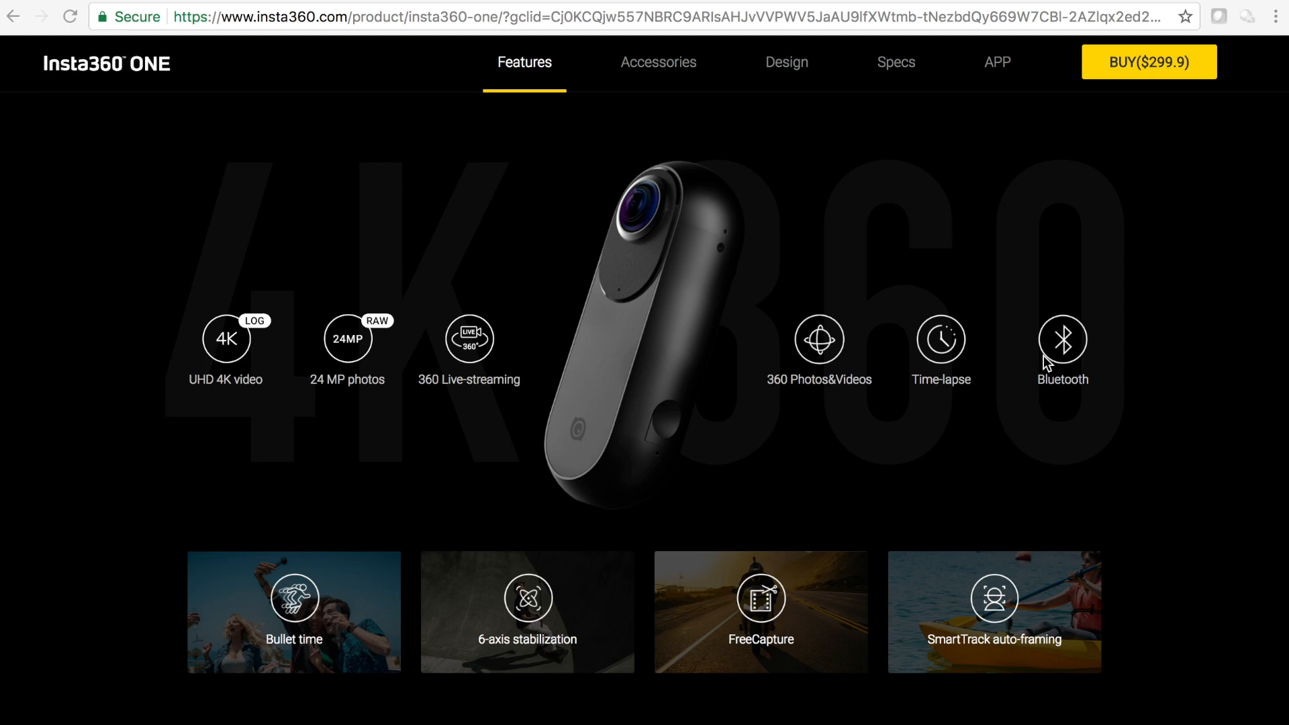
scroll("down", 3)
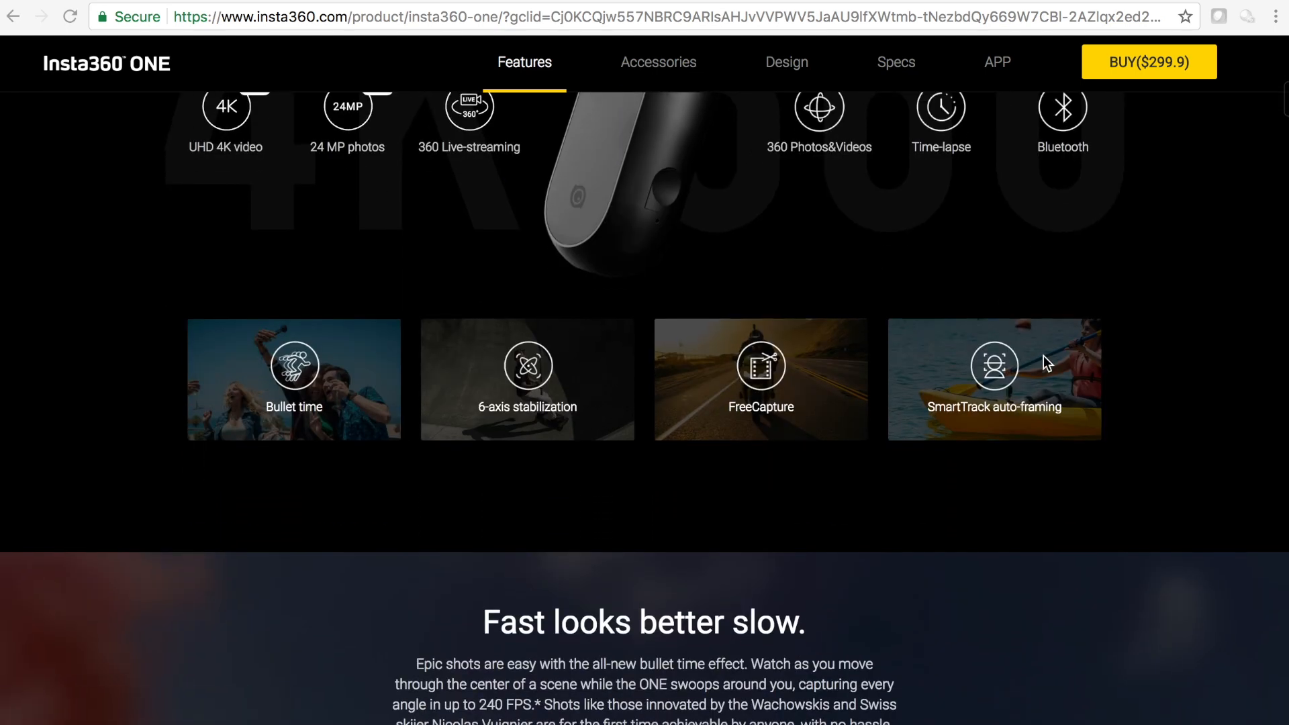
scroll("down", 3)
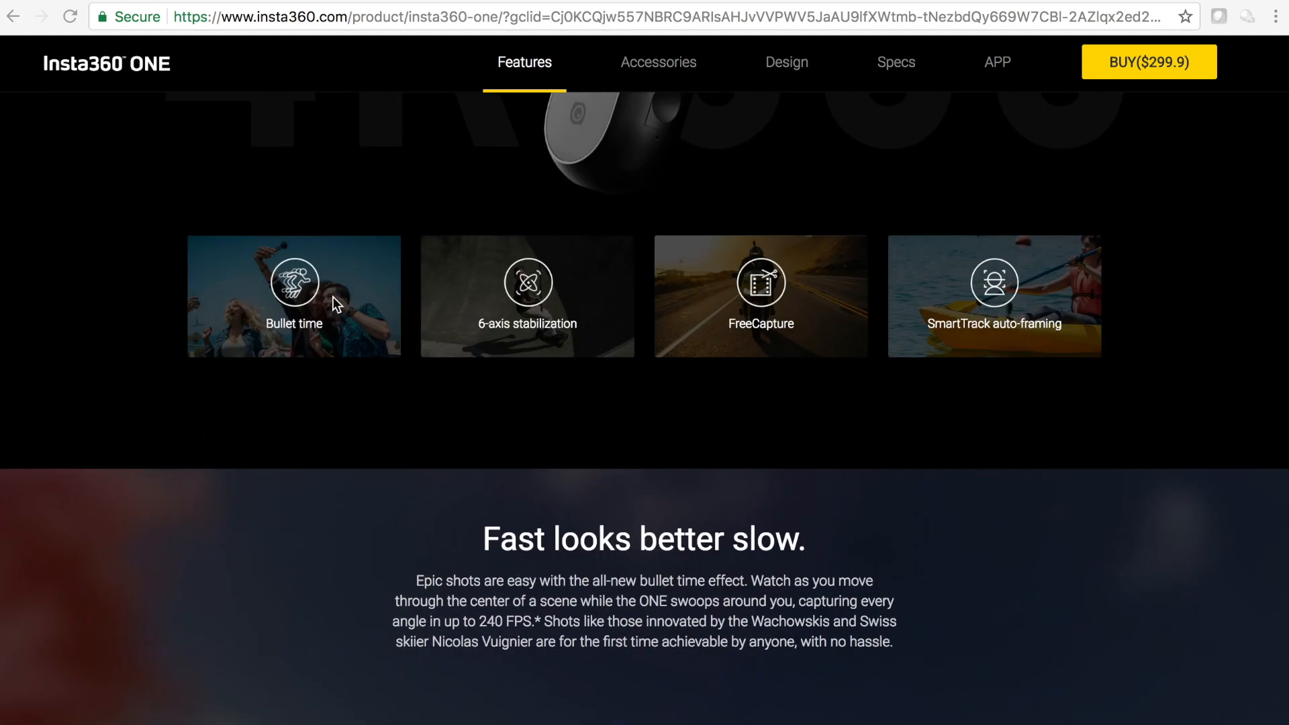
mouse_move(698, 286)
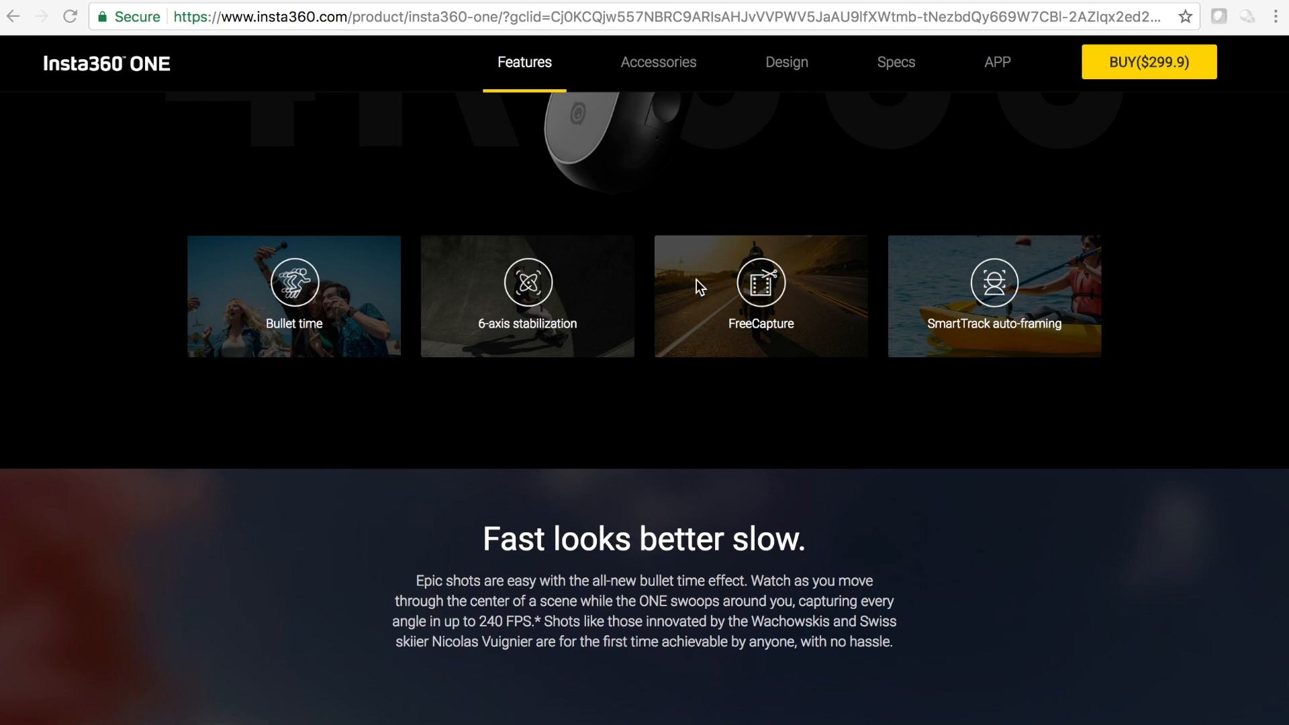
mouse_move(340, 316)
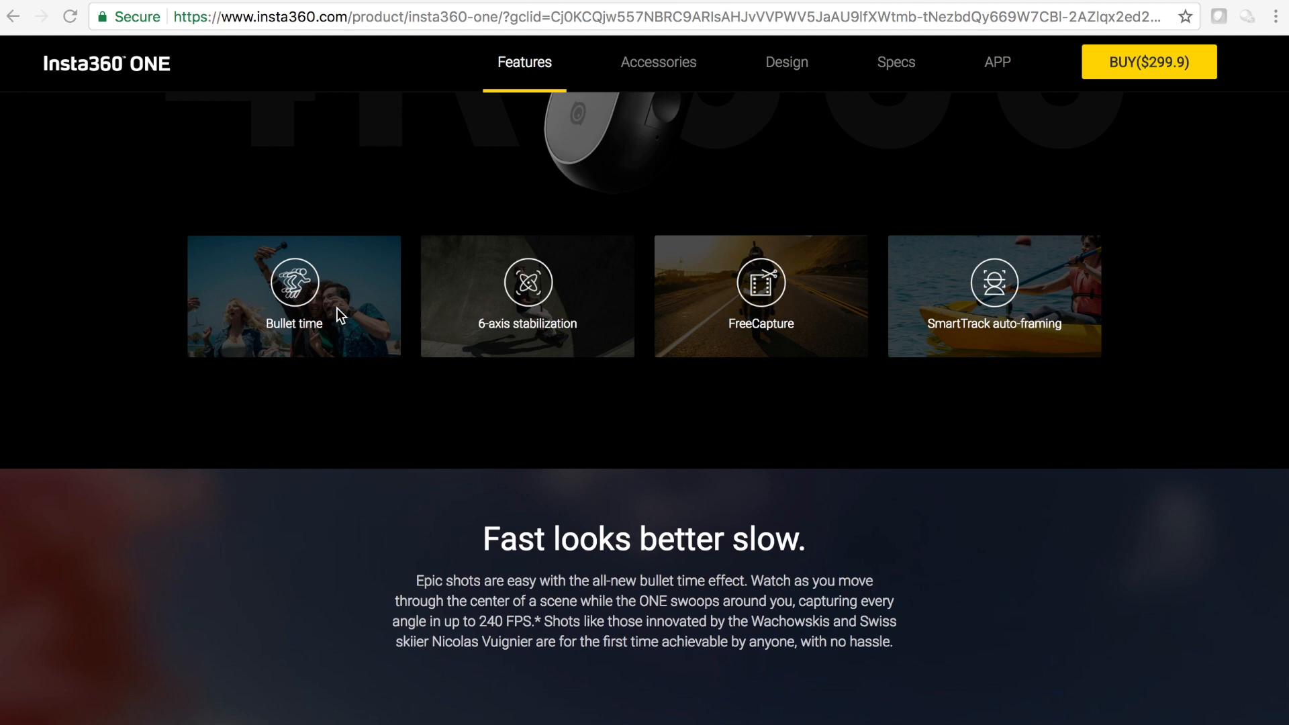
mouse_move(314, 302)
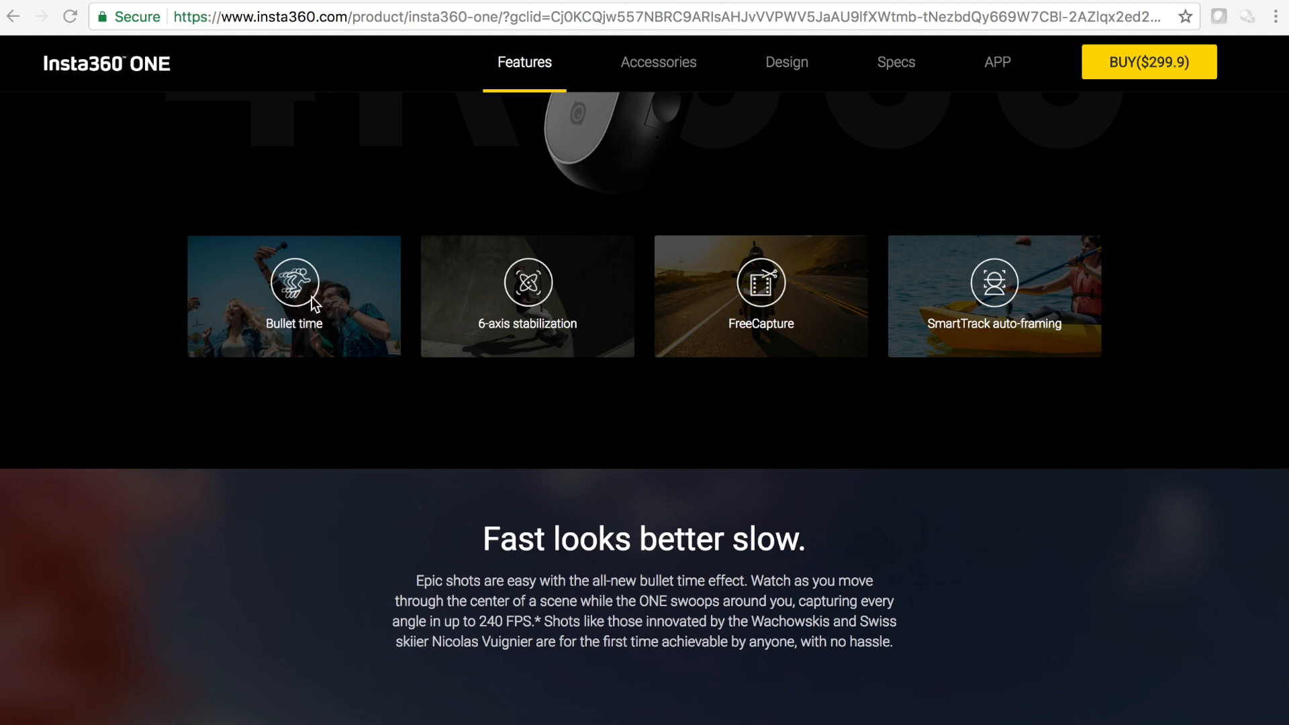
mouse_move(345, 314)
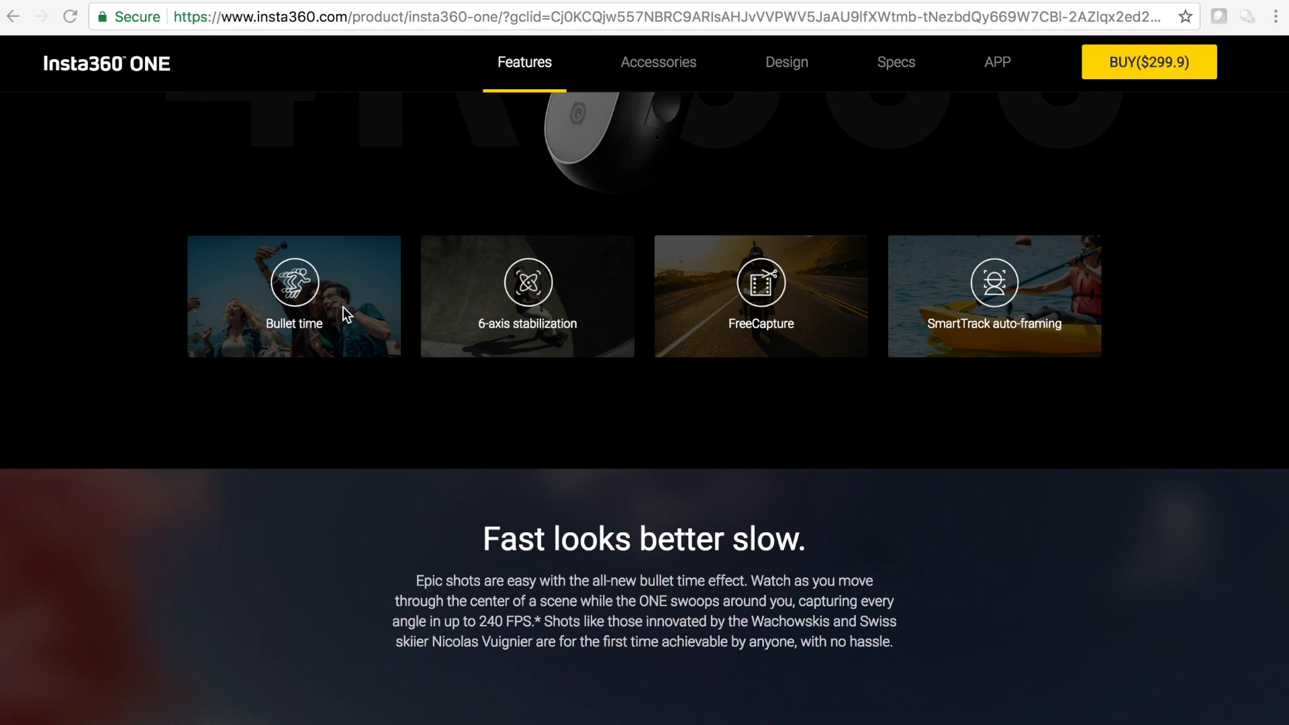
mouse_move(339, 294)
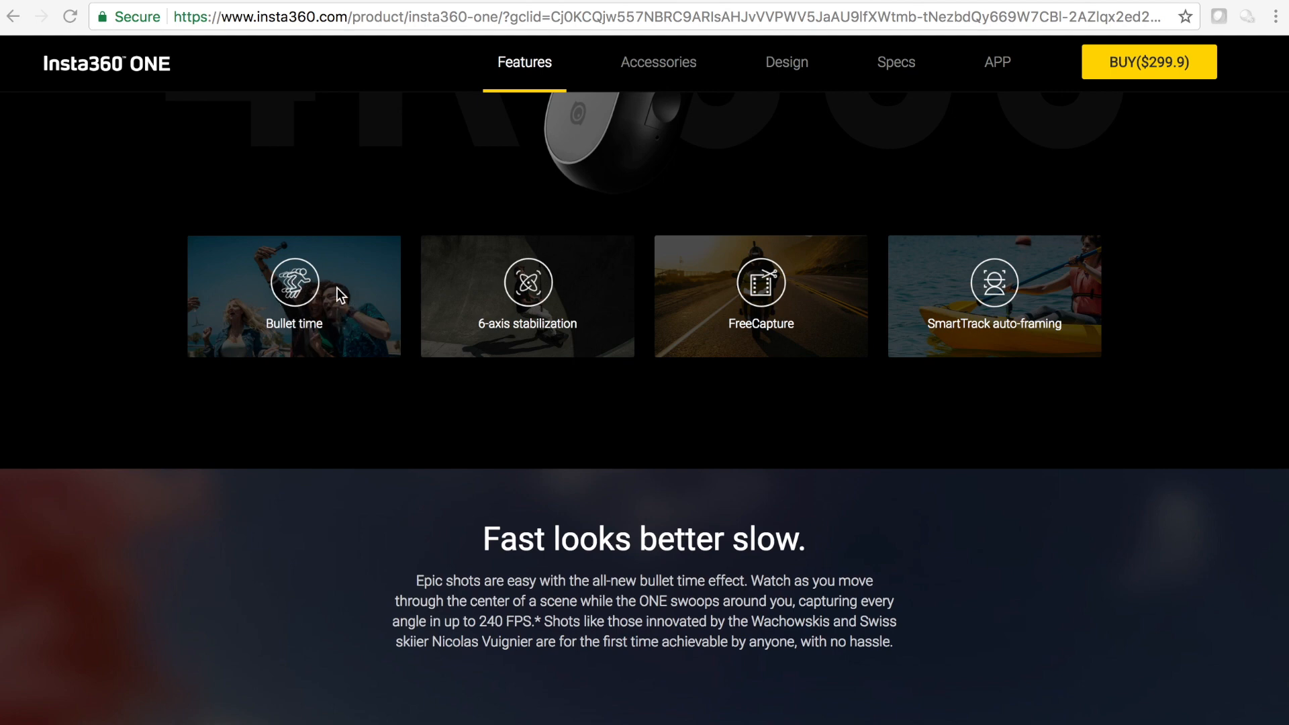
mouse_move(343, 302)
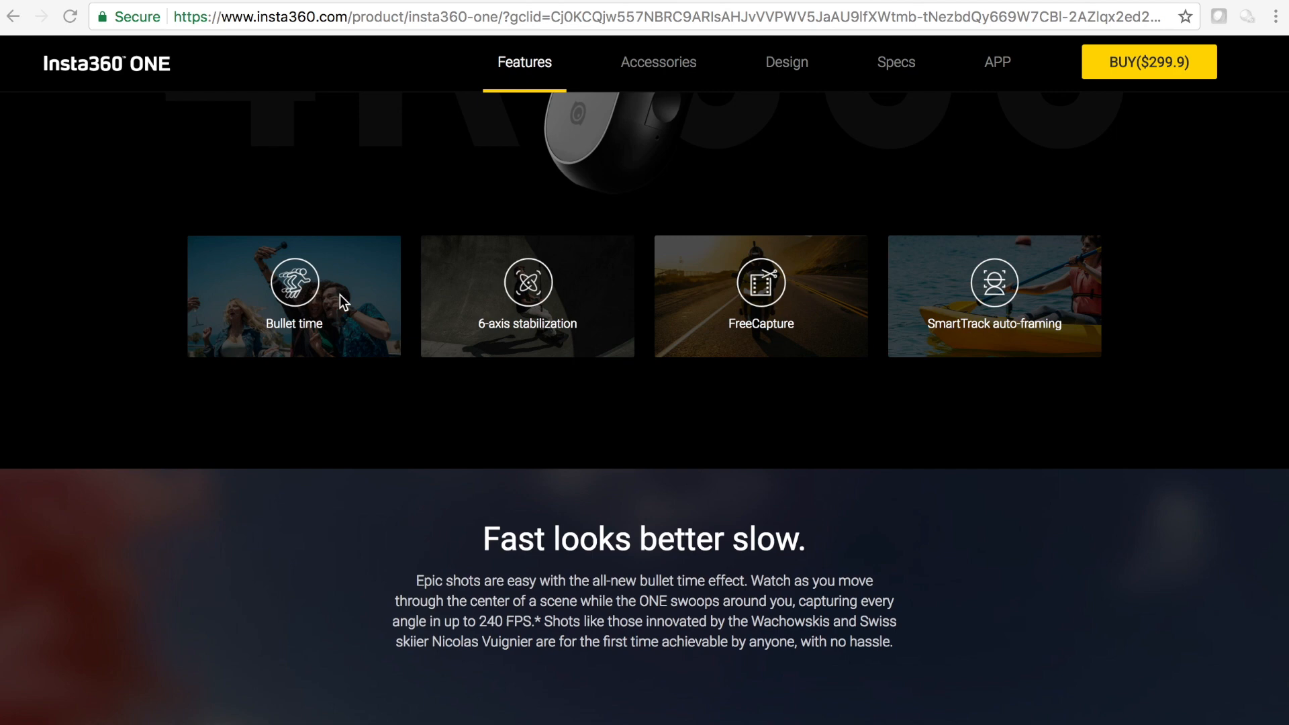
mouse_move(298, 310)
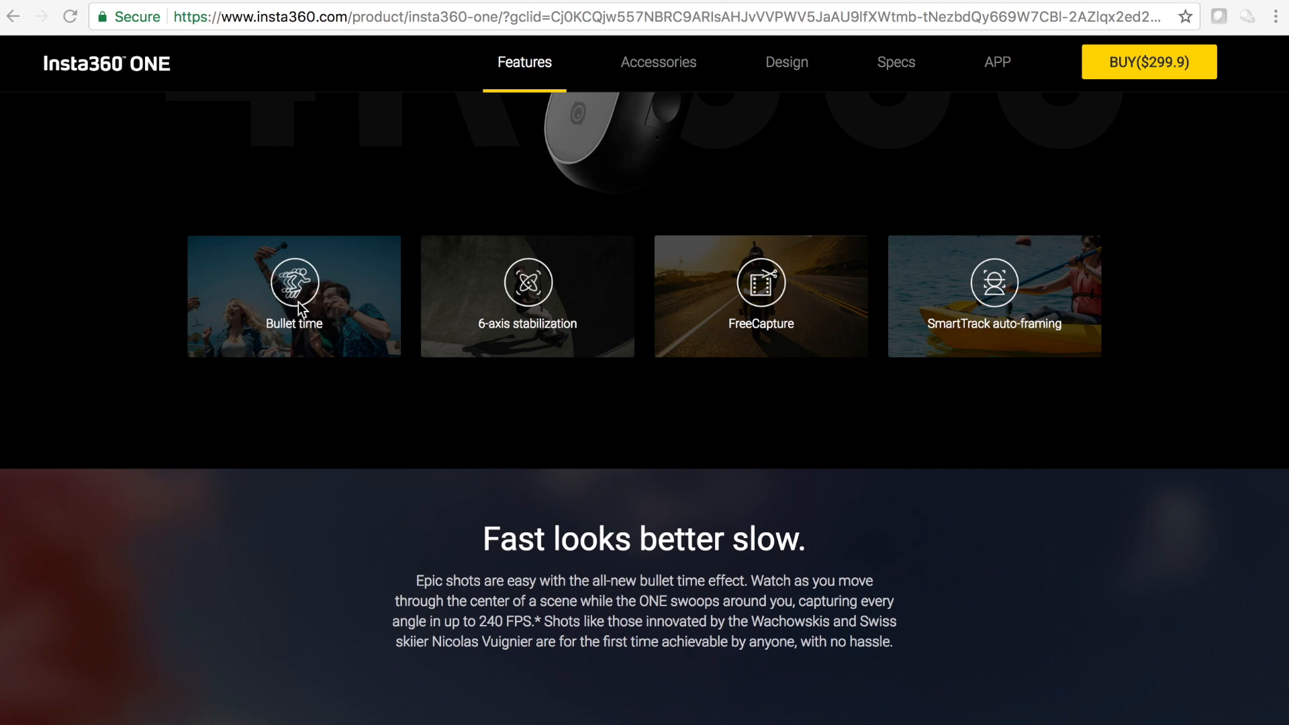
mouse_move(341, 251)
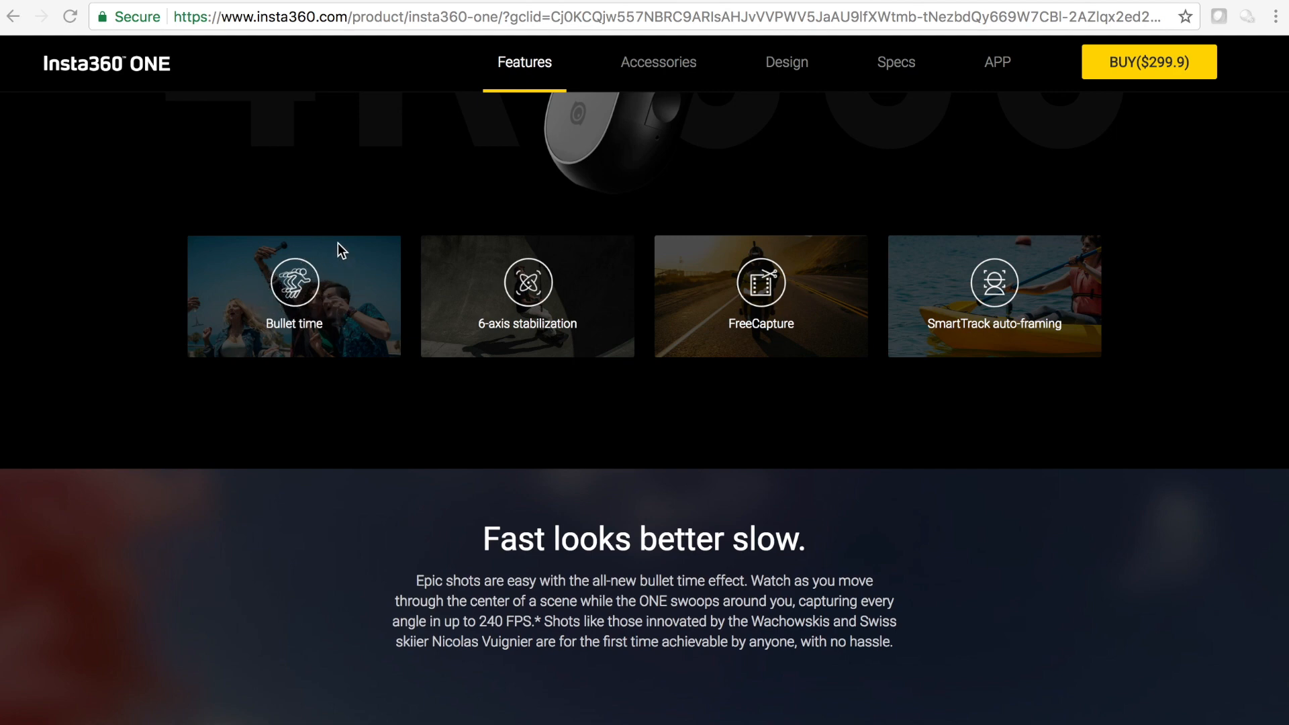
mouse_move(541, 309)
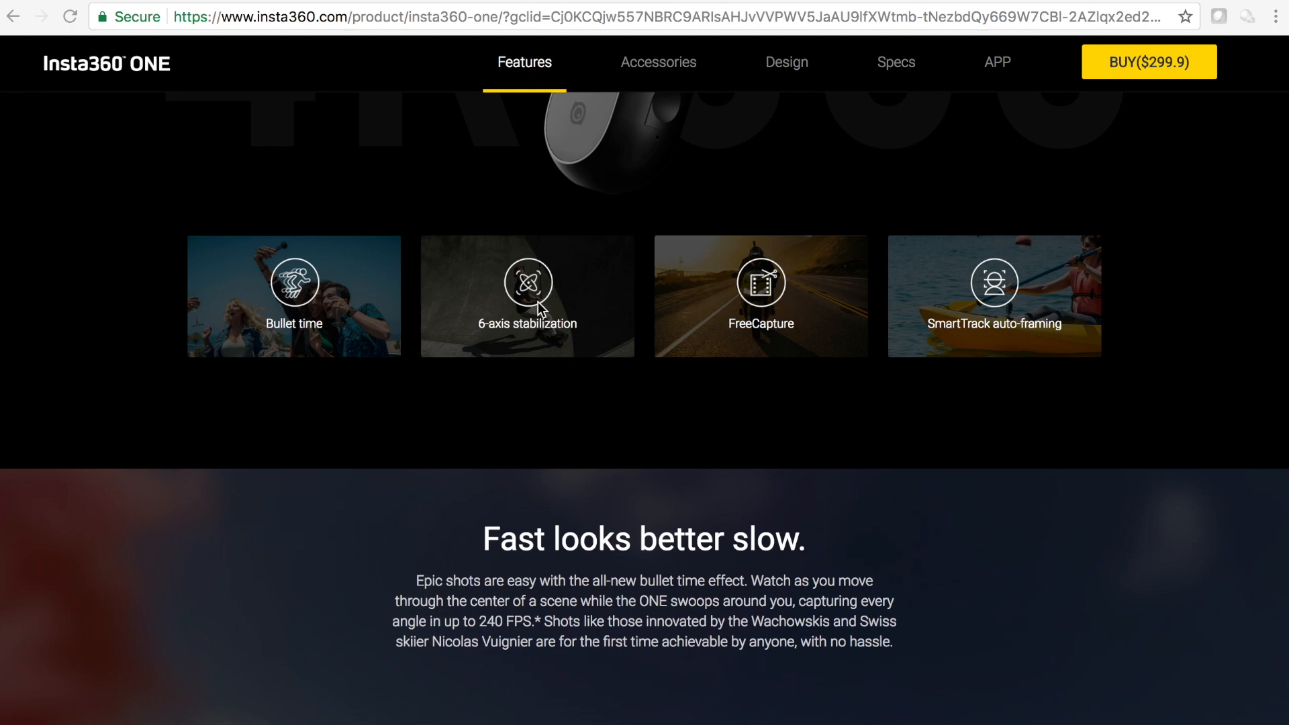
mouse_move(557, 337)
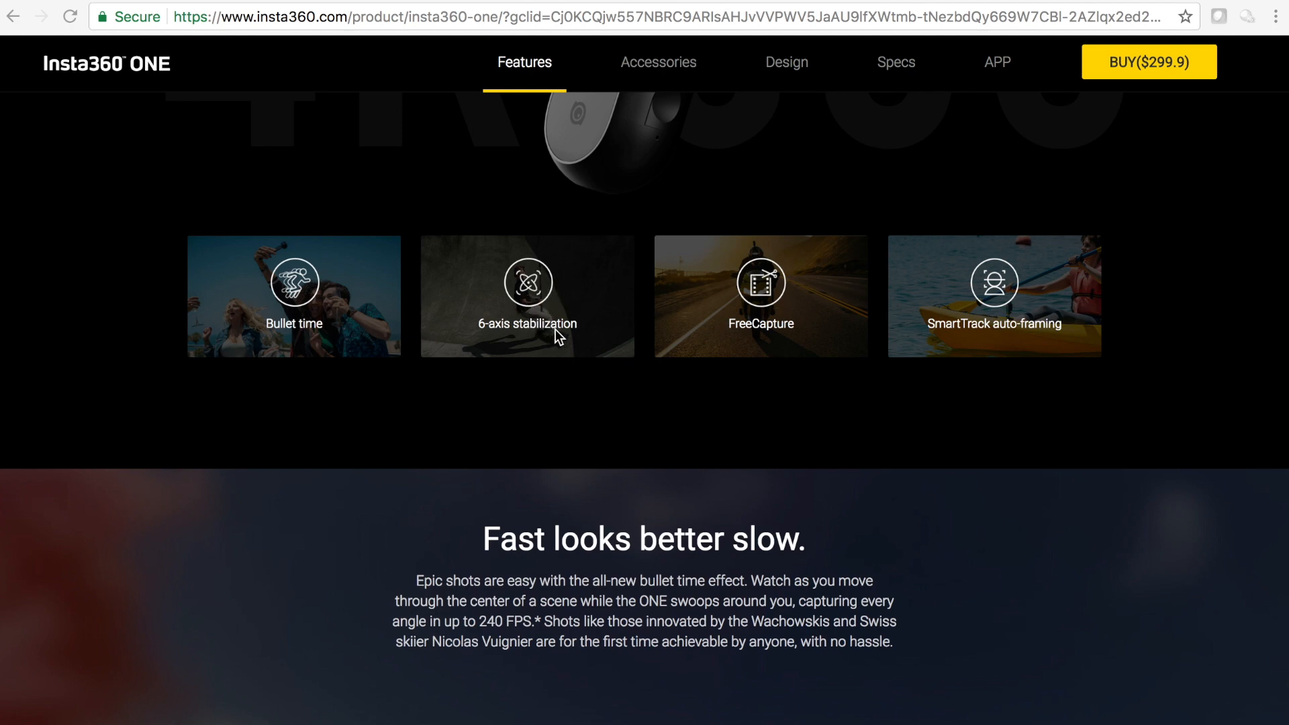
mouse_move(588, 306)
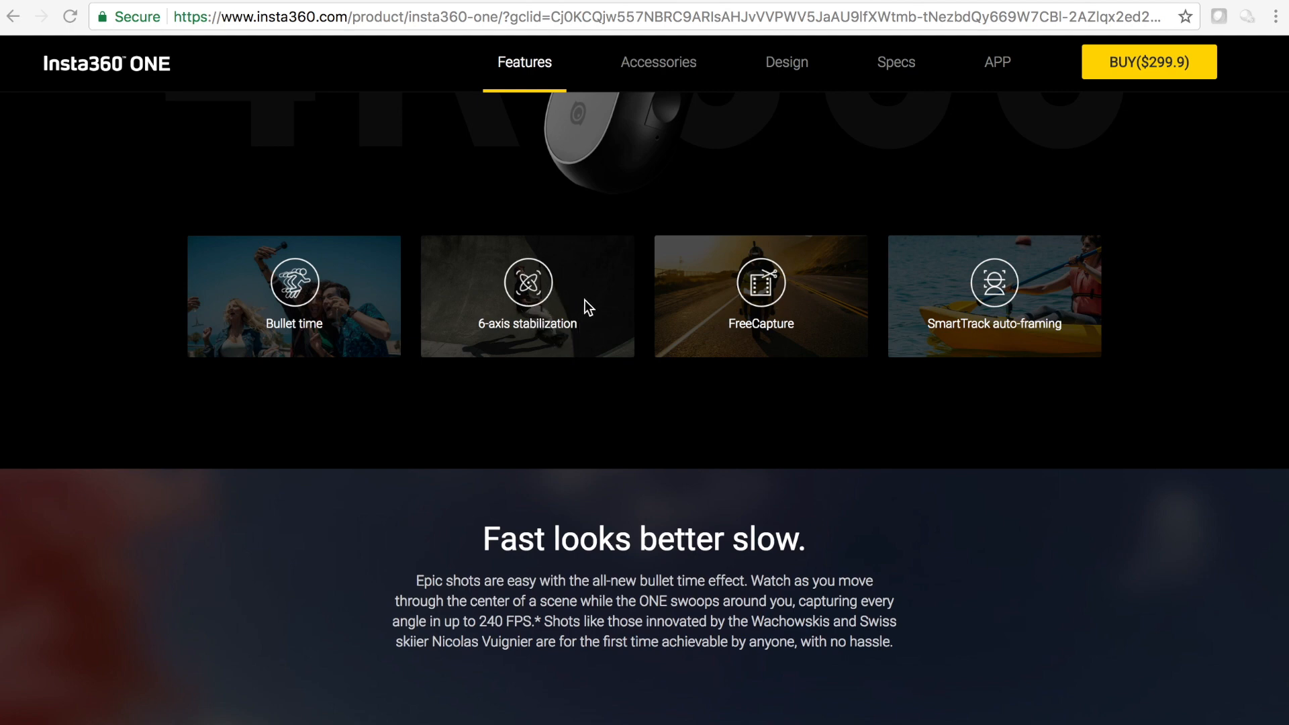
mouse_move(593, 310)
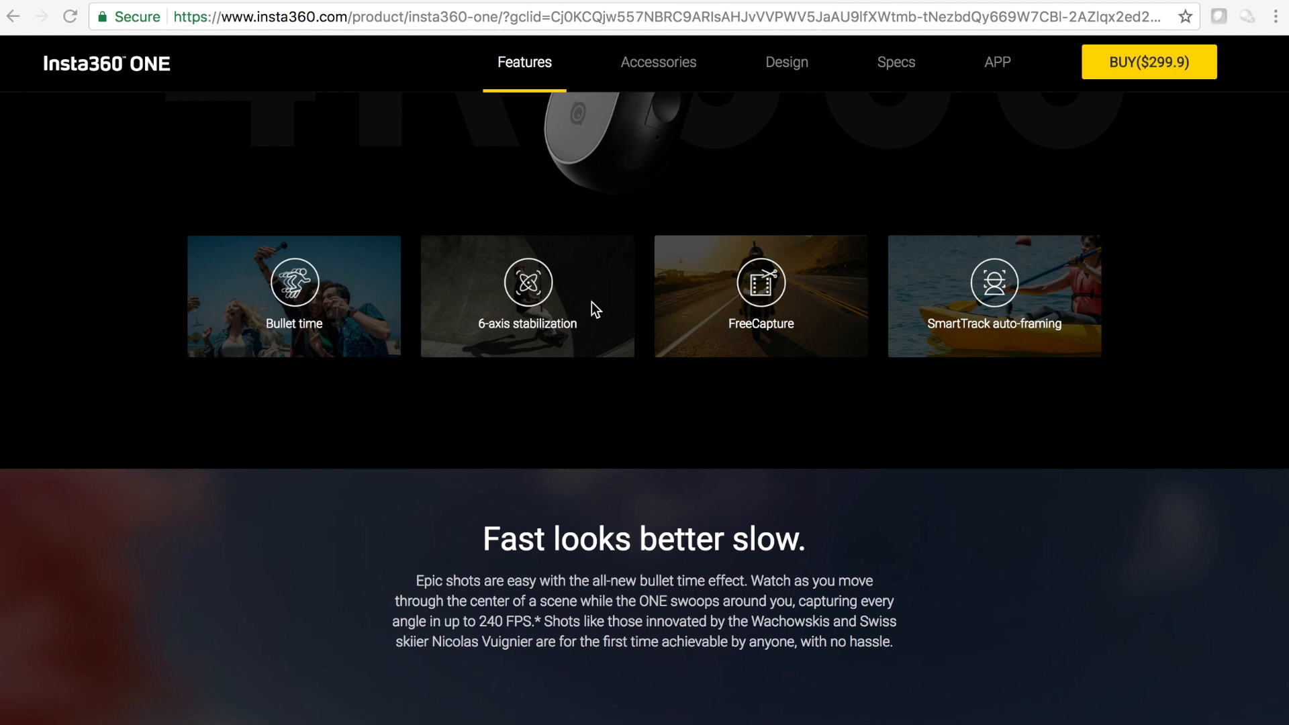
mouse_move(600, 291)
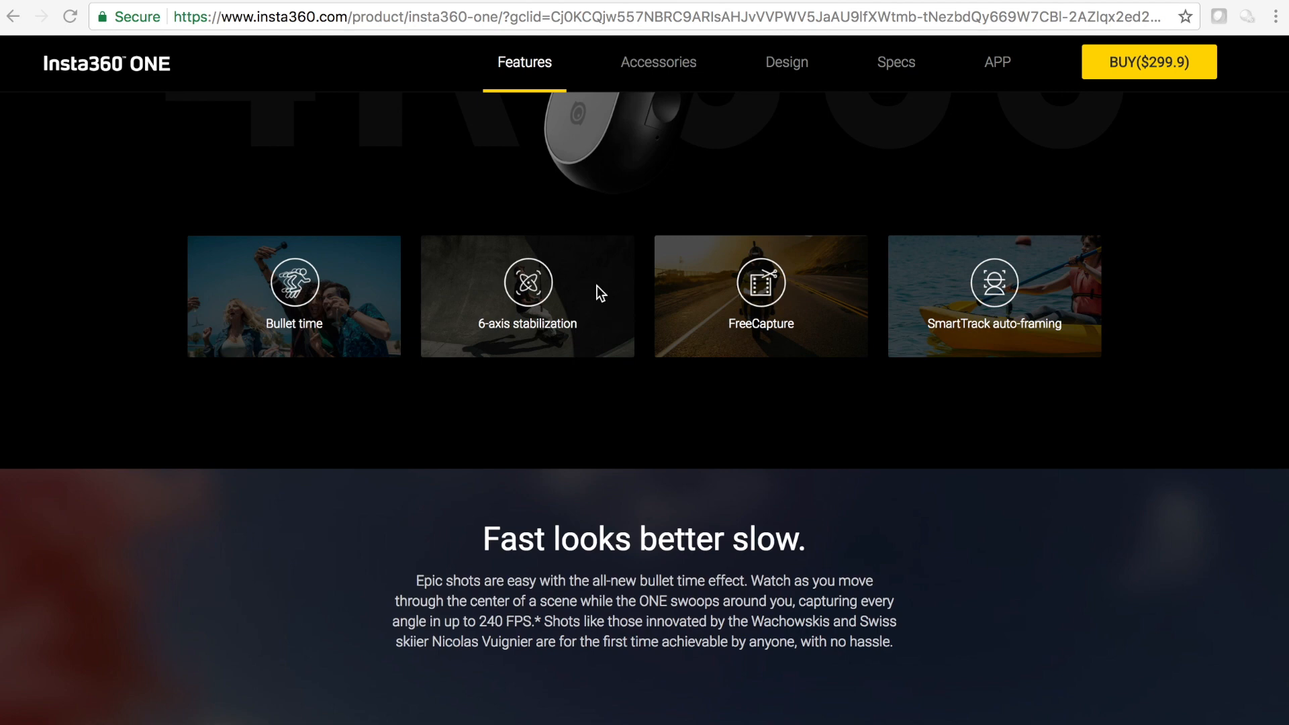
mouse_move(618, 340)
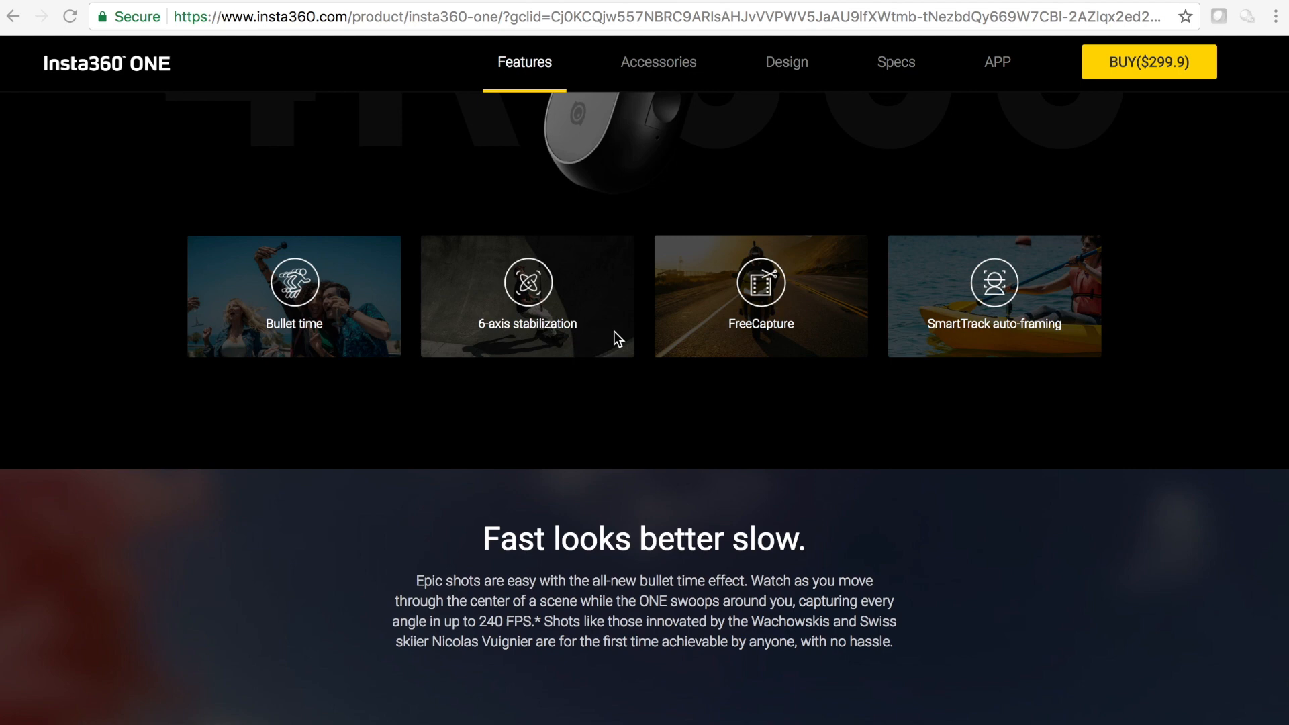
mouse_move(824, 334)
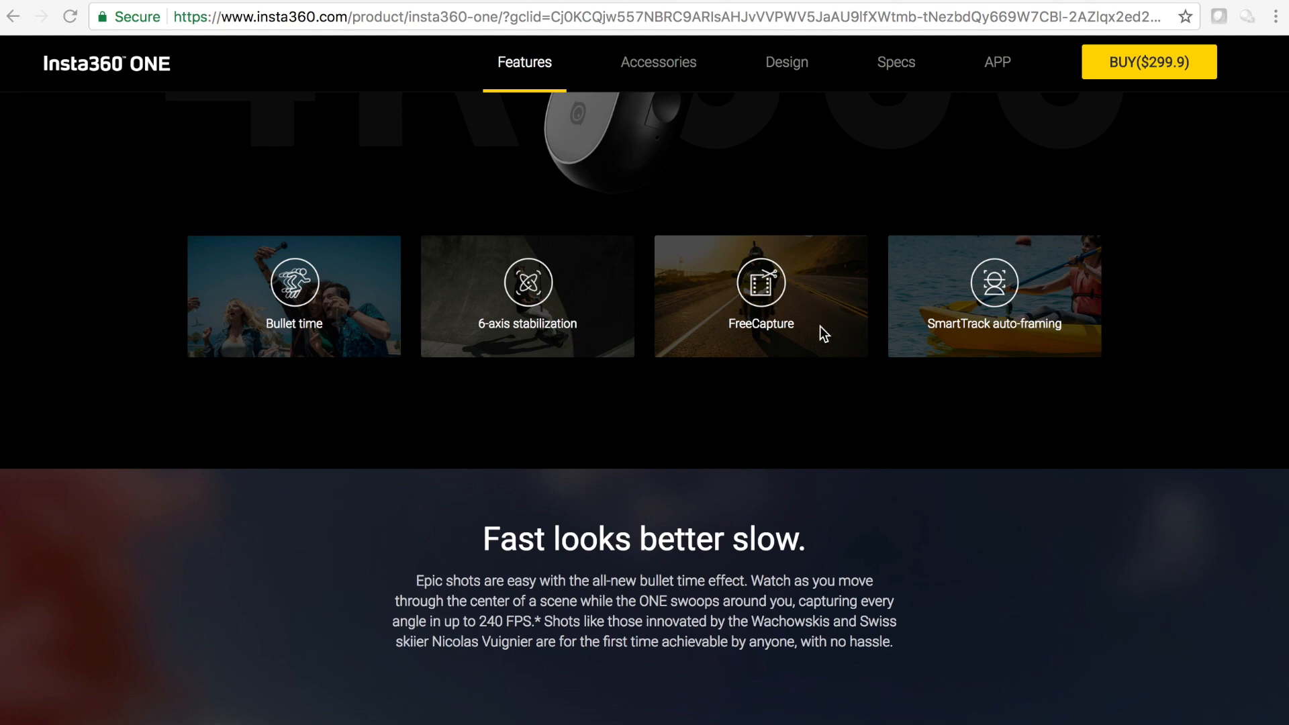
mouse_move(742, 287)
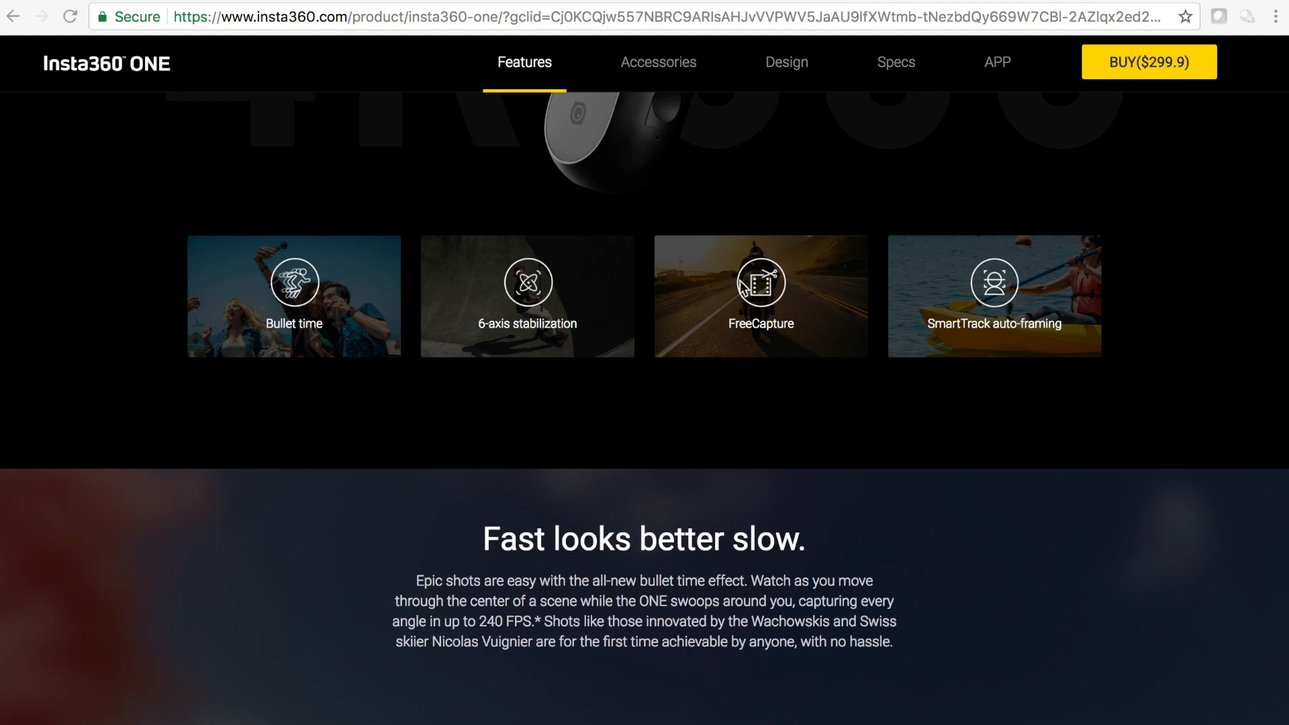
mouse_move(825, 321)
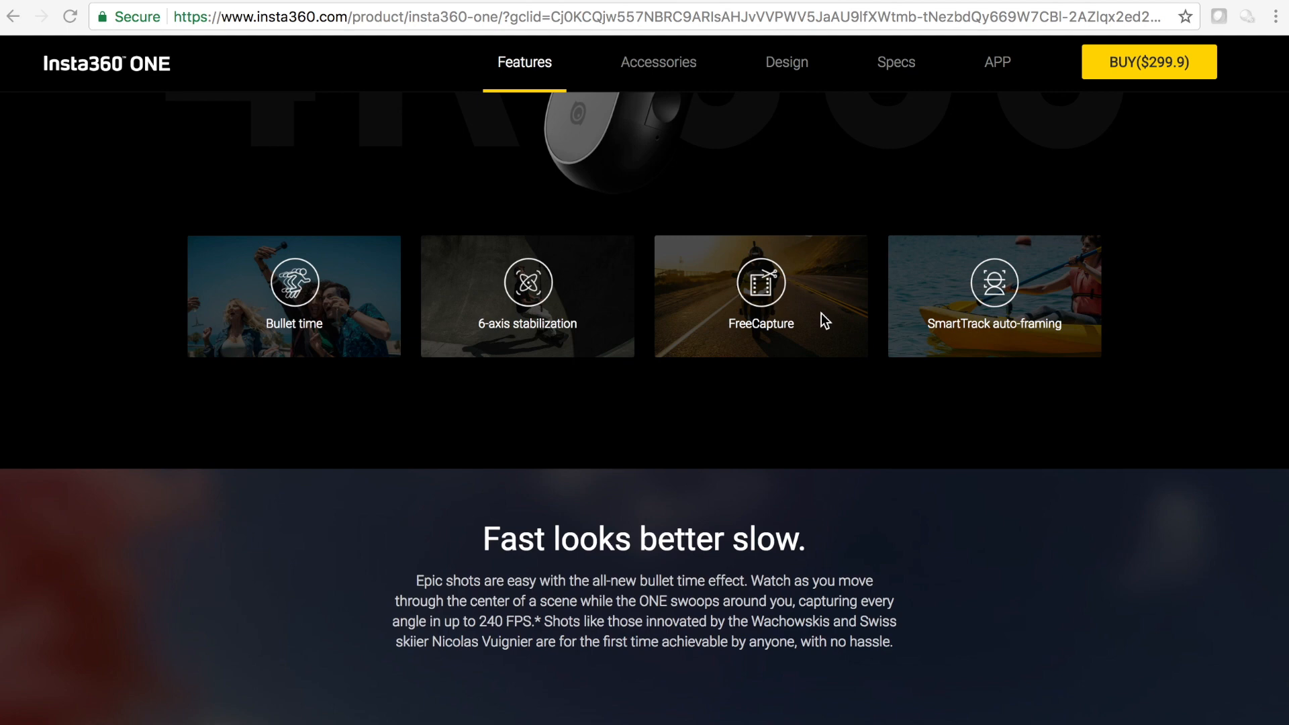
mouse_move(827, 310)
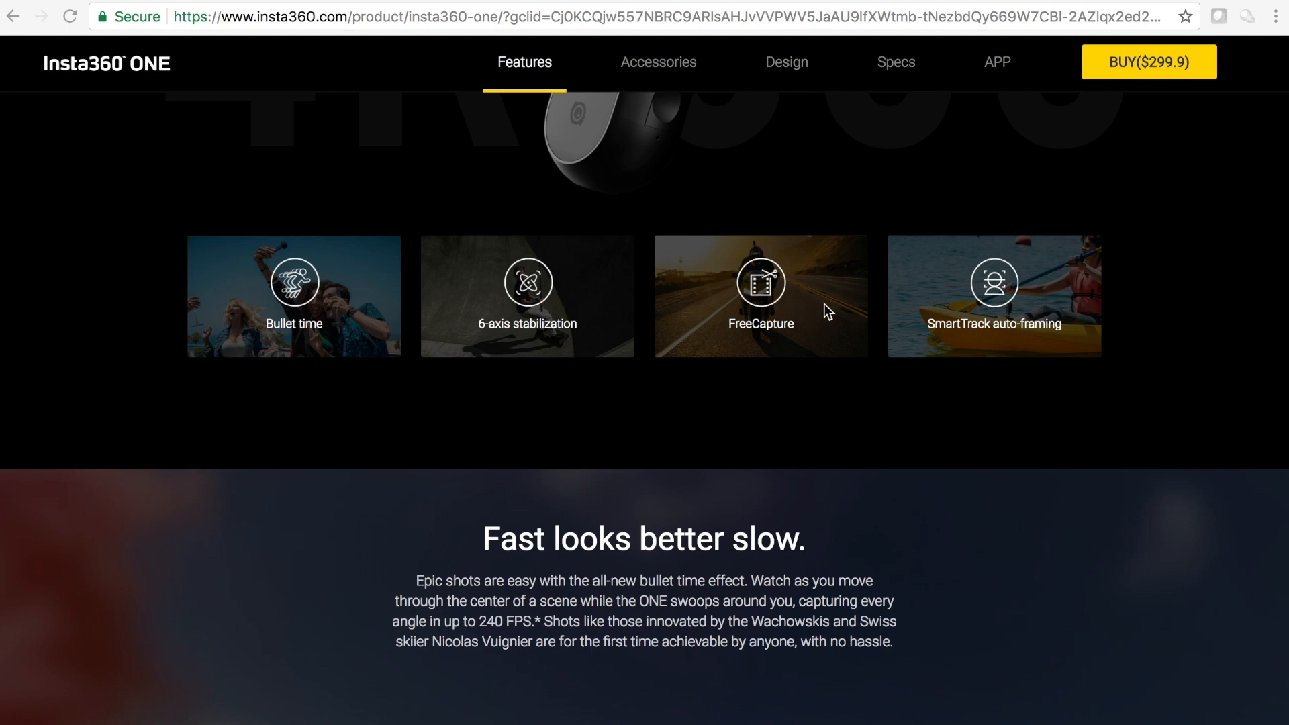
mouse_move(913, 262)
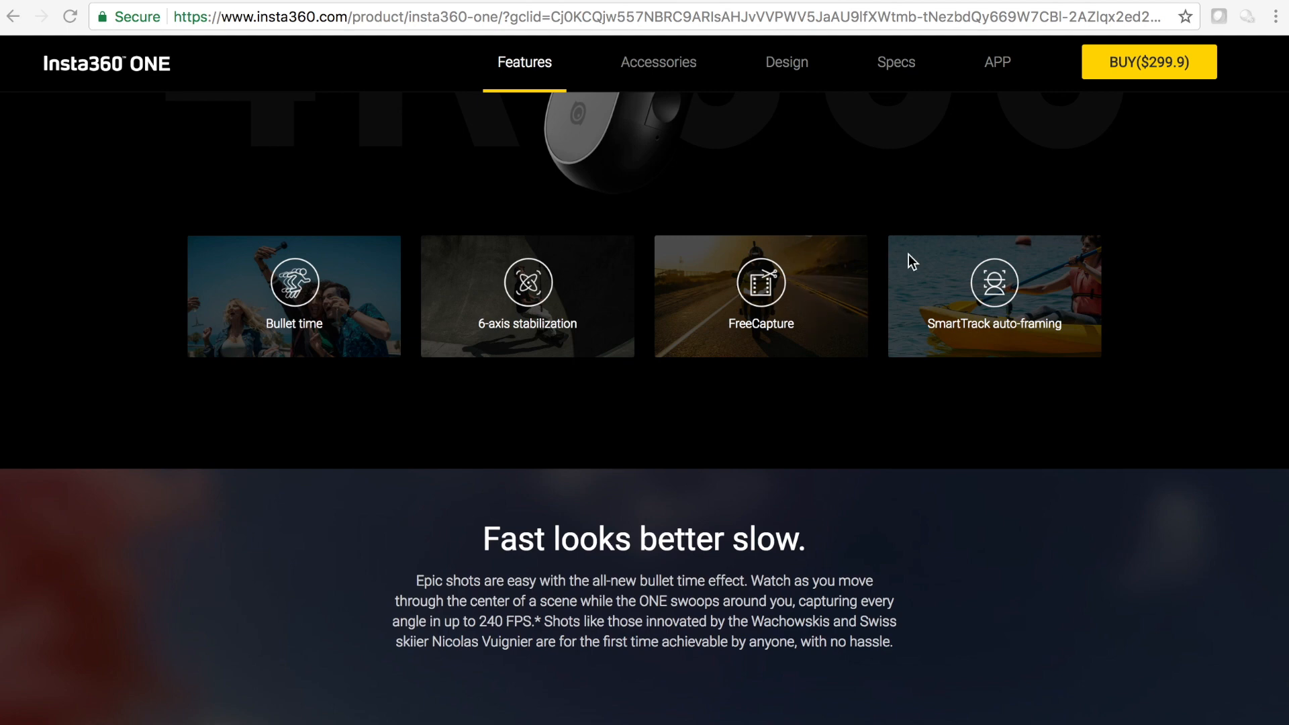
mouse_move(824, 323)
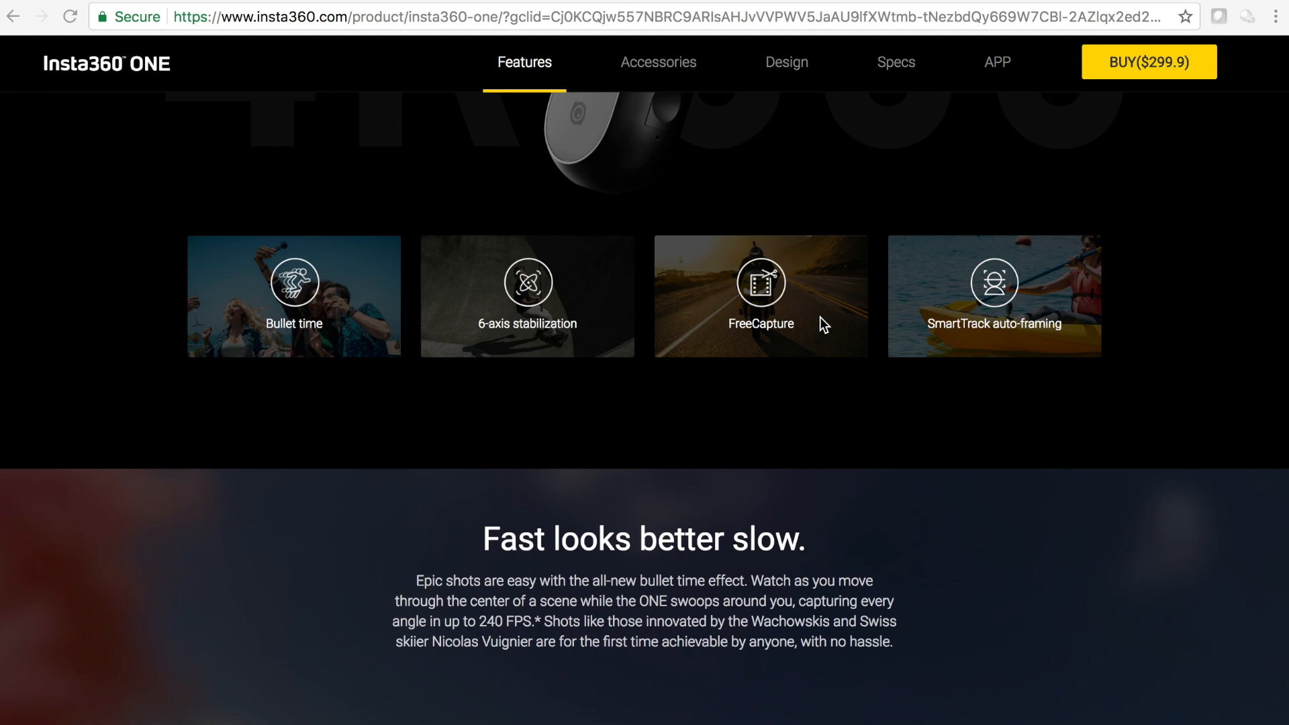
mouse_move(819, 349)
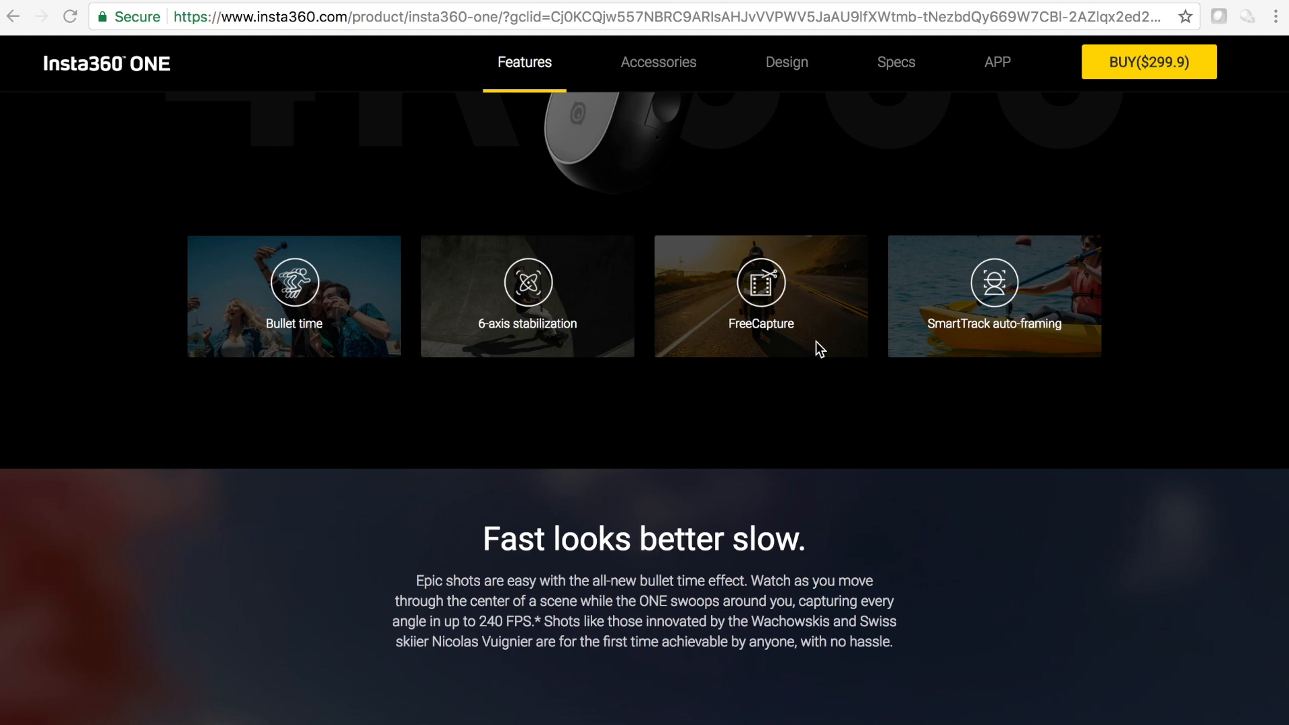
mouse_move(1033, 306)
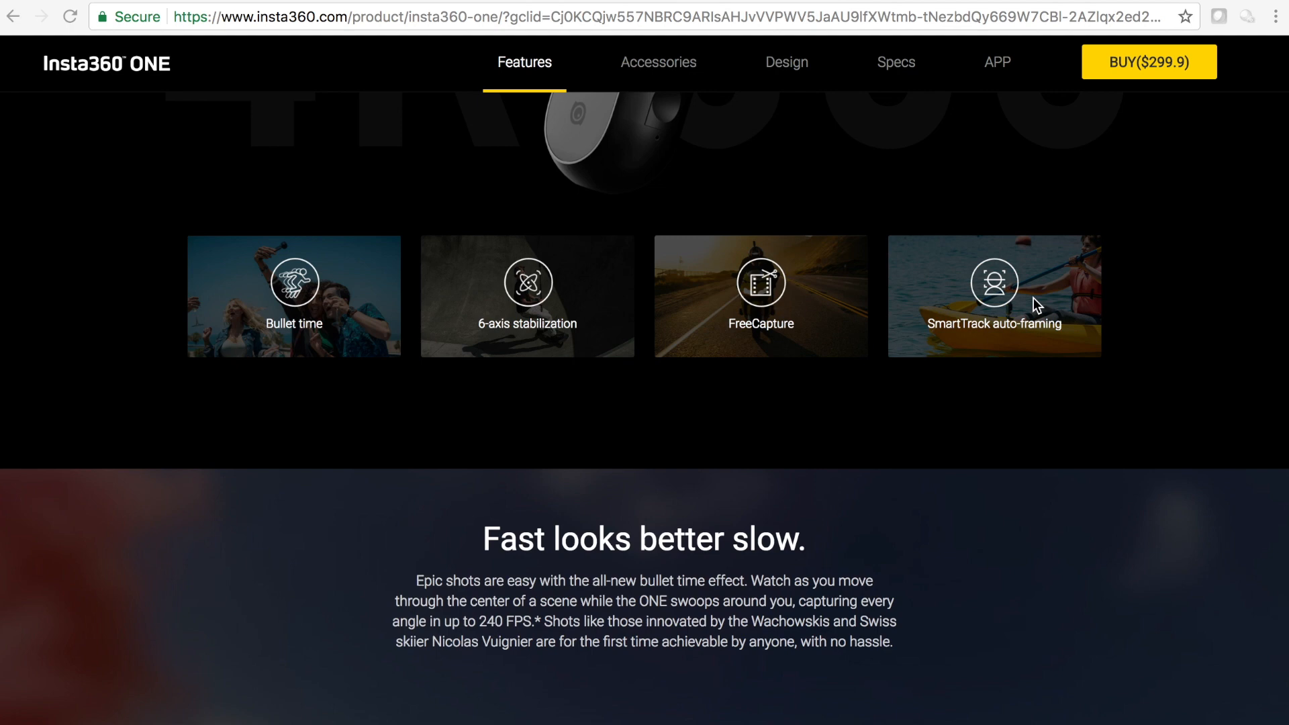
mouse_move(1078, 312)
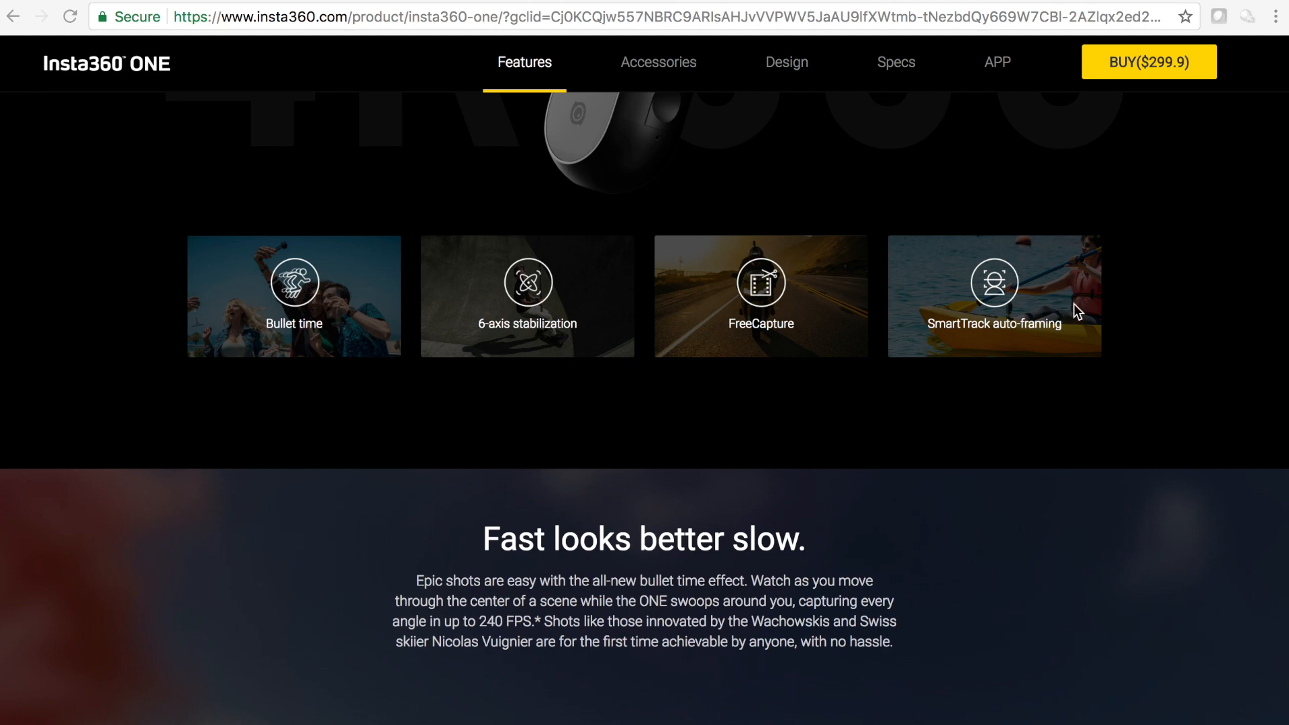
mouse_move(1088, 308)
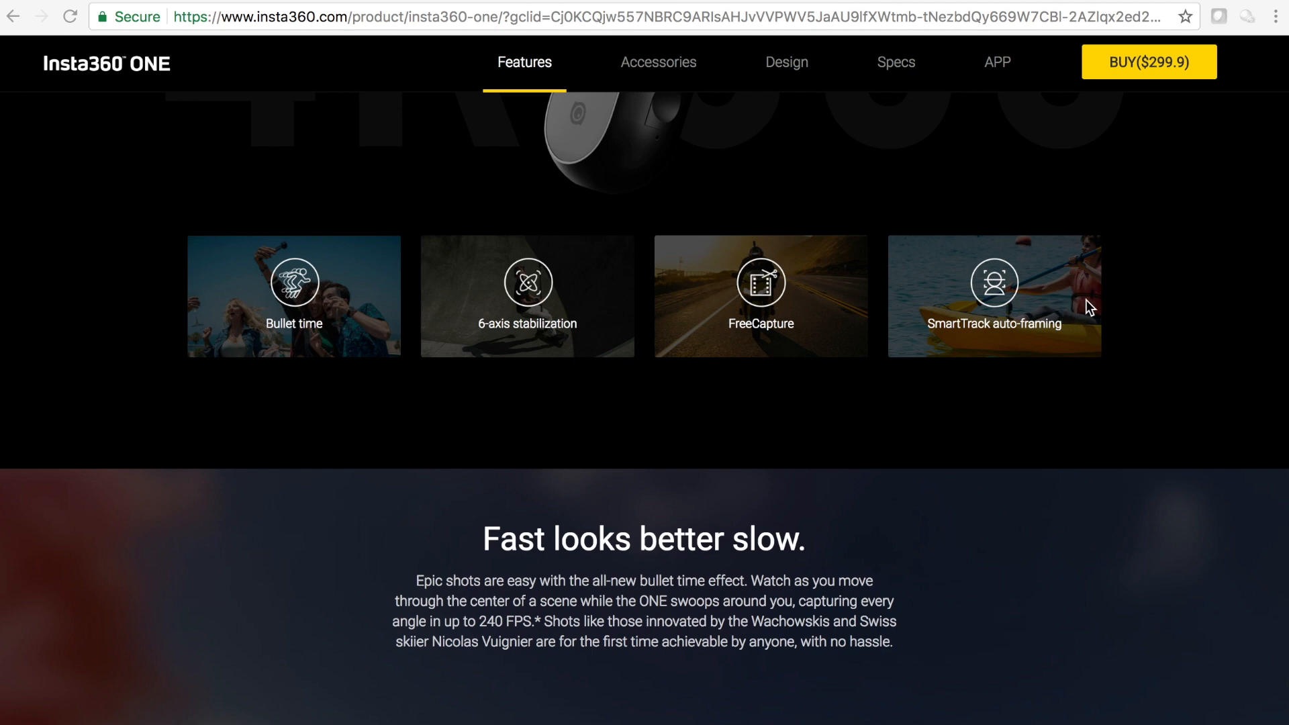
mouse_move(1020, 299)
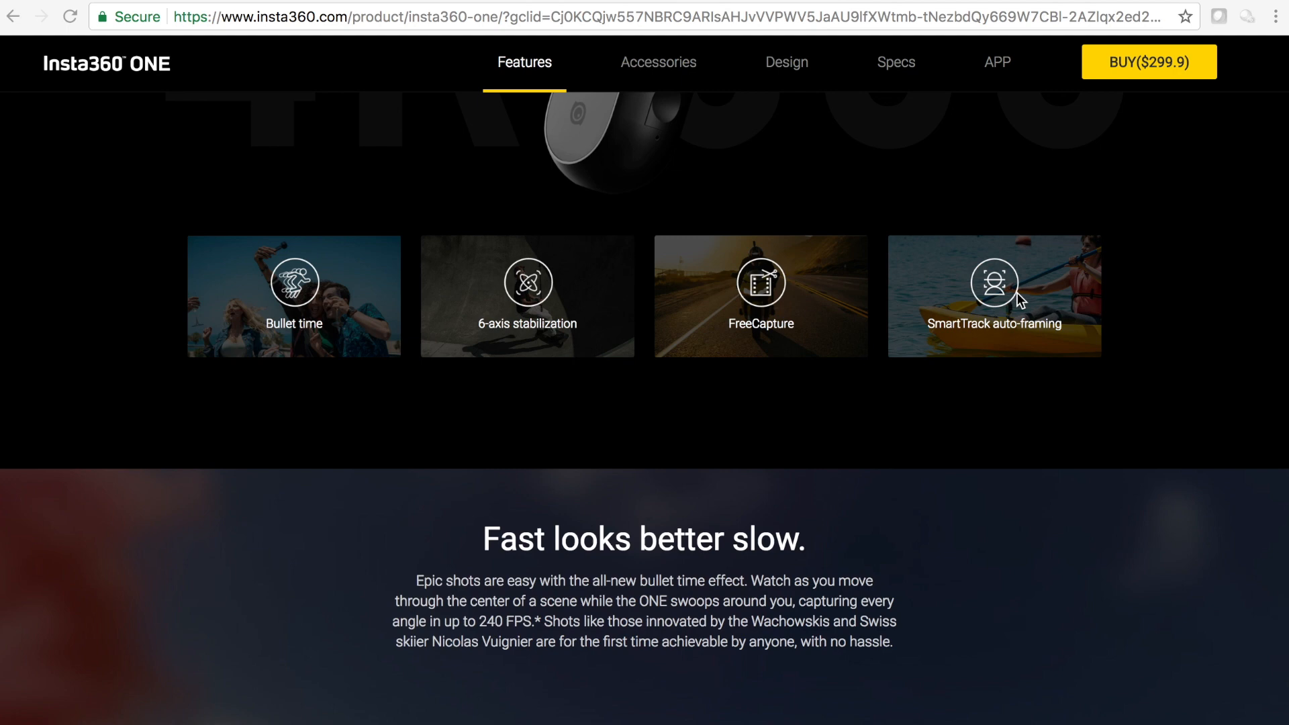
scroll("down", 3)
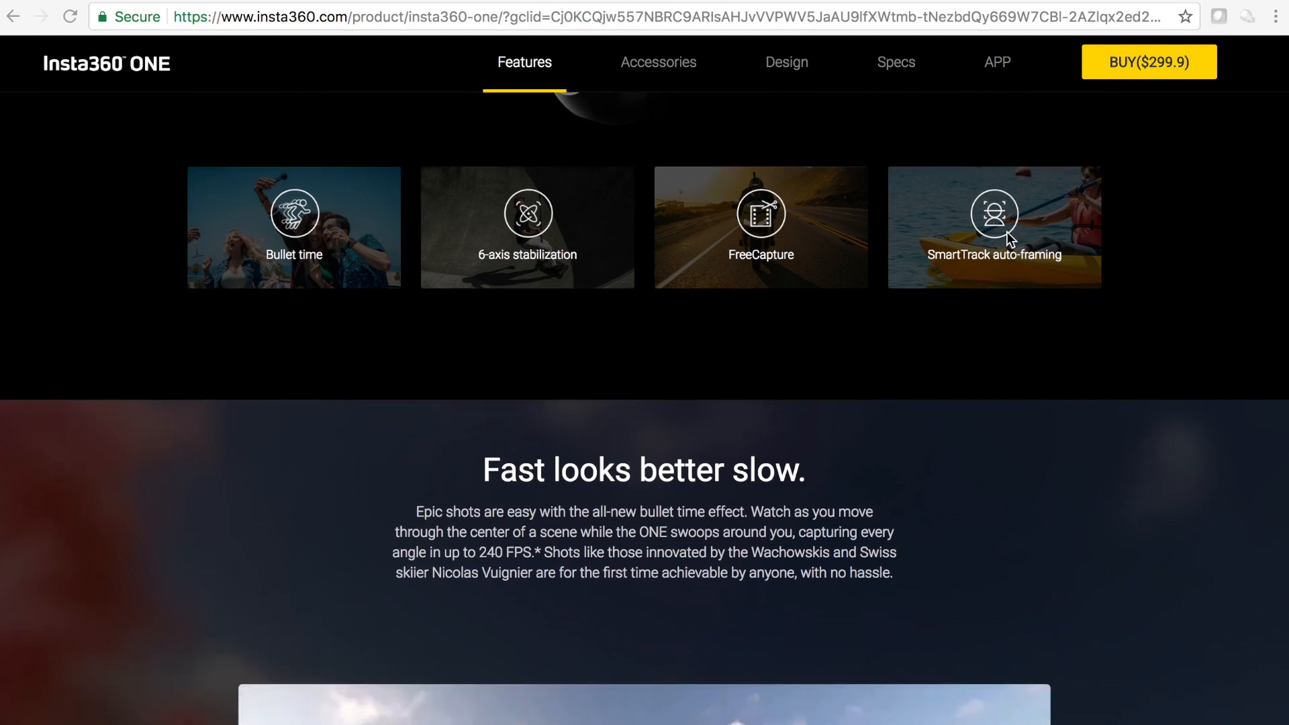
mouse_move(1016, 251)
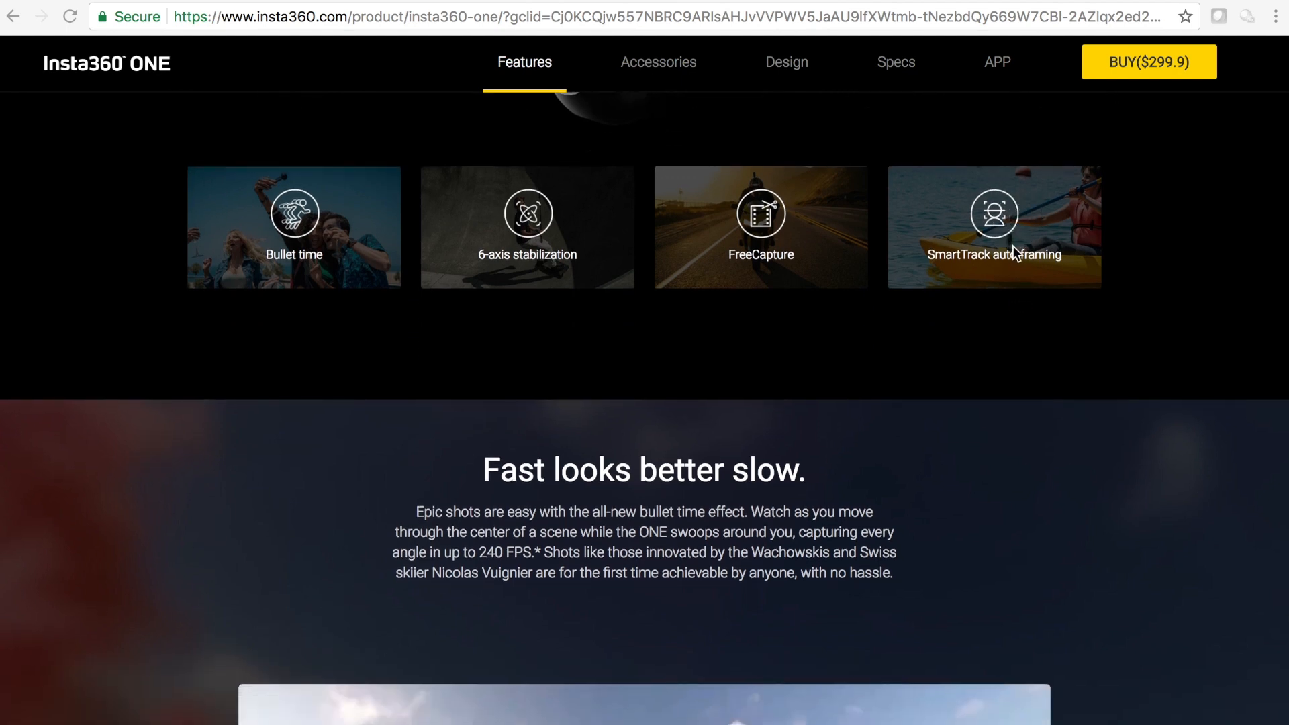
mouse_move(859, 173)
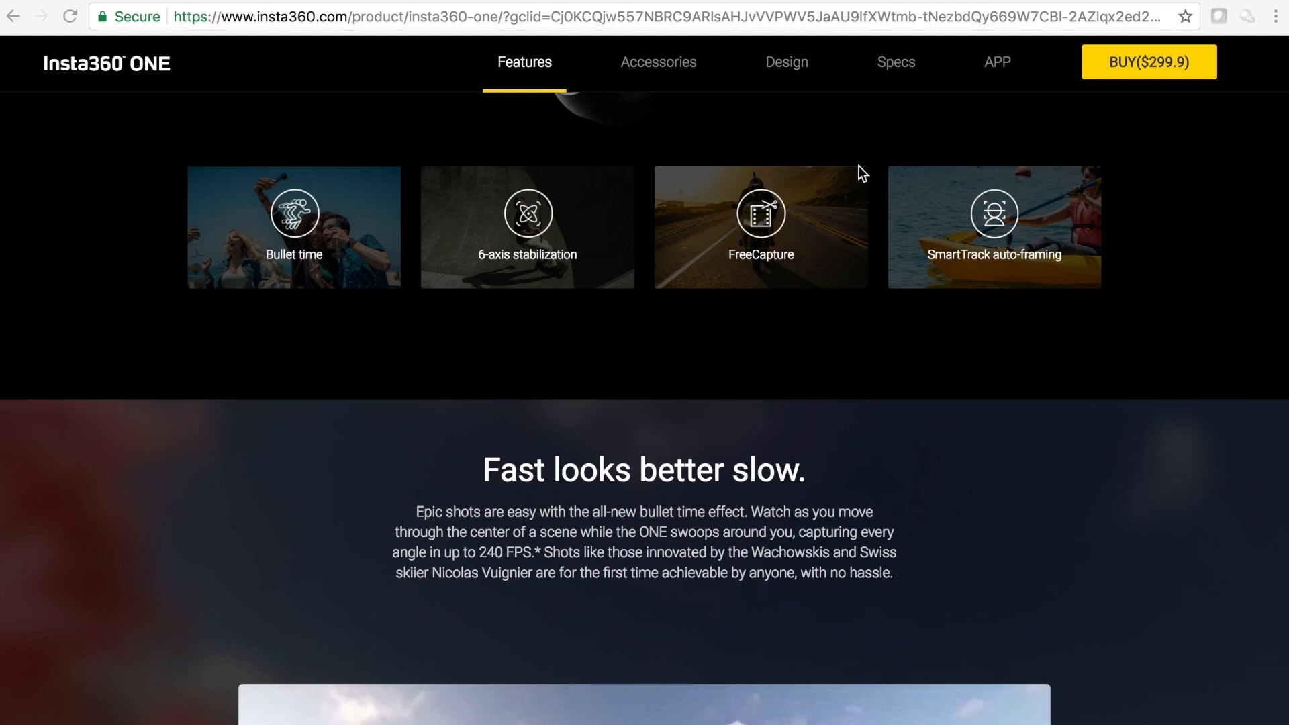
mouse_move(785, 224)
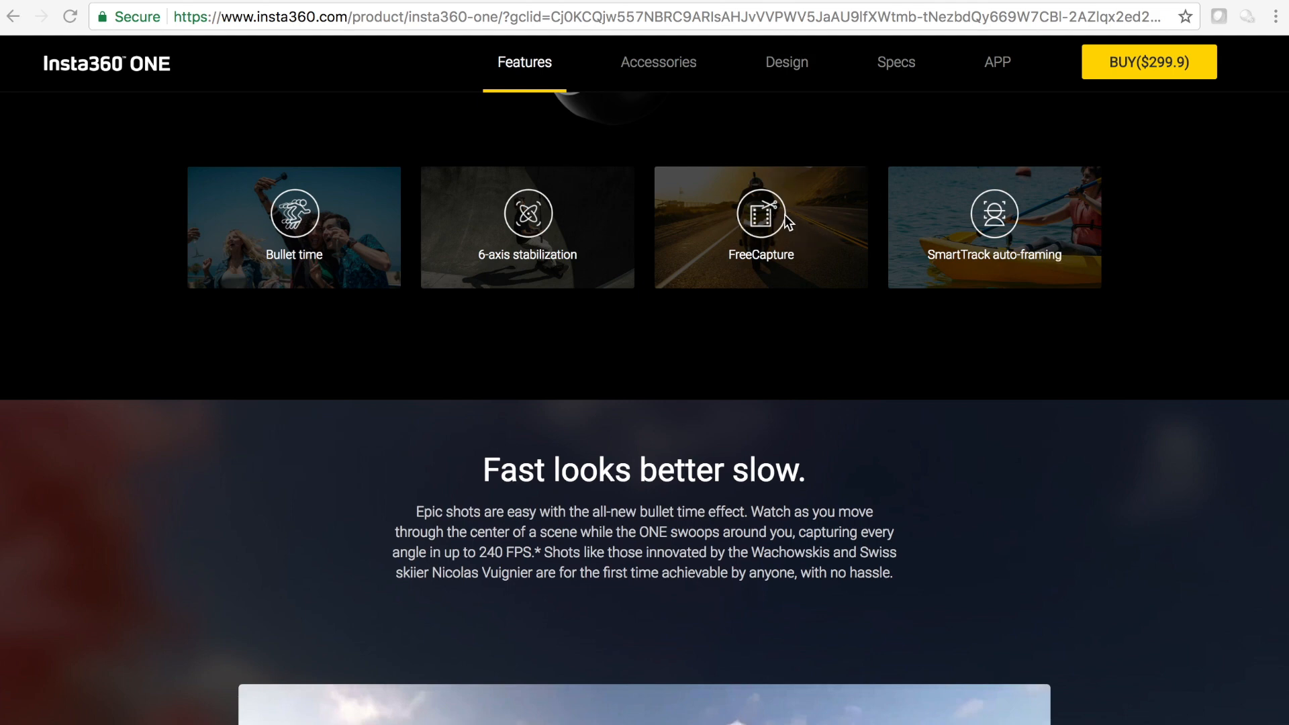
mouse_move(436, 242)
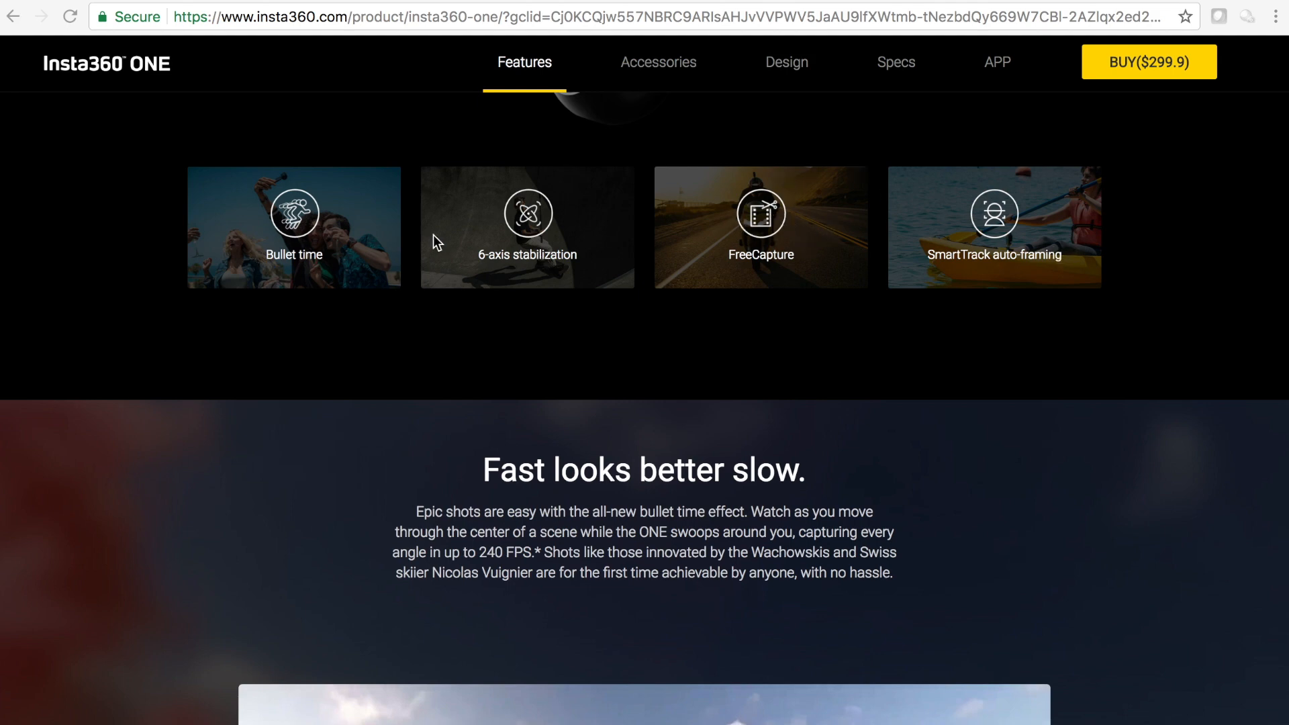
mouse_move(275, 250)
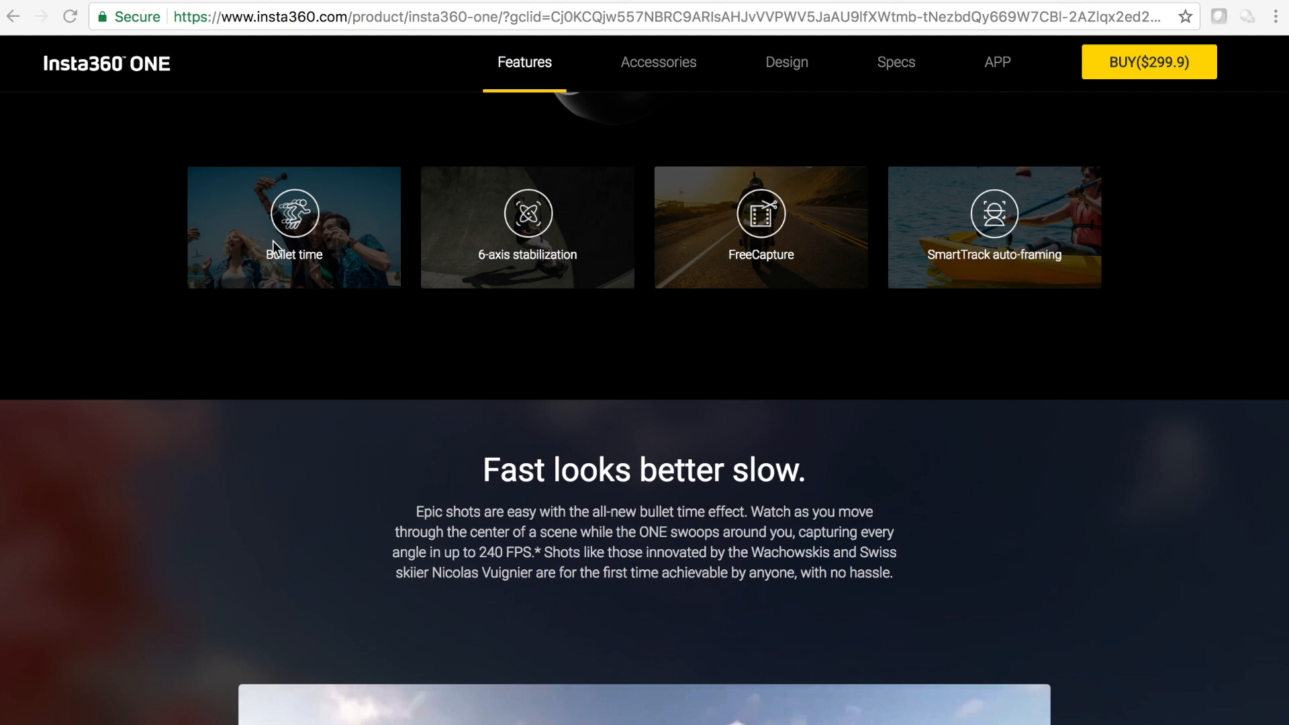
mouse_move(480, 269)
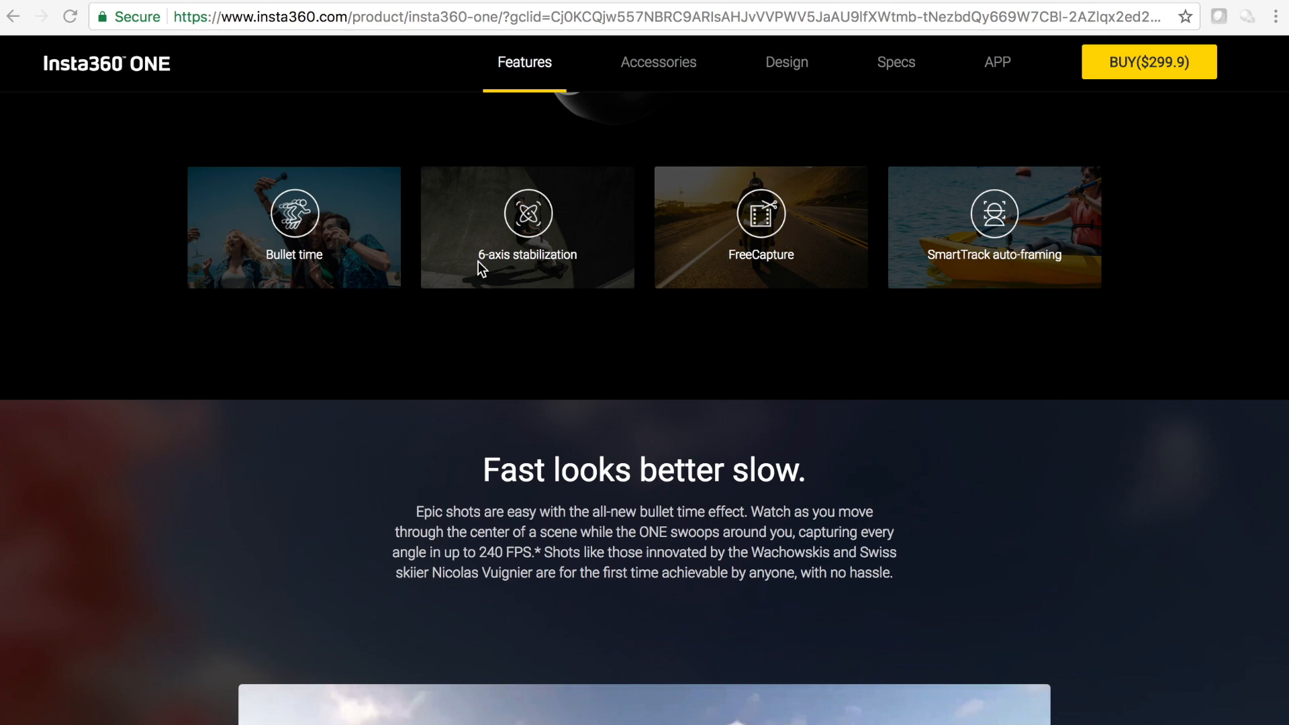
mouse_move(440, 264)
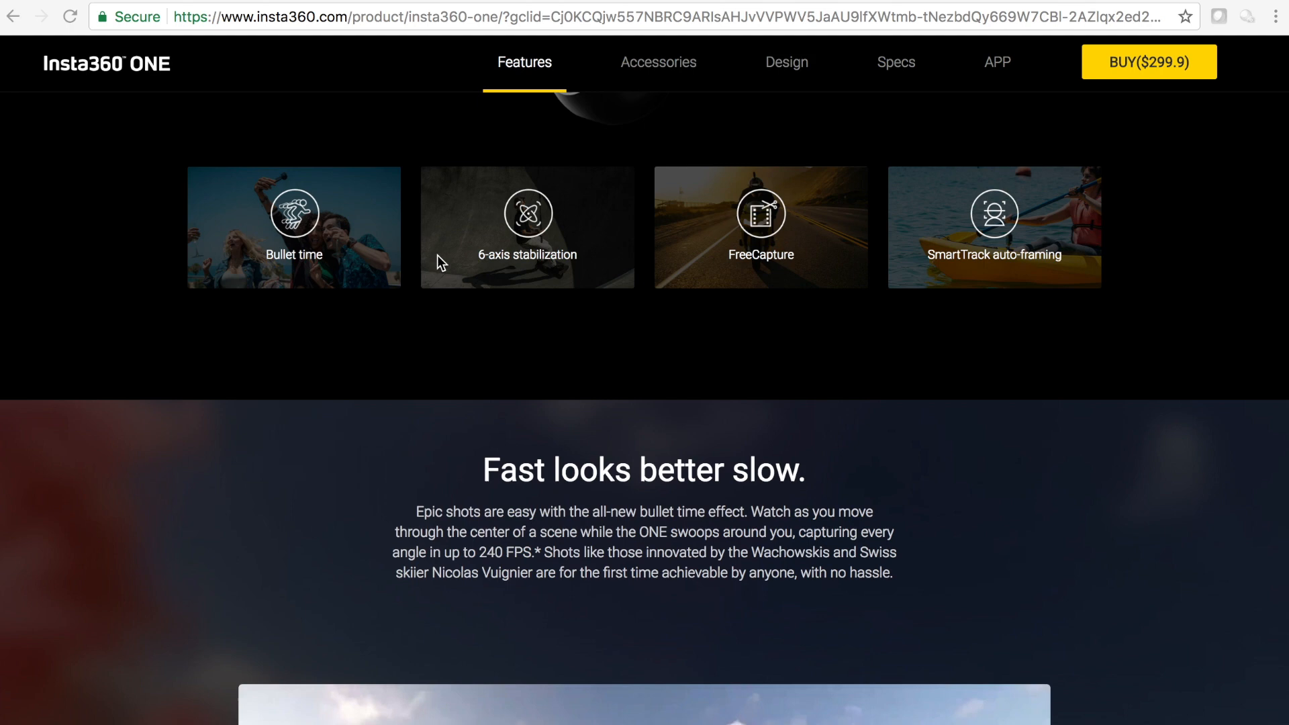
mouse_move(995, 220)
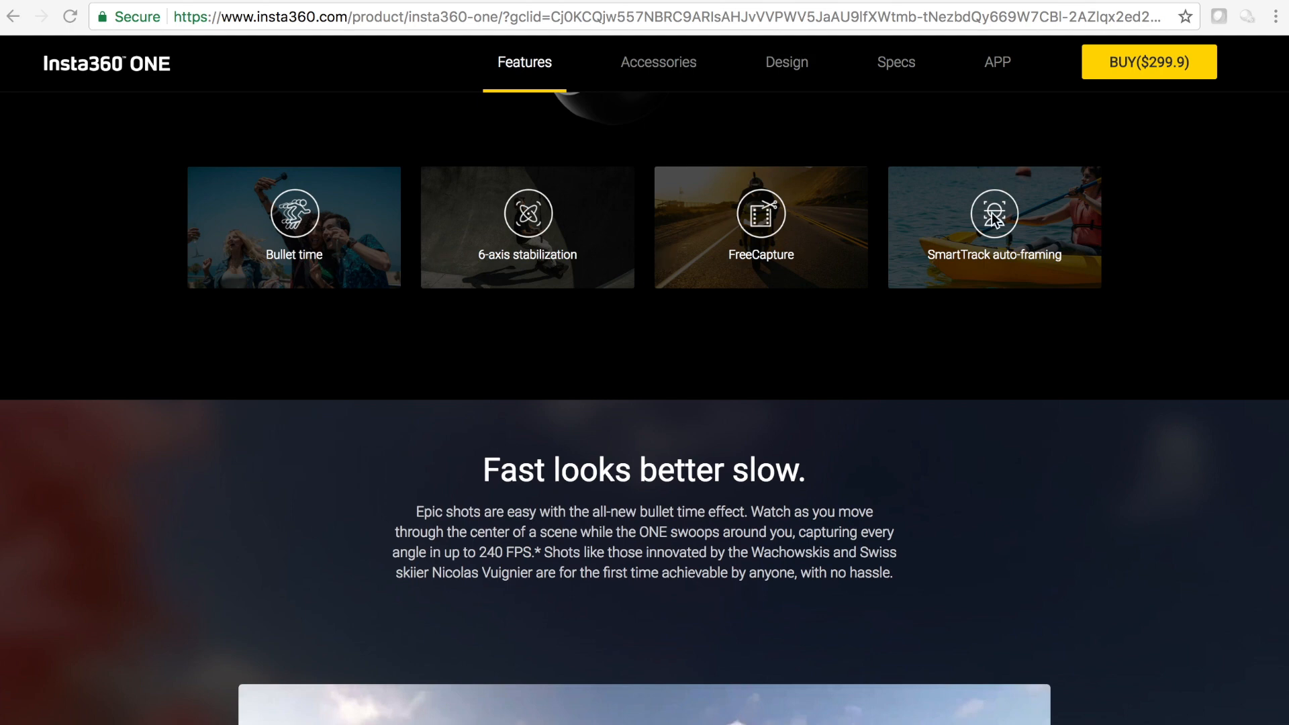
mouse_move(386, 286)
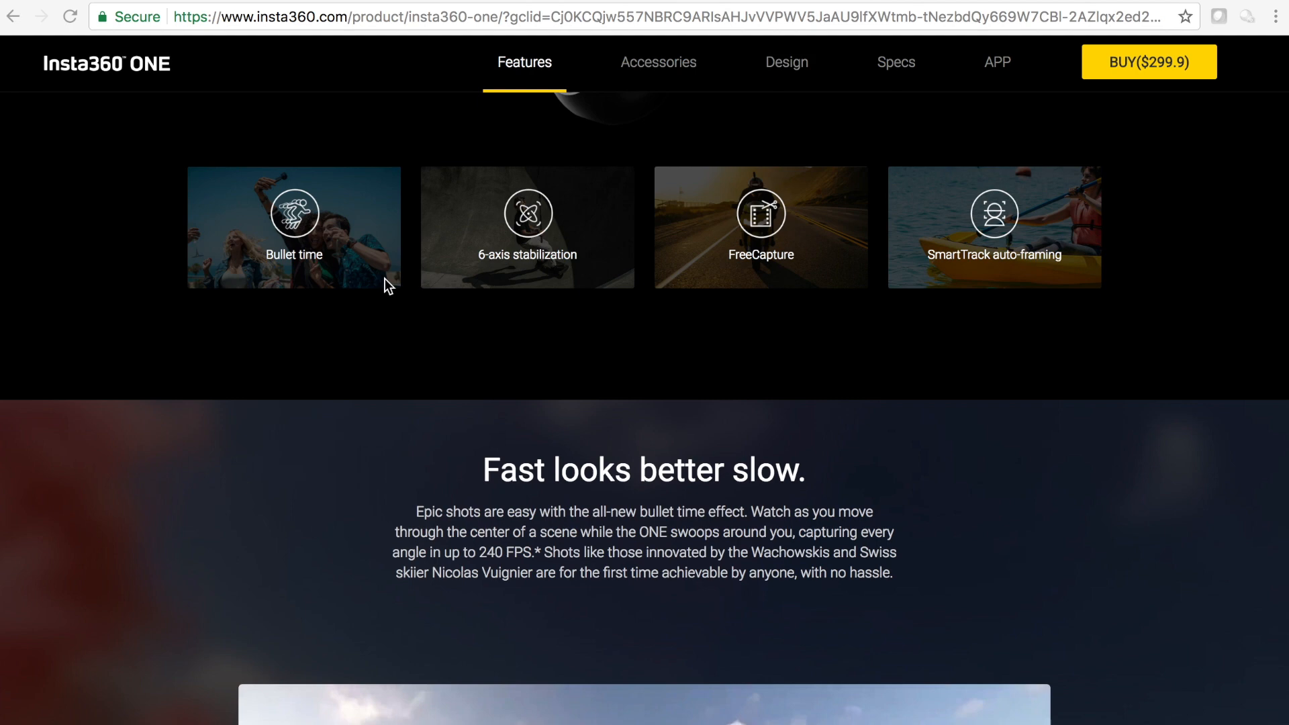
scroll("down", 3)
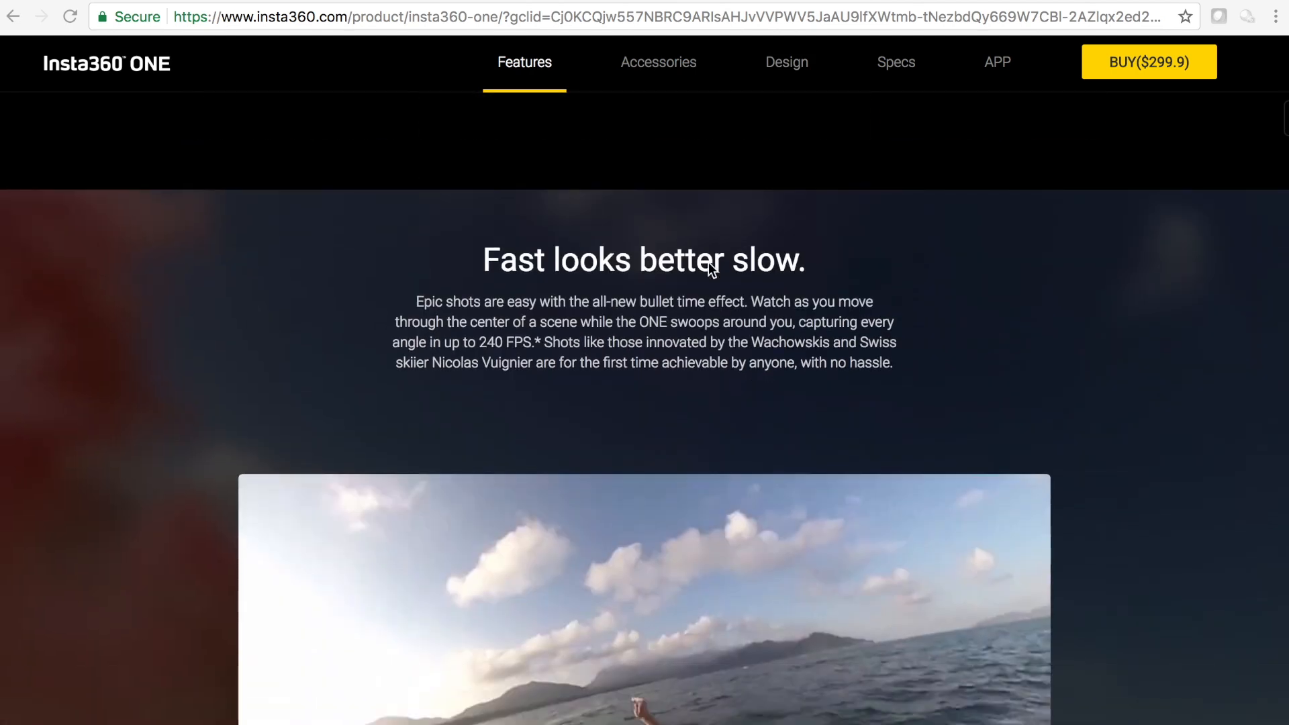
scroll("down", 3)
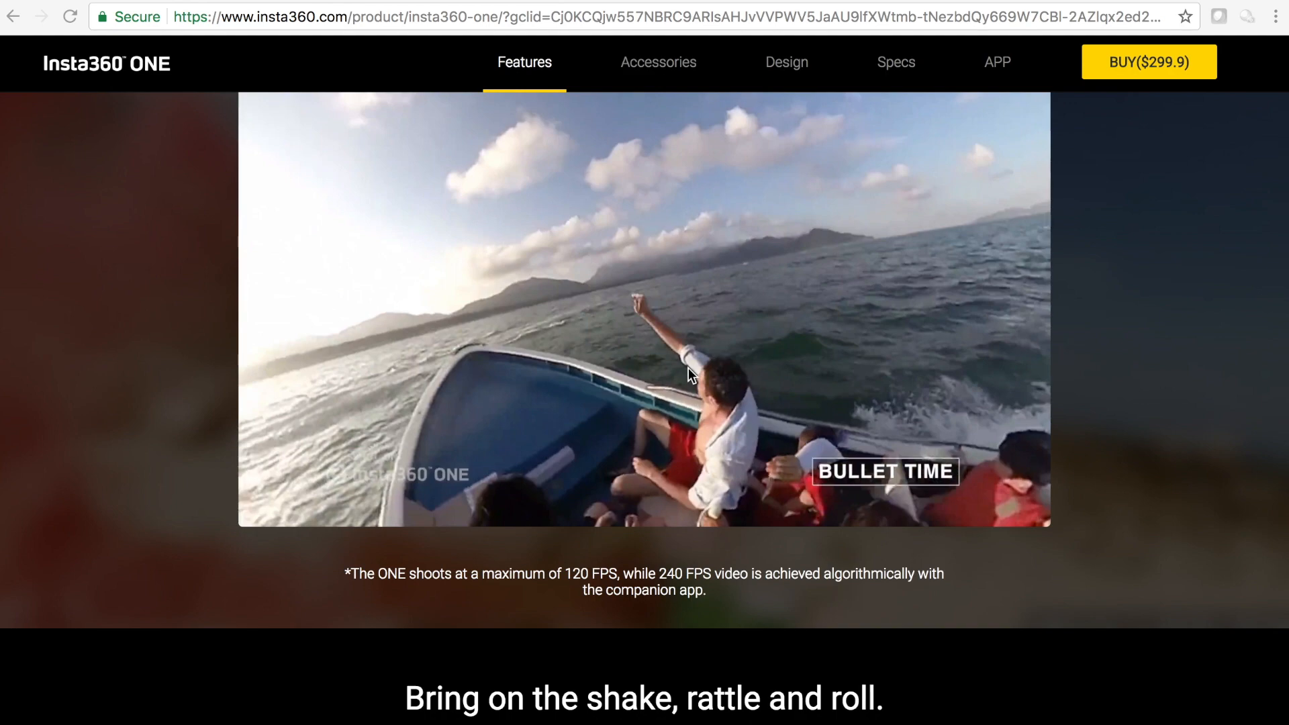
mouse_move(713, 354)
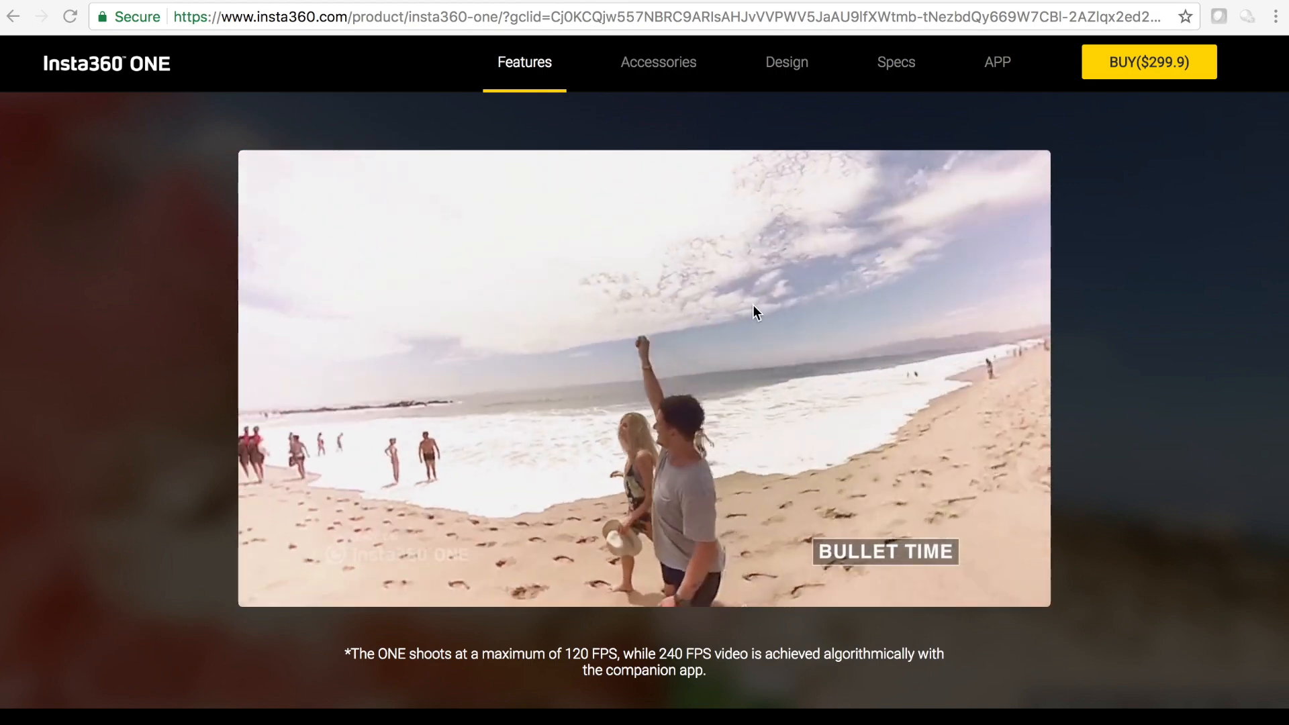
scroll("down", 3)
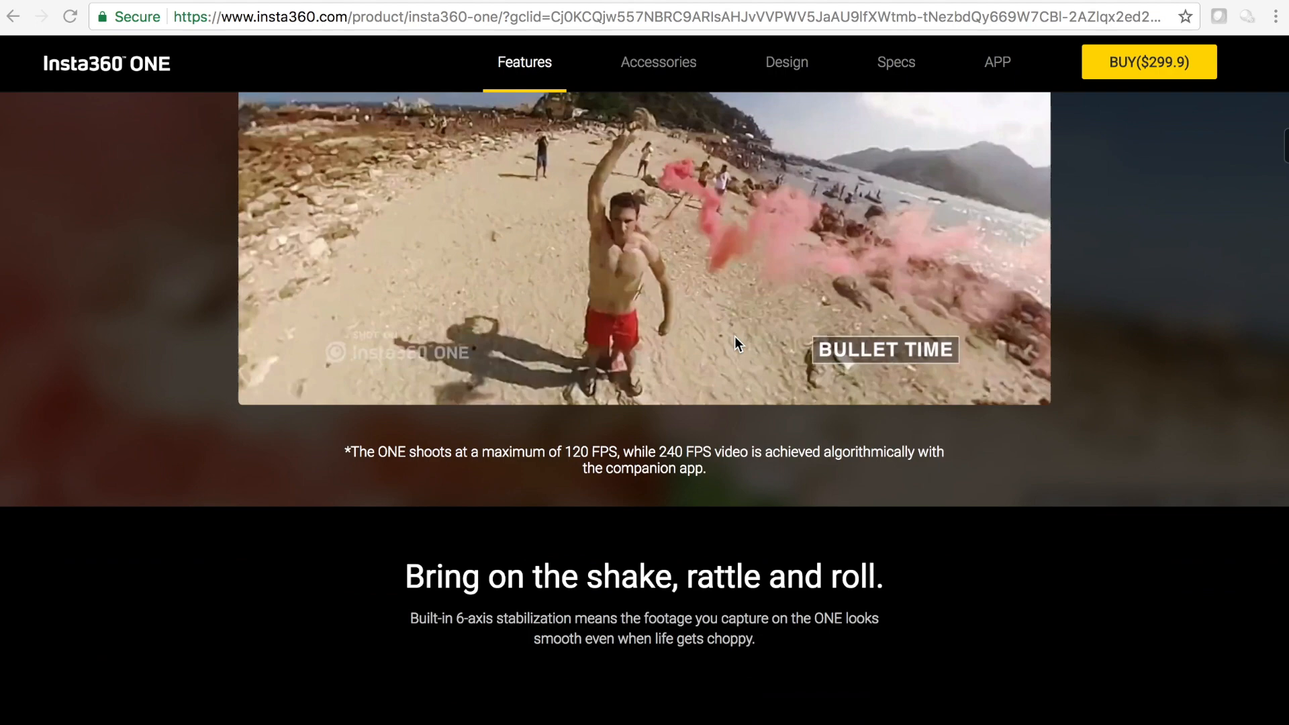
Step: Scroll past the stabilization comparison to the 'Shoot first, point later with FreeCapture.' heading
scroll("down", 3)
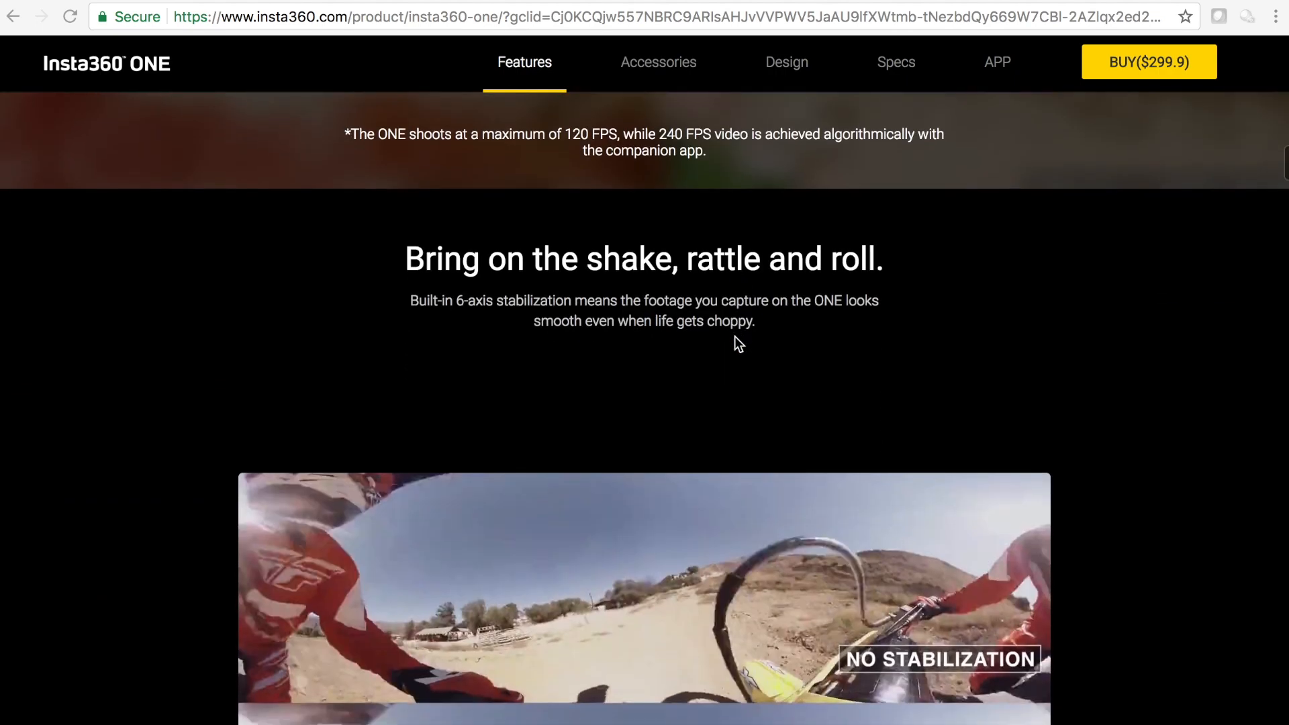
scroll("down", 3)
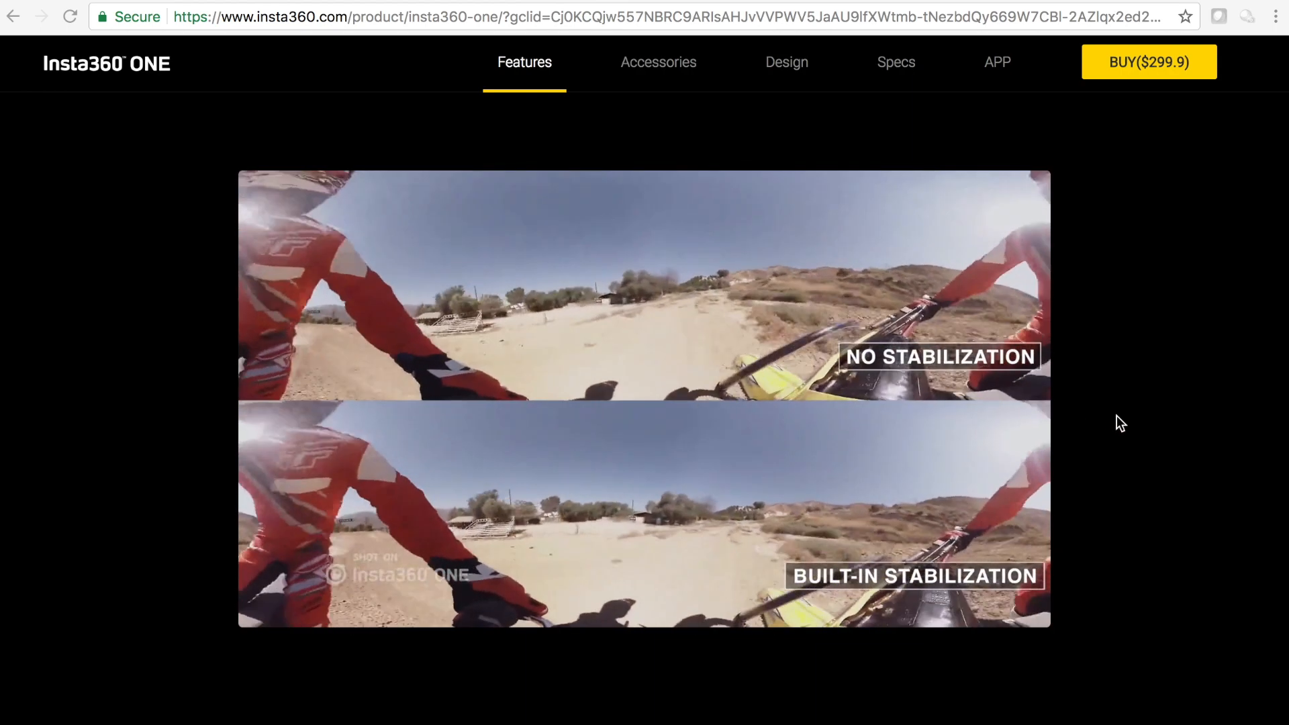
scroll("down", 3)
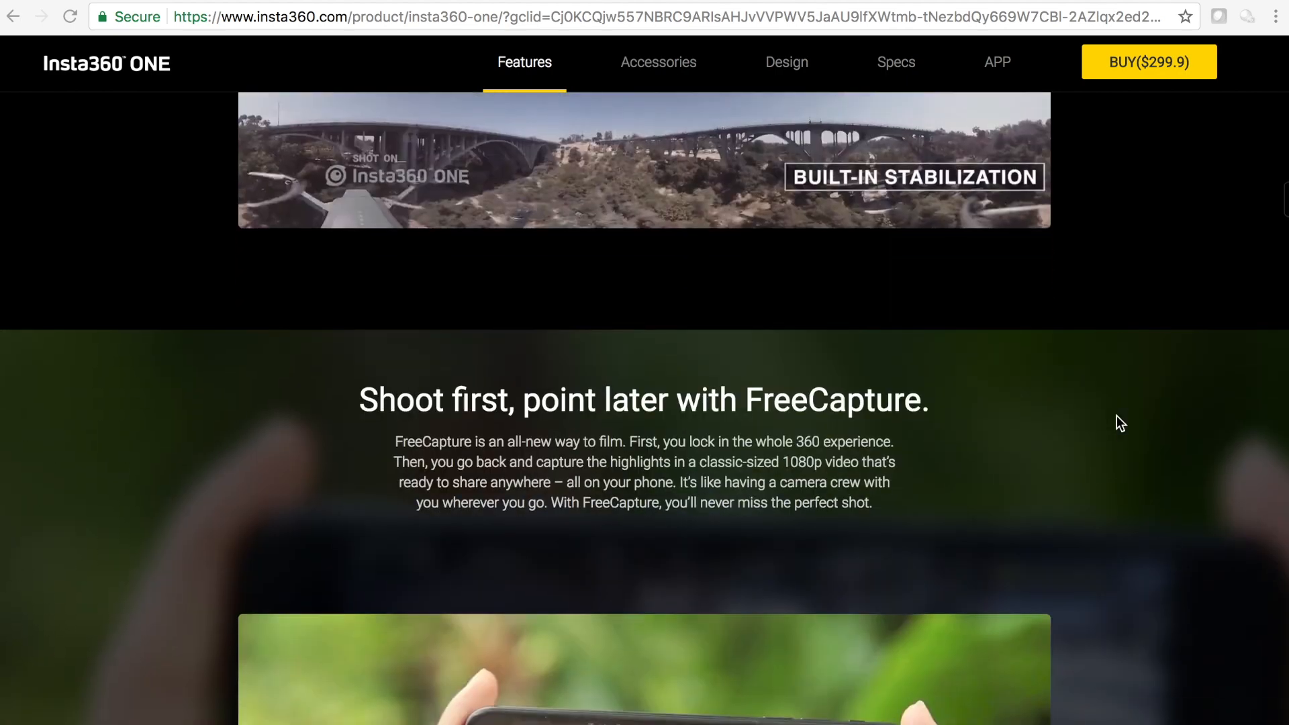
scroll("down", 3)
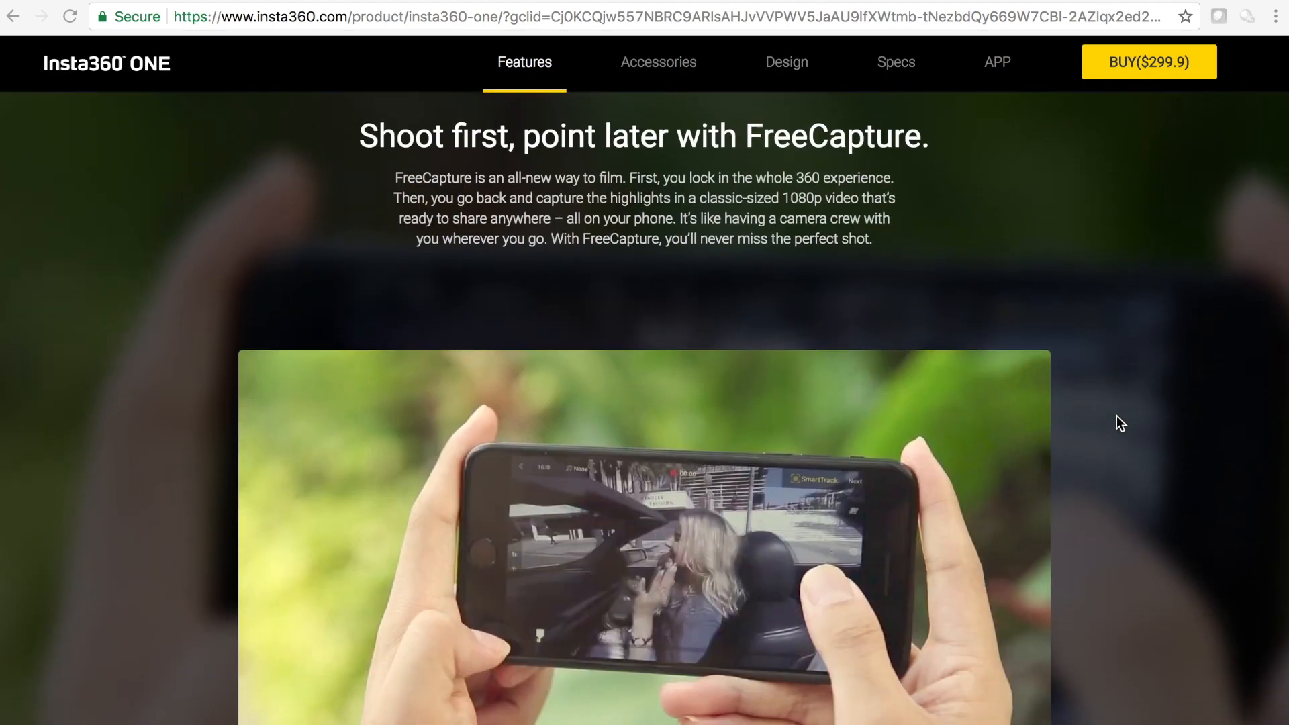
scroll("down", 3)
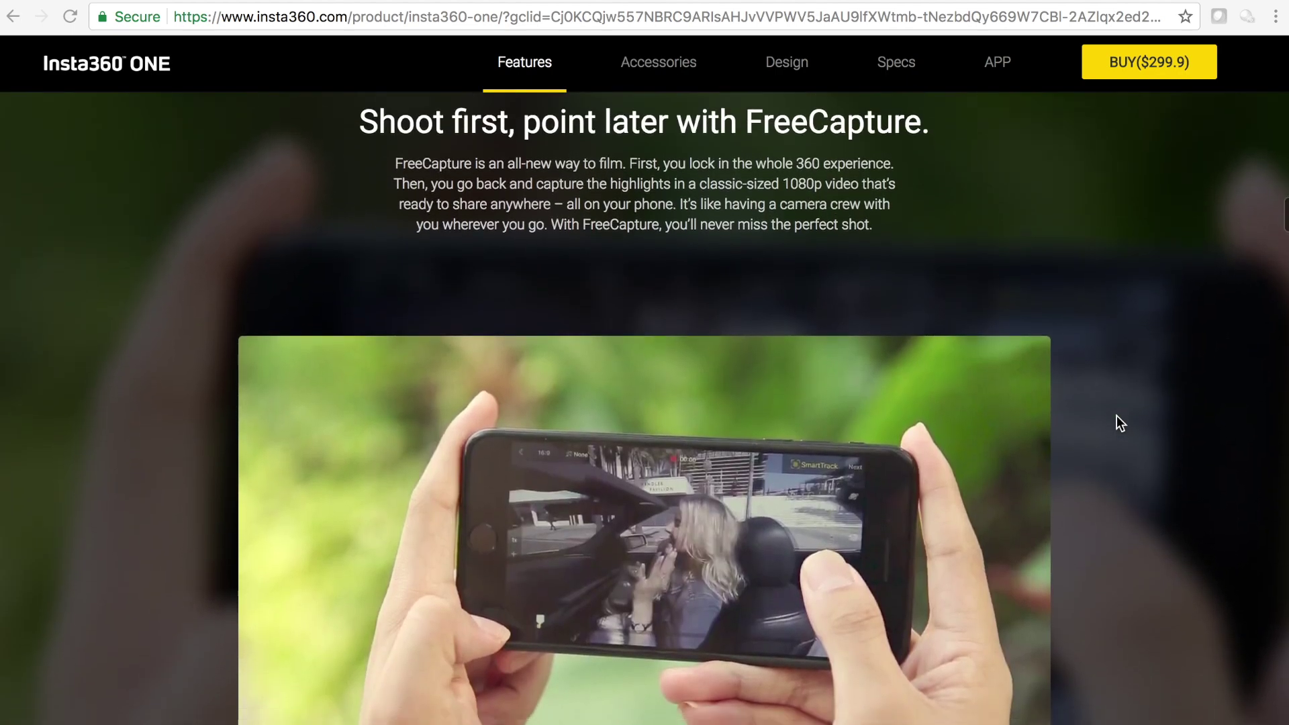
scroll("down", 3)
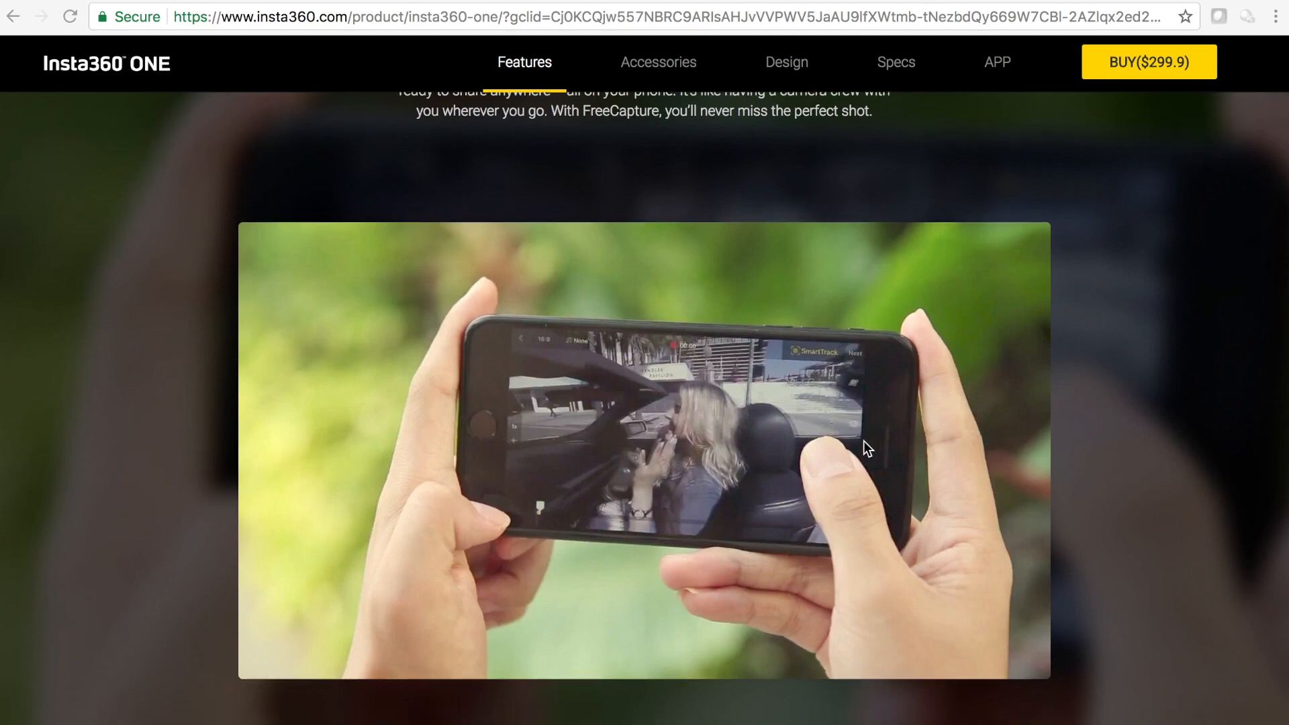
mouse_move(686, 357)
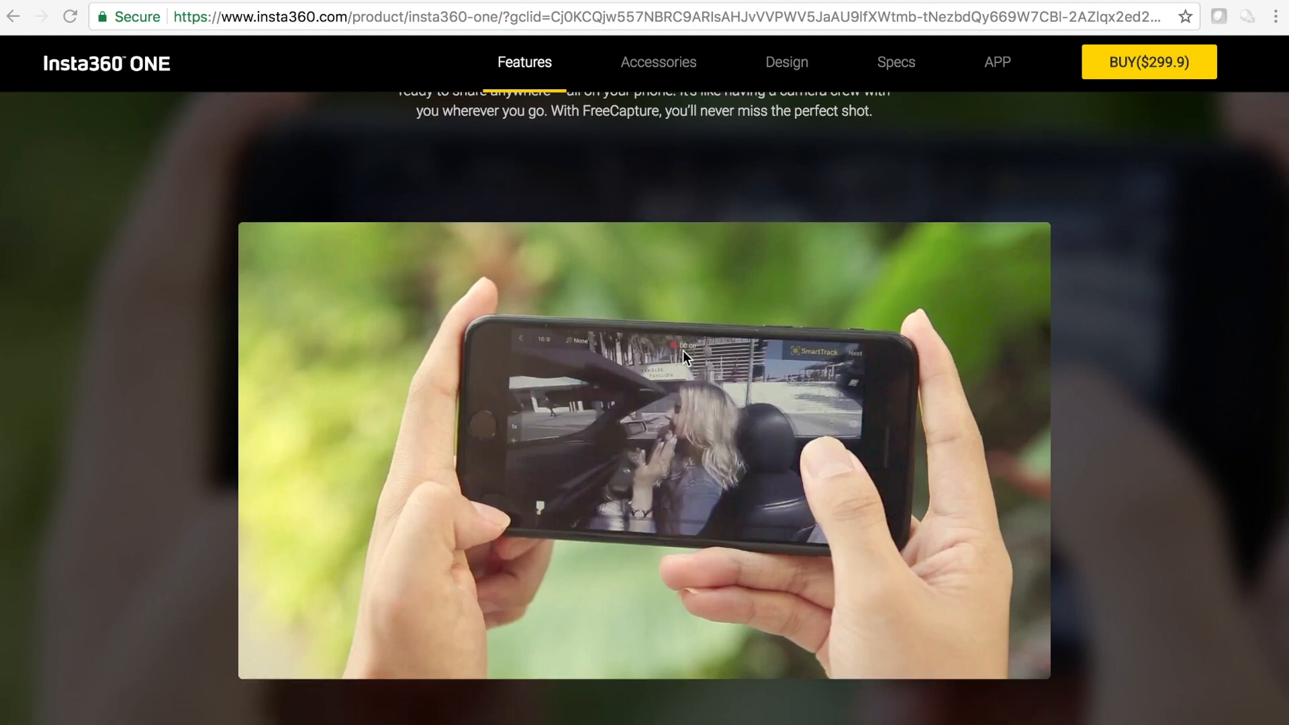
mouse_move(828, 444)
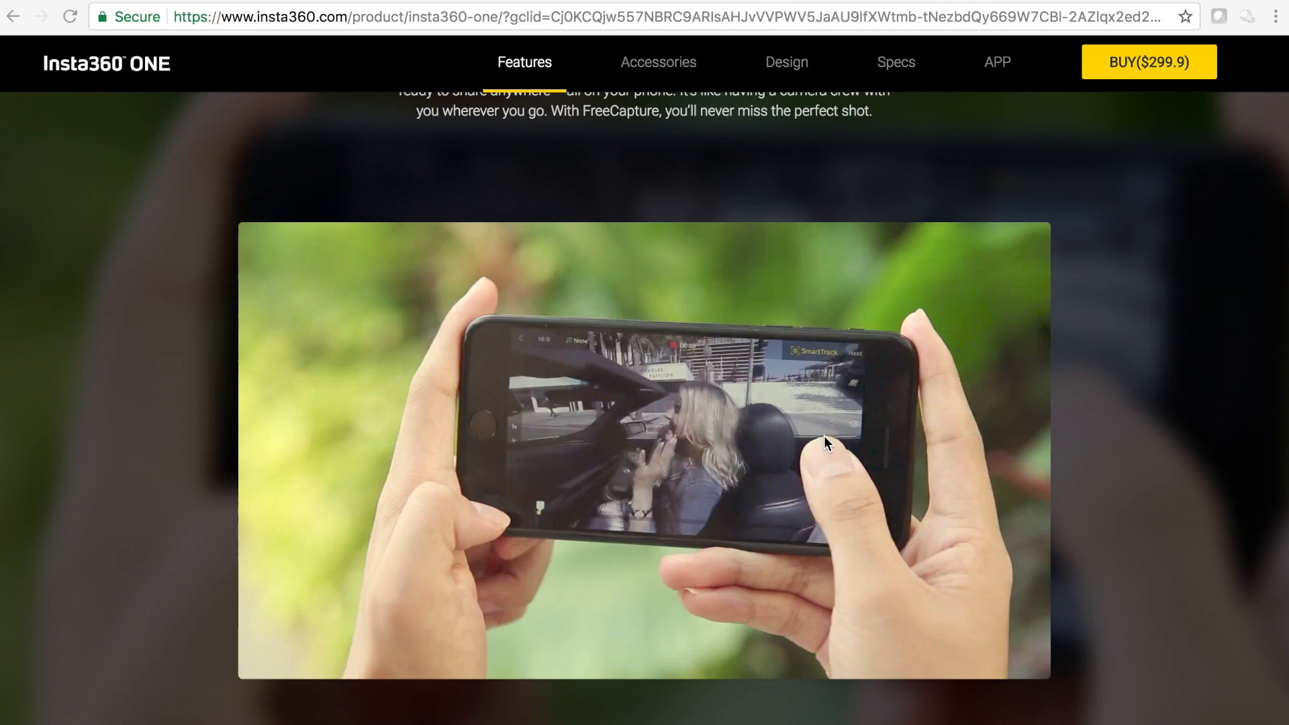
mouse_move(859, 399)
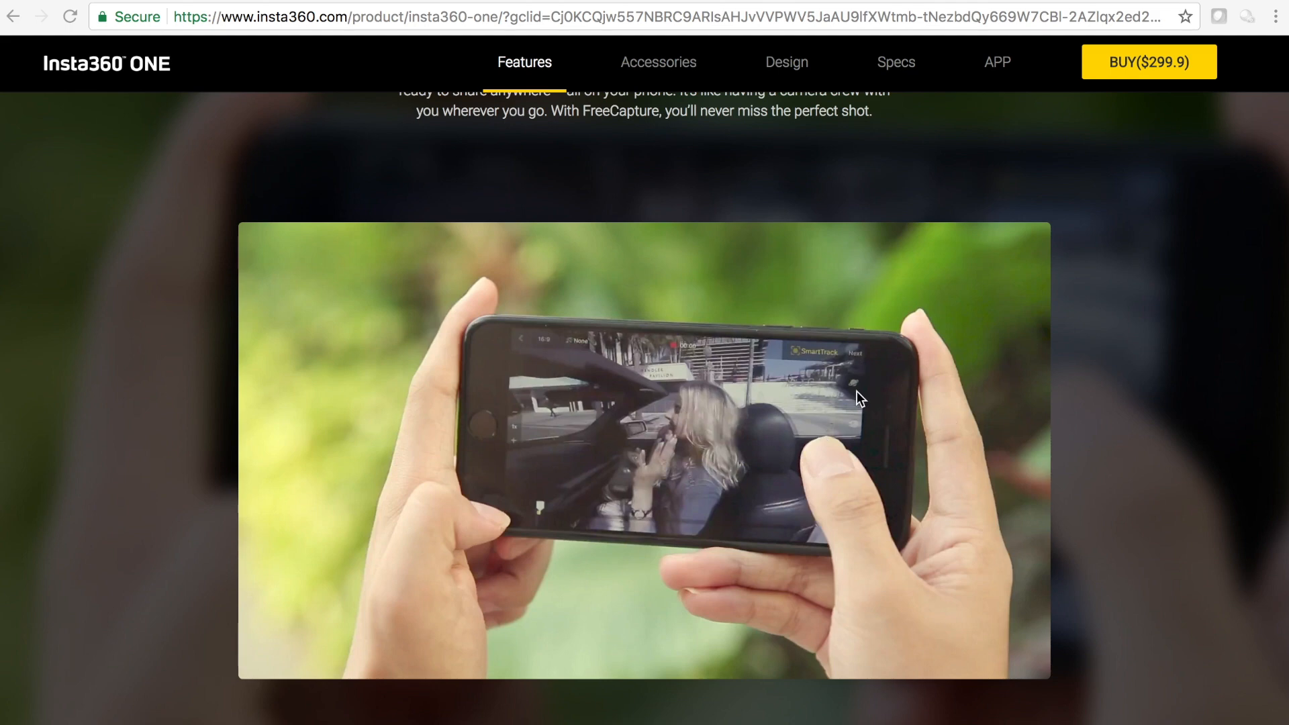
mouse_move(674, 457)
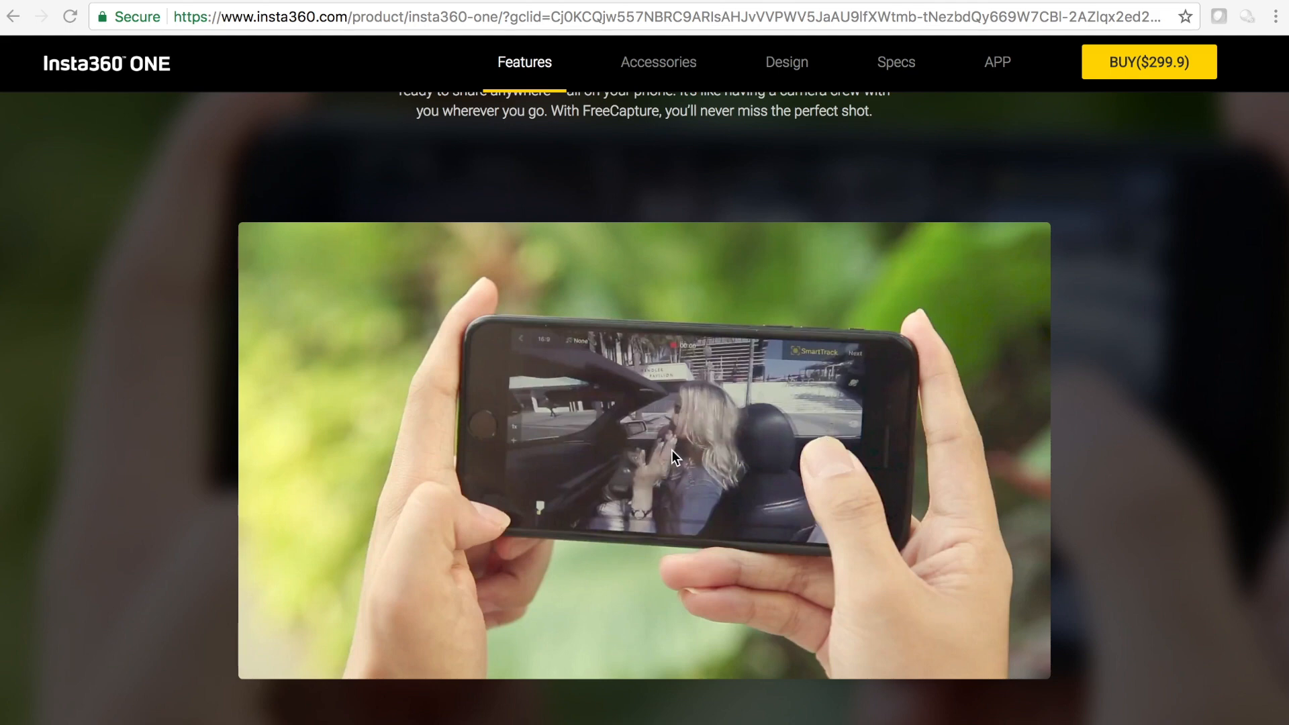
mouse_move(702, 438)
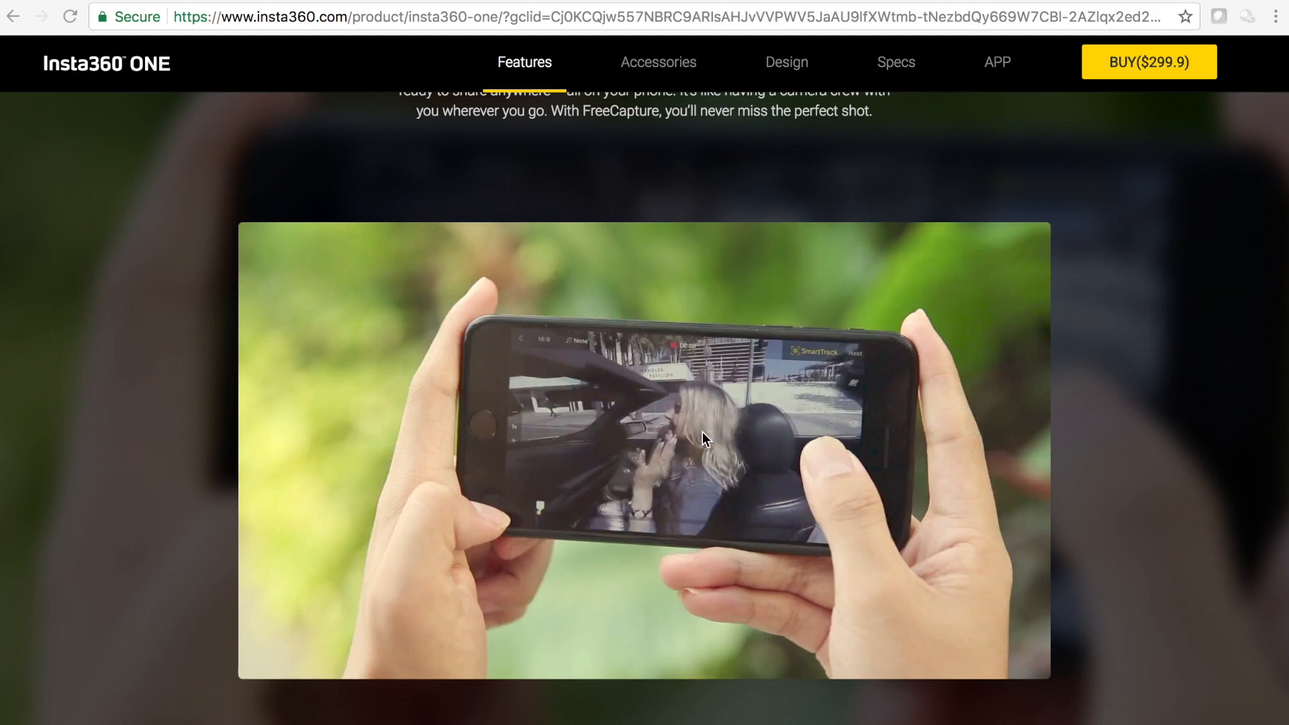
scroll("down", 3)
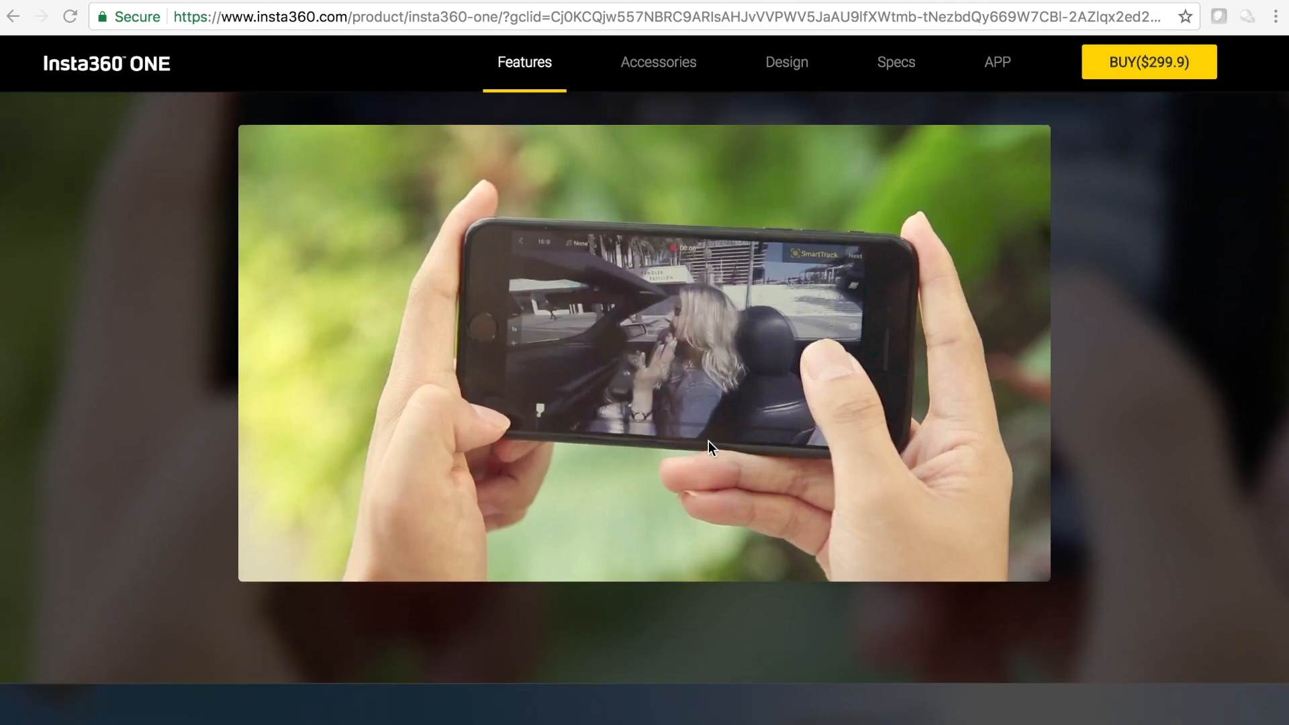
mouse_move(837, 403)
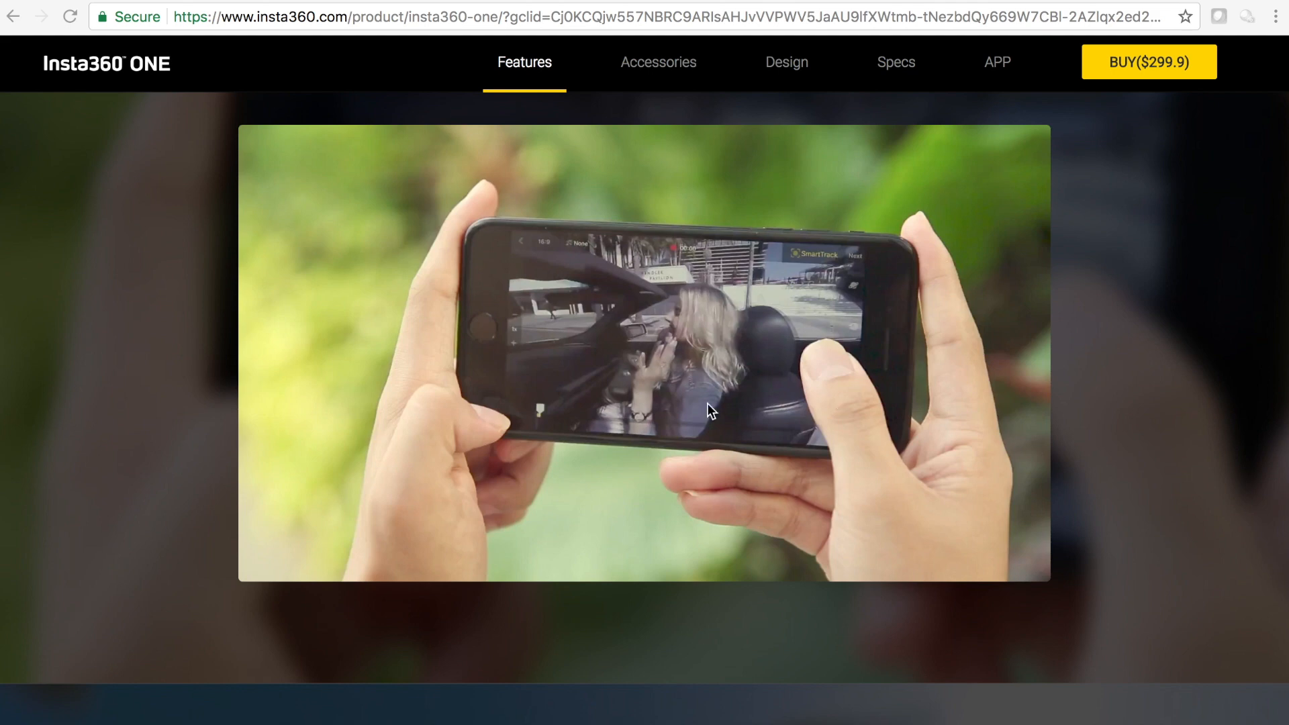
mouse_move(834, 368)
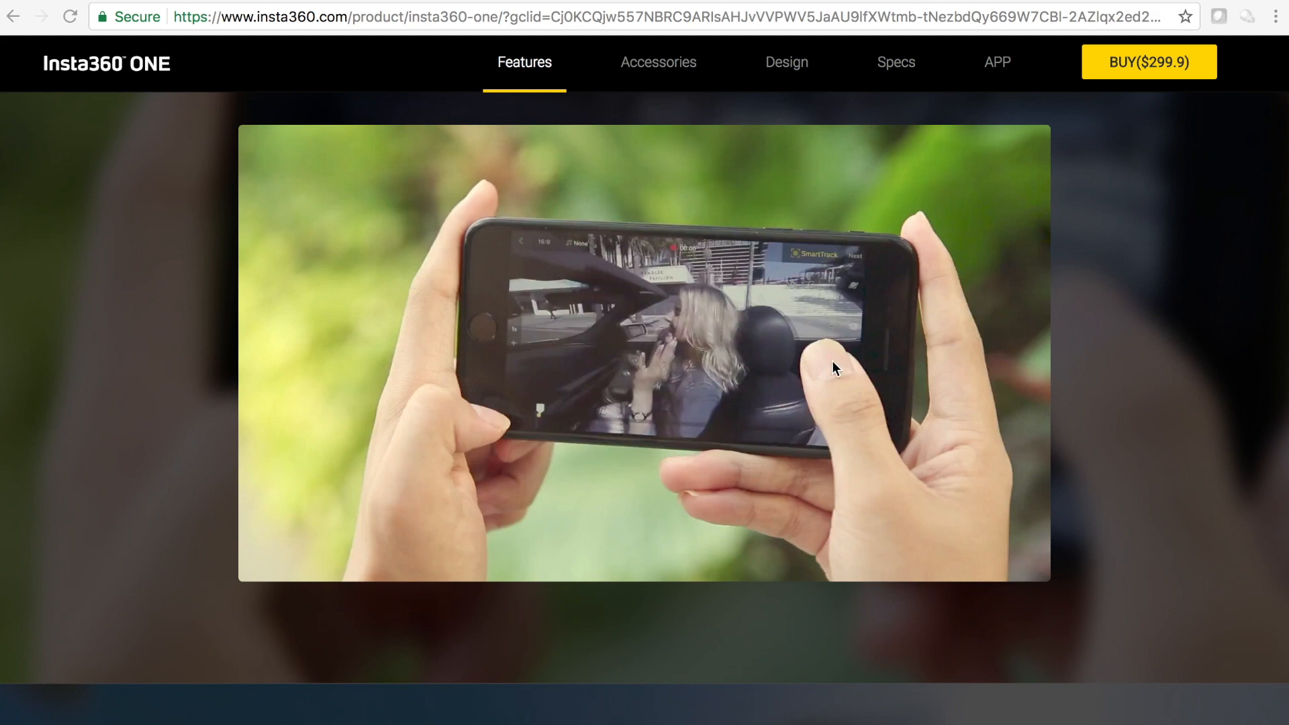
mouse_move(837, 316)
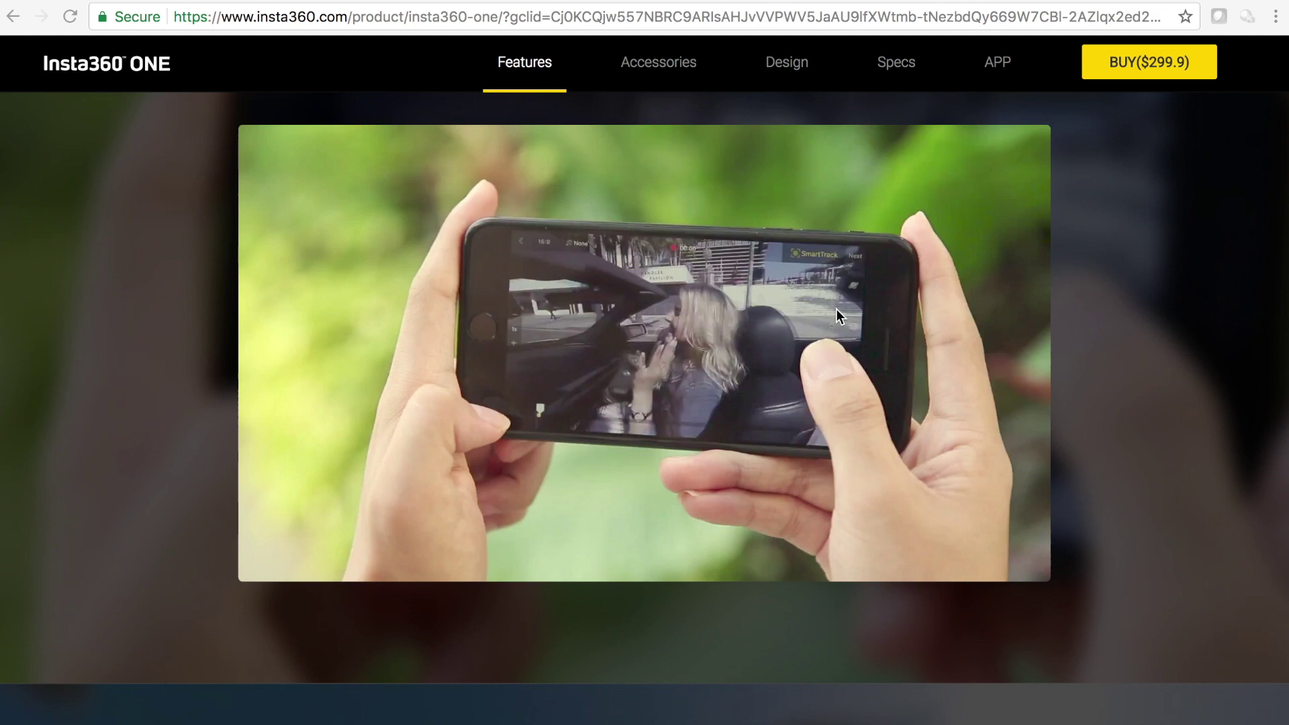
mouse_move(863, 344)
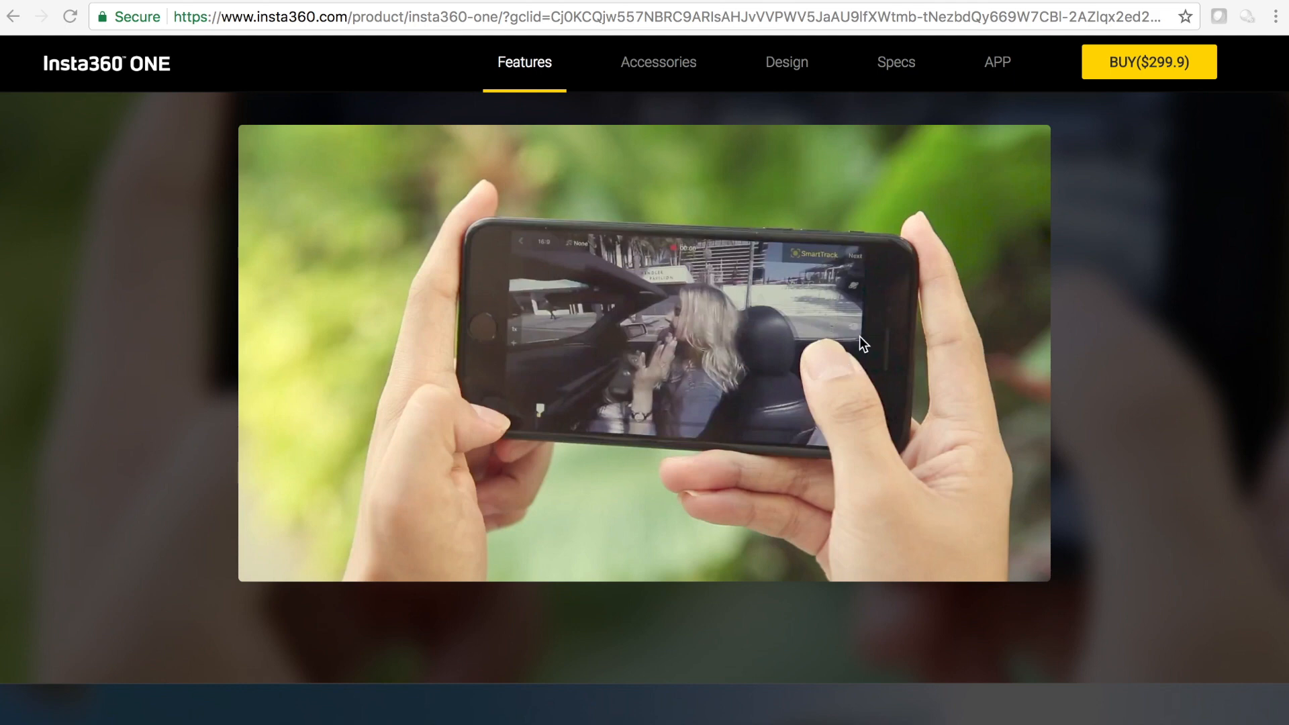
mouse_move(1020, 291)
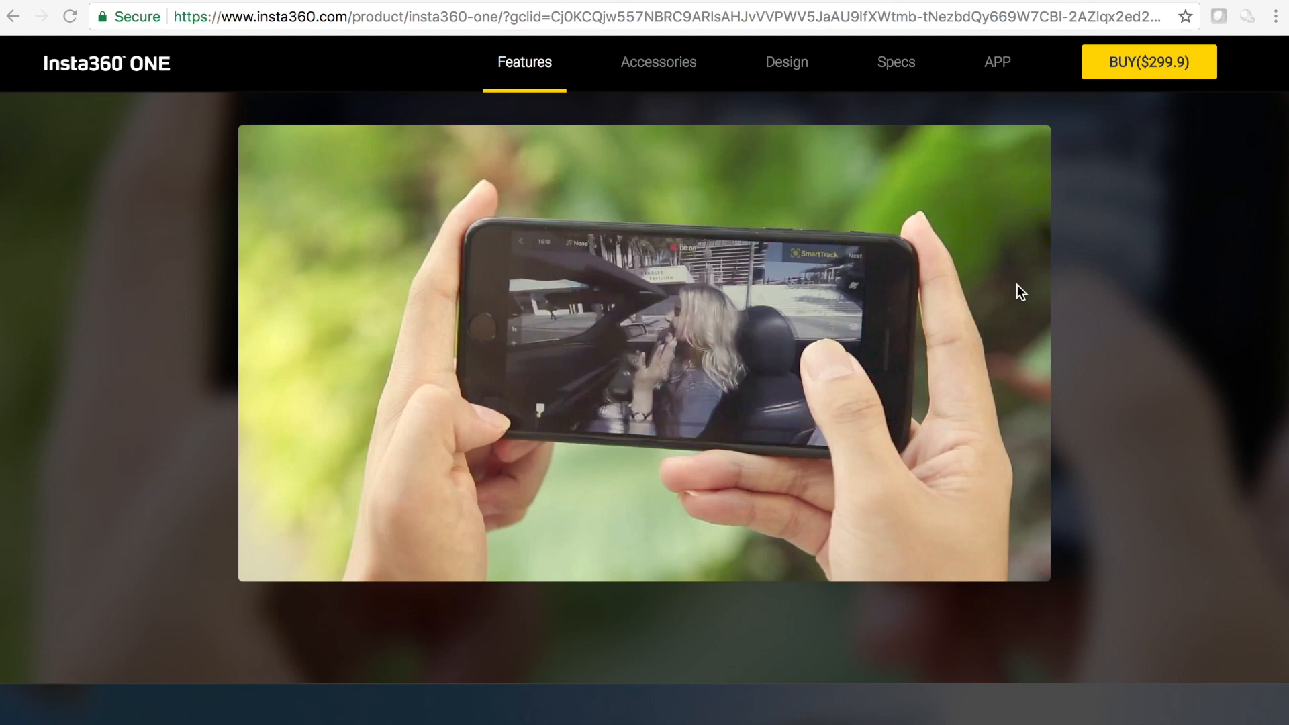
mouse_move(1016, 319)
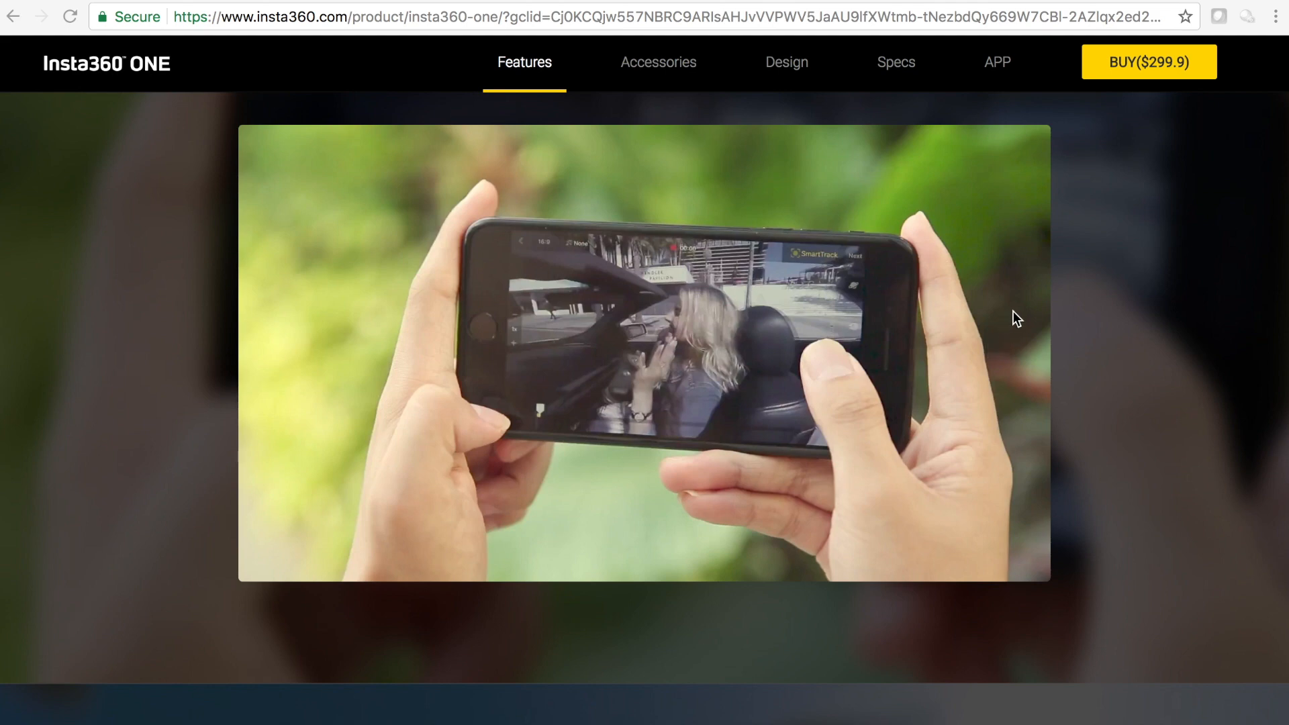
mouse_move(777, 525)
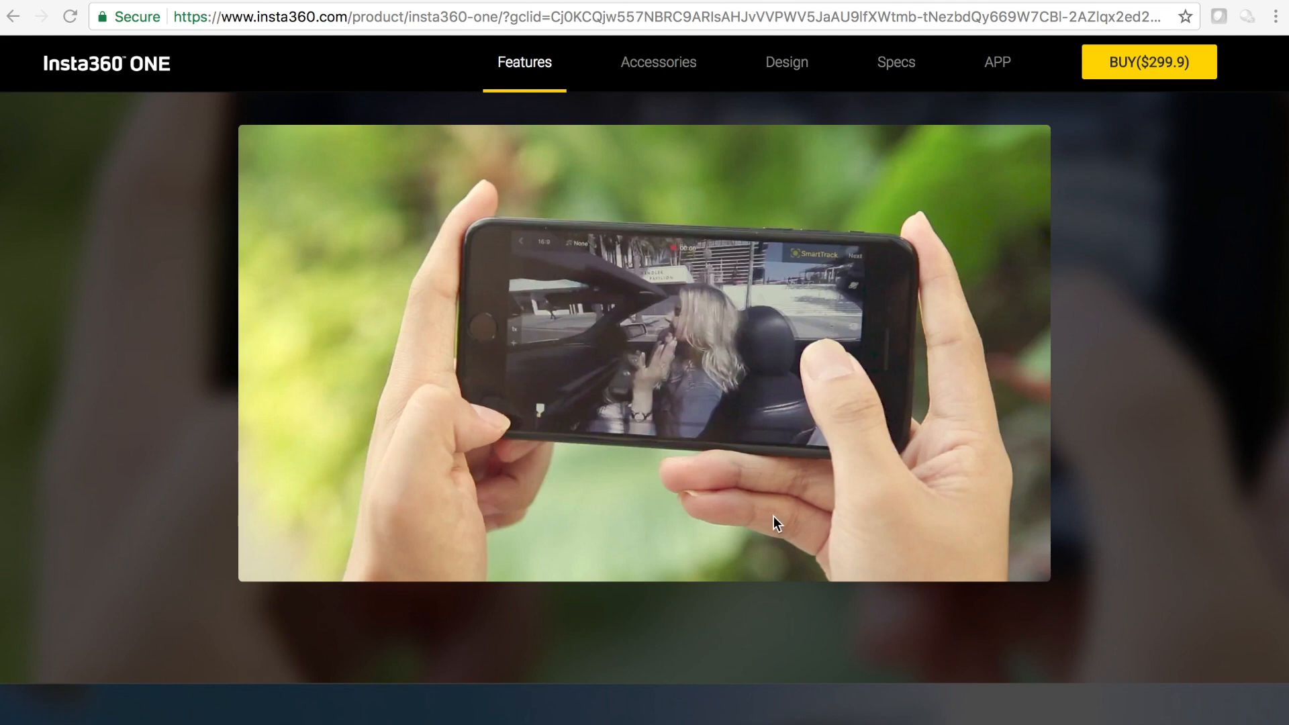
mouse_move(722, 365)
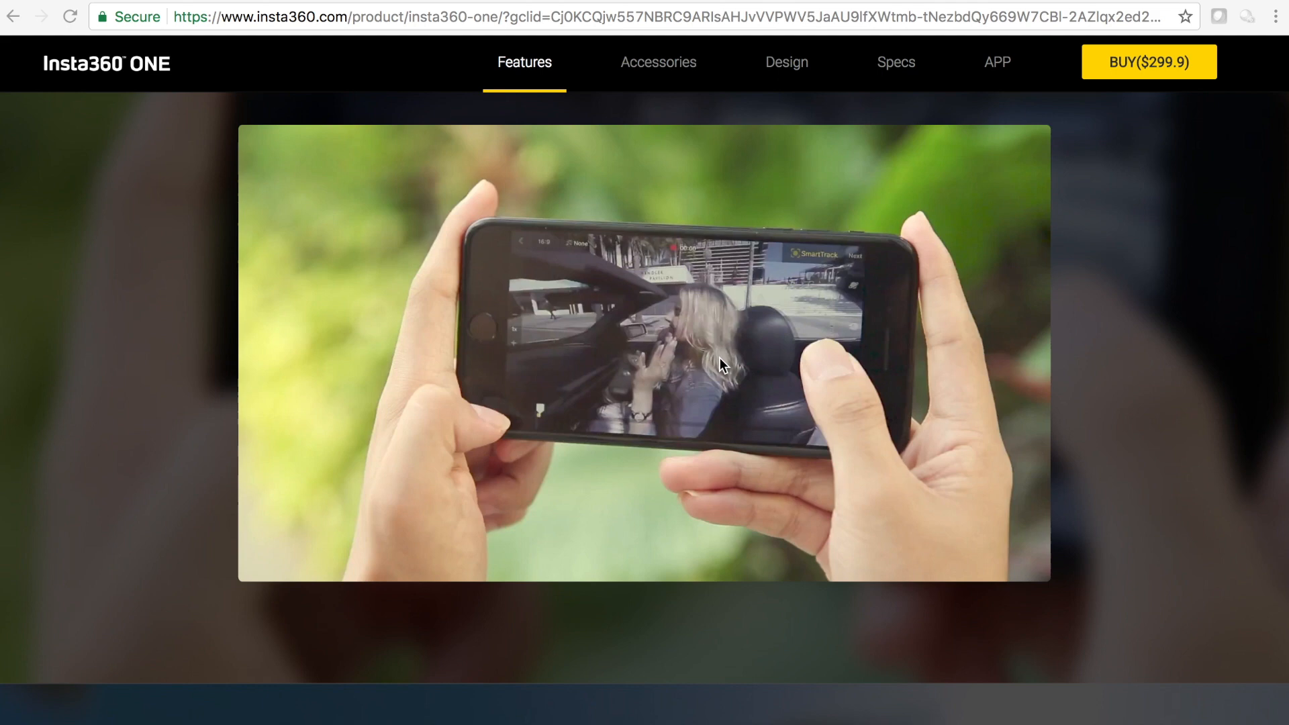
mouse_move(844, 310)
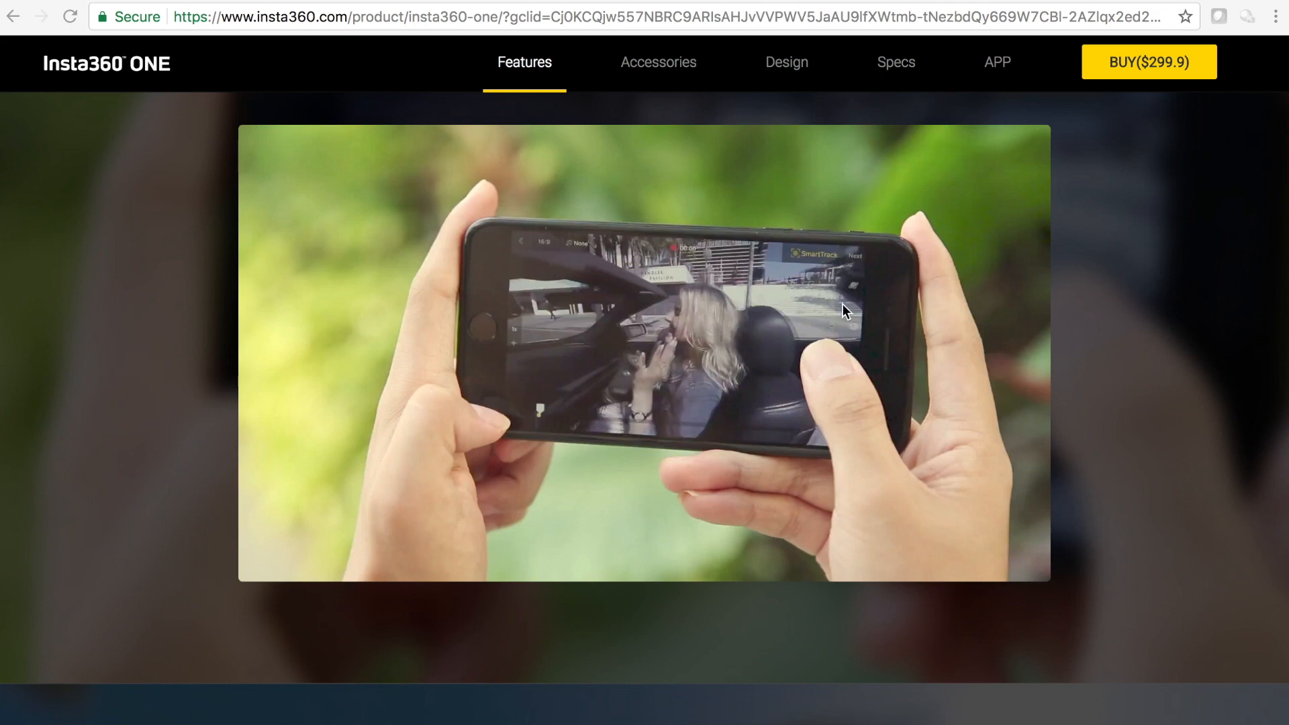
mouse_move(954, 398)
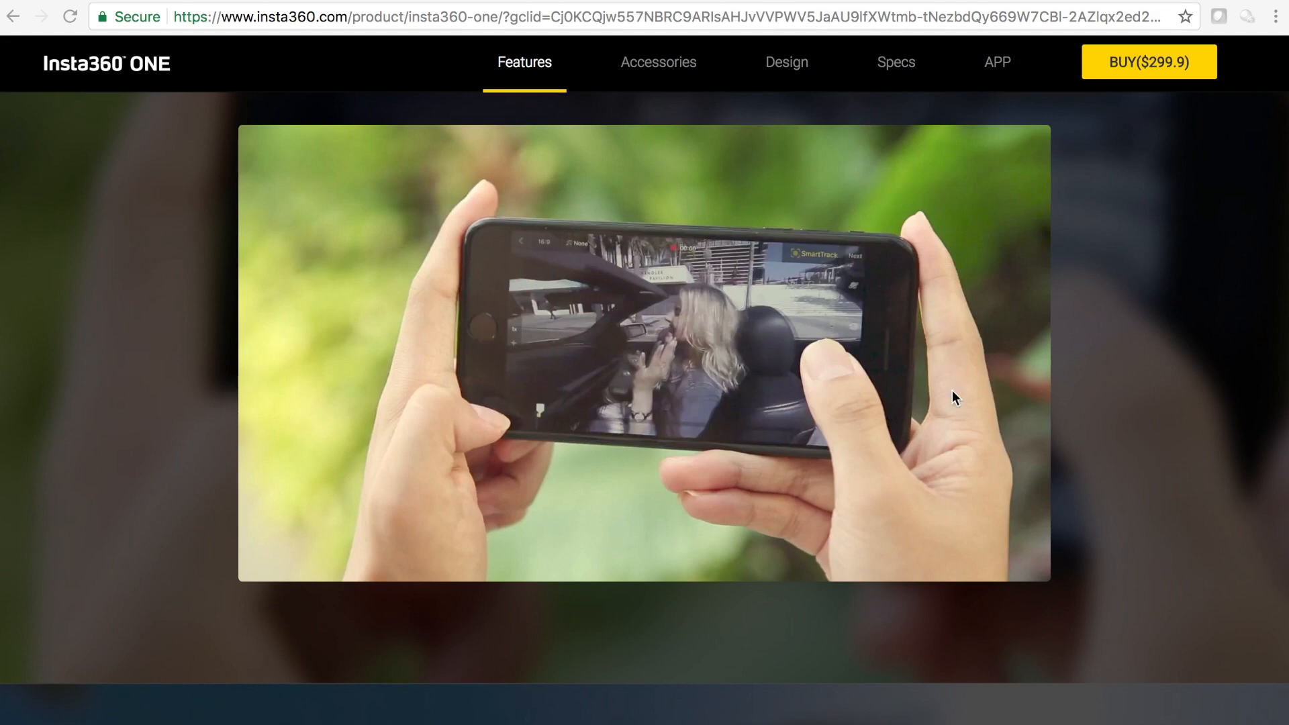
scroll("down", 3)
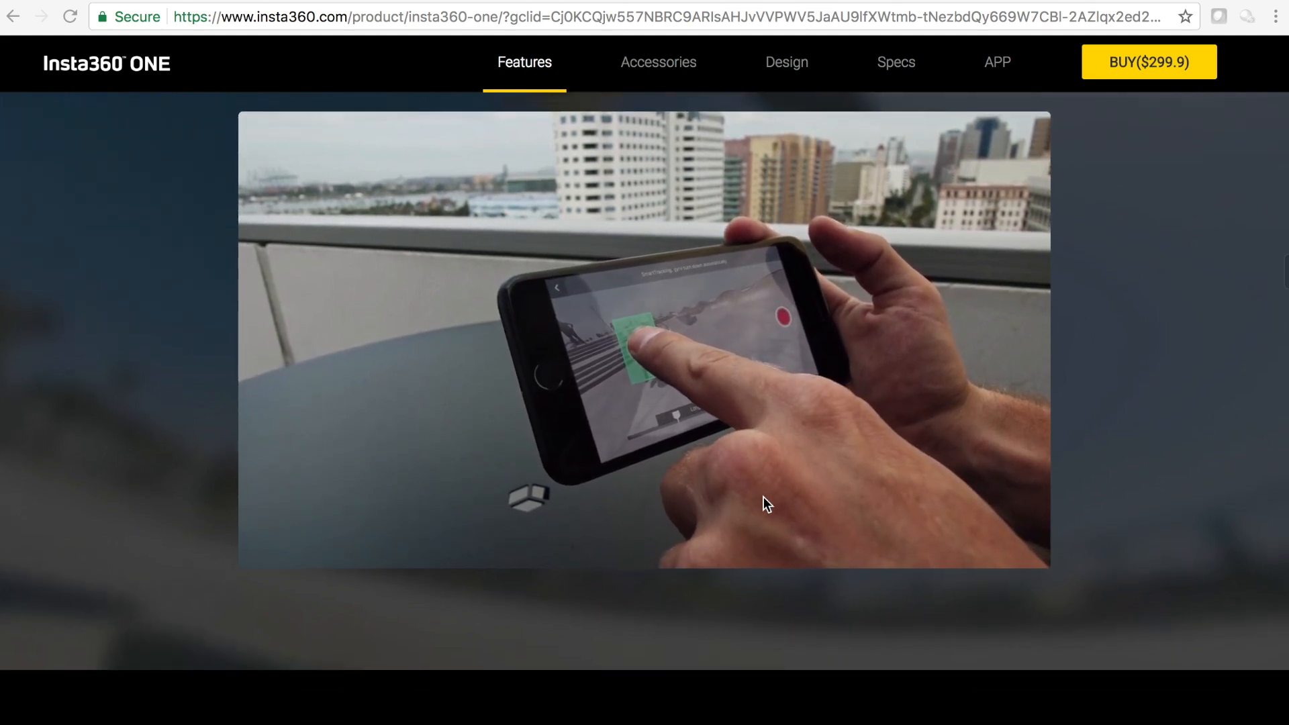
Step: Scroll through the live-streaming section, then switch to the Accessories section from the header
scroll("down", 3)
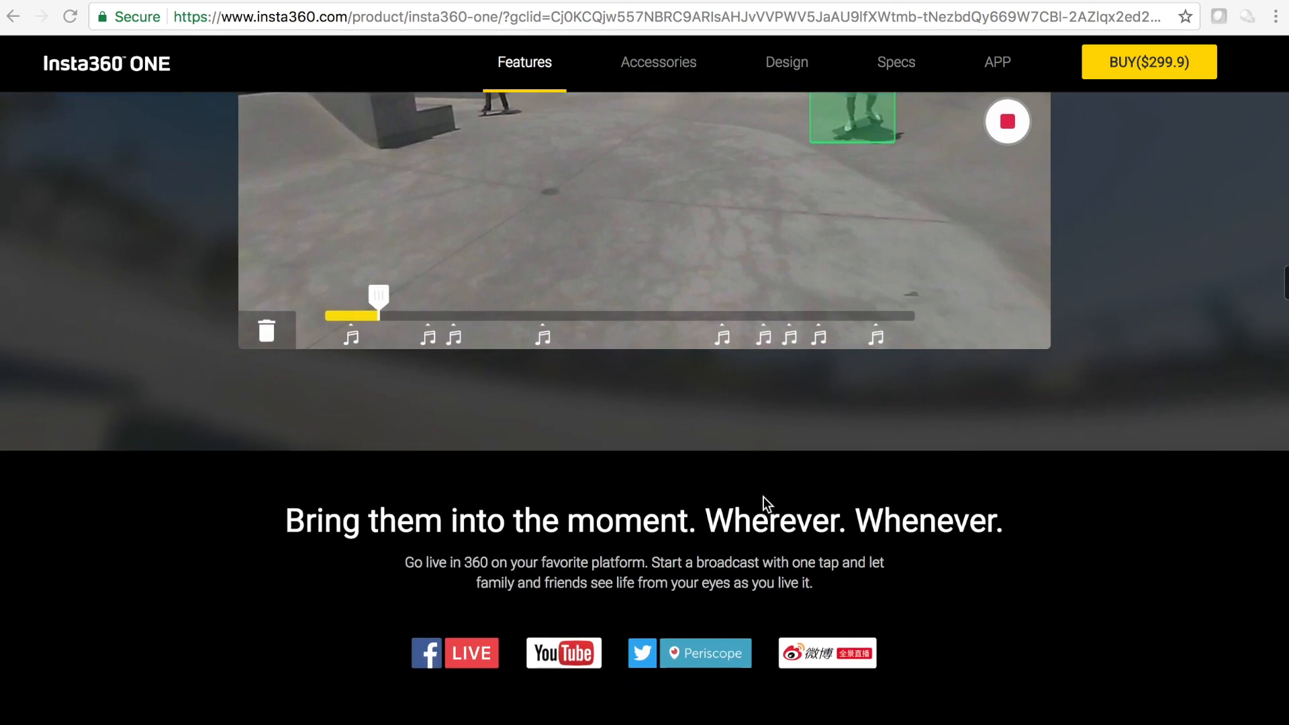
scroll("down", 3)
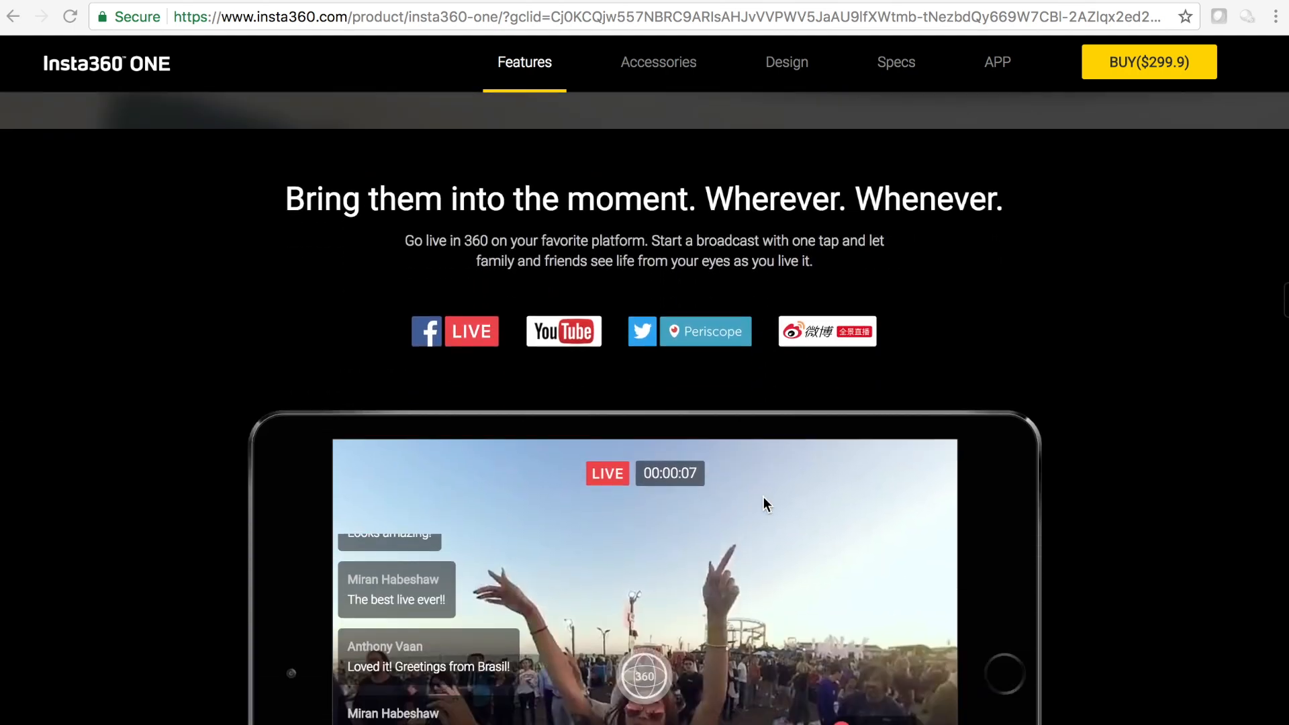
scroll("down", 3)
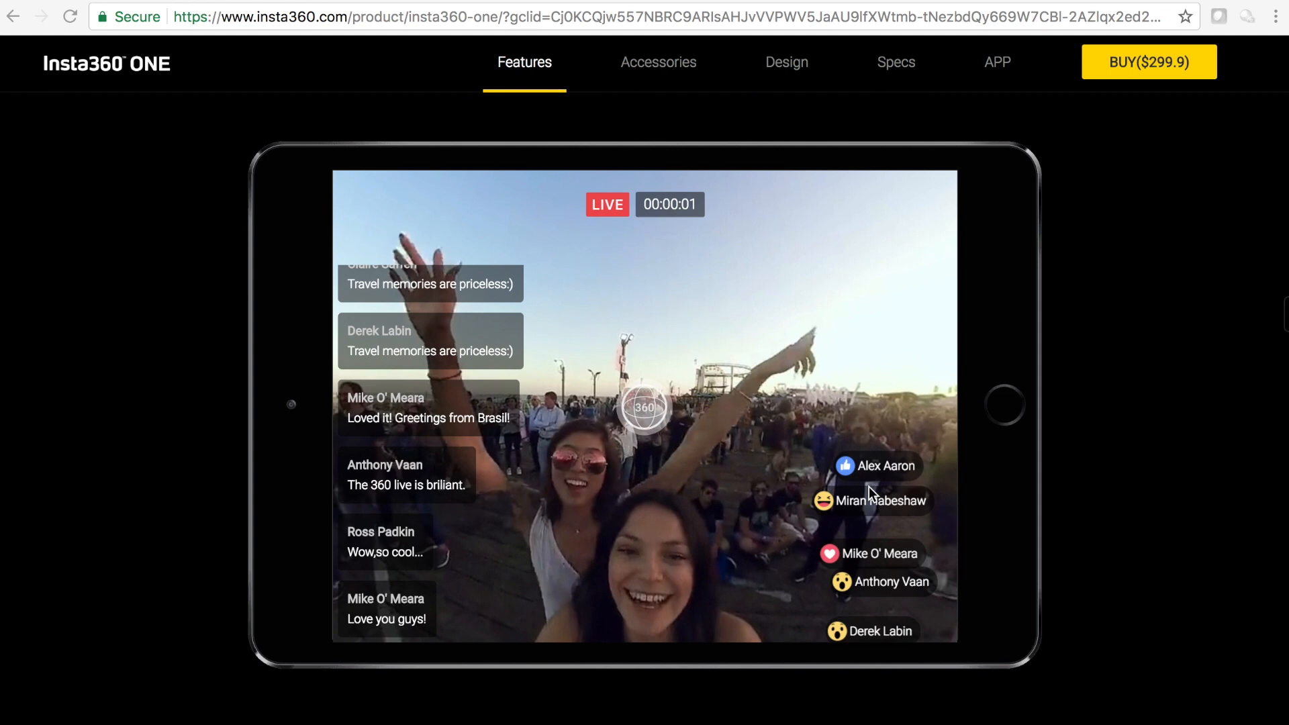
scroll("down", 3)
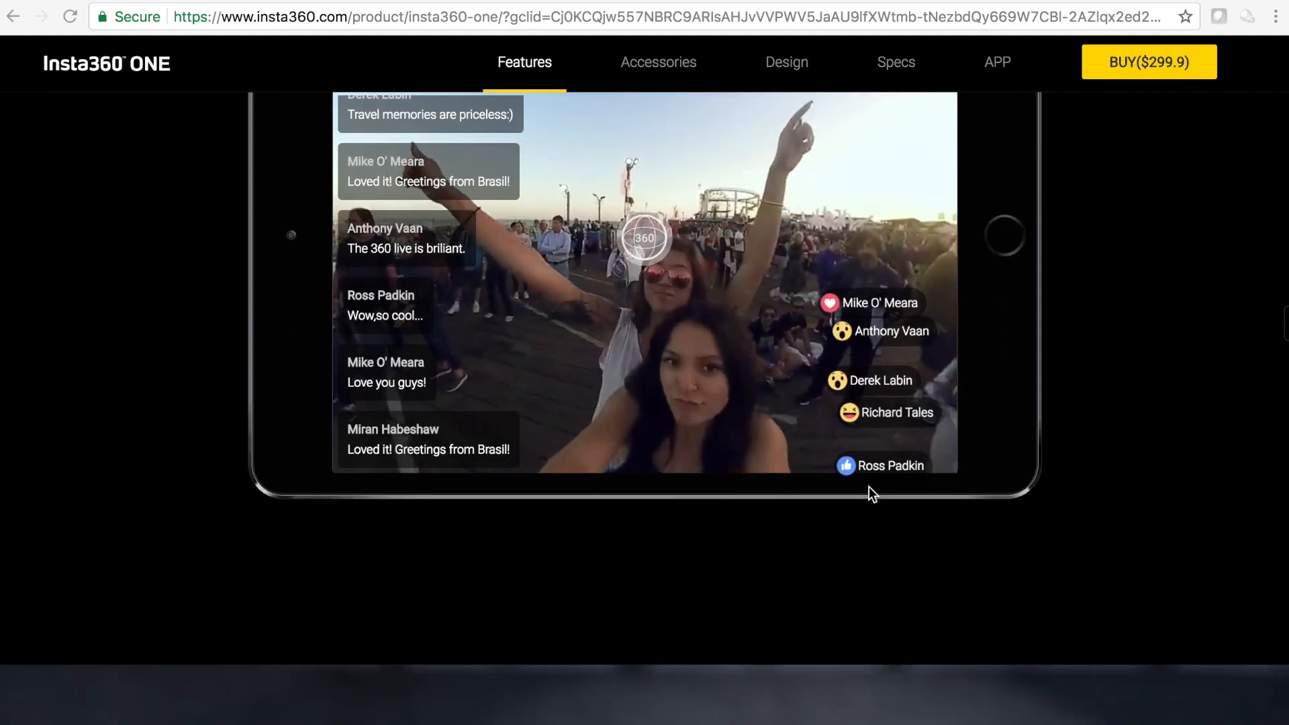
left_click(657, 62)
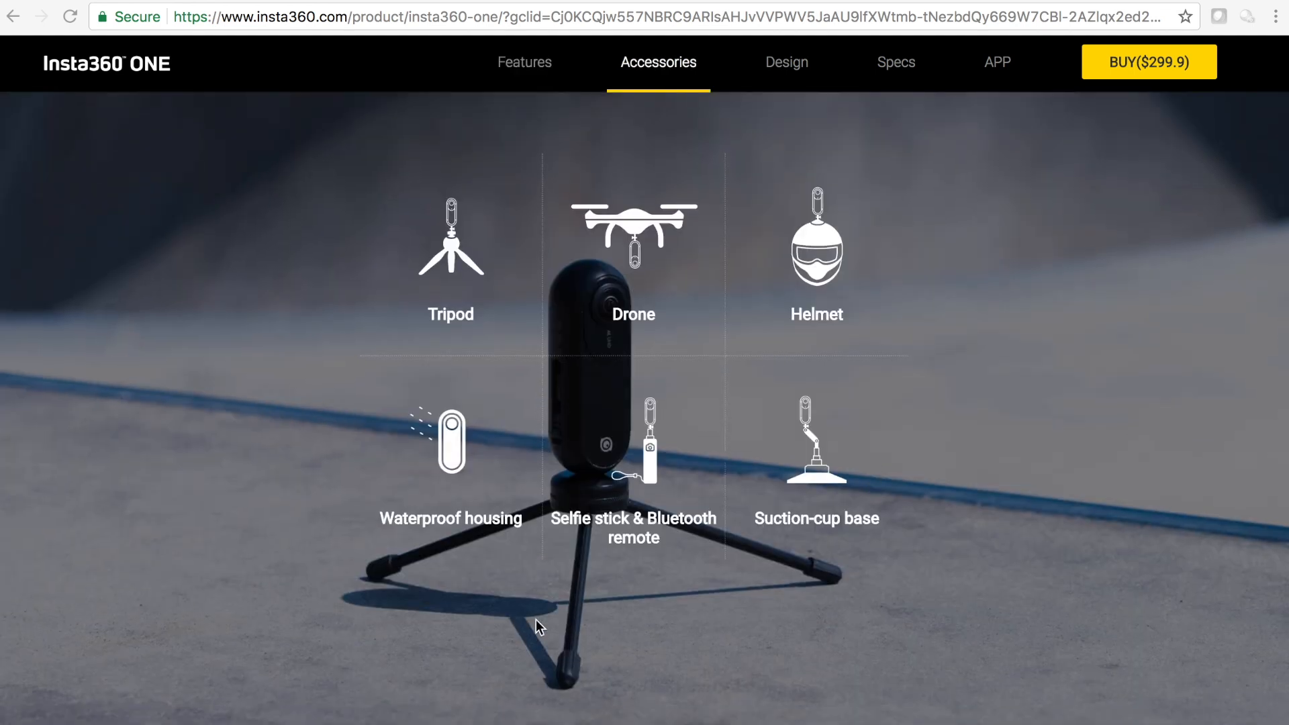
scroll("down", 3)
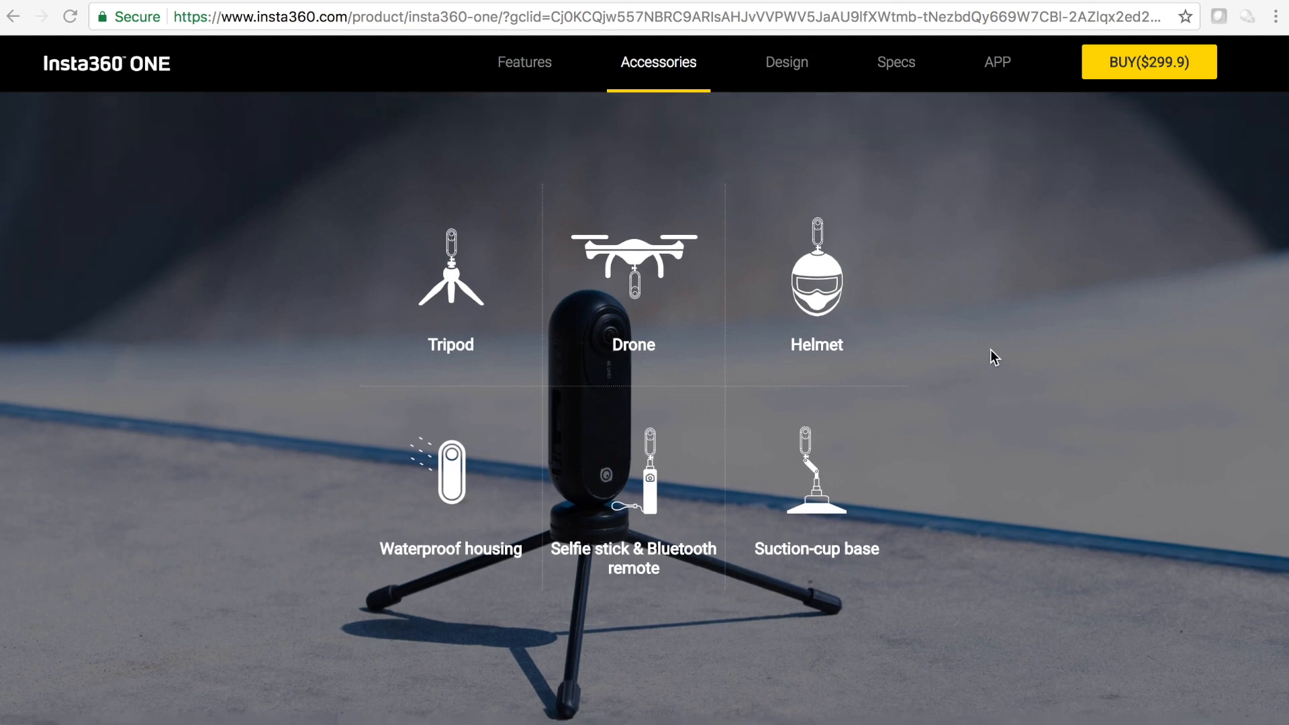
mouse_move(800, 316)
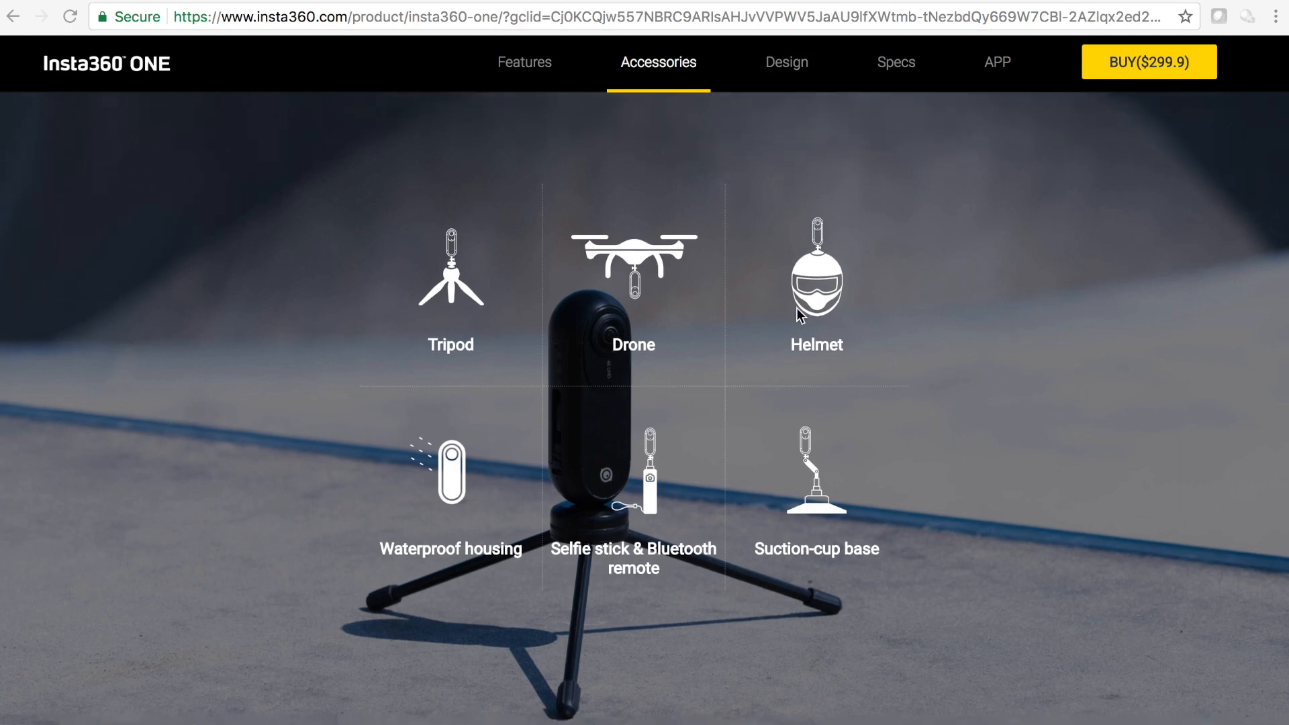
mouse_move(712, 400)
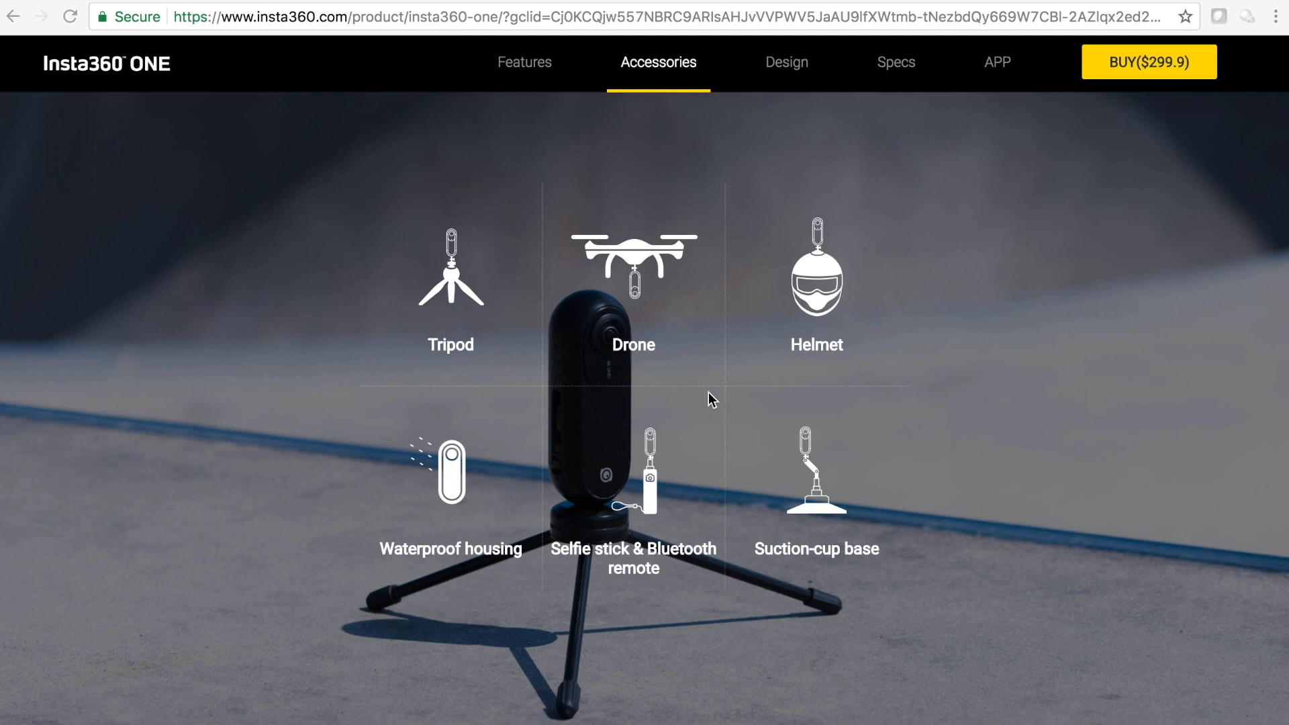
mouse_move(541, 327)
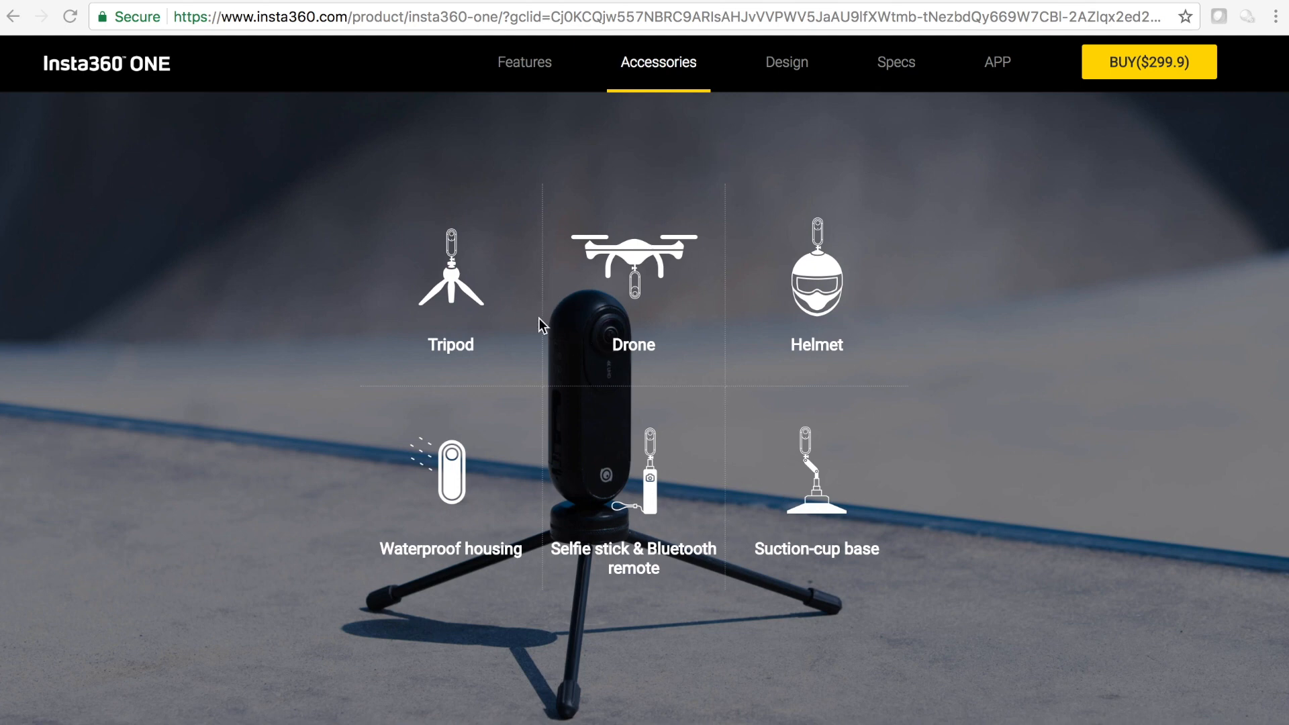
mouse_move(354, 319)
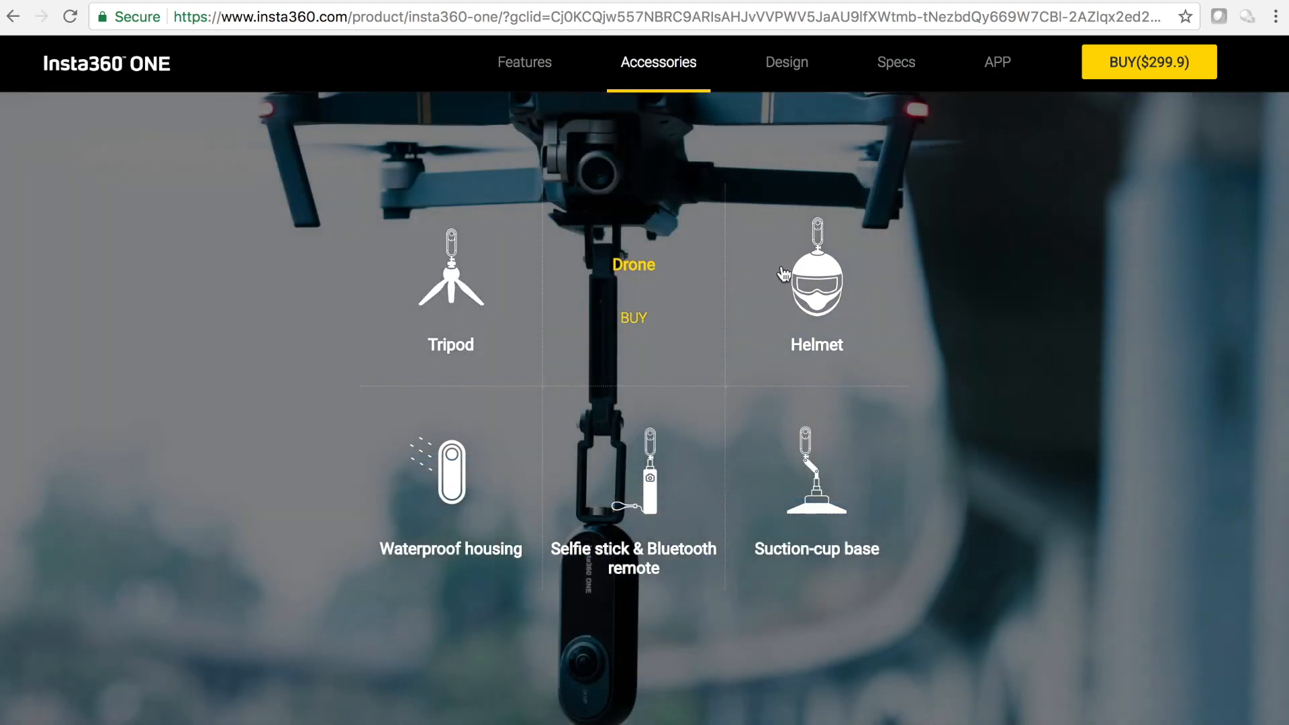
mouse_move(620, 268)
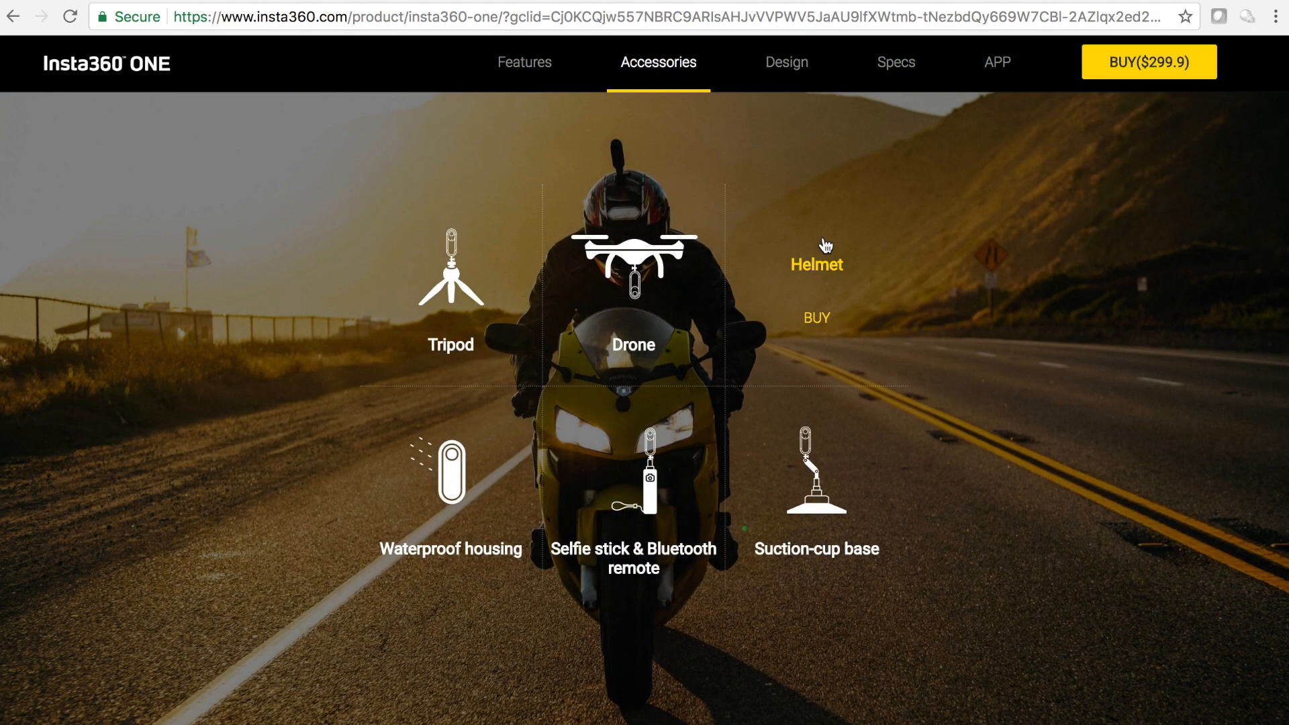
mouse_move(685, 259)
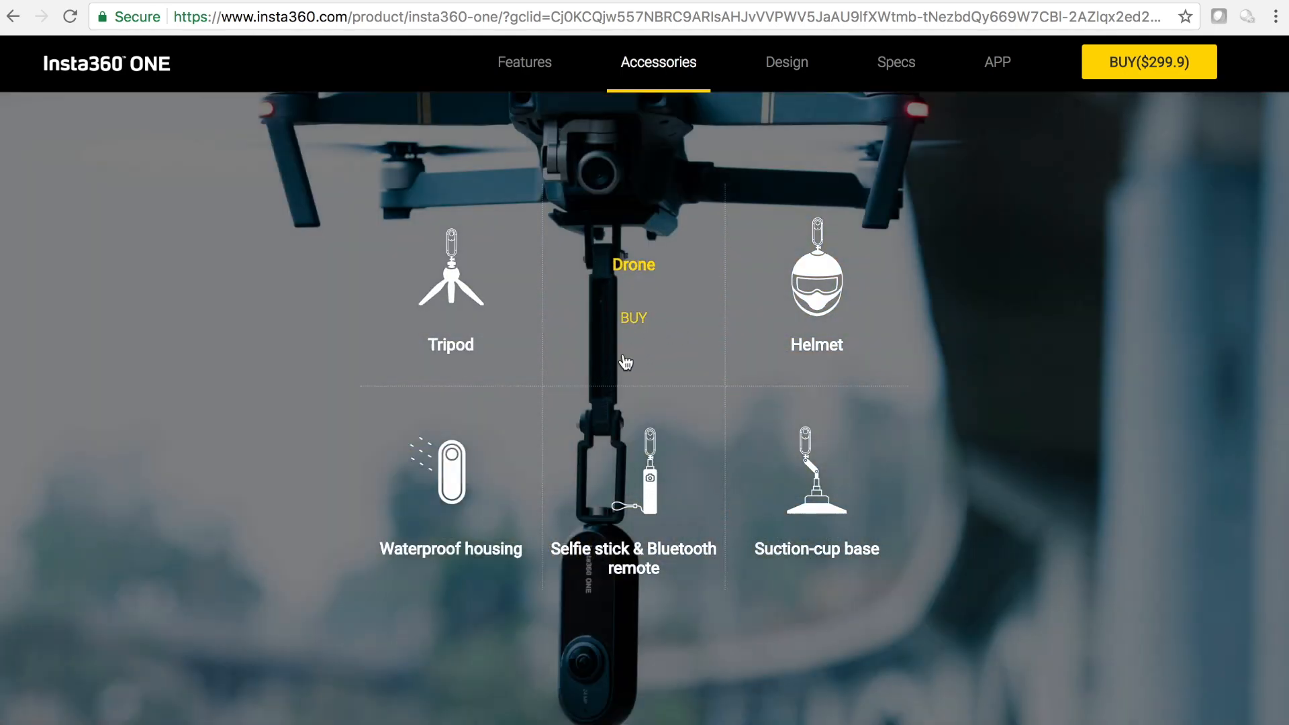
mouse_move(581, 275)
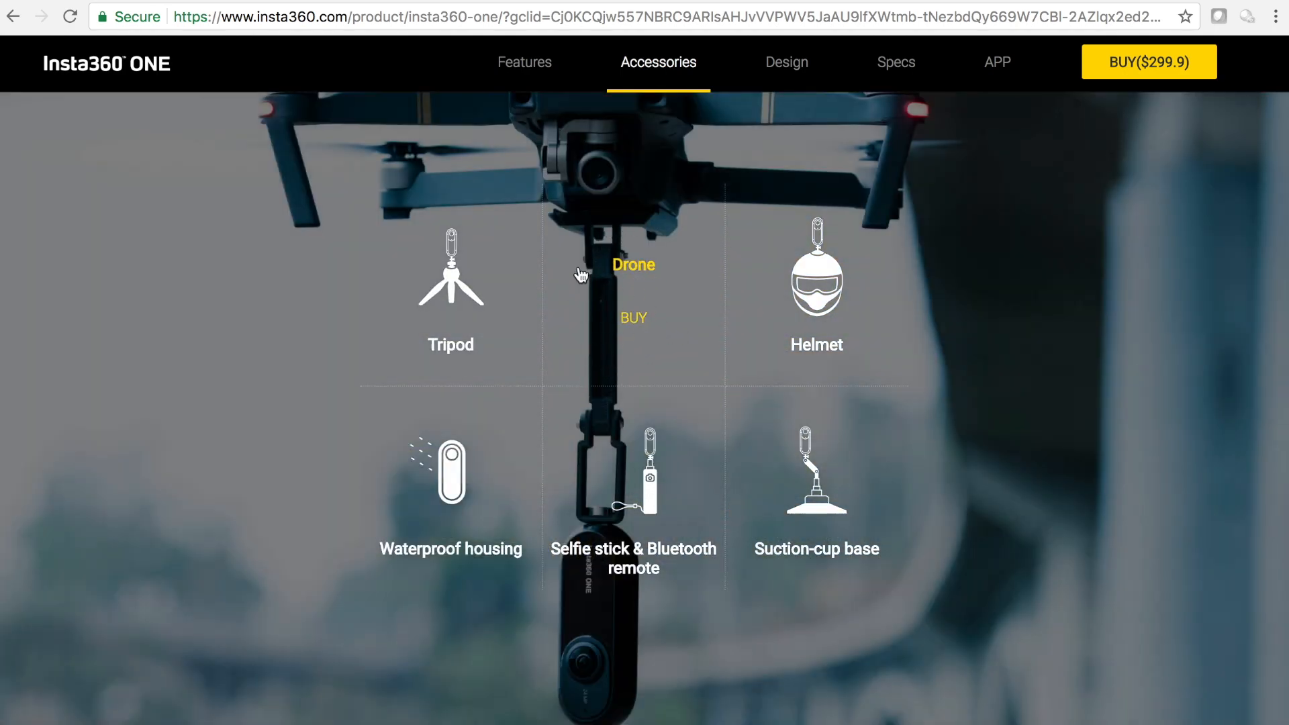
mouse_move(604, 310)
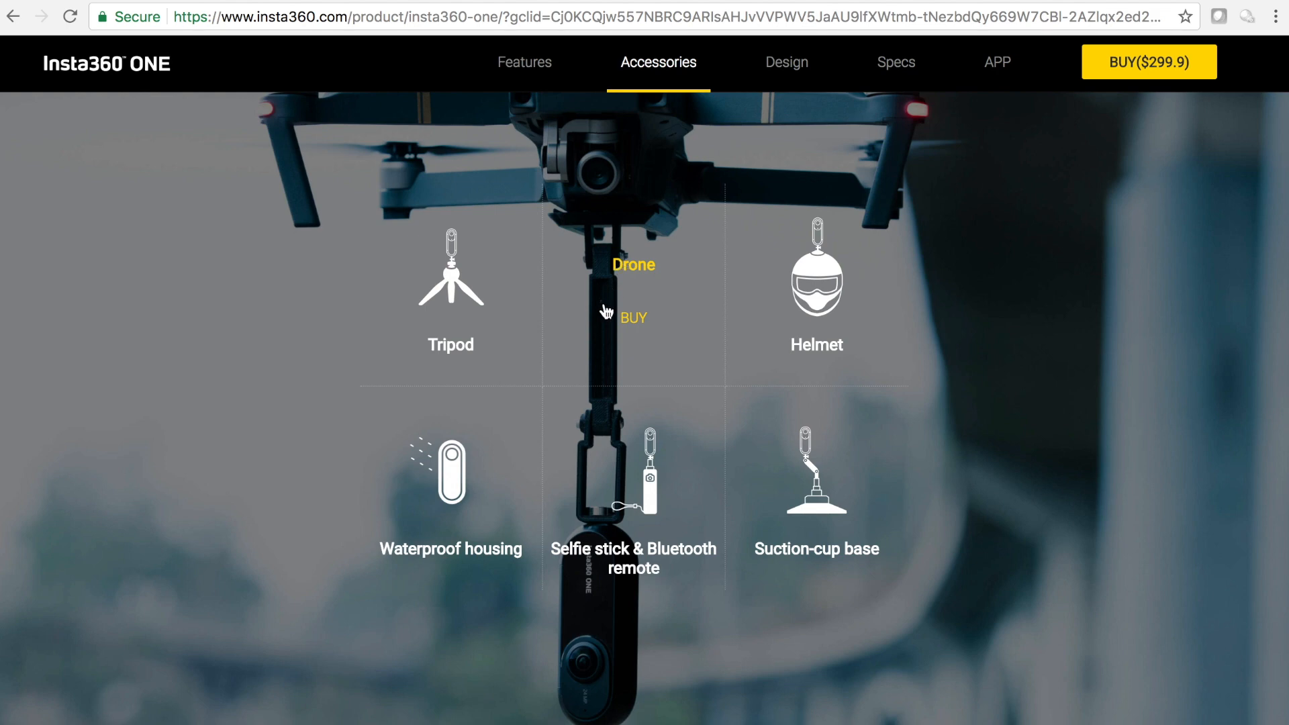
scroll("down", 3)
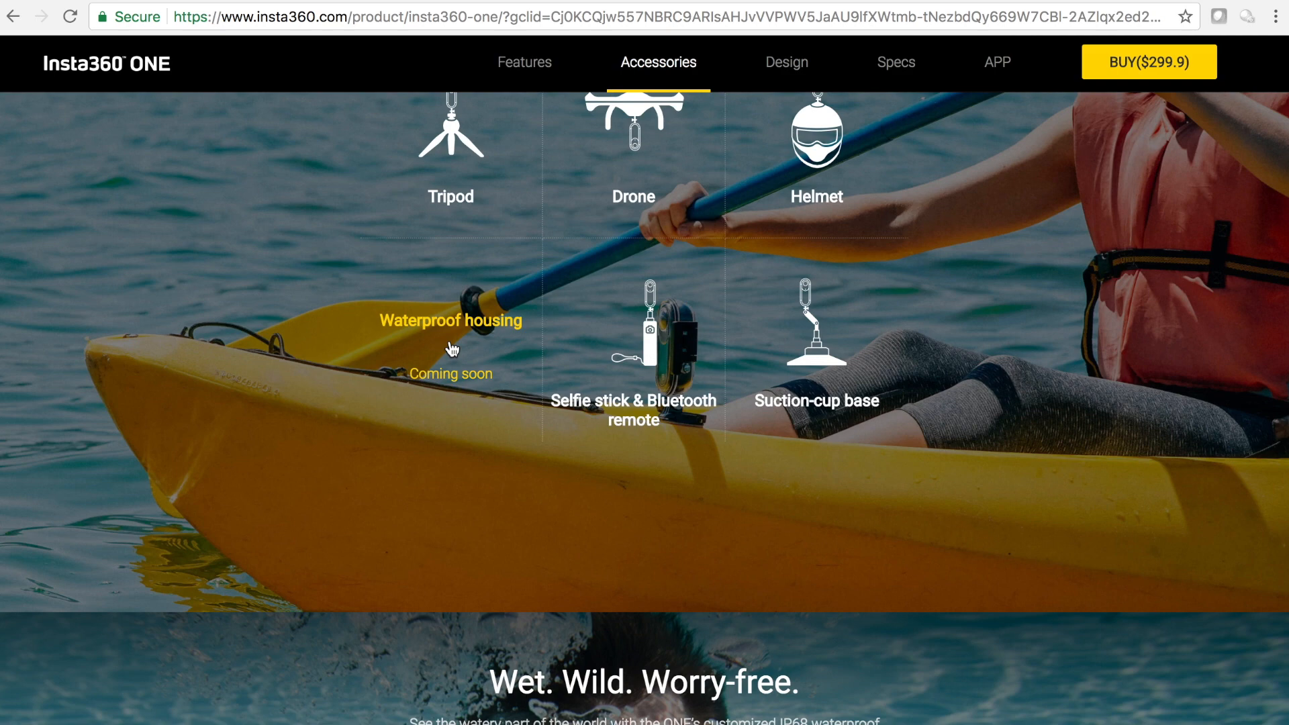
mouse_move(533, 368)
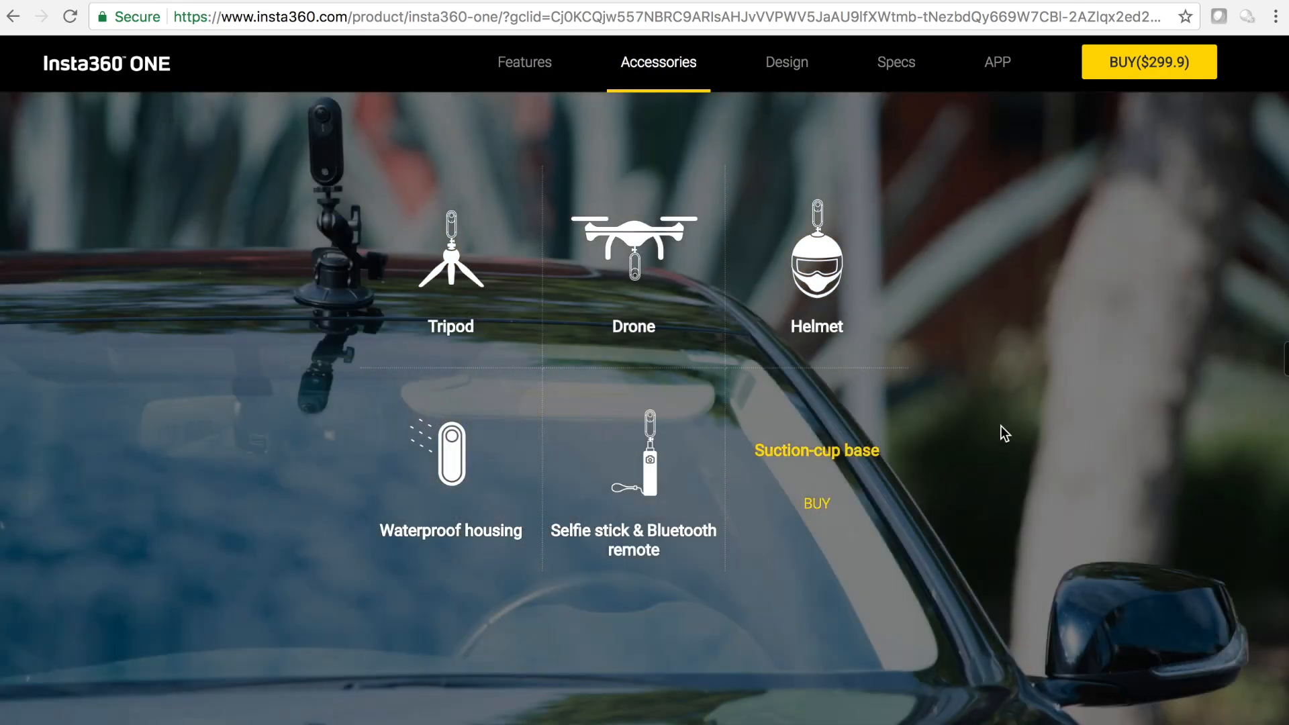
Step: Scroll past the 'Wet. Wild. Worry-free.' waterproof housing part to 'Shoot remotely with your phone.'
scroll("down", 3)
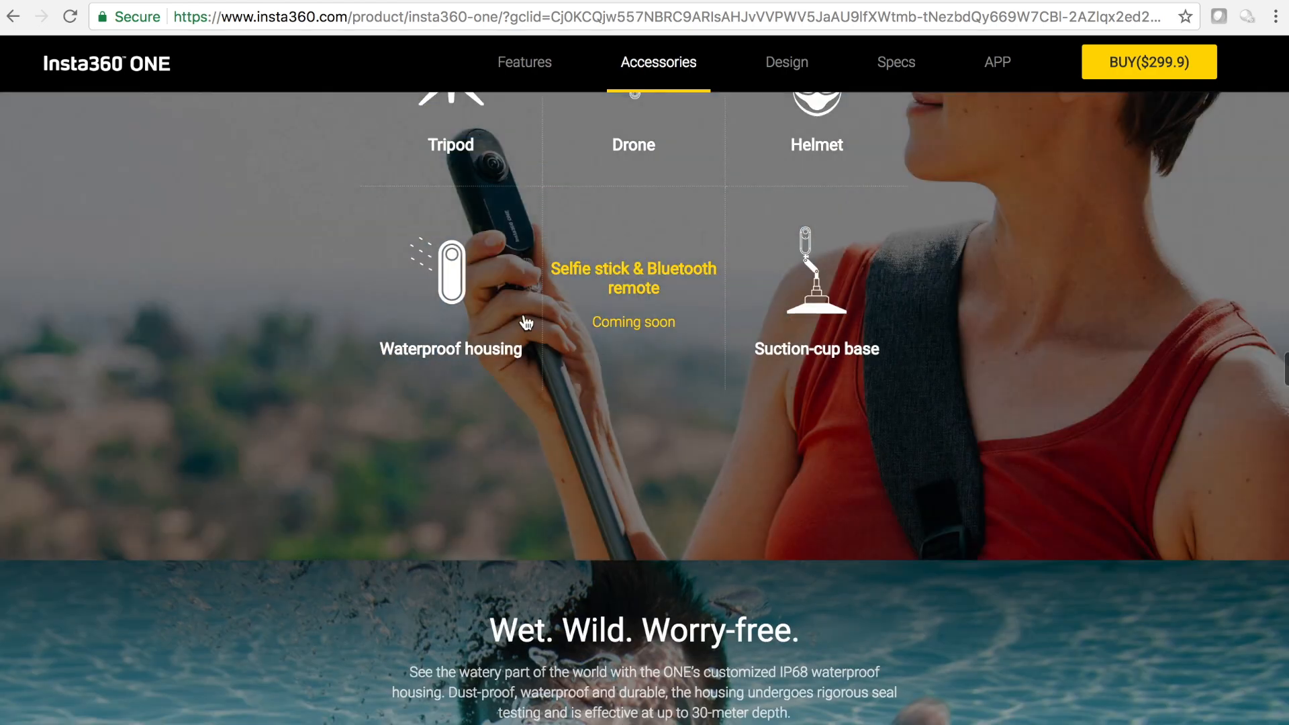
scroll("down", 3)
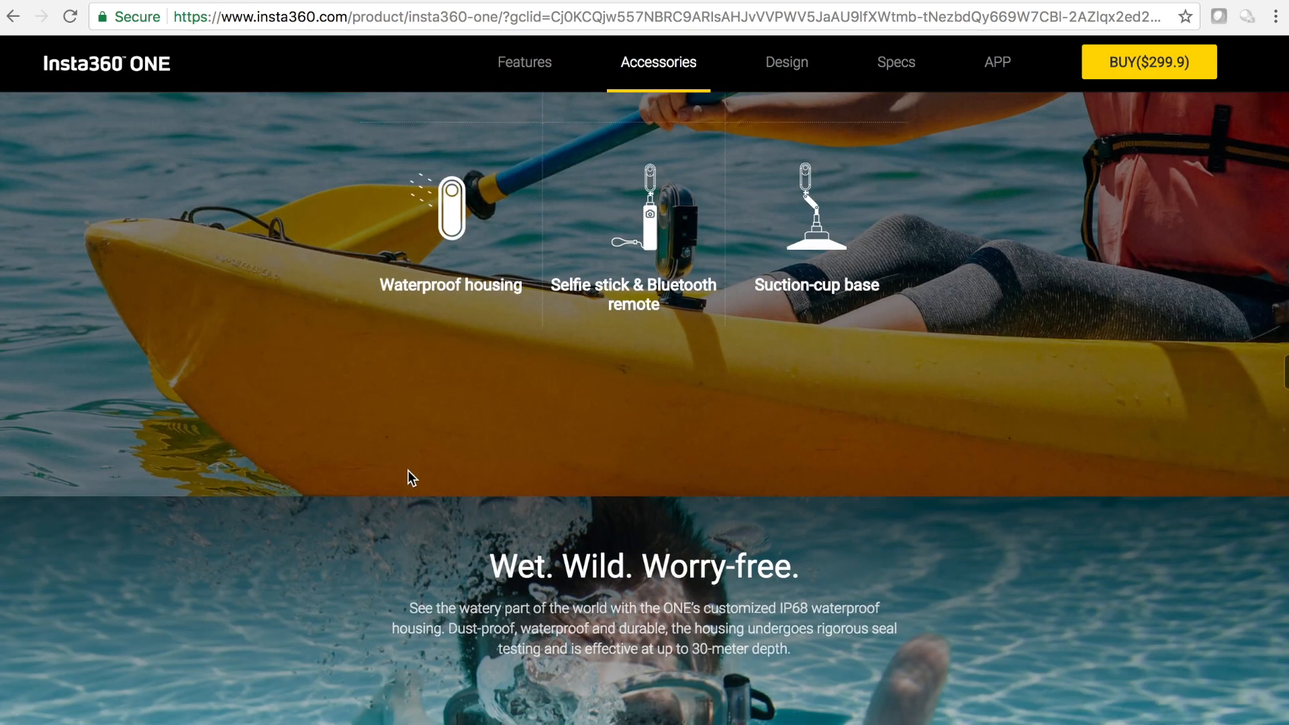
scroll("down", 3)
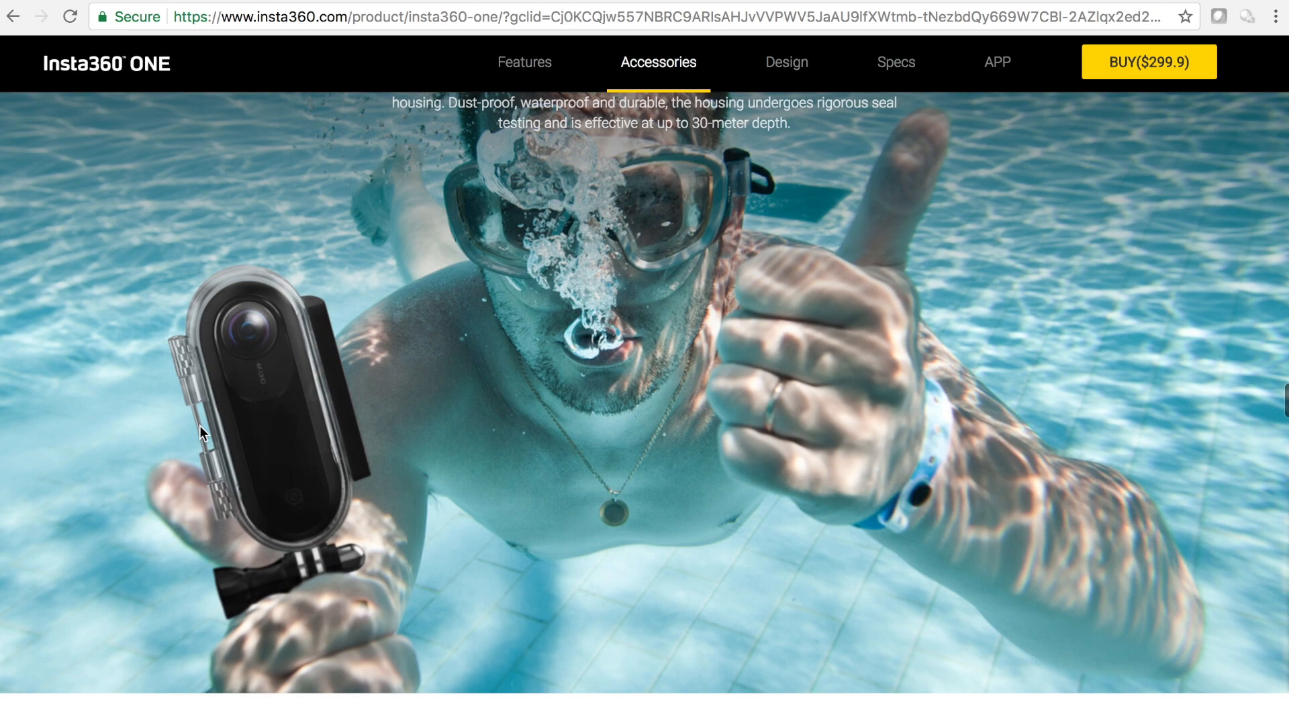
mouse_move(357, 421)
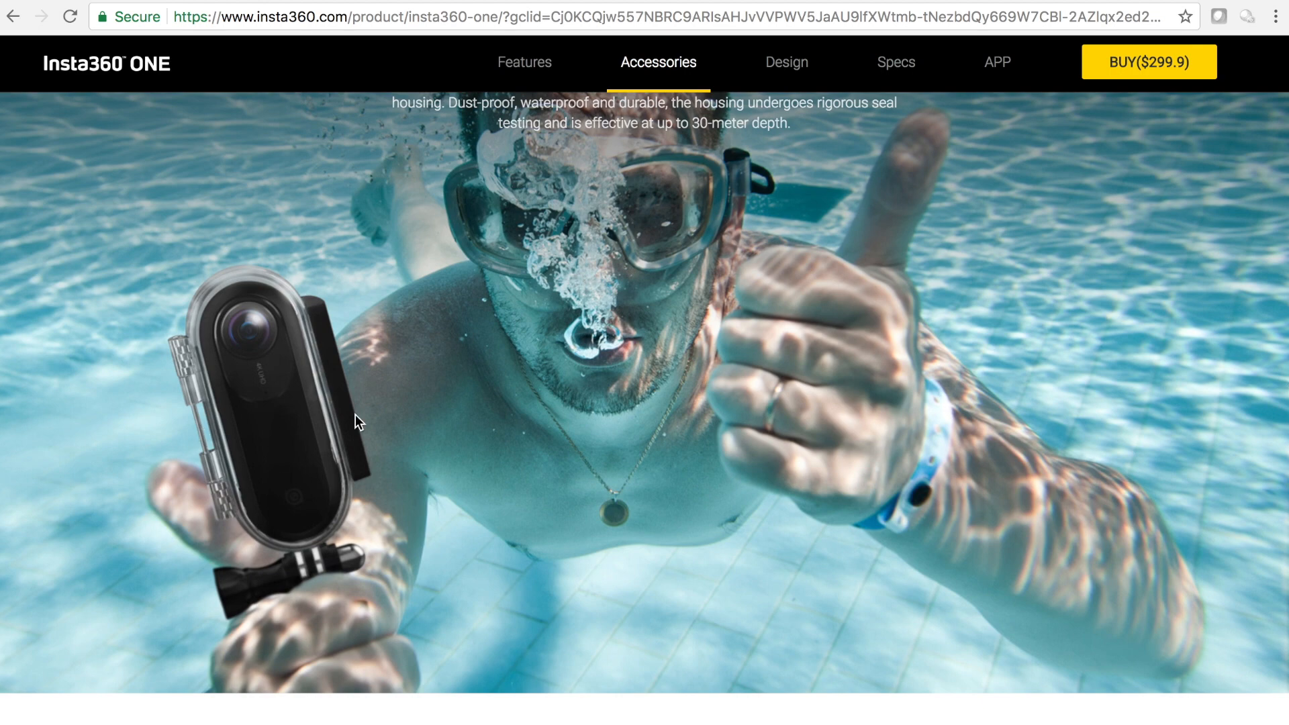
scroll("up", 3)
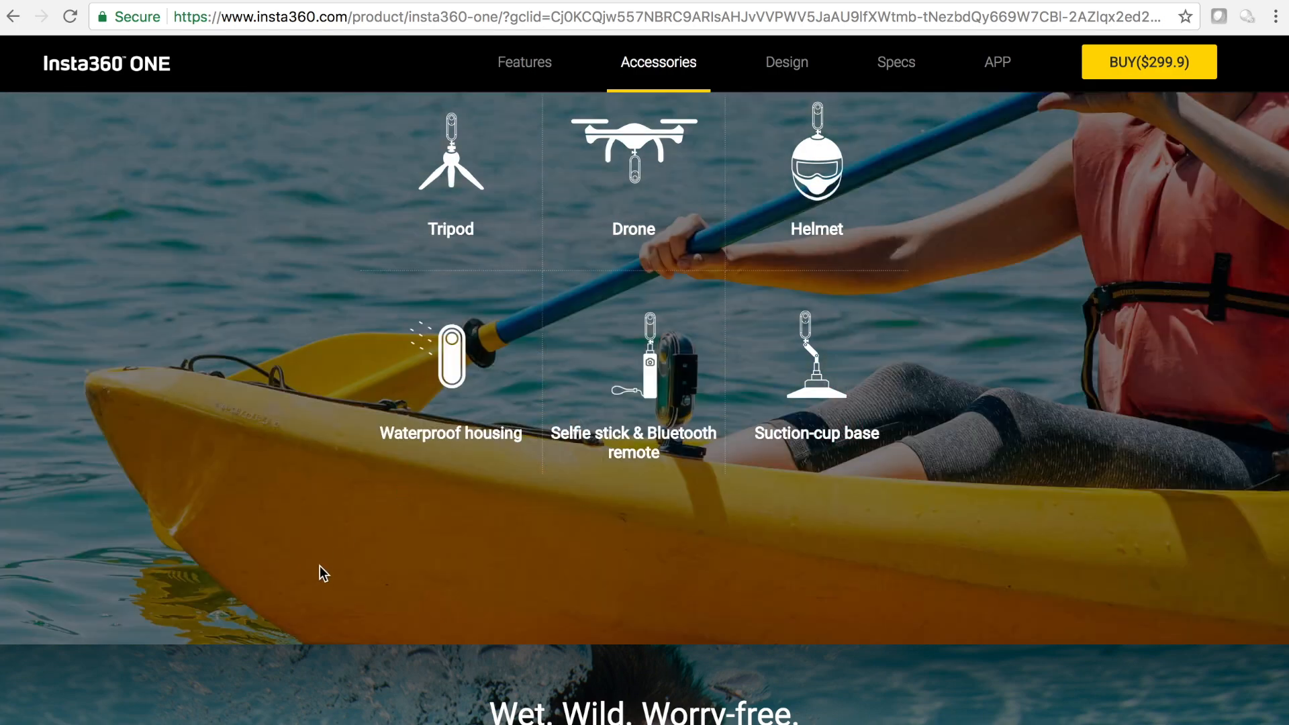
scroll("down", 3)
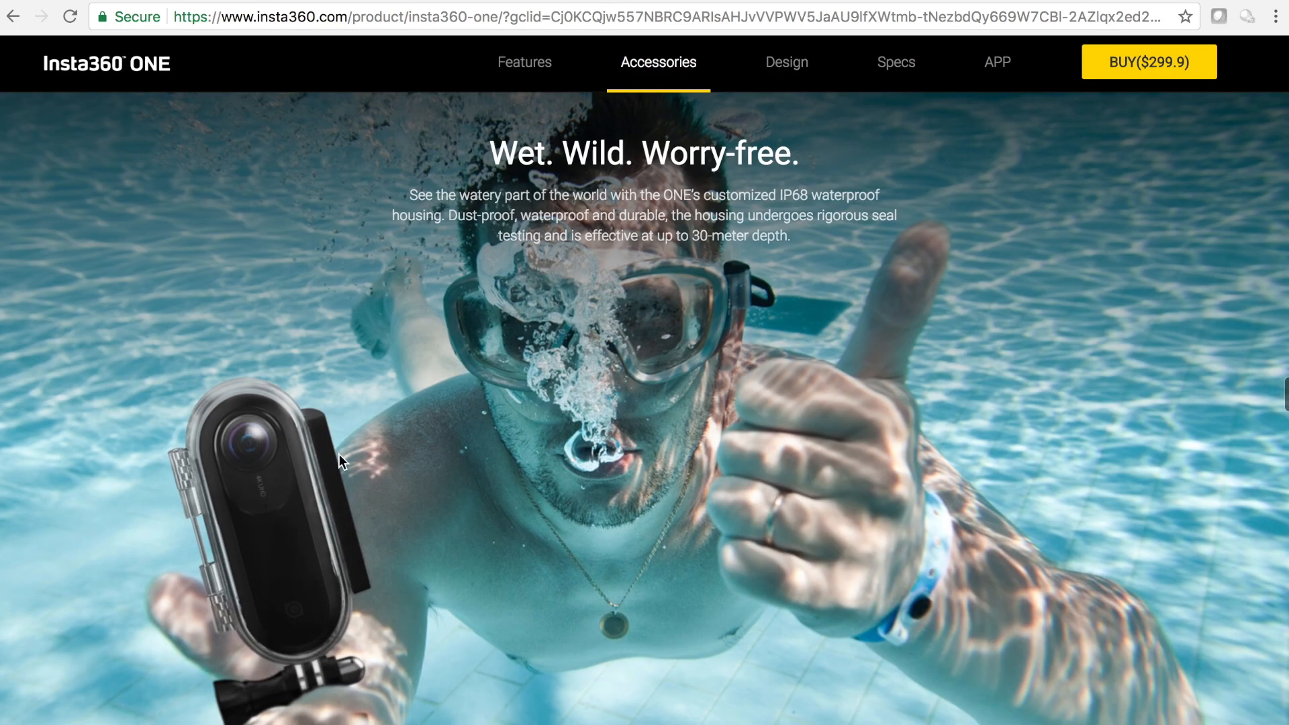
scroll("down", 3)
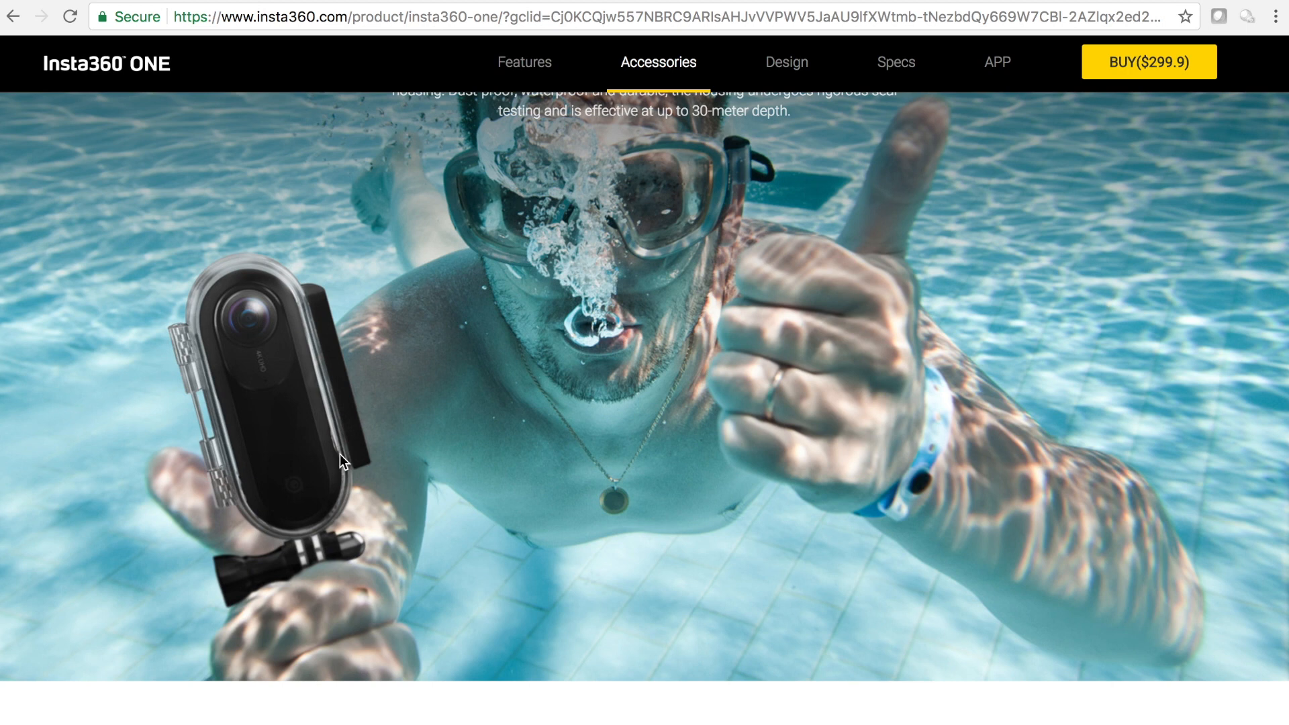
mouse_move(518, 431)
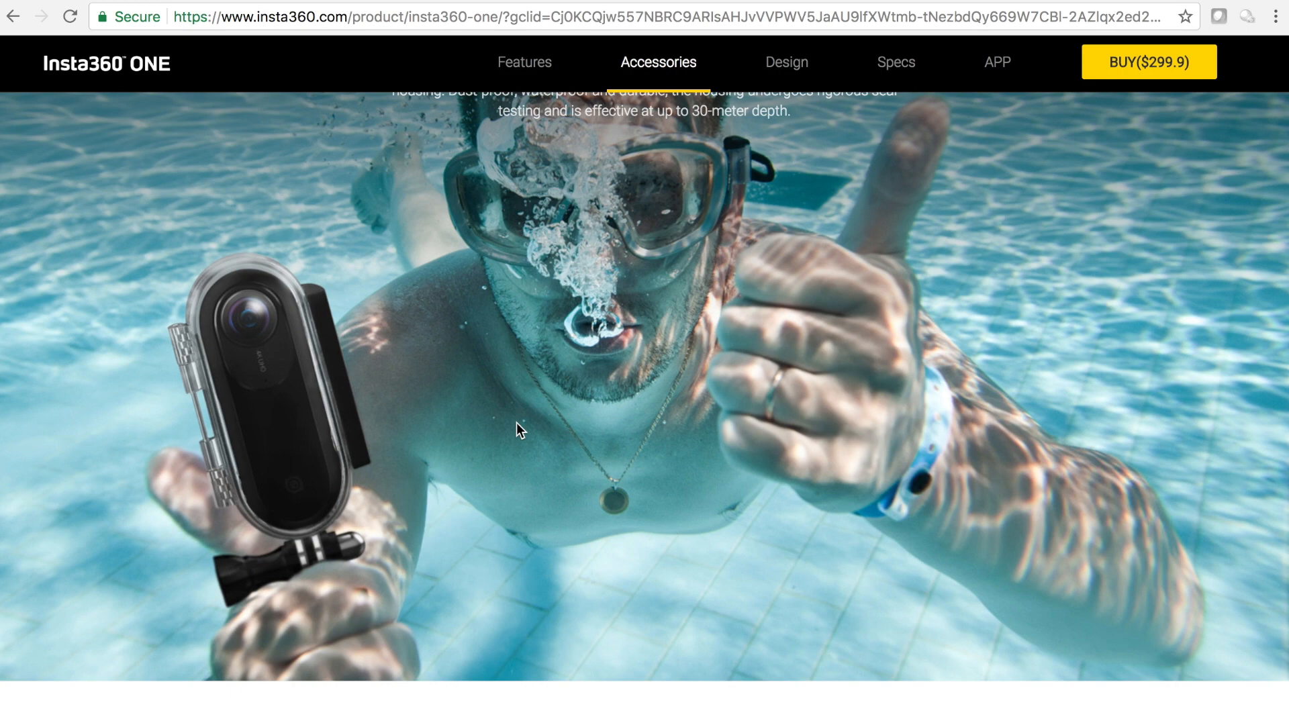
scroll("down", 3)
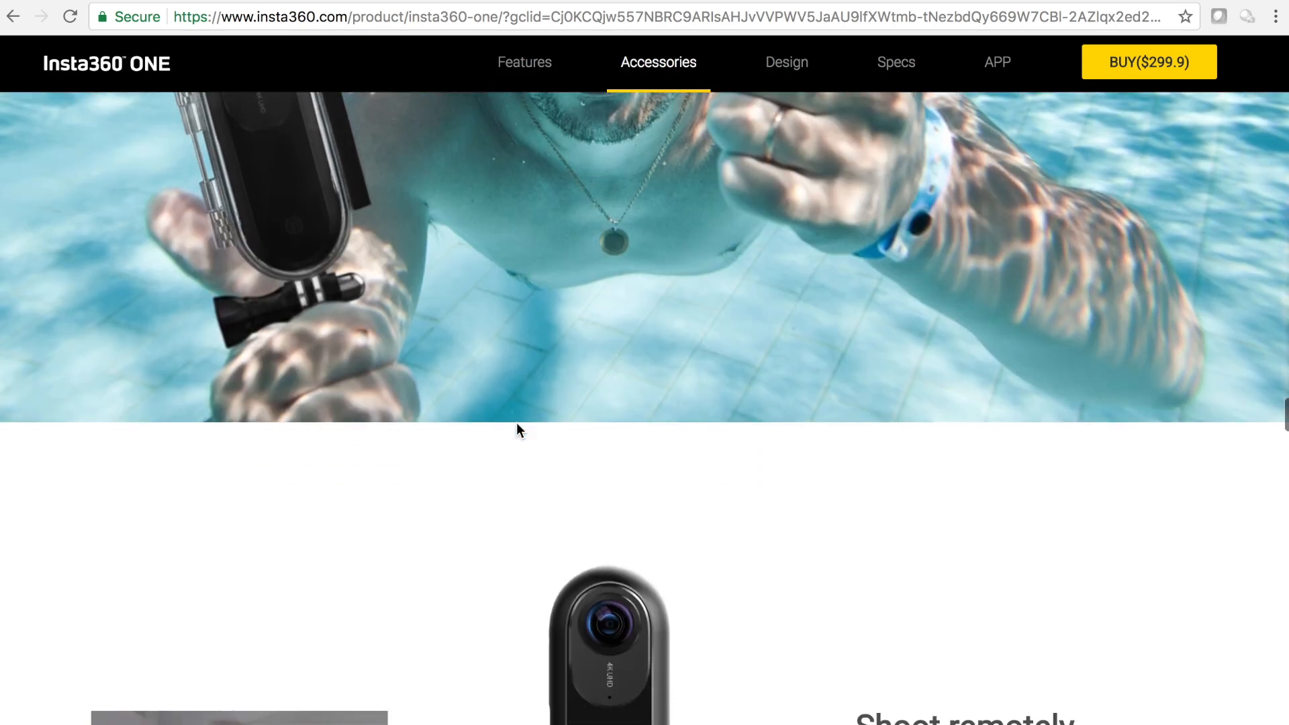
scroll("down", 3)
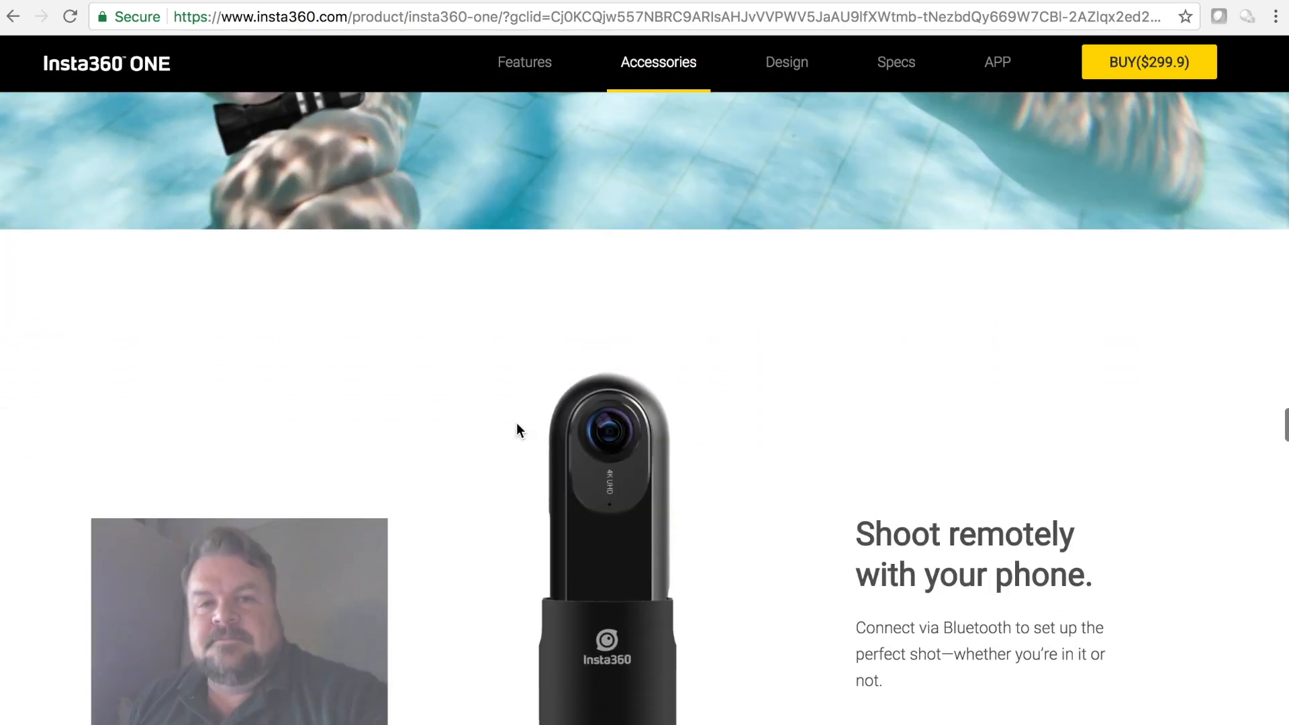